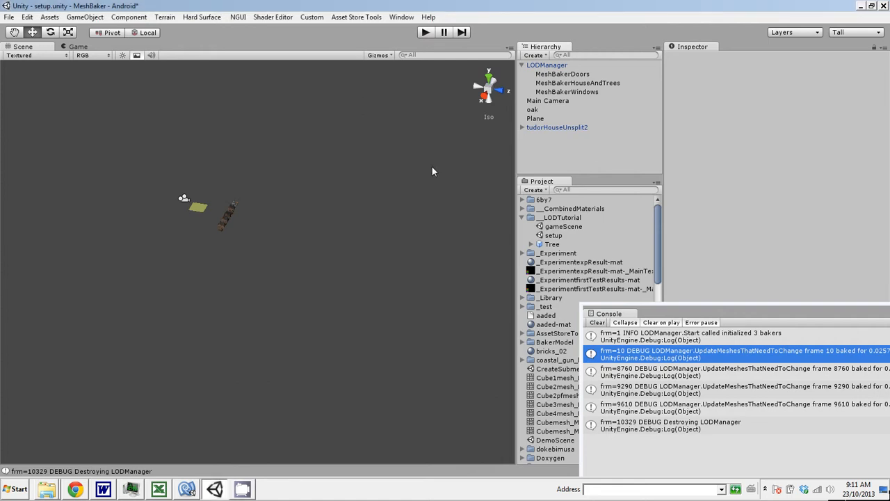
{"action": "mouse_move", "coordinate": [556, 92]}
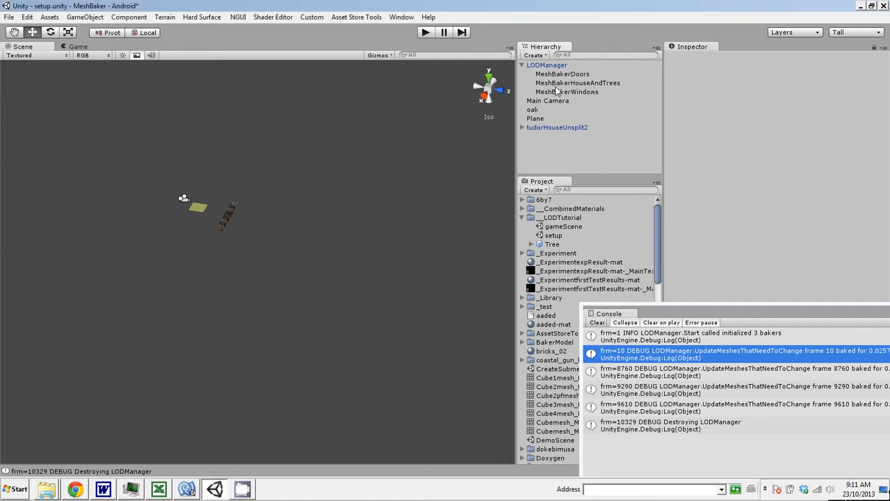
{"action": "mouse_move", "coordinate": [551, 137]}
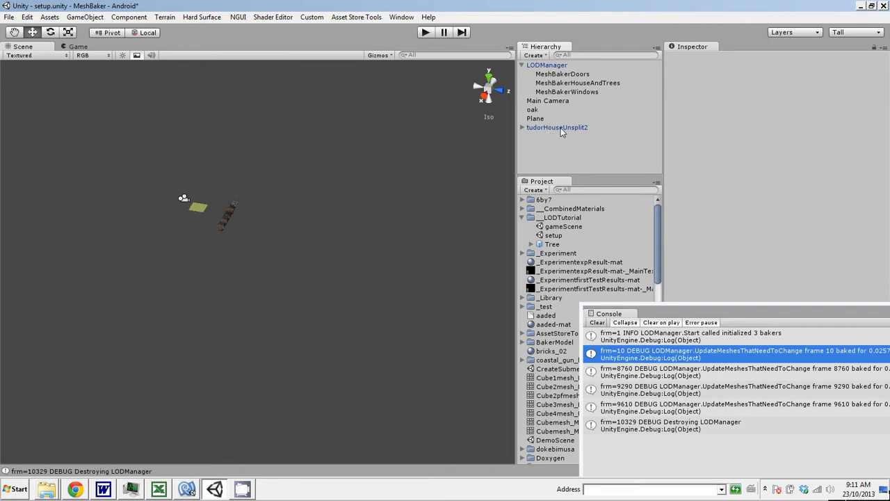
{"action": "mouse_move", "coordinate": [300, 232]}
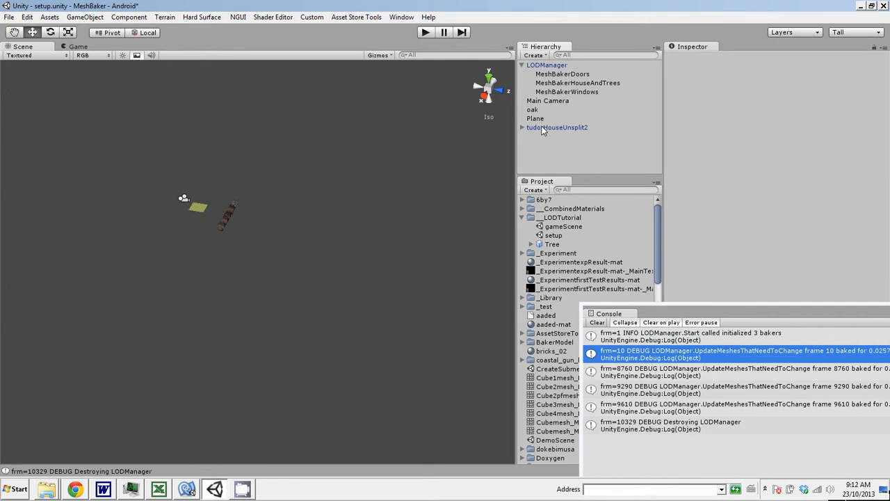
Select the tudorHouseUnsplit2 model and frame its row of houses in the Scene view.
{"action": "left_click", "coordinate": [556, 128]}
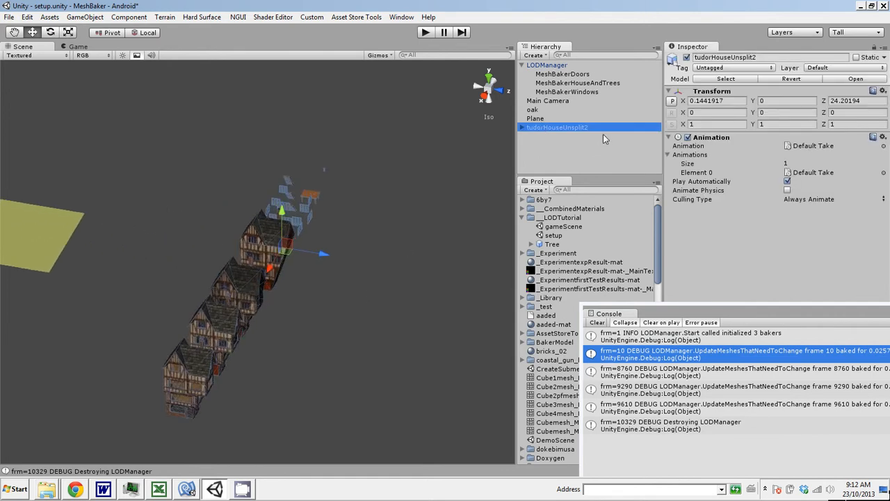
Create a new empty GameObject and name it House.
{"action": "left_click", "coordinate": [84, 17]}
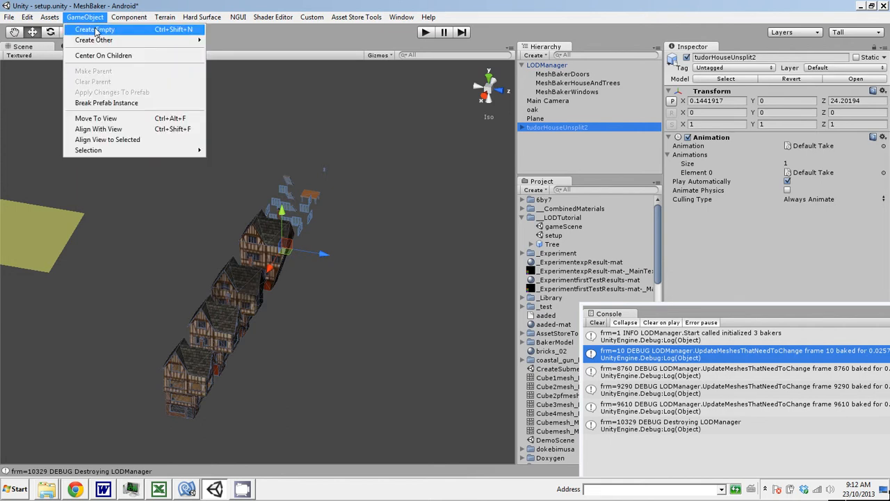
{"action": "left_click", "coordinate": [94, 29]}
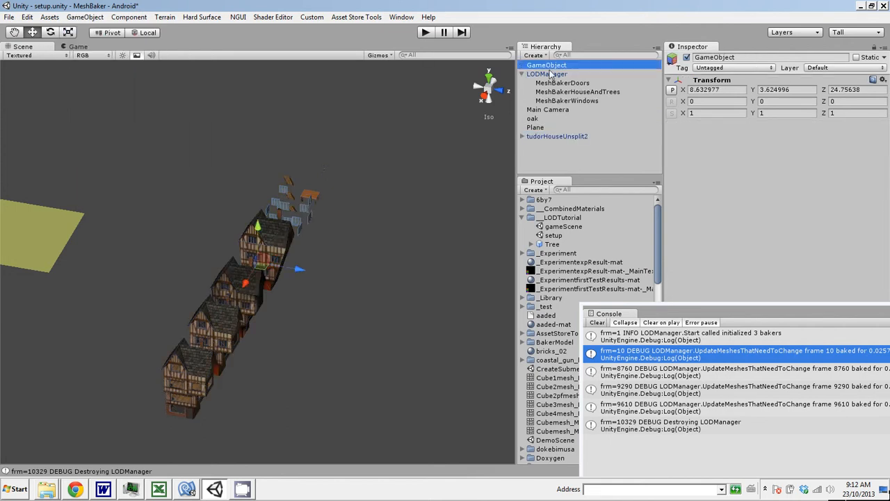
{"action": "type", "text": "H"}
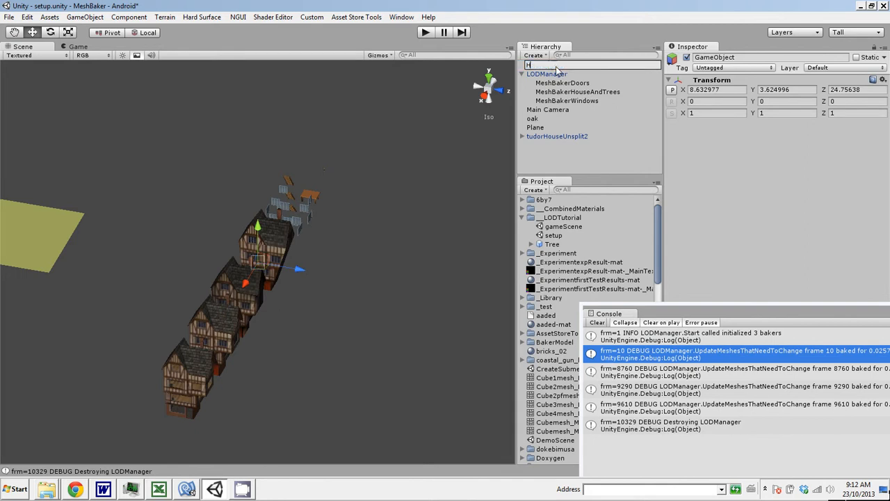
{"action": "type", "text": "ouse"}
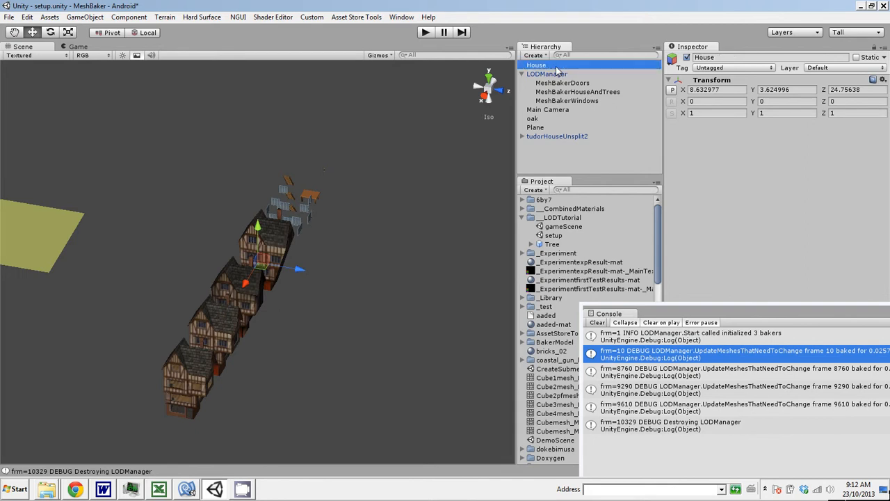
Add the Mesh Baker MB2_LOD script component to House.
{"action": "left_click", "coordinate": [127, 17]}
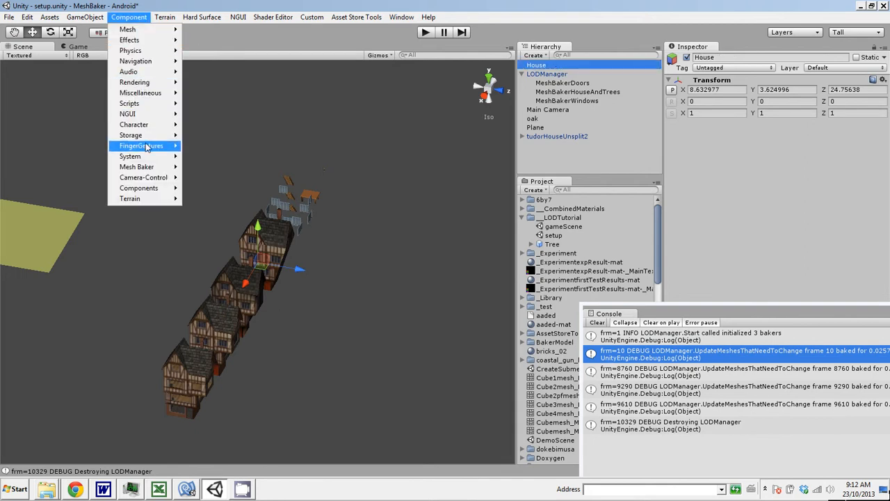
{"action": "mouse_move", "coordinate": [137, 167]}
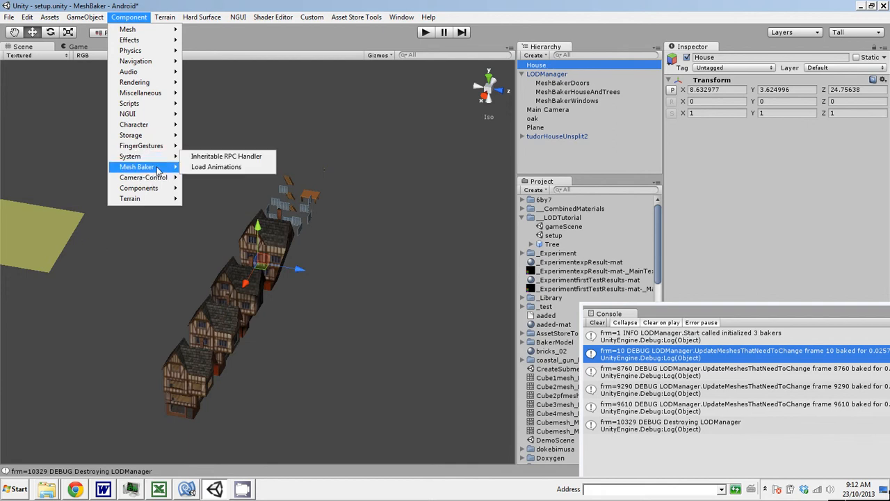
{"action": "left_click", "coordinate": [216, 166]}
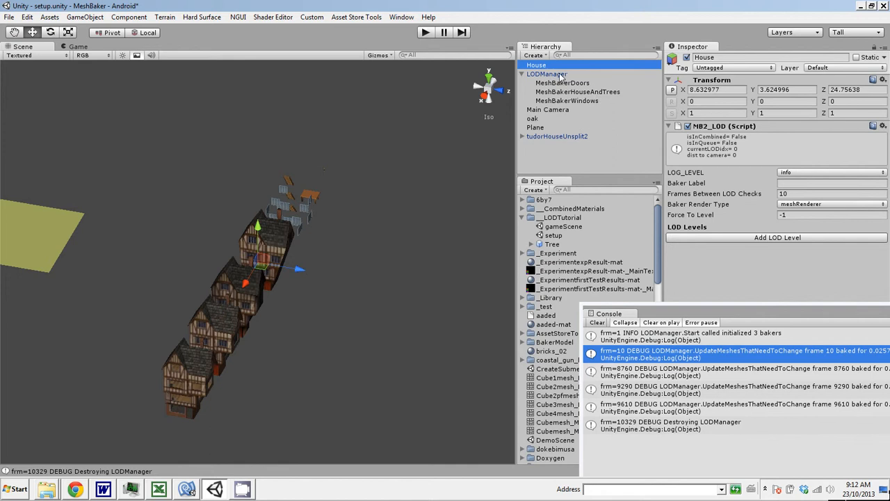
Reparent ExteriorLOD1–3 and LOD0 from the tudor house under House, accepting the broken prefab link.
{"action": "left_click", "coordinate": [523, 136]}
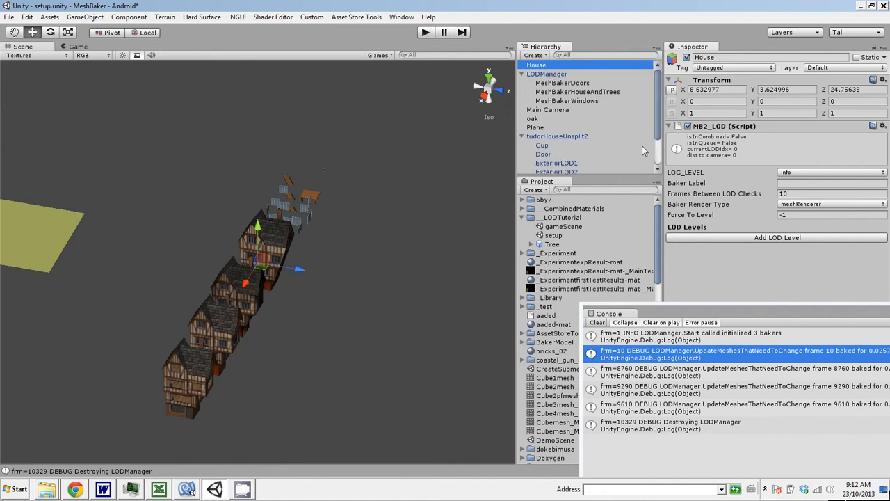
{"action": "left_click", "coordinate": [556, 124]}
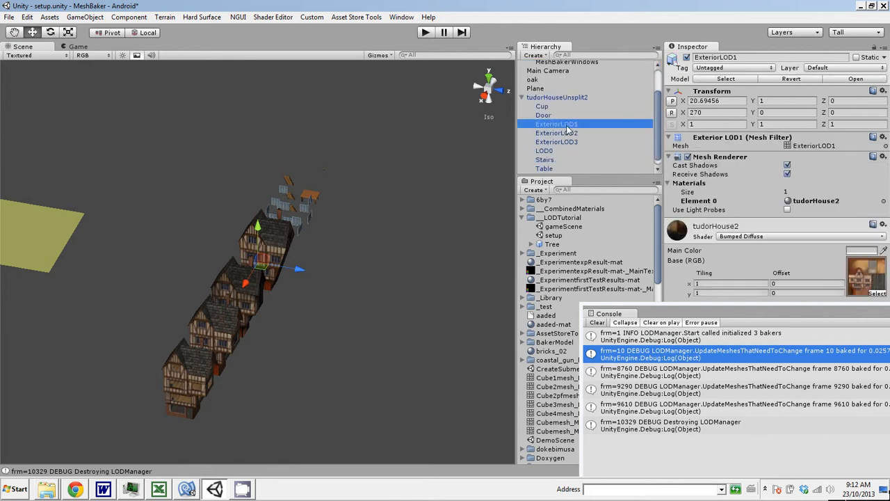
{"action": "left_click", "coordinate": [543, 150]}
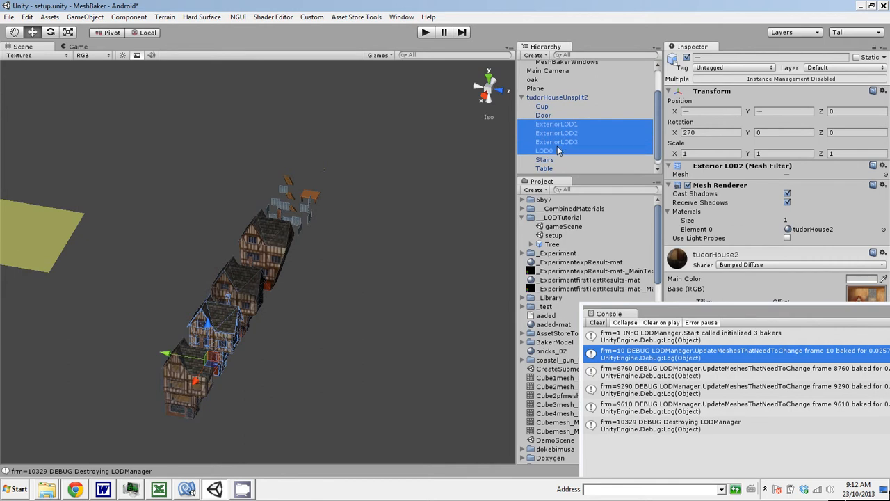
{"action": "scroll", "scroll_direction": "up", "scroll_amount": 3}
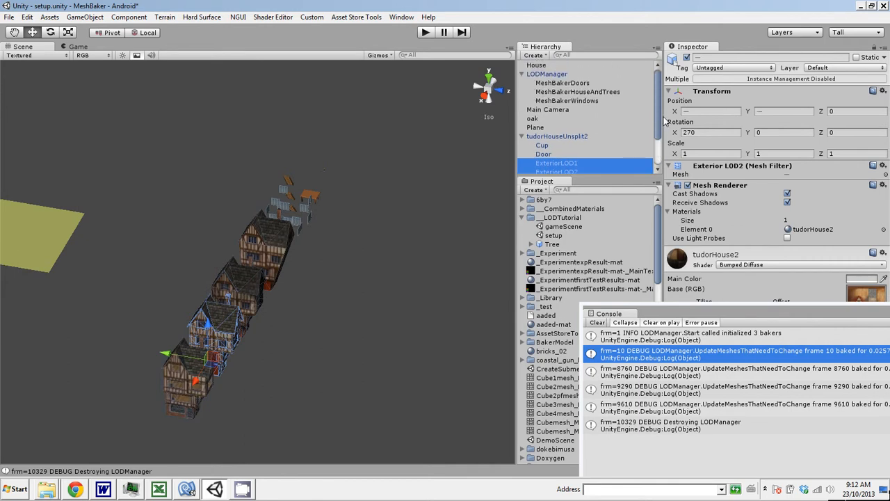
{"action": "scroll", "scroll_direction": "up", "scroll_amount": 3}
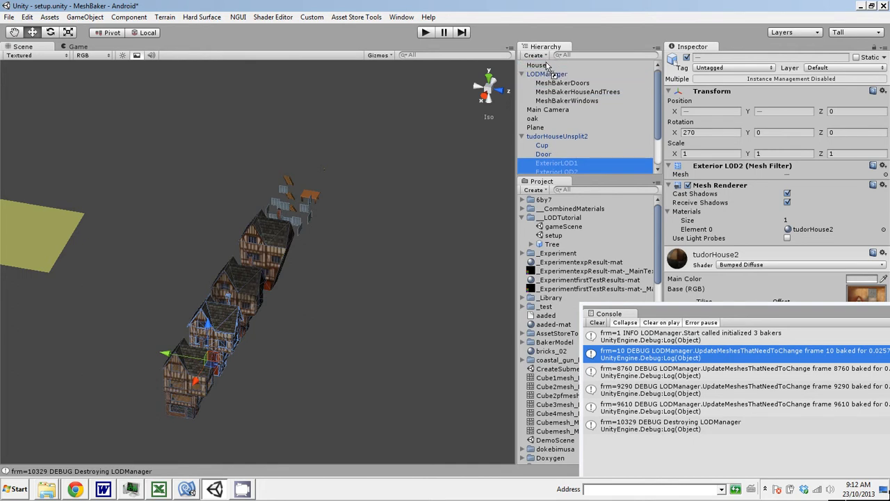
{"action": "left_click", "coordinate": [535, 65]}
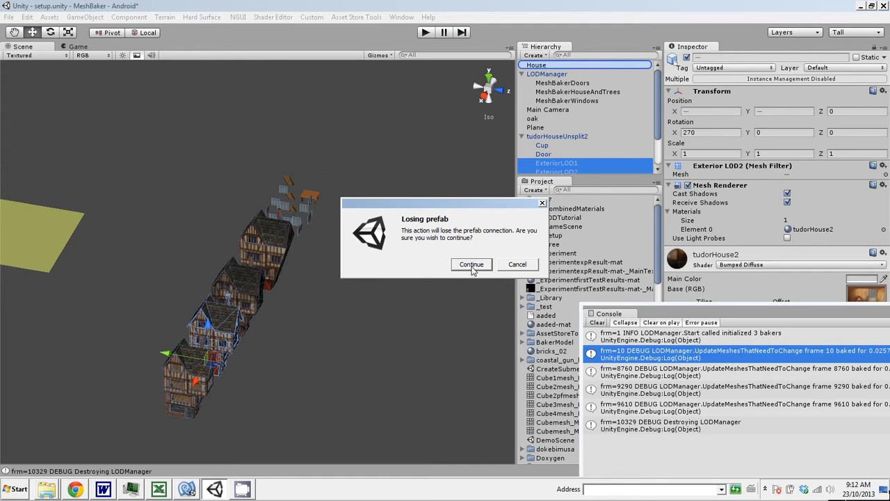
{"action": "left_click", "coordinate": [470, 264]}
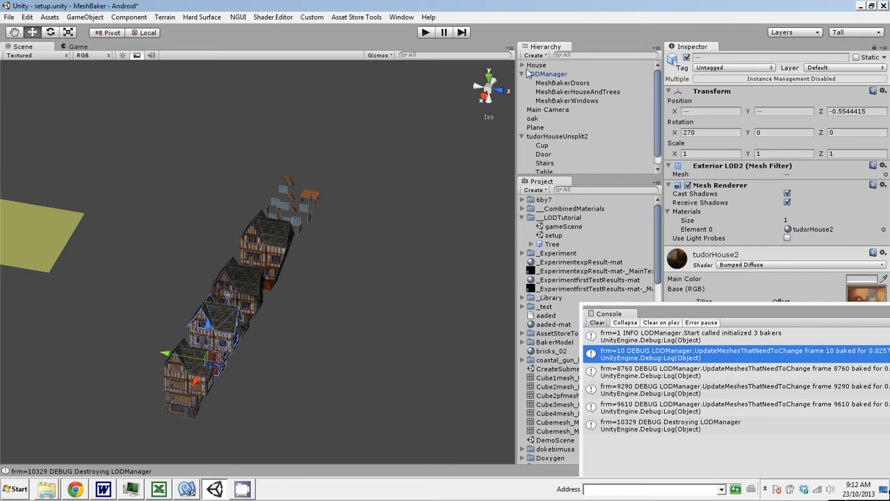
Expand House to show its new LOD meshes and collapse the LODManager group.
{"action": "left_click", "coordinate": [523, 73]}
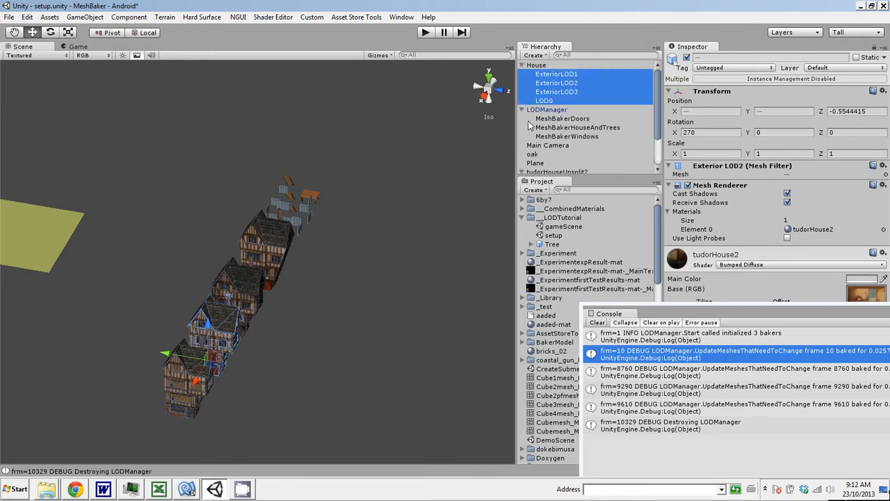
{"action": "mouse_move", "coordinate": [525, 117]}
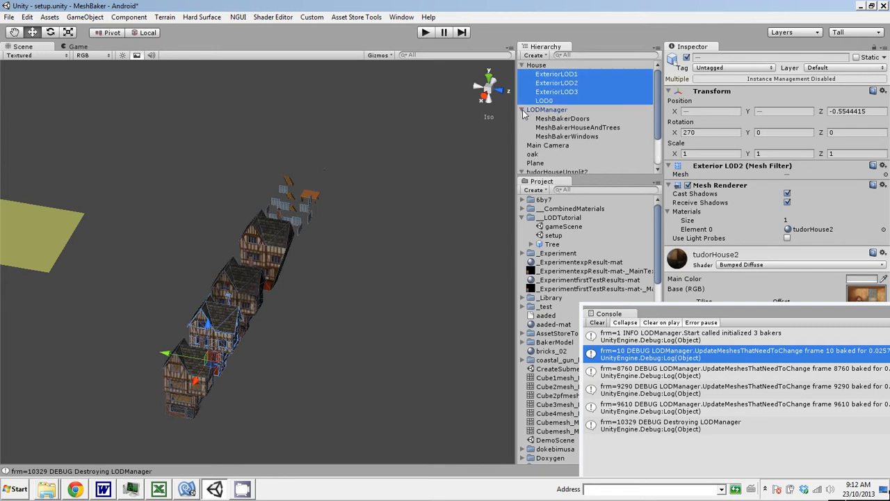
{"action": "left_click", "coordinate": [523, 110]}
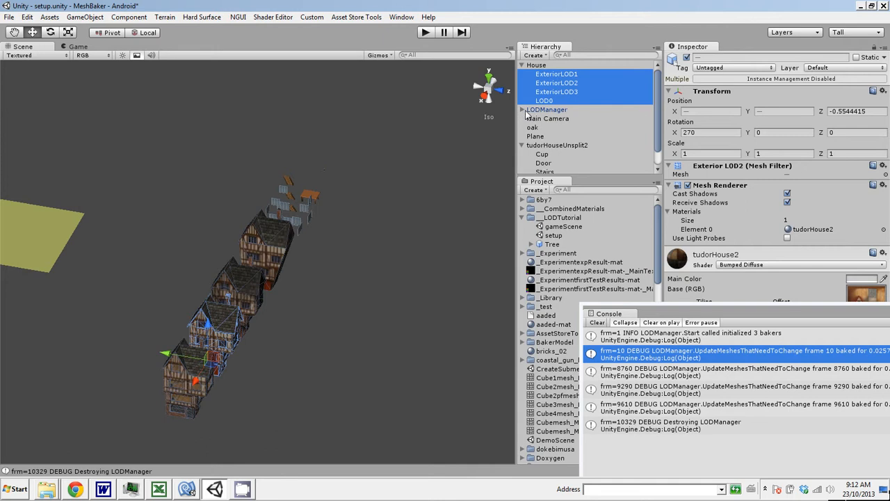
{"action": "scroll", "scroll_direction": "down", "scroll_amount": 3}
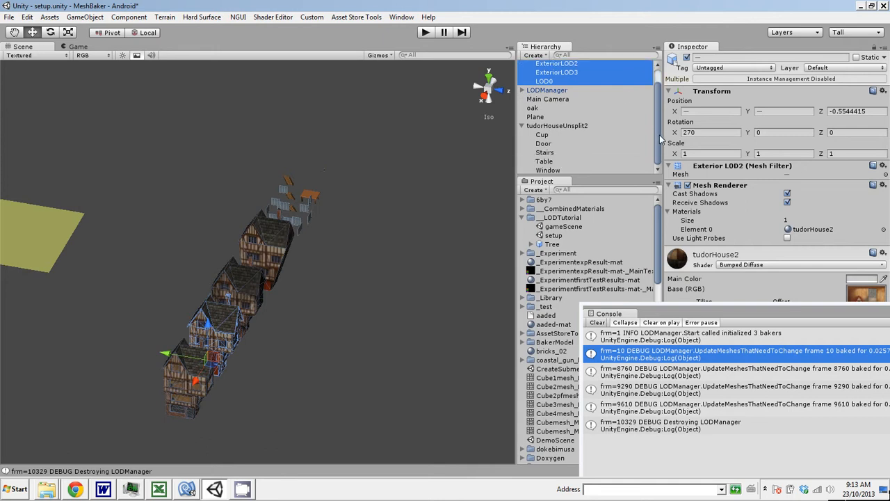
{"action": "mouse_move", "coordinate": [567, 144]}
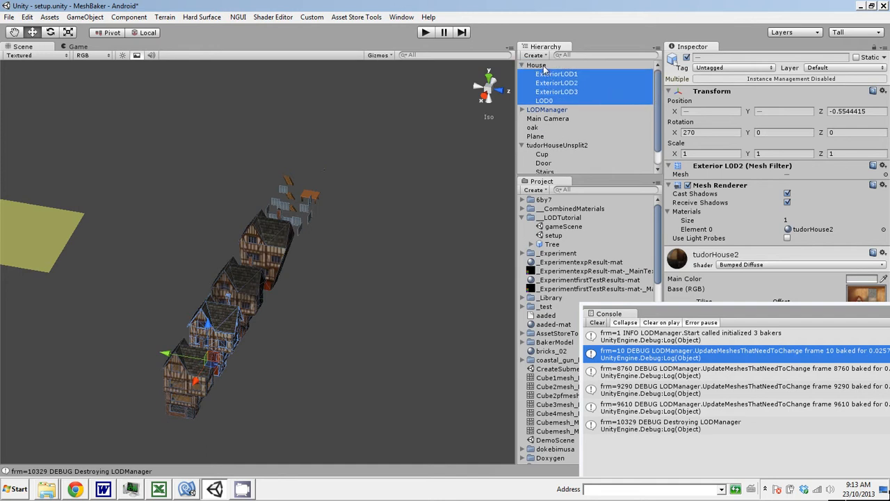
Add the first LOD level to House's MB2_LOD component.
{"action": "left_click", "coordinate": [537, 65]}
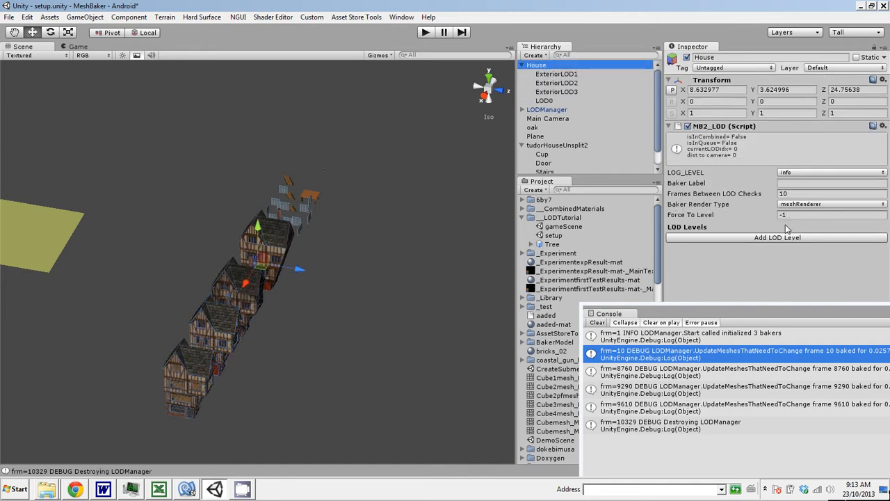
{"action": "left_click", "coordinate": [776, 237]}
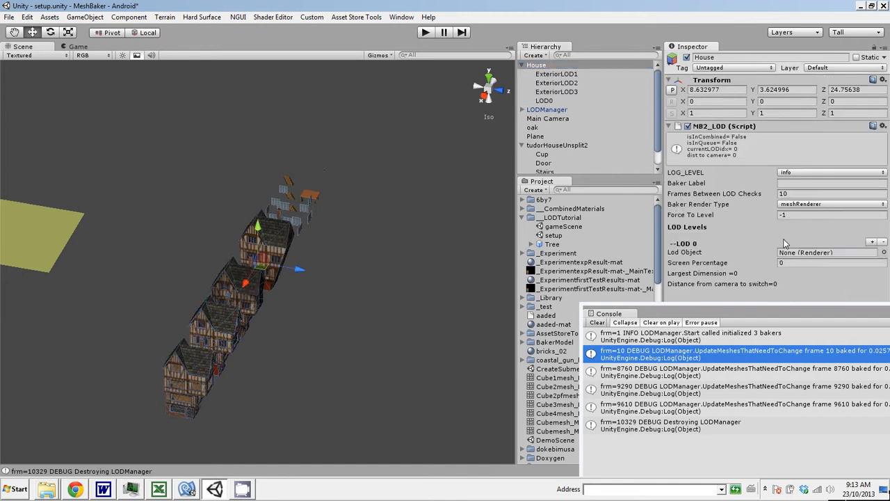
{"action": "mouse_move", "coordinate": [800, 252]}
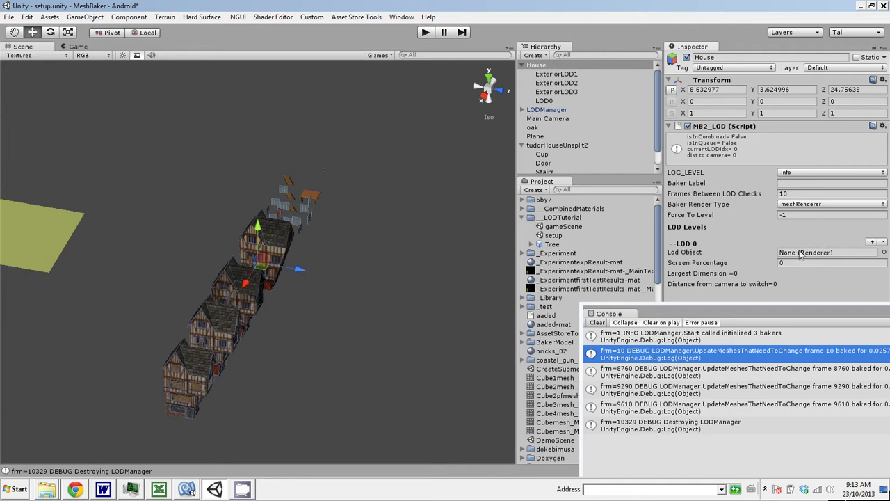
{"action": "mouse_move", "coordinate": [776, 214]}
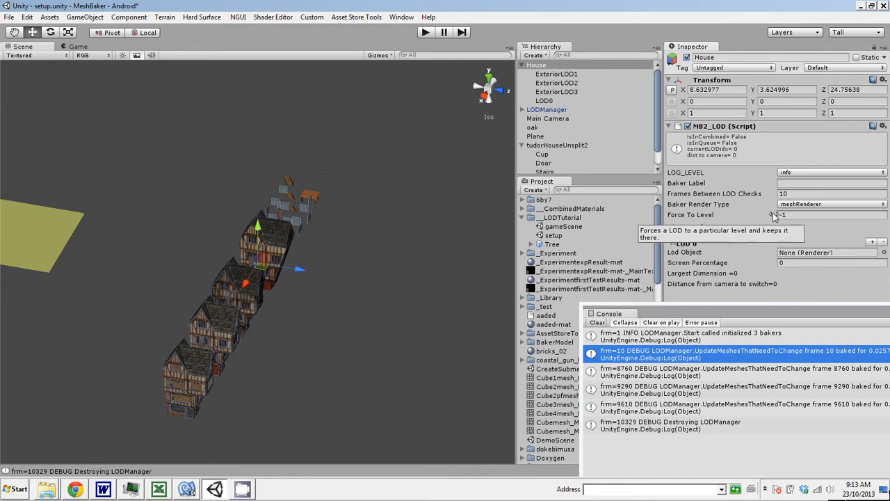
{"action": "mouse_move", "coordinate": [873, 248]}
{"action": "type", "text": ".5"}
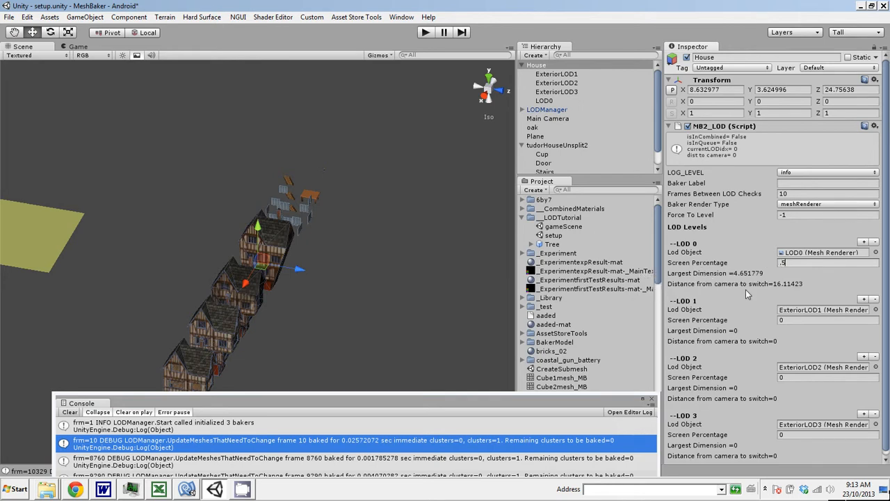
Edit a LOD level's Screen Percentage value on House's LOD component.
{"action": "left_click", "coordinate": [828, 320]}
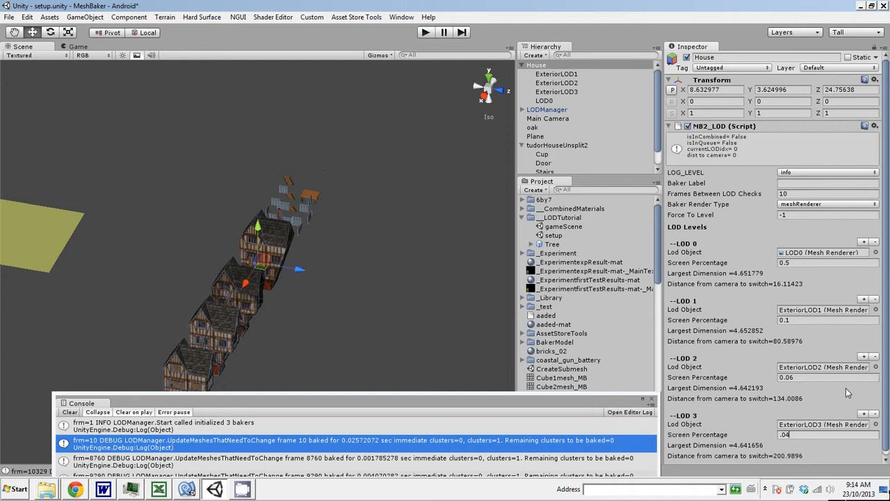
{"action": "mouse_move", "coordinate": [765, 228]}
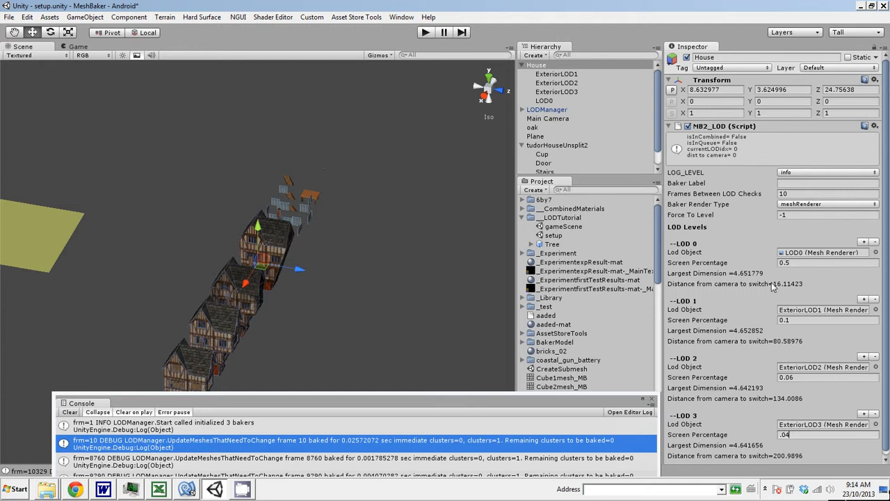
{"action": "mouse_move", "coordinate": [411, 290]}
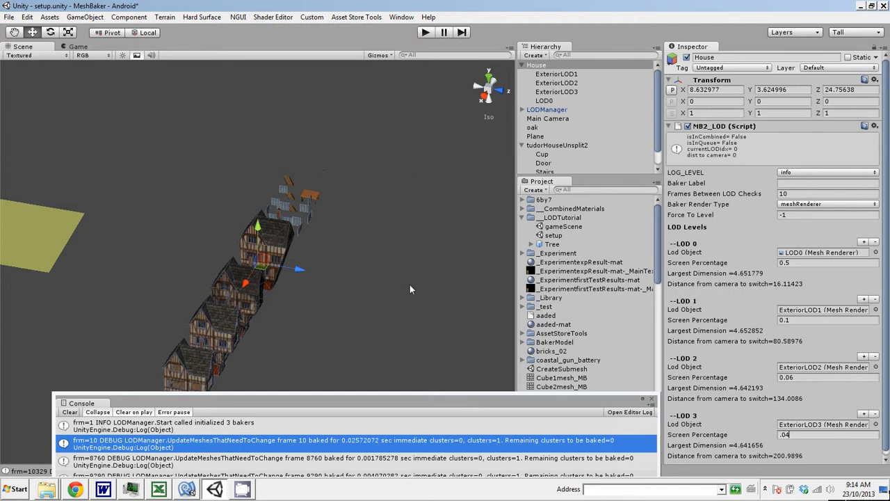
{"action": "mouse_move", "coordinate": [272, 233]}
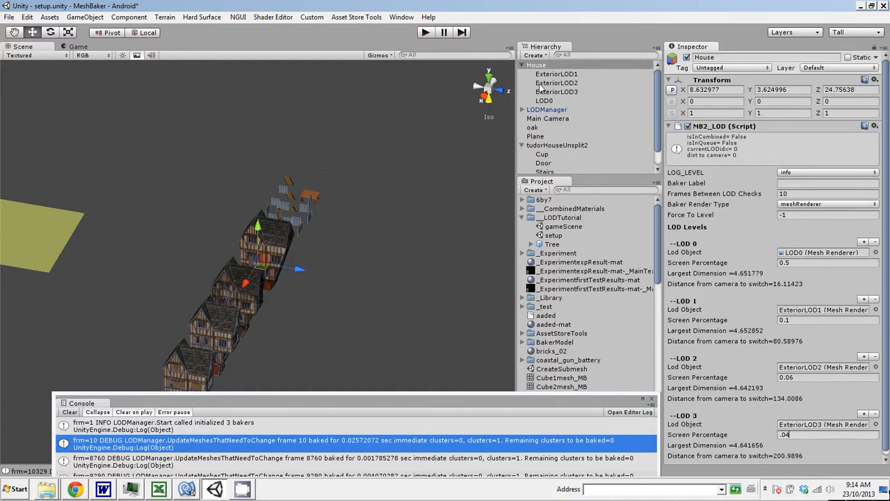
{"action": "mouse_move", "coordinate": [659, 99]}
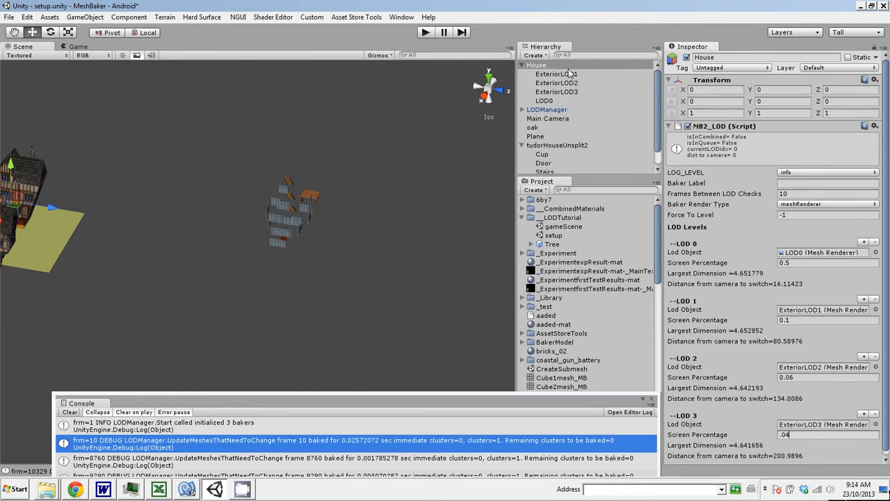
Inspect ExteriorLOD1, ExteriorLOD2, ExteriorLOD3 and LOD0 meshes, each showing the tudorHouse2 material.
{"action": "left_click", "coordinate": [556, 74]}
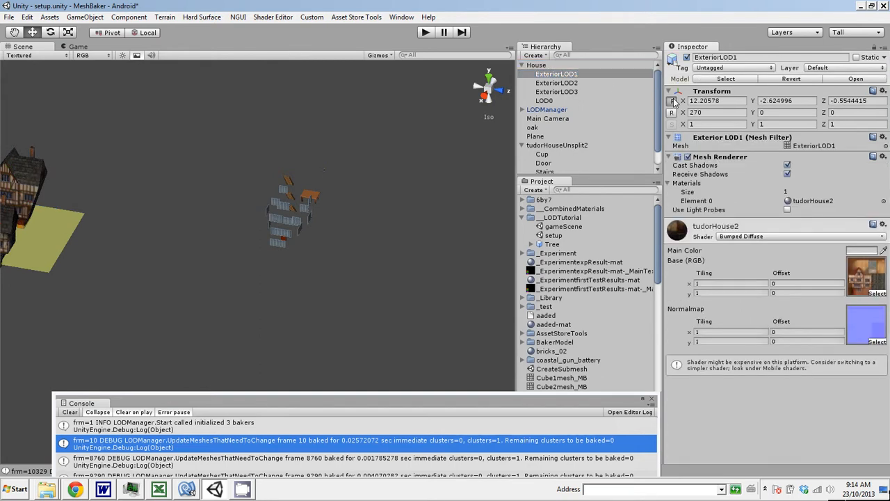
{"action": "left_click", "coordinate": [556, 82]}
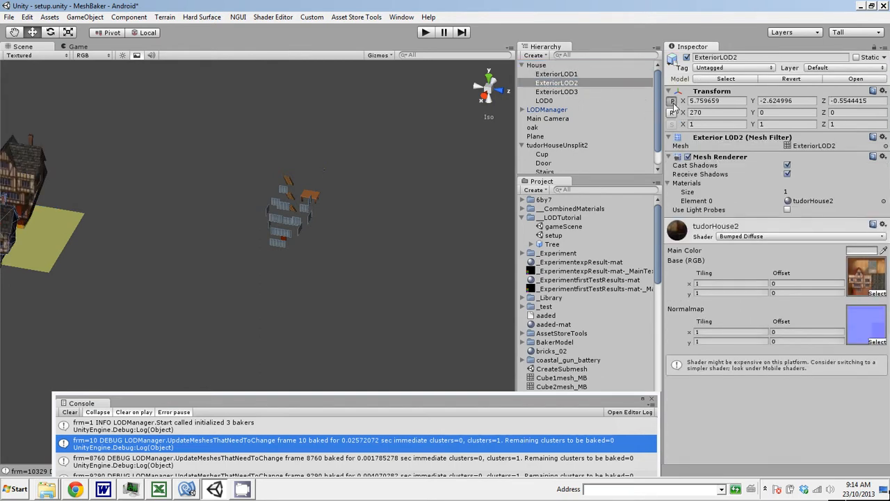
{"action": "left_click", "coordinate": [556, 92]}
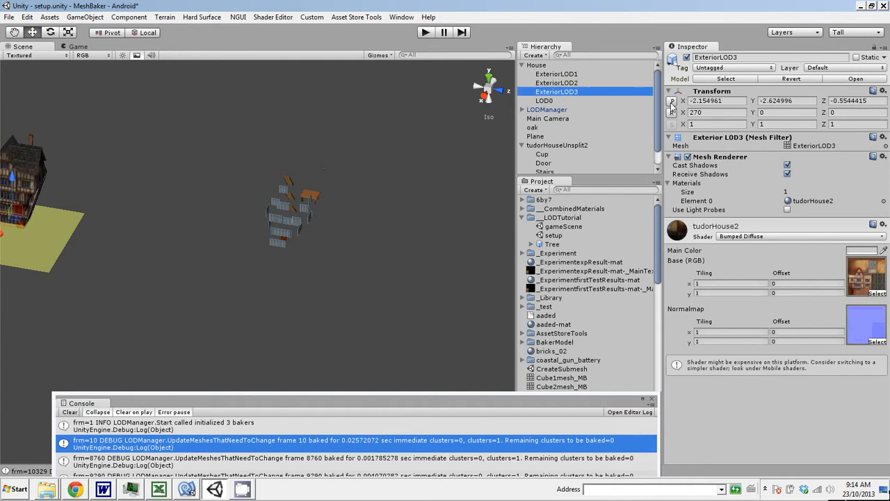
{"action": "left_click", "coordinate": [544, 100]}
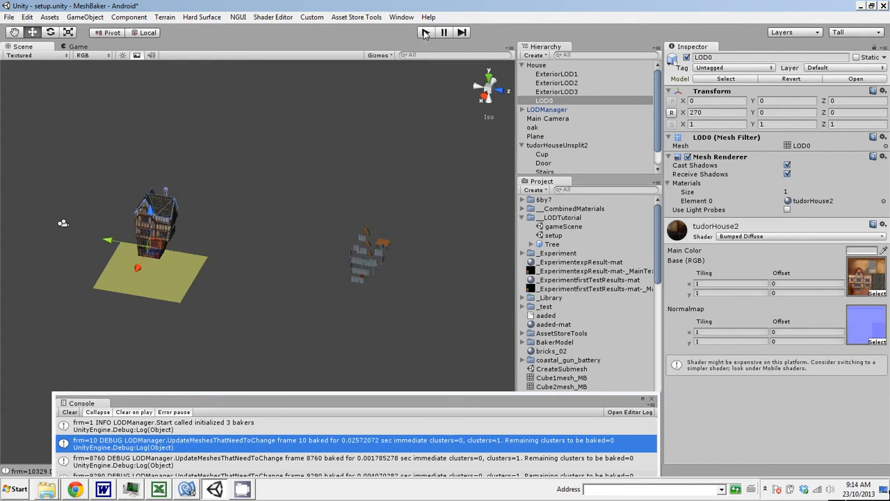
{"action": "left_click", "coordinate": [425, 32]}
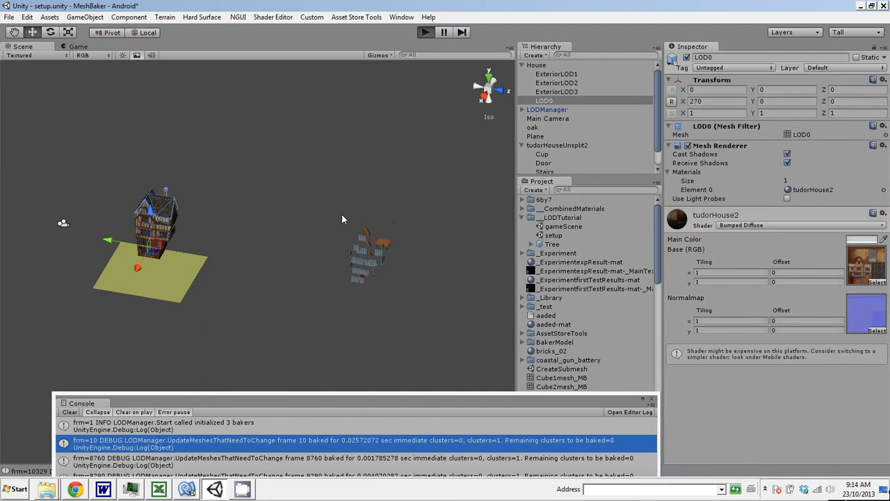
Run the scene so a CombinedMesh is baked, inspecting it and the Main Camera's LOD camera script.
{"action": "left_click", "coordinate": [425, 32]}
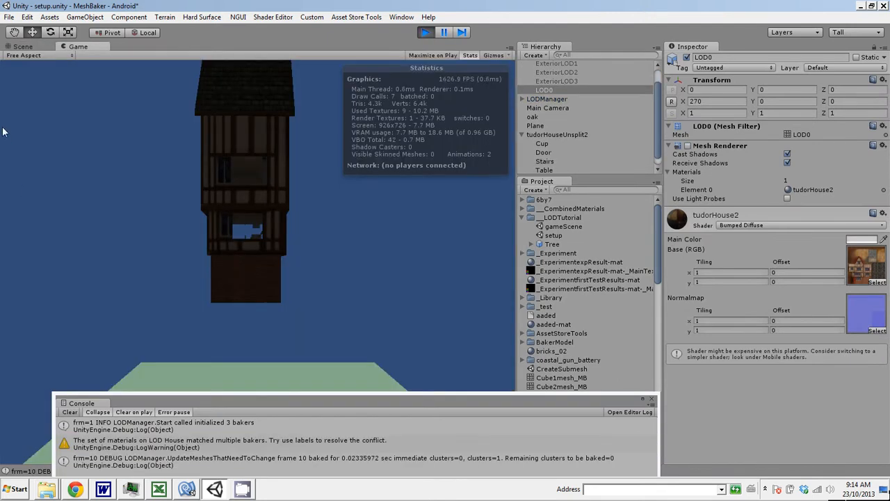
{"action": "left_click", "coordinate": [23, 47]}
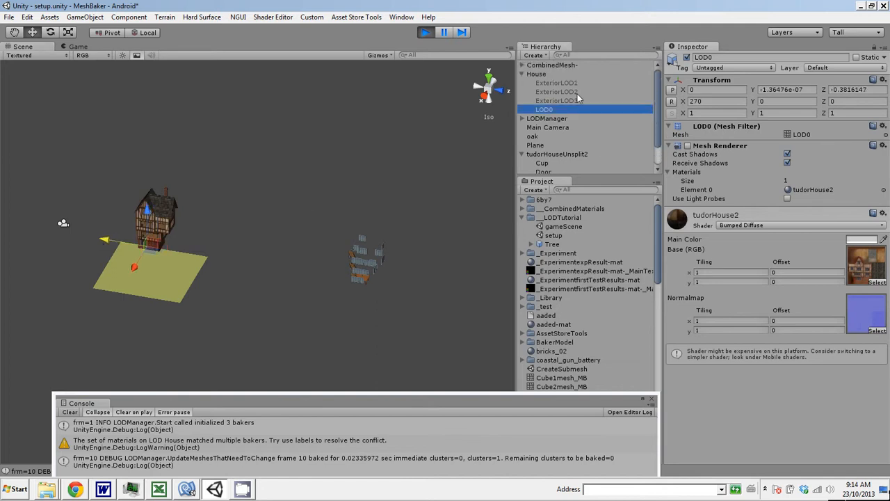
{"action": "left_click", "coordinate": [550, 66]}
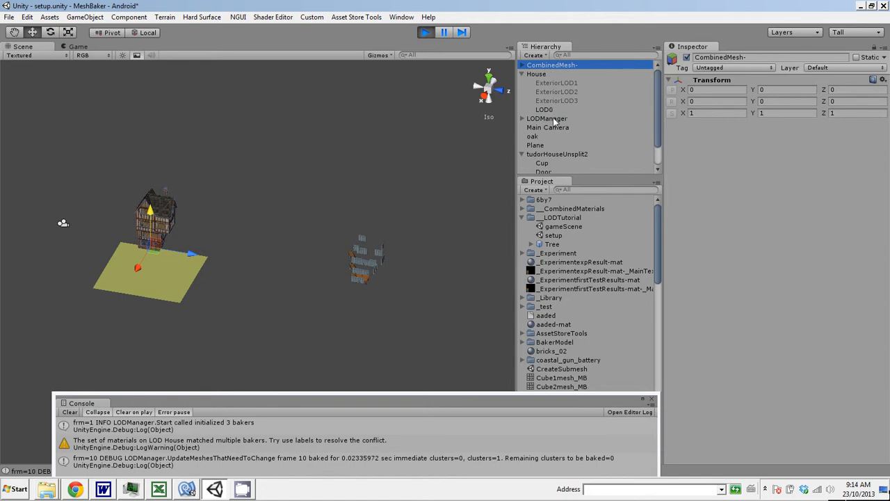
{"action": "mouse_move", "coordinate": [551, 145]}
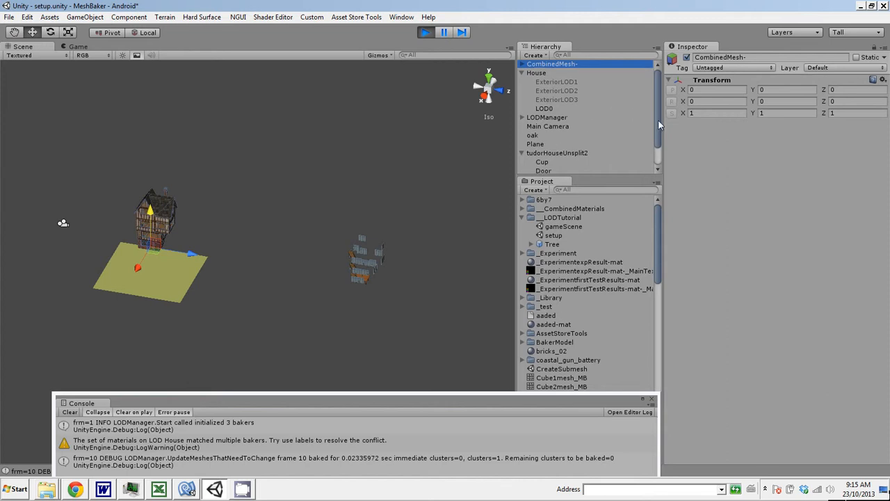
{"action": "left_click", "coordinate": [548, 122]}
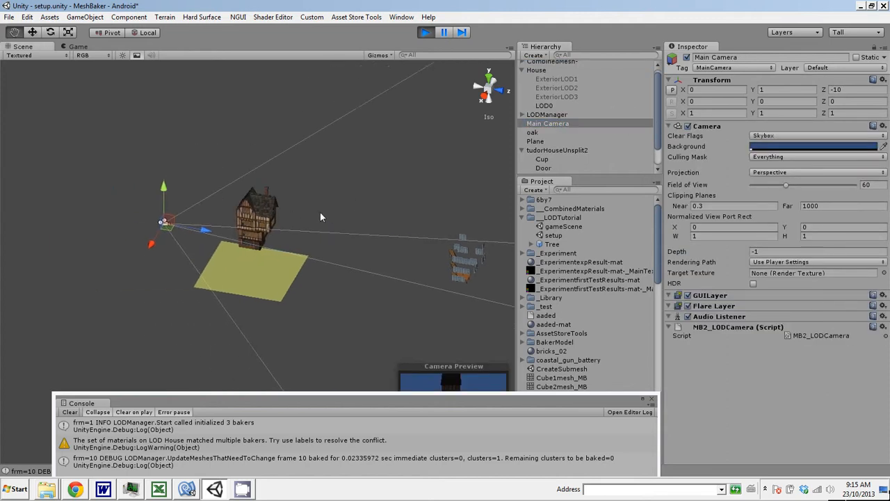
Zoom the Scene view in close on the house.
{"action": "left_click_drag", "start_coordinate": [320, 215], "coordinate": [262, 219]}
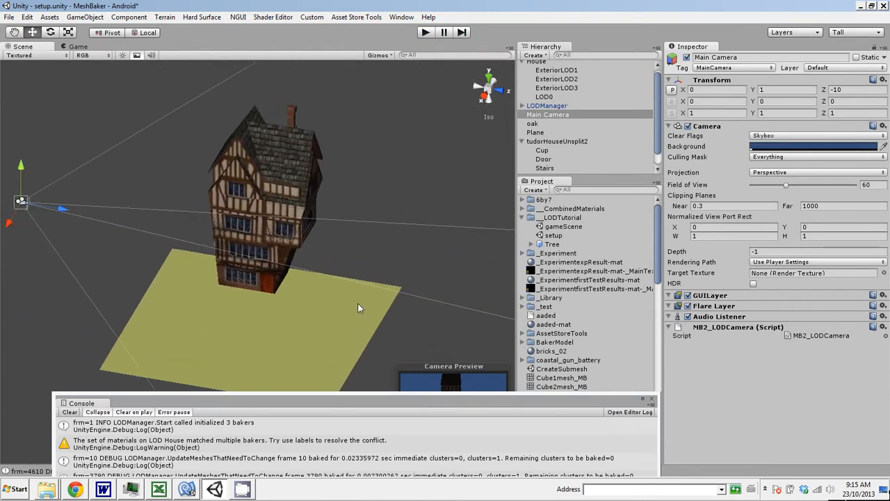
{"action": "mouse_move", "coordinate": [257, 297]}
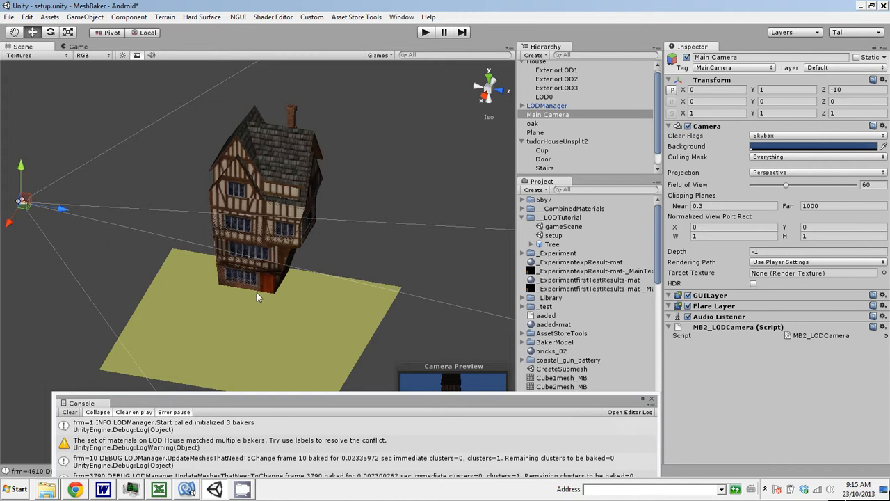
{"action": "mouse_move", "coordinate": [556, 97]}
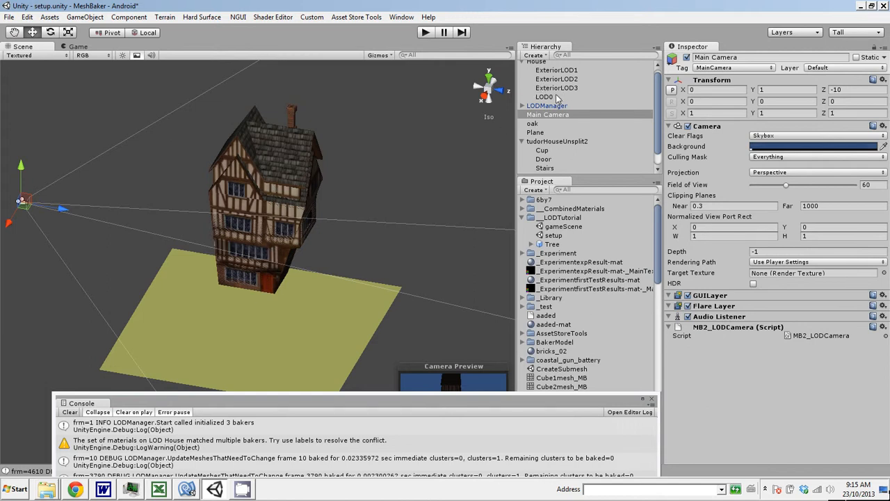
{"action": "mouse_move", "coordinate": [419, 275]}
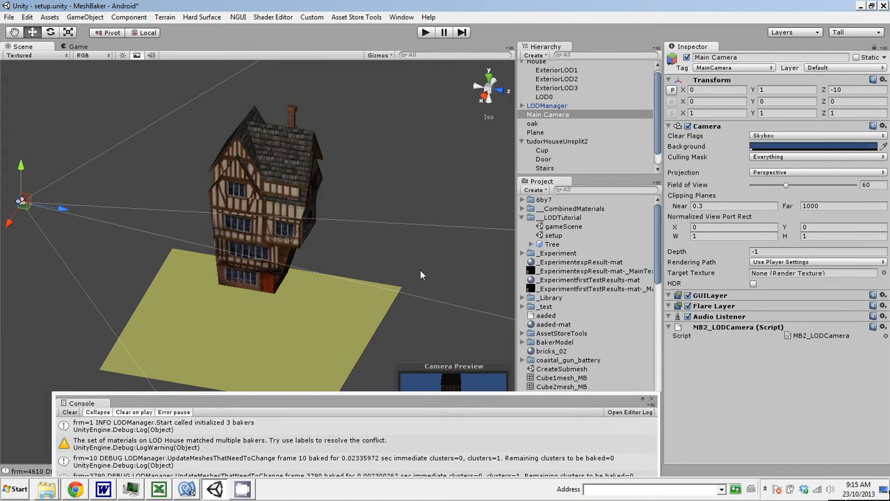
Render the house in Wireframe and view it from the Right side with LOD0 selected.
{"action": "left_click_drag", "start_coordinate": [420, 275], "coordinate": [387, 303]}
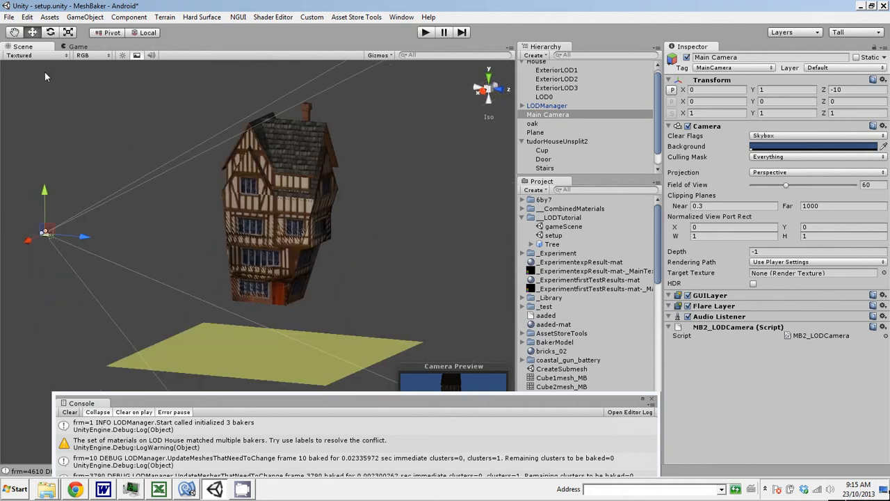
{"action": "mouse_move", "coordinate": [43, 66]}
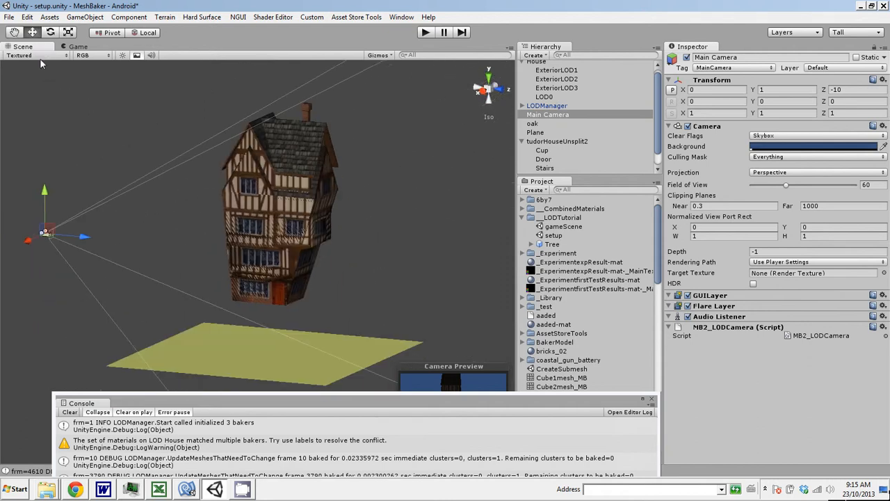
{"action": "left_click", "coordinate": [20, 56]}
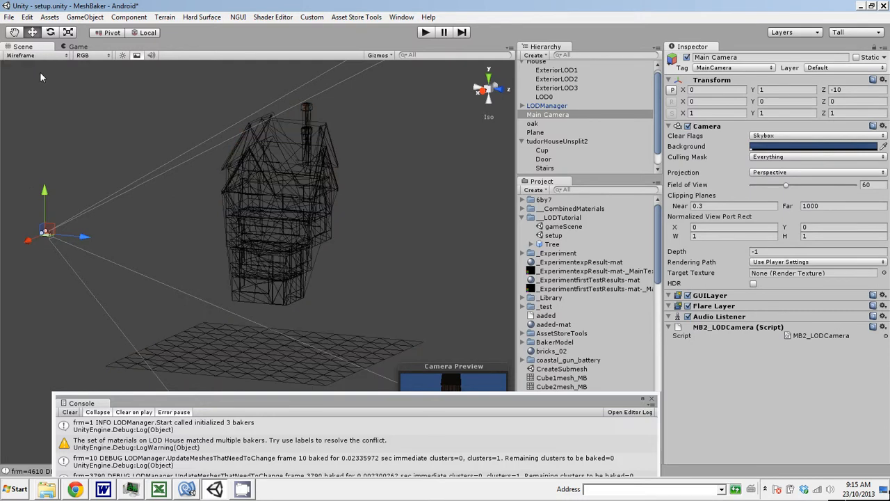
{"action": "left_click", "coordinate": [545, 97]}
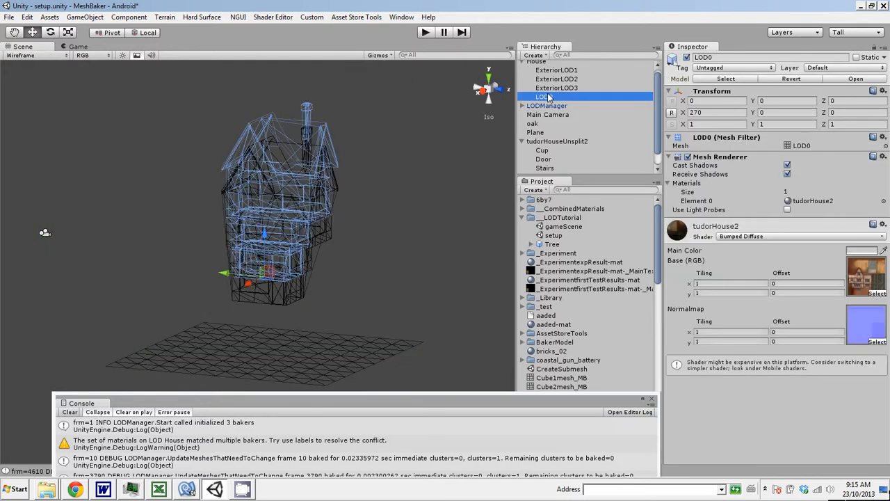
{"action": "left_click", "coordinate": [479, 89]}
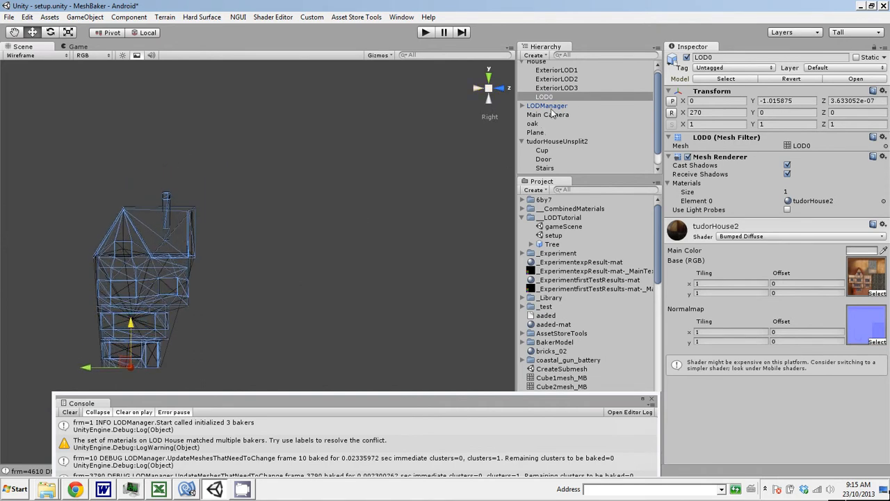
Compare the overlapping ExteriorLOD3 and ExteriorLOD1 wireframe meshes.
{"action": "left_click", "coordinate": [556, 87]}
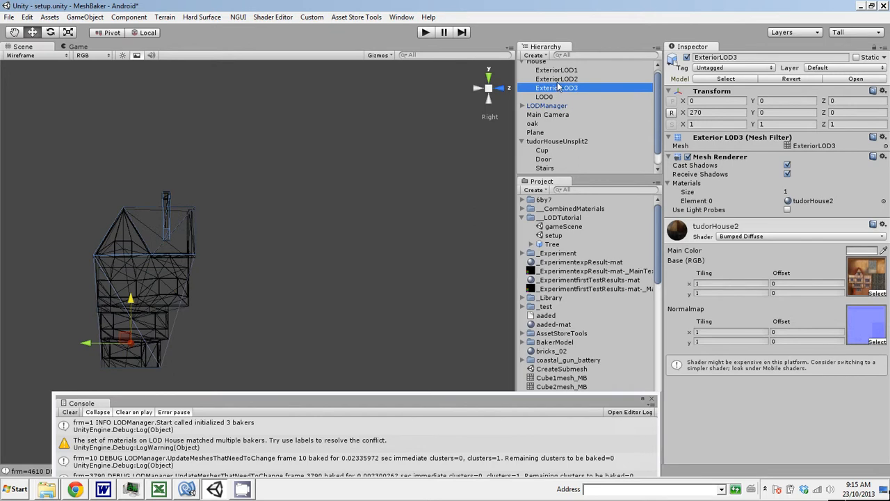
{"action": "left_click", "coordinate": [556, 69]}
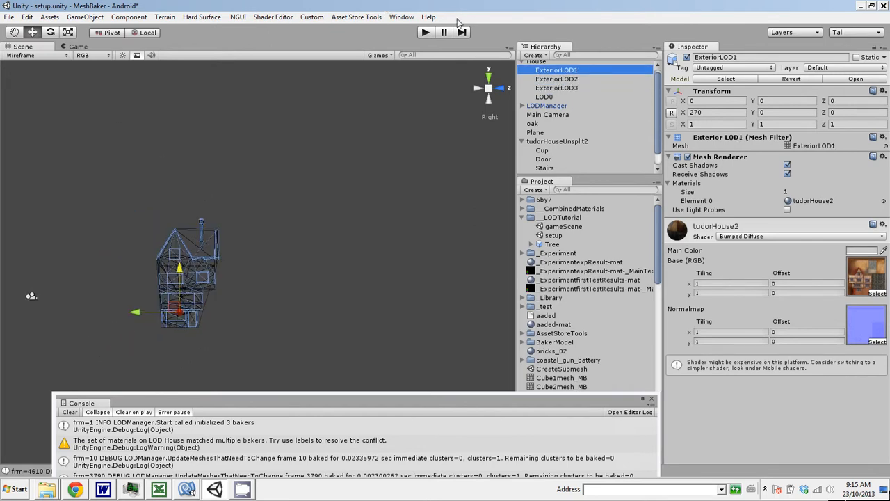
{"action": "left_click", "coordinate": [424, 32]}
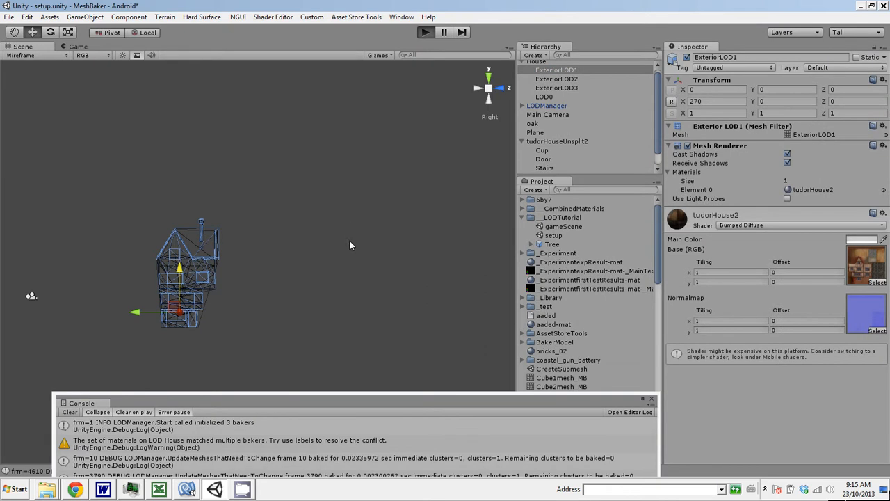
Run the scene again and inspect Main Camera while the LODs switch.
{"action": "left_click", "coordinate": [426, 32]}
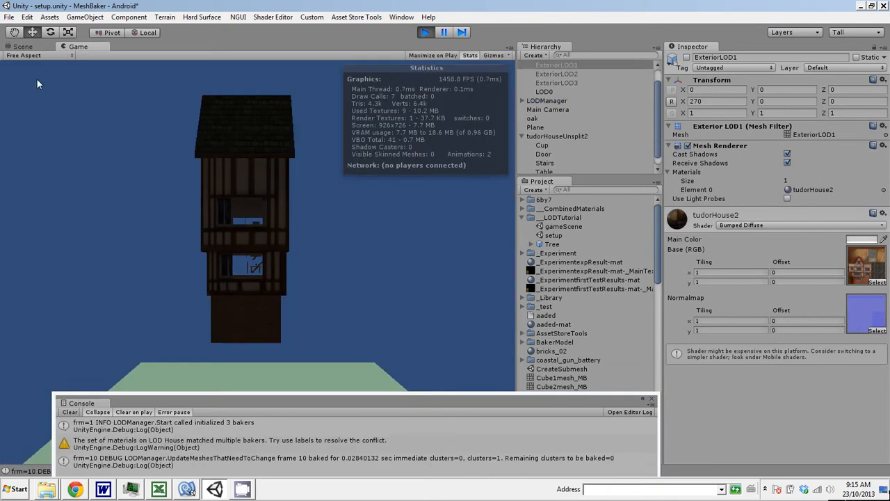
{"action": "left_click", "coordinate": [23, 47]}
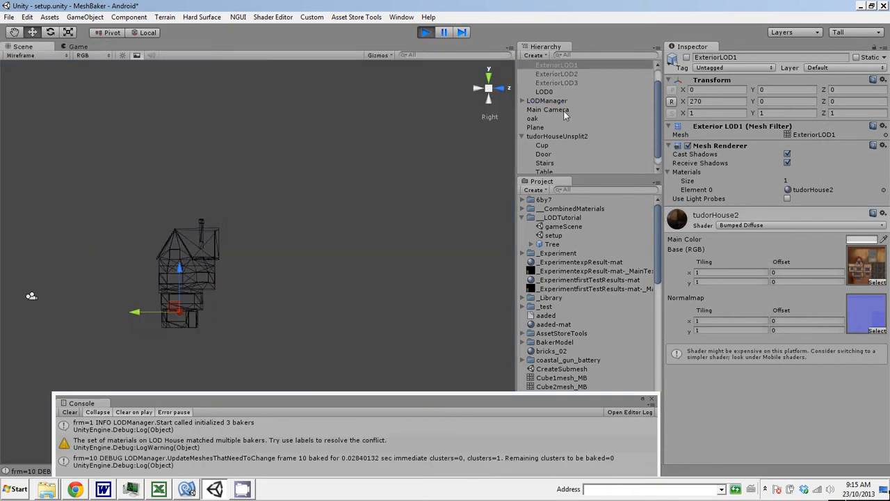
{"action": "left_click", "coordinate": [548, 109]}
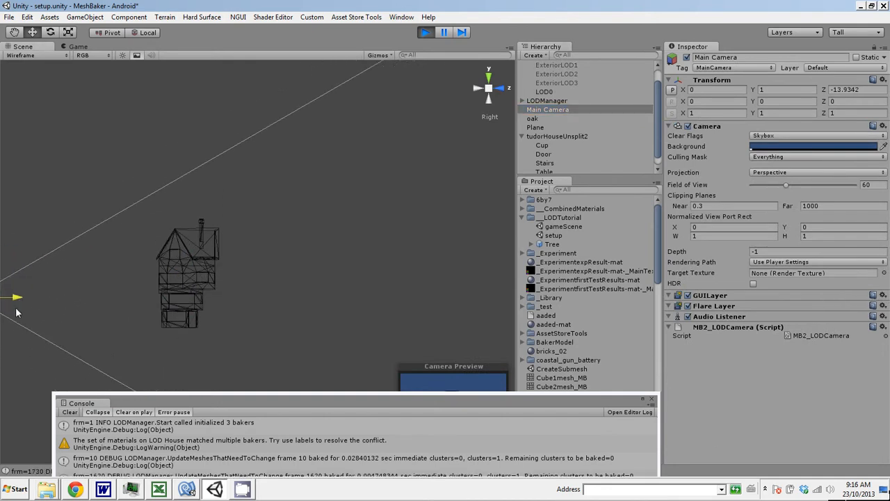
Return the Scene view to Textured shading and stop the play session.
{"action": "left_click", "coordinate": [35, 56]}
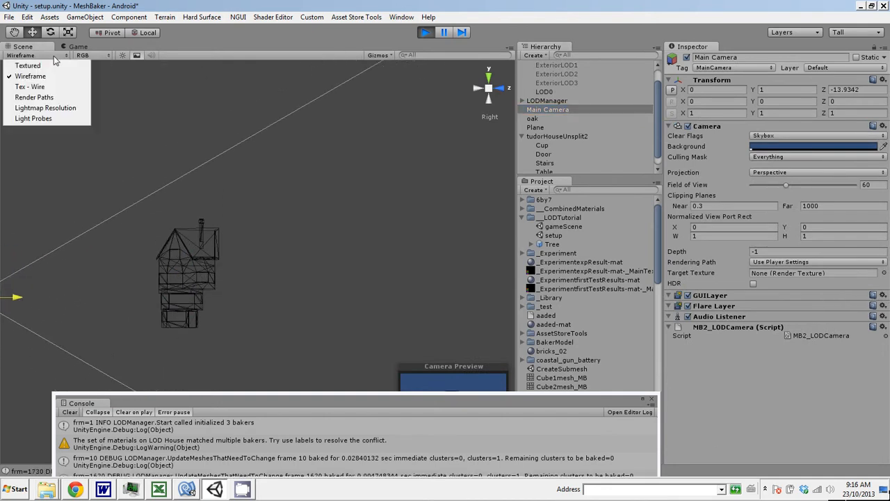
{"action": "left_click", "coordinate": [28, 66]}
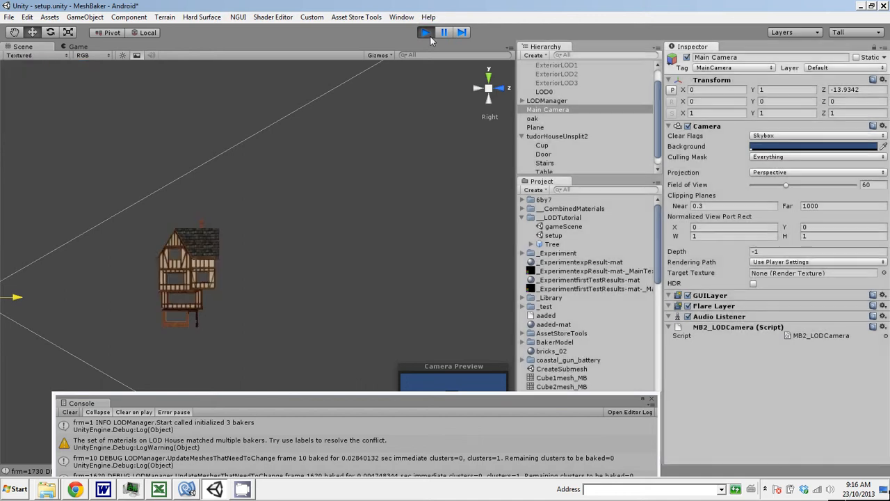
{"action": "left_click", "coordinate": [425, 32]}
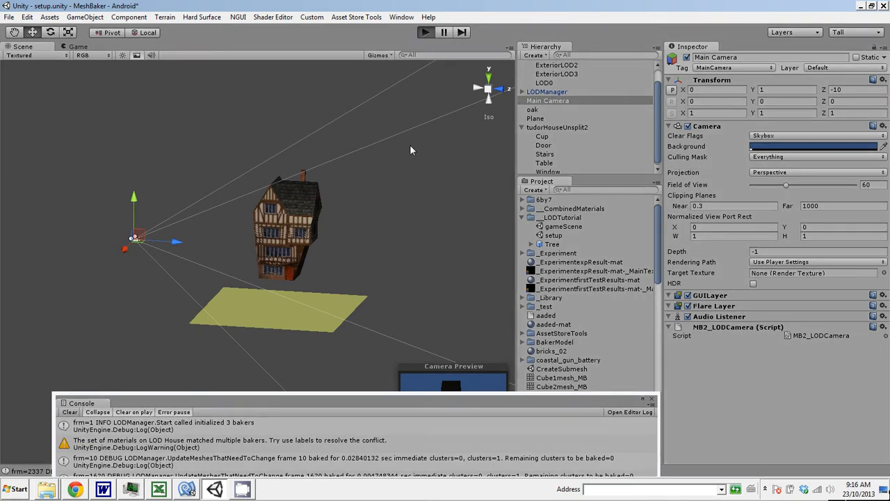
Run a brief play test of the house, stop it, and scroll to Main Camera's LOD camera components.
{"action": "left_click", "coordinate": [425, 32]}
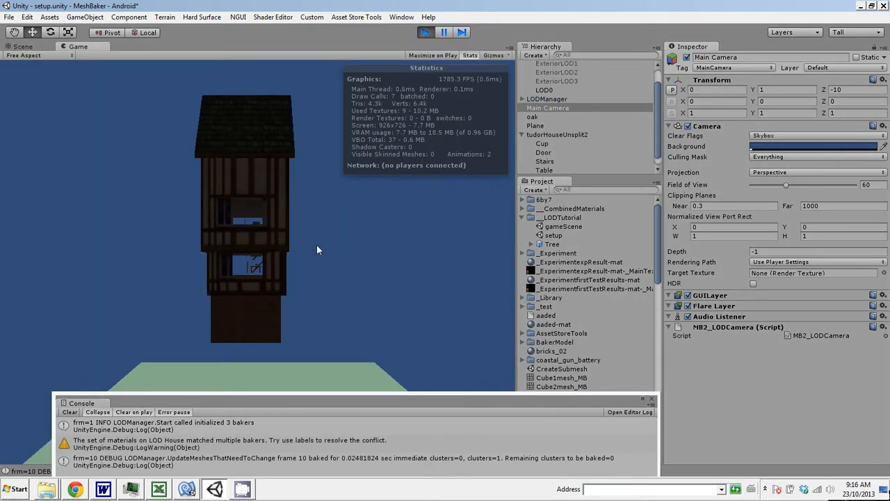
{"action": "left_click", "coordinate": [426, 32]}
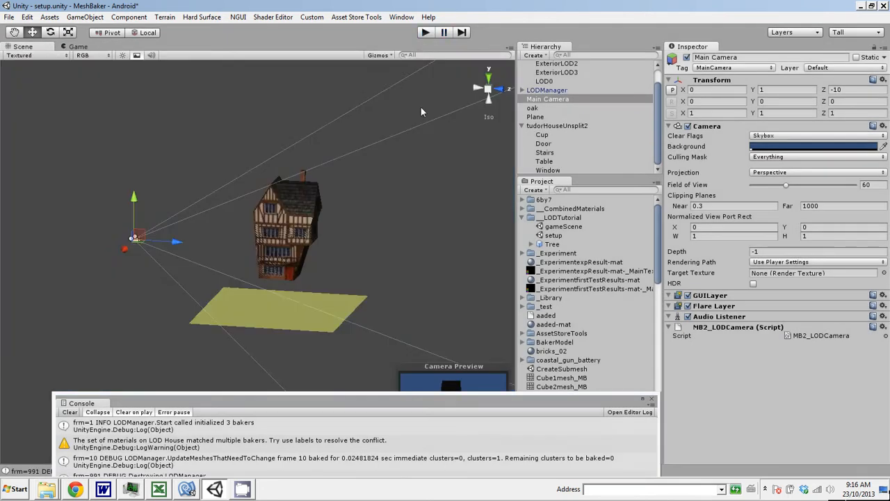
{"action": "mouse_move", "coordinate": [659, 148]}
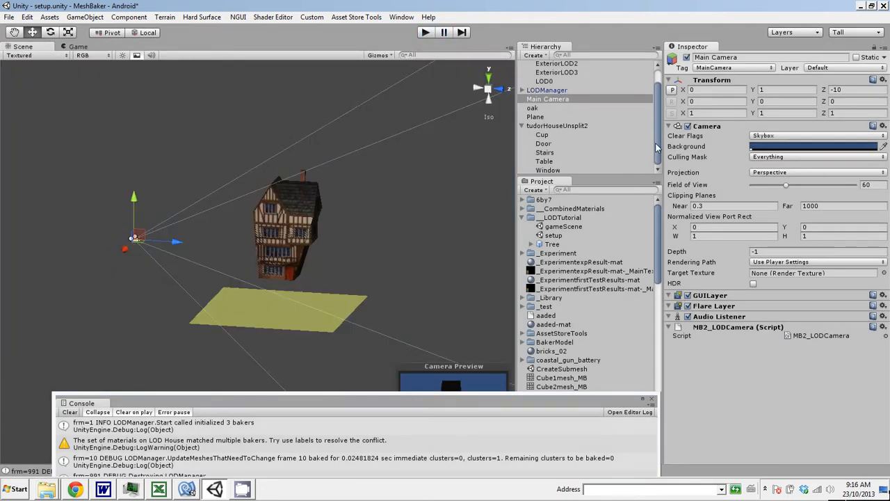
{"action": "scroll", "scroll_direction": "up", "scroll_amount": 3}
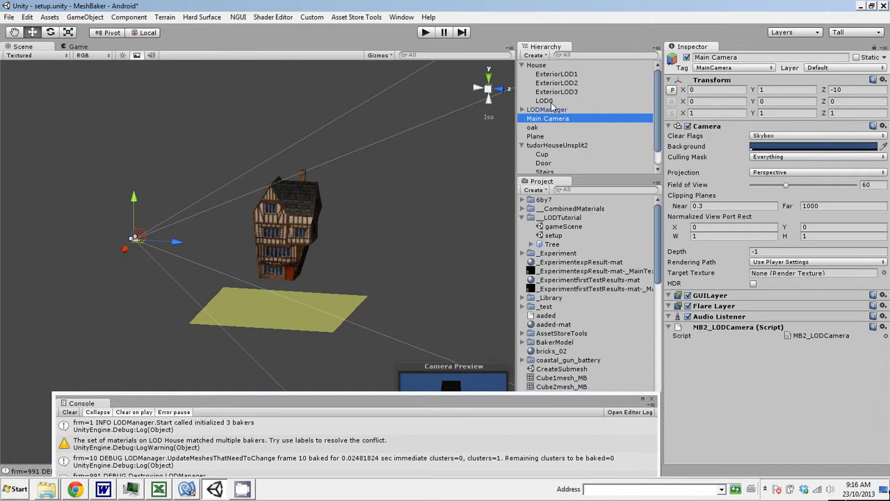
{"action": "mouse_move", "coordinate": [551, 156]}
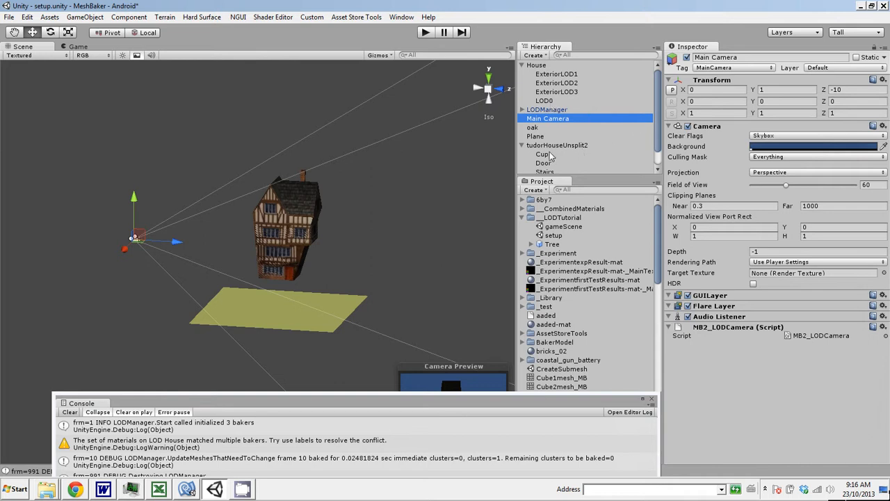
Move the Cup and other house pieces under House/LOD0 and expand LOD0 to show them.
{"action": "left_click", "coordinate": [542, 153]}
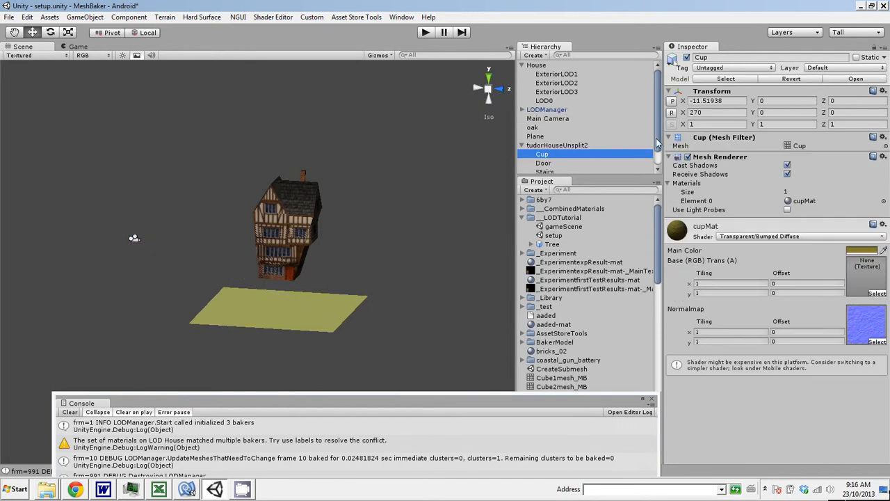
{"action": "scroll", "scroll_direction": "down", "scroll_amount": 3}
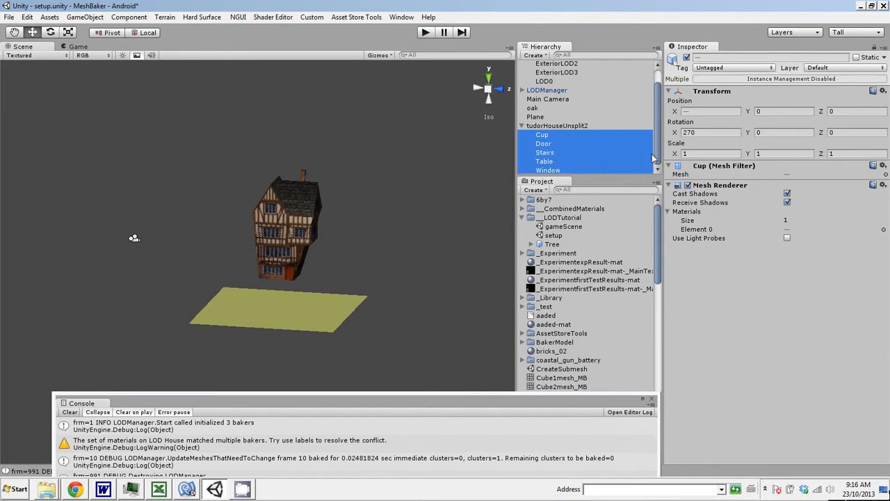
{"action": "scroll", "scroll_direction": "up", "scroll_amount": 3}
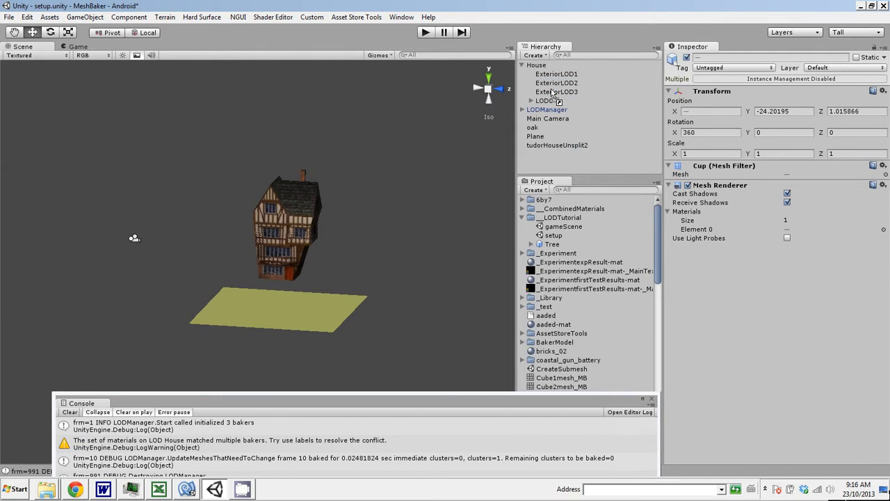
{"action": "left_click", "coordinate": [531, 100]}
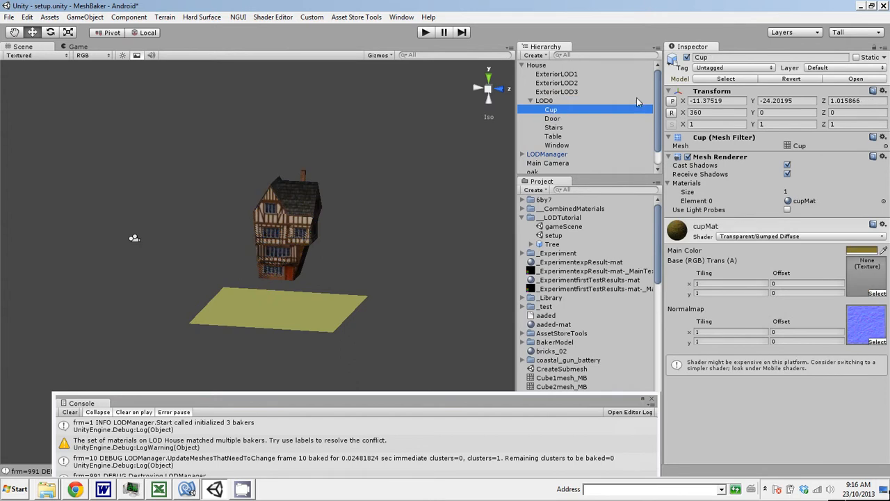
Reset the Door, Stairs, Table and Window transforms to zero and check each position.
{"action": "left_click", "coordinate": [552, 118]}
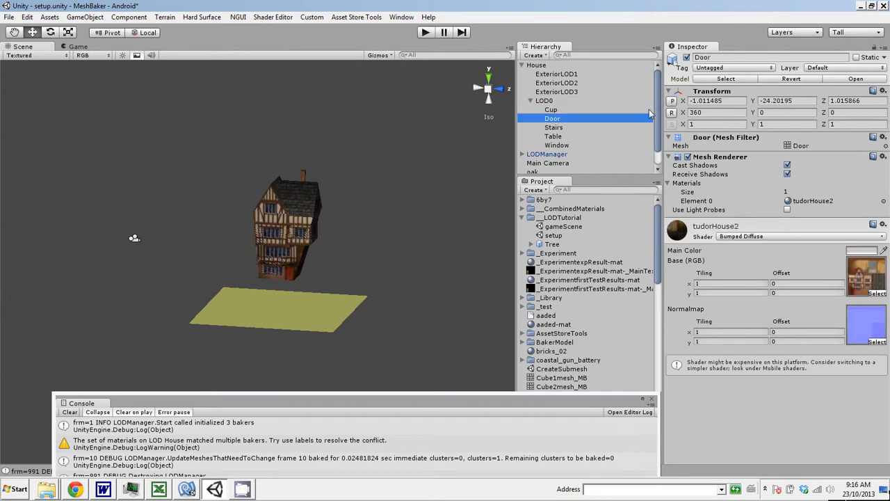
{"action": "left_click", "coordinate": [553, 128]}
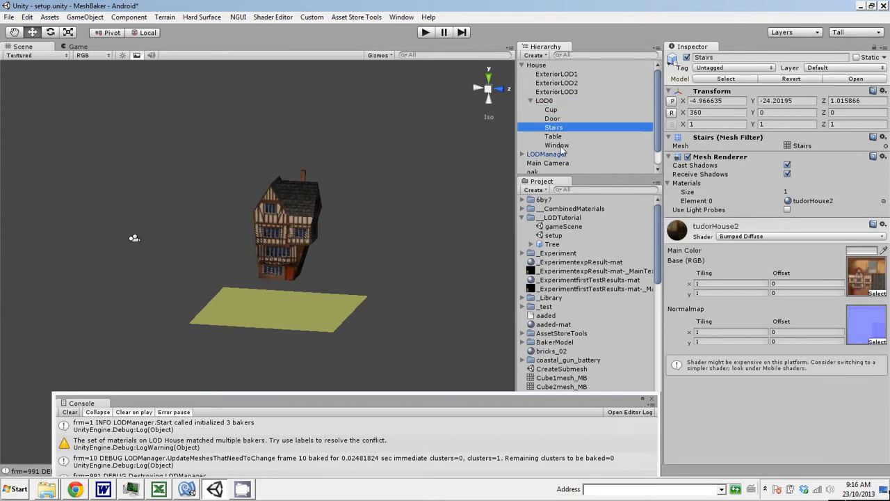
{"action": "left_click", "coordinate": [556, 145]}
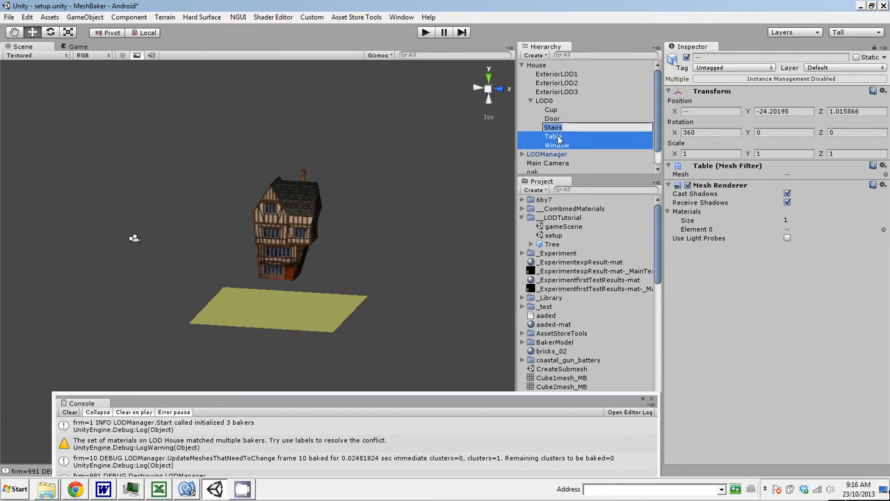
{"action": "left_click", "coordinate": [554, 128]}
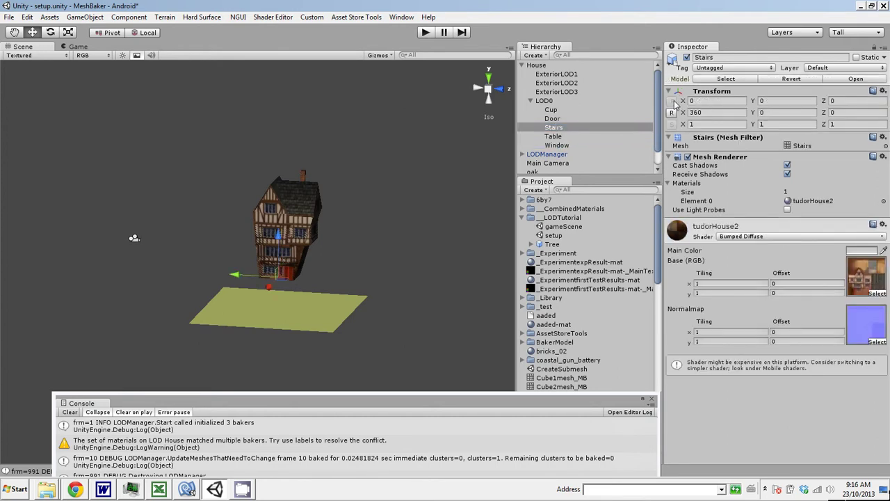
{"action": "left_click", "coordinate": [553, 136]}
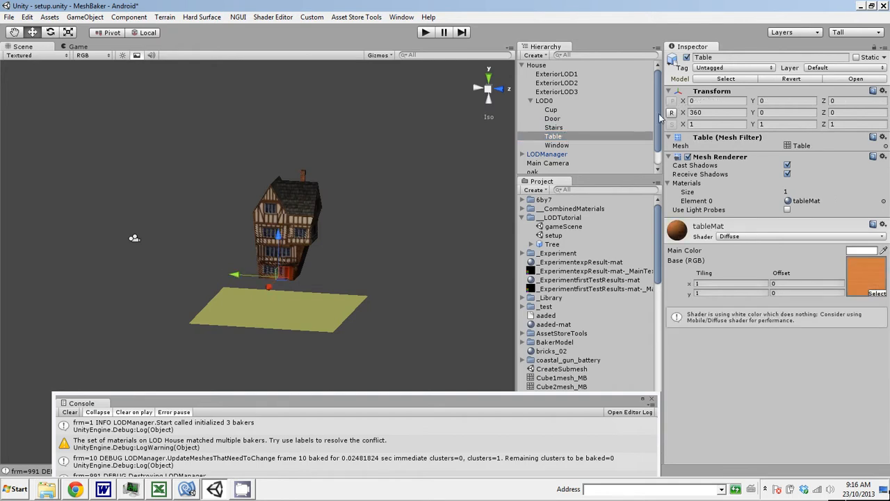
{"action": "left_click", "coordinate": [557, 144]}
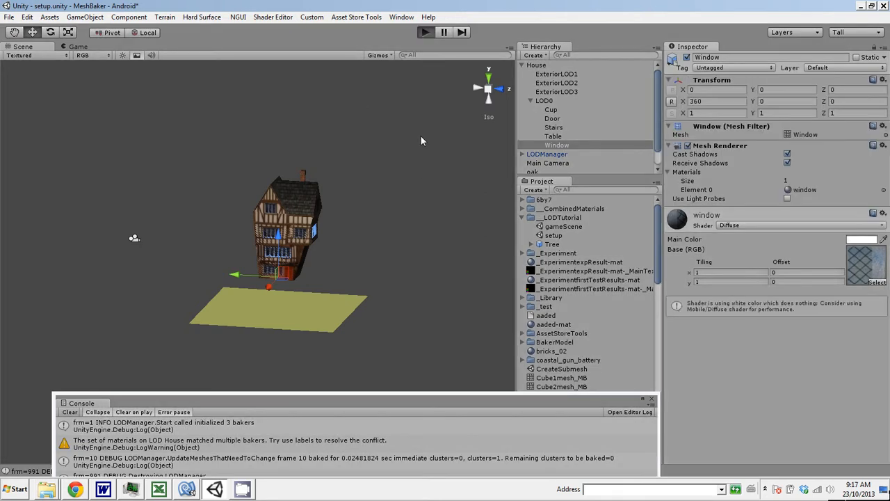
Start play mode to test the LODs and view the house from the Scene tab.
{"action": "left_click", "coordinate": [424, 32]}
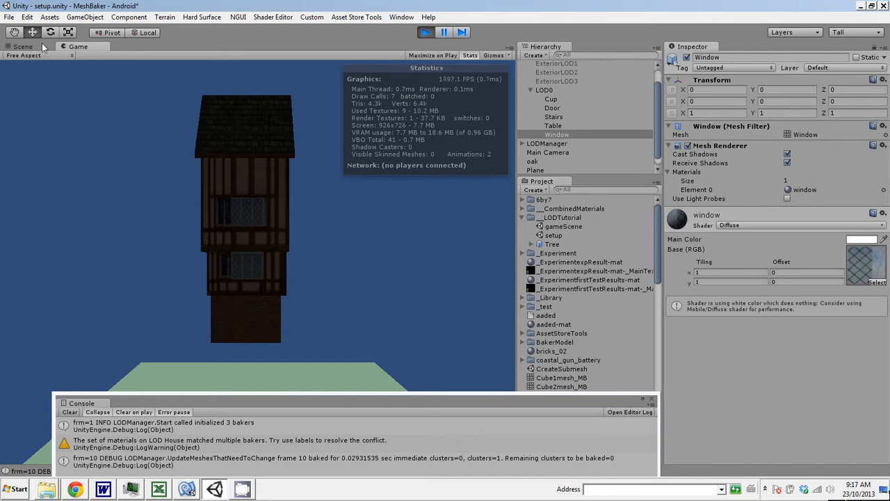
{"action": "left_click", "coordinate": [23, 46]}
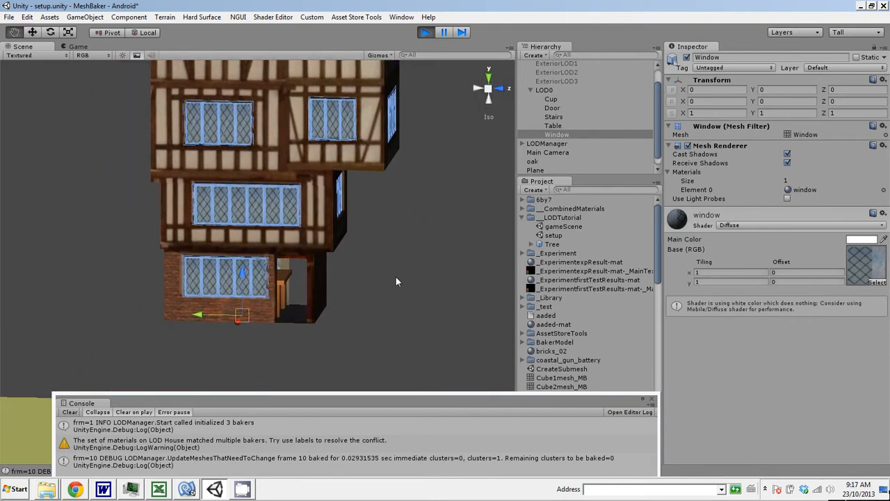
{"action": "mouse_move", "coordinate": [412, 248]}
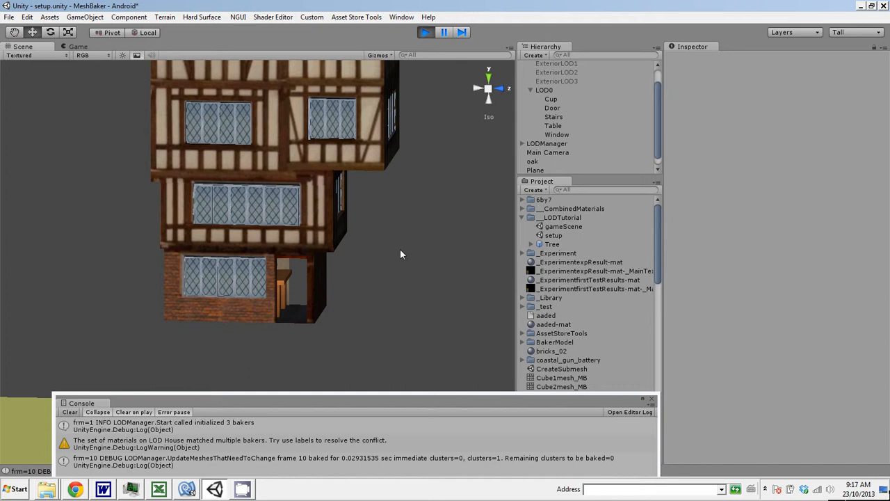
{"action": "mouse_move", "coordinate": [108, 49]}
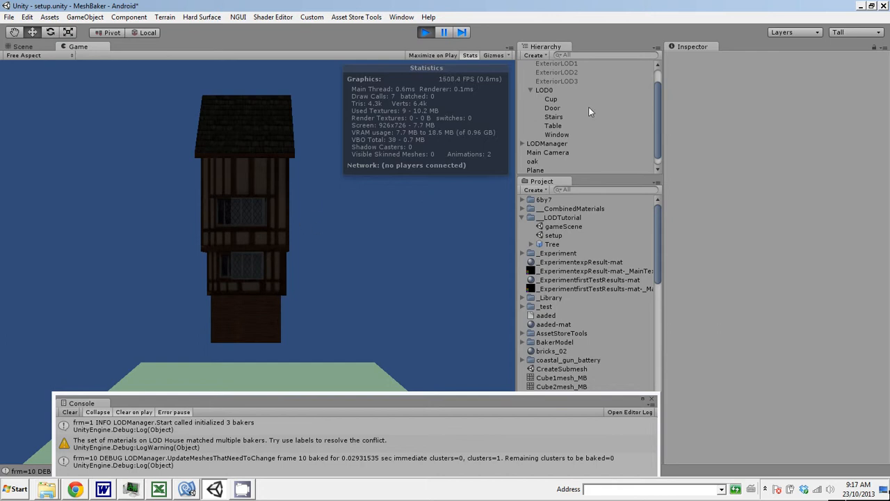
{"action": "mouse_move", "coordinate": [236, 202]}
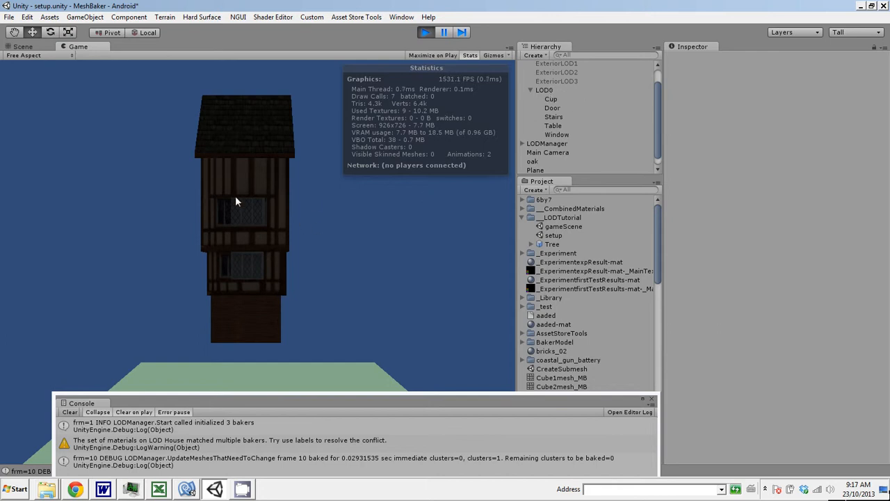
Check the Cup and Table materials while the scene is playing.
{"action": "left_click", "coordinate": [551, 99]}
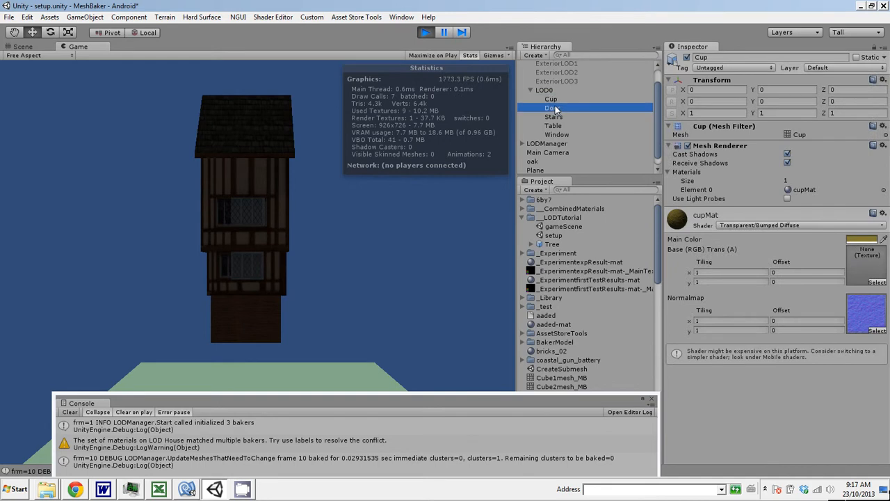
{"action": "left_click", "coordinate": [553, 125]}
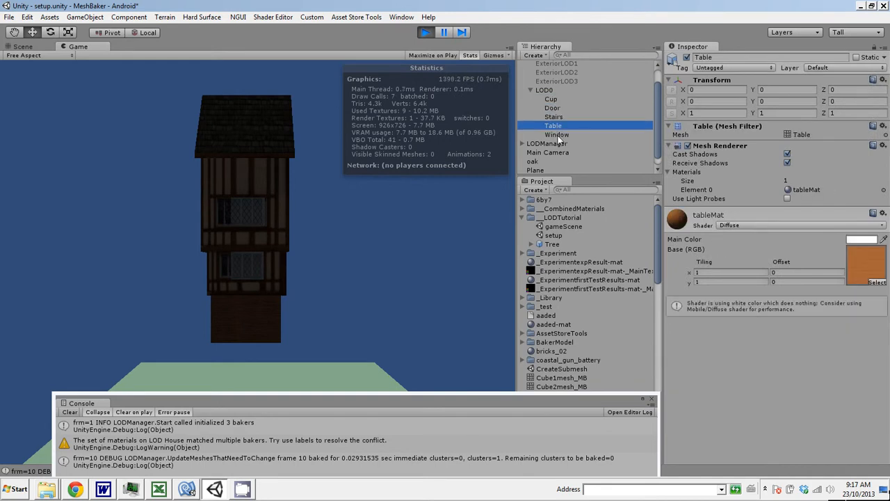
{"action": "left_click", "coordinate": [550, 97]}
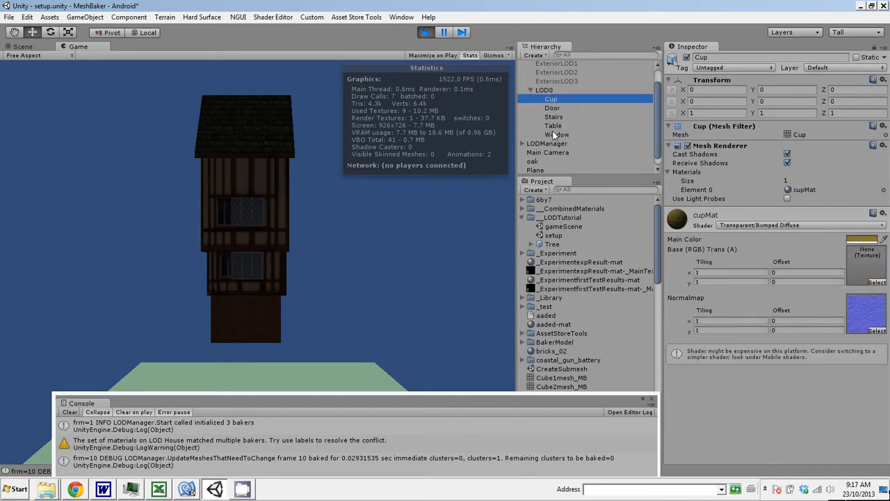
Stop play mode and return to editing the textured house with LOD0 pieces listed.
{"action": "left_click", "coordinate": [425, 32]}
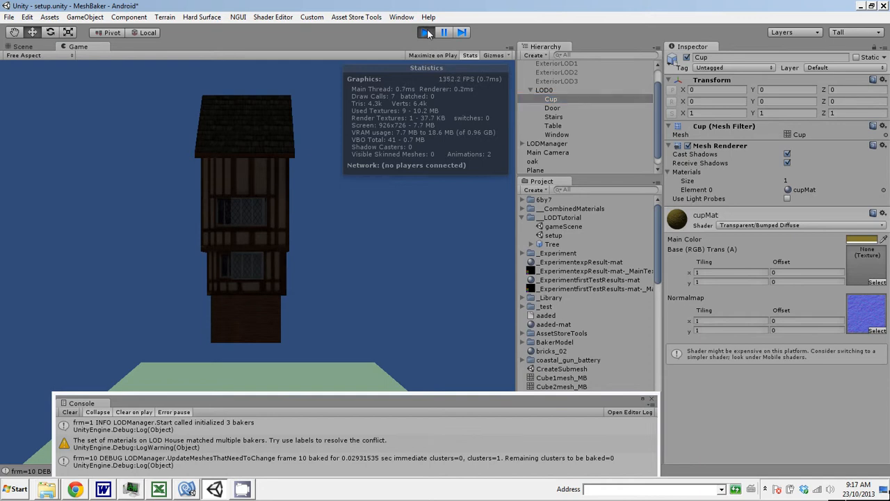
{"action": "left_click", "coordinate": [425, 32]}
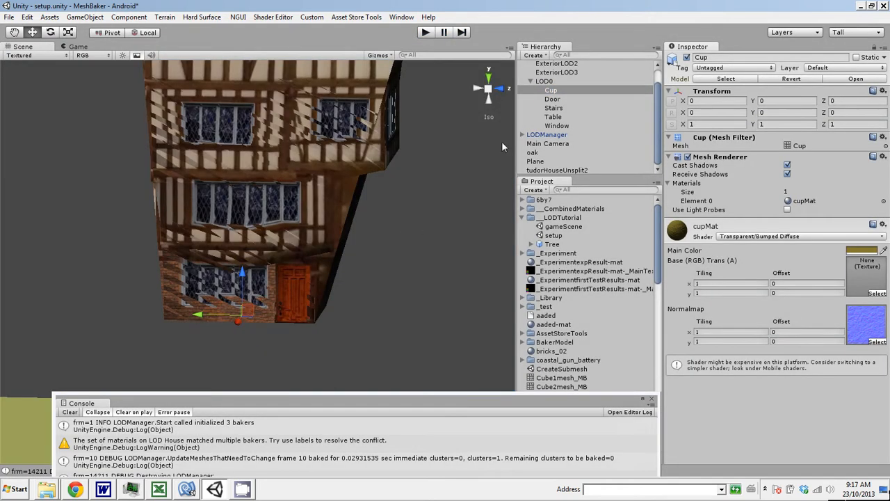
{"action": "scroll", "scroll_direction": "up", "scroll_amount": 3}
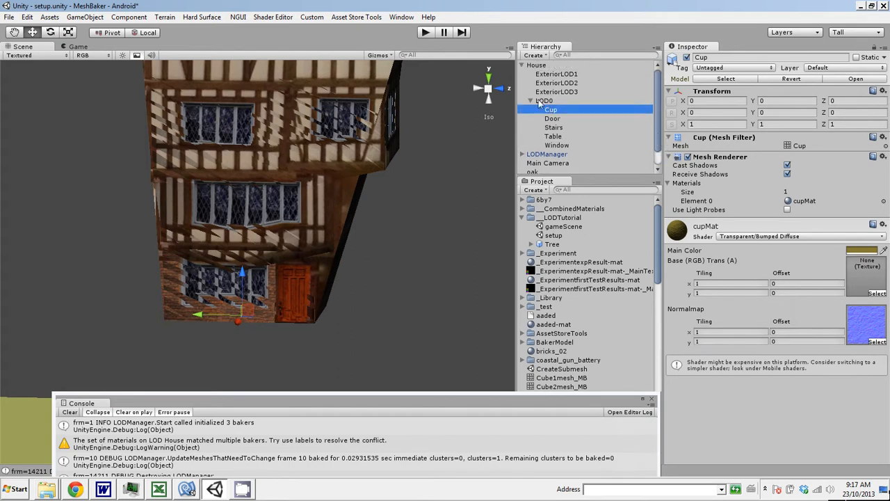
{"action": "mouse_move", "coordinate": [542, 109]}
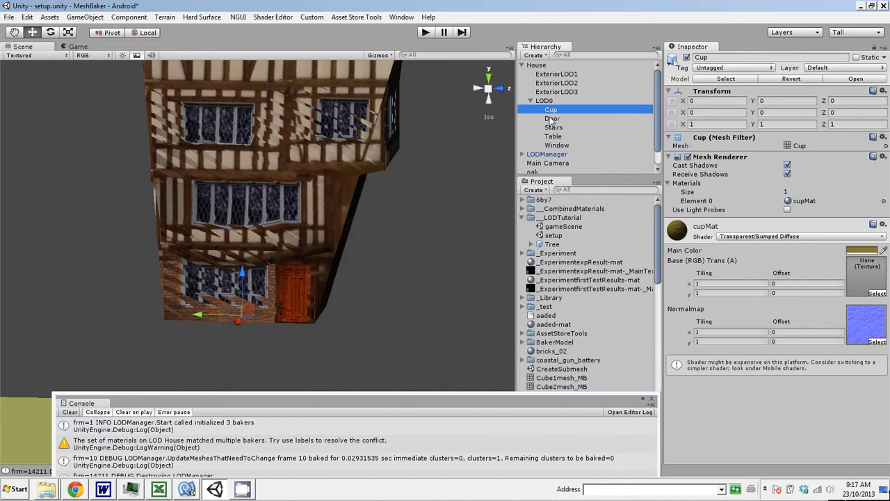
{"action": "mouse_move", "coordinate": [659, 135]}
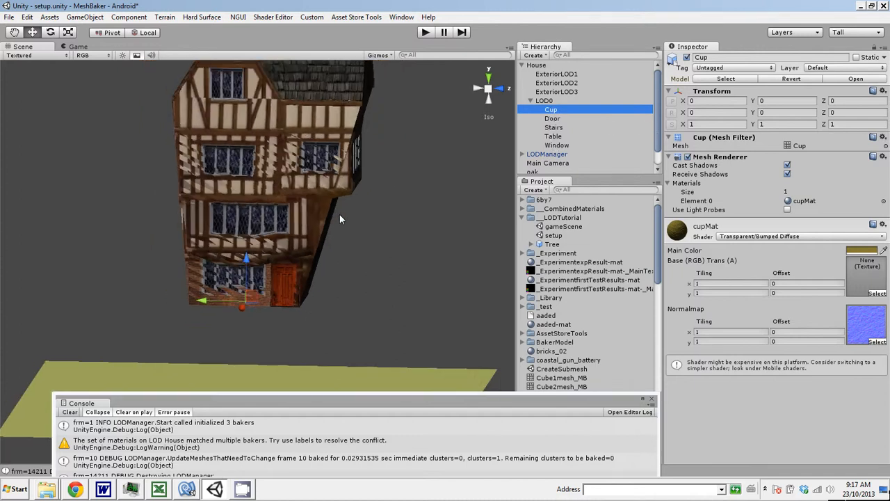
Create an empty object named Cup under LOD0 and parent the Cup mesh inside it.
{"action": "left_click", "coordinate": [543, 100]}
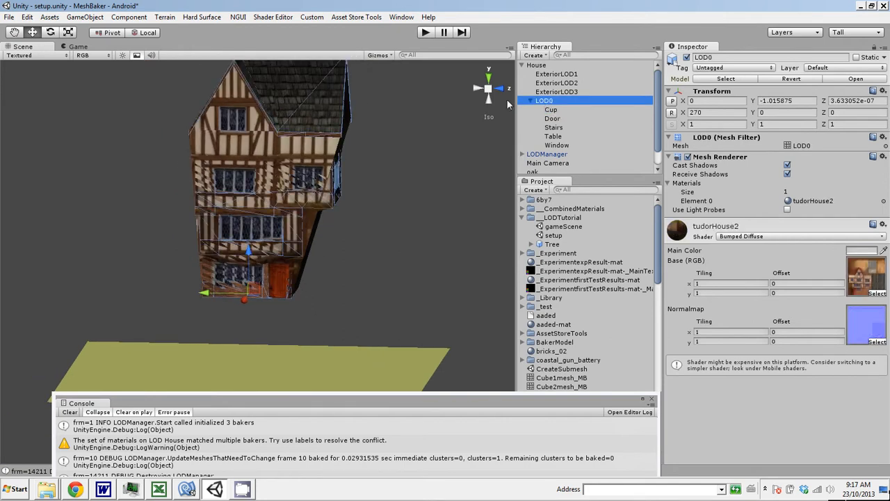
{"action": "left_click", "coordinate": [537, 74]}
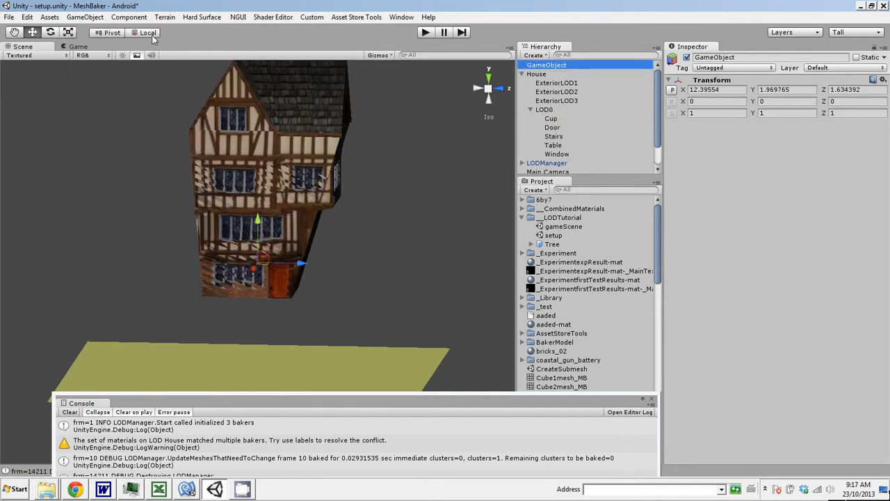
{"action": "left_click", "coordinate": [536, 74]}
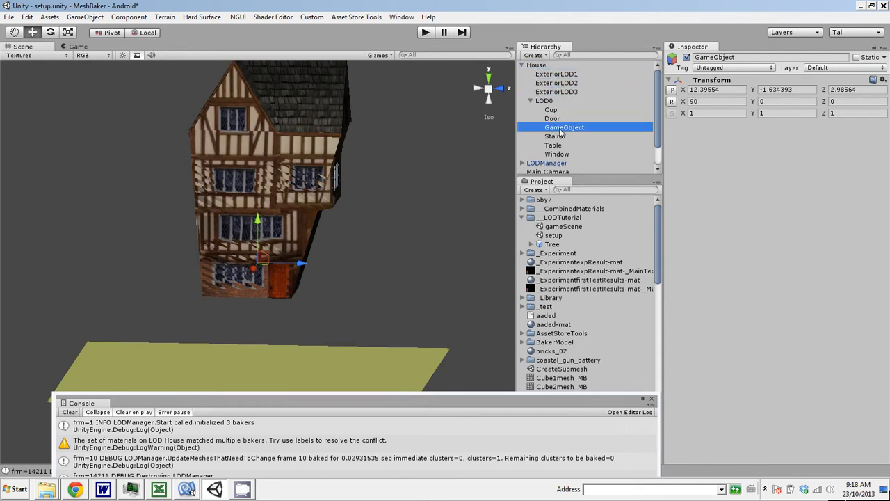
{"action": "double_click", "coordinate": [565, 127]}
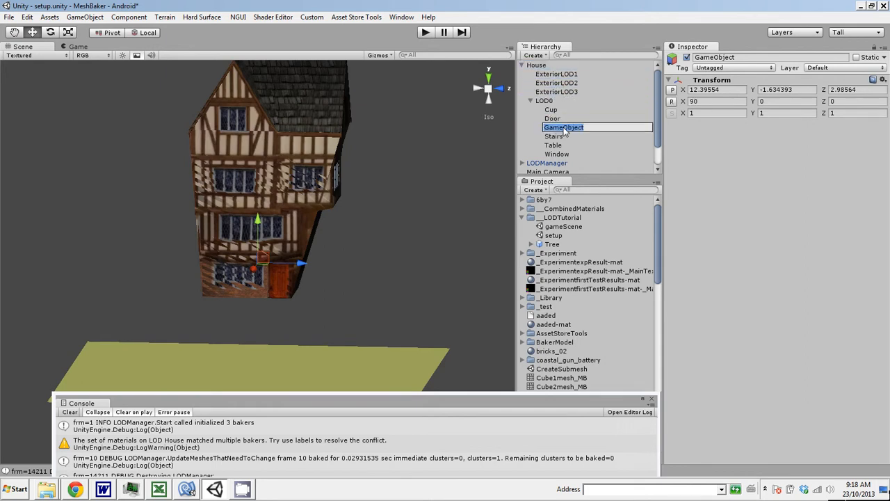
{"action": "left_click", "coordinate": [551, 119]}
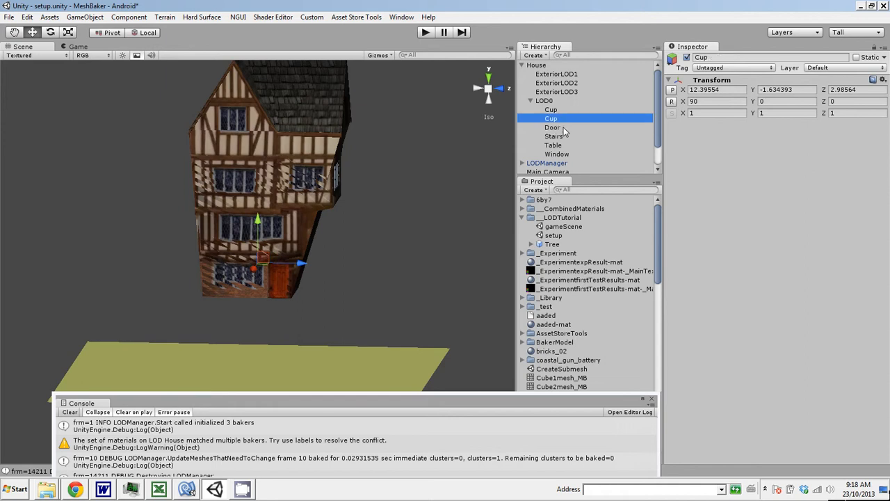
{"action": "left_click", "coordinate": [544, 100]}
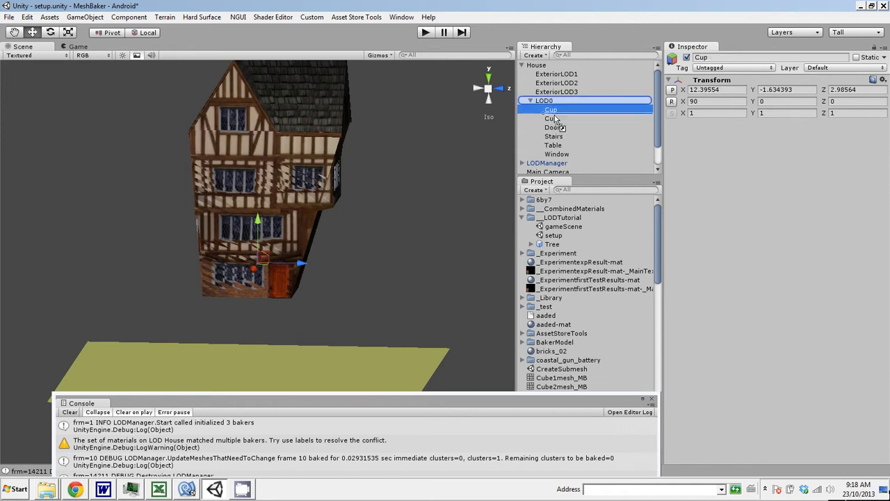
{"action": "left_click", "coordinate": [551, 109]}
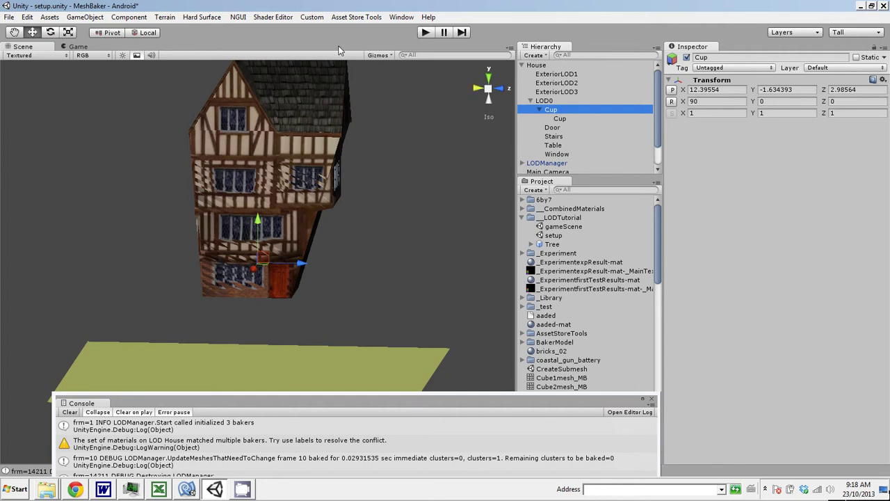
Add an MB2_LOD component to the Cup group with one LOD level using the Cup mesh.
{"action": "left_click", "coordinate": [128, 17]}
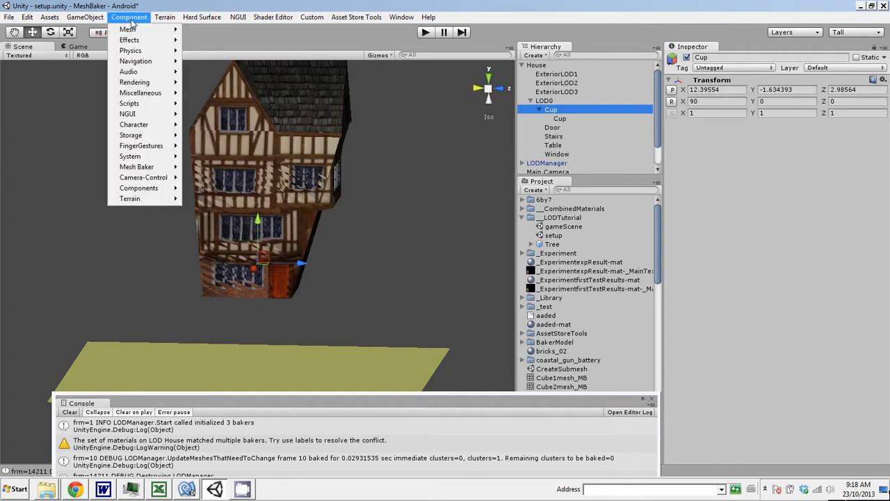
{"action": "left_click", "coordinate": [214, 171]}
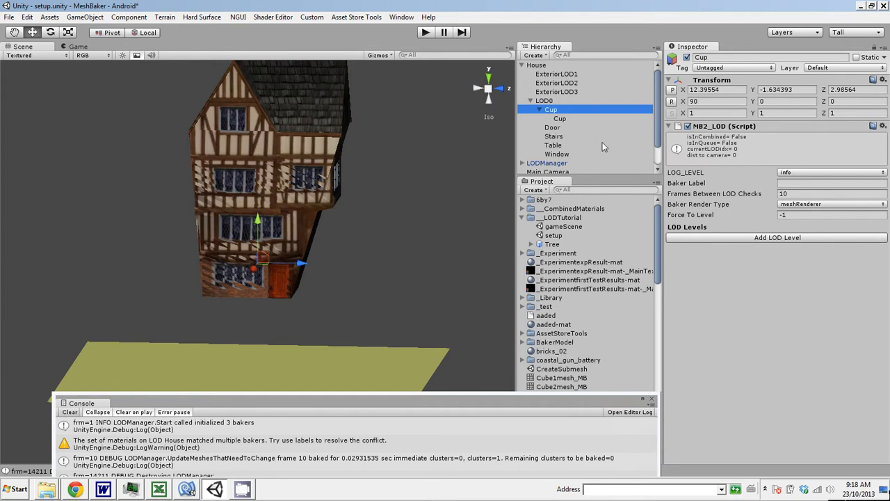
{"action": "left_click", "coordinate": [776, 237]}
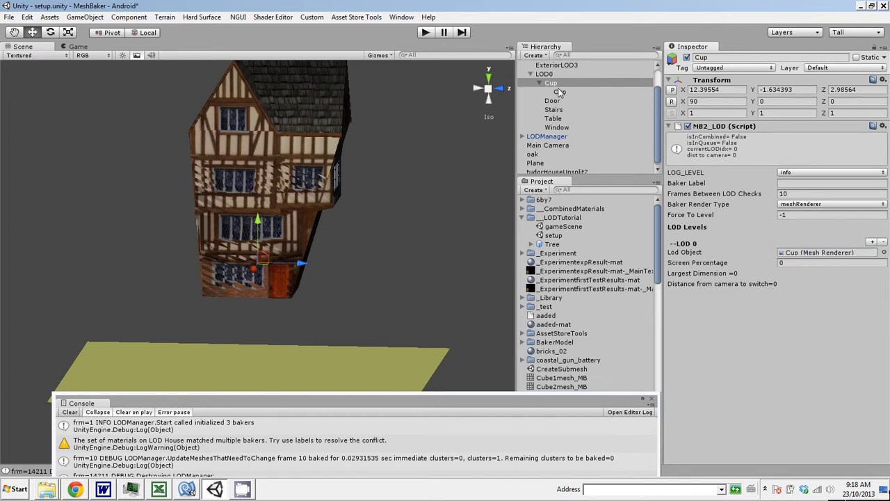
{"action": "mouse_move", "coordinate": [559, 95]}
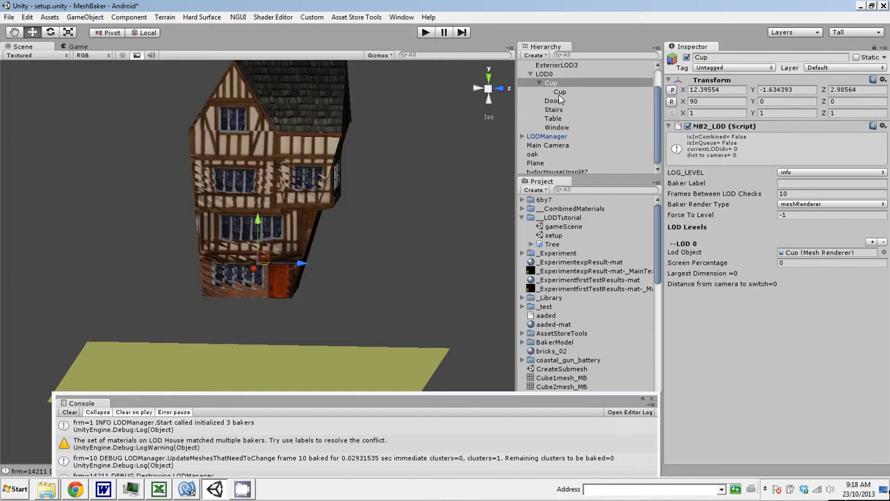
{"action": "mouse_move", "coordinate": [551, 84]}
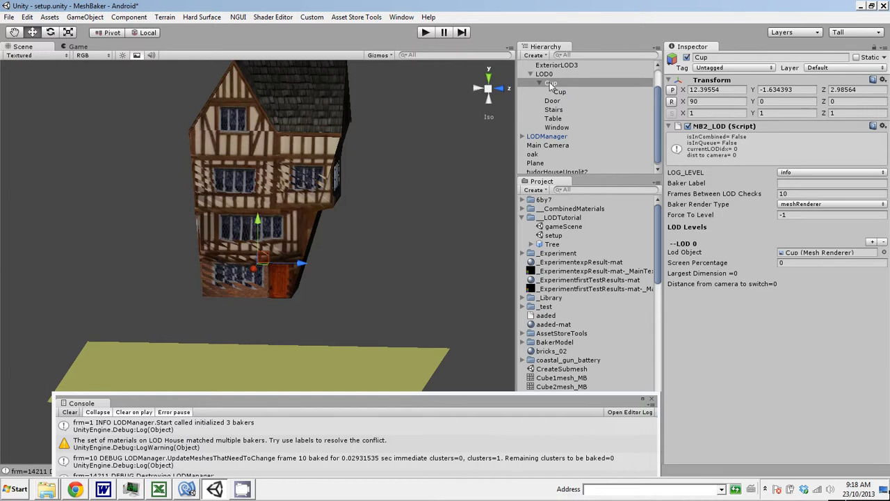
{"action": "left_click", "coordinate": [559, 92]}
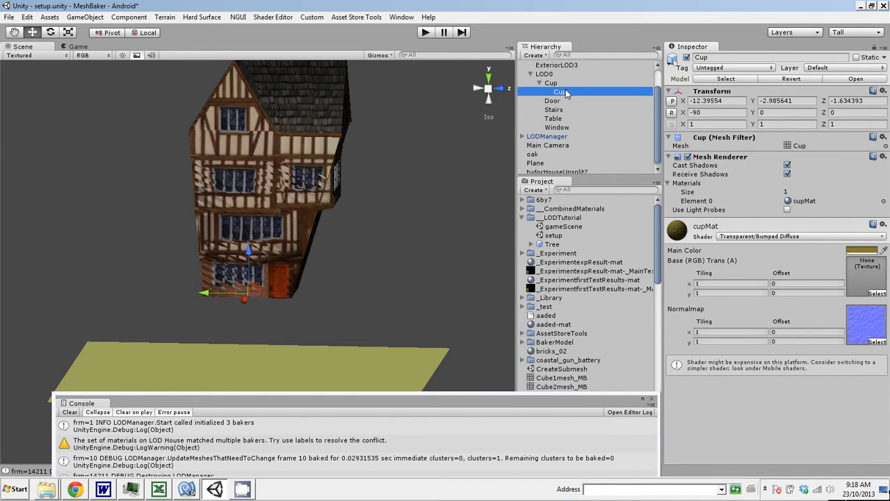
{"action": "mouse_move", "coordinate": [567, 95]}
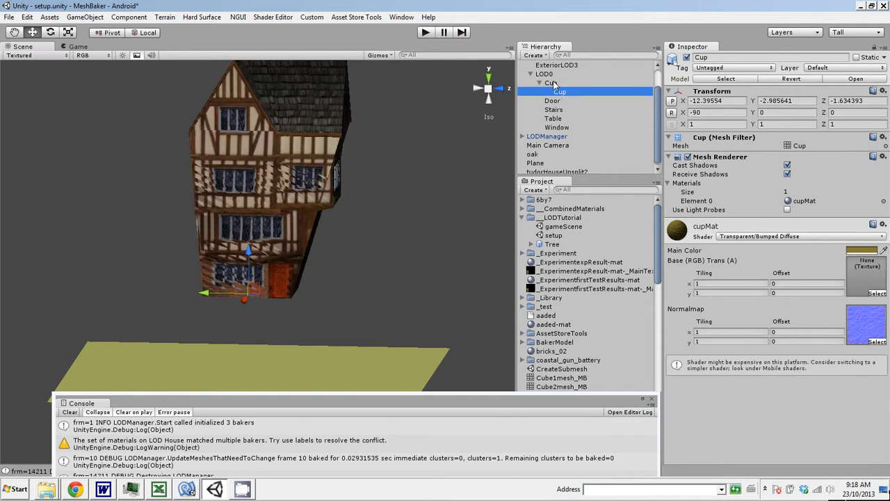
{"action": "left_click", "coordinate": [550, 83]}
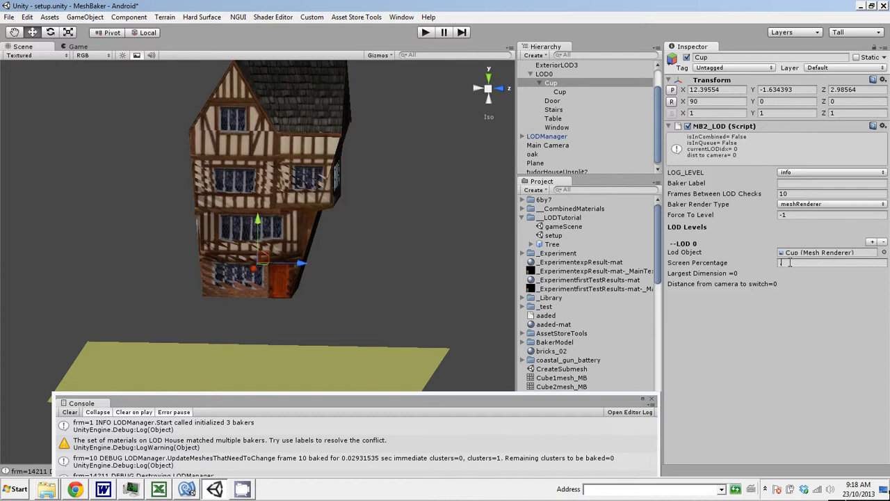
Tune the Cup LOD level's screen percentage down through 0.2, 0.1 and 0.05.
{"action": "type", "text": ".2"}
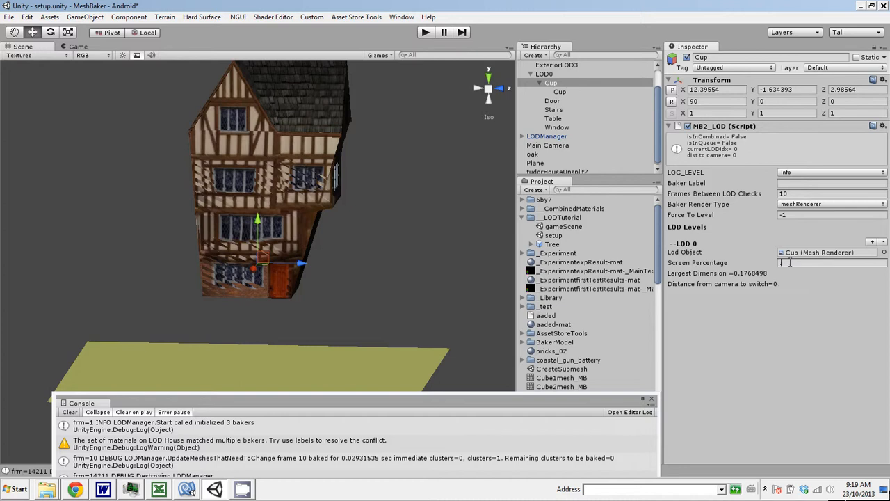
{"action": "type", "text": ".1"}
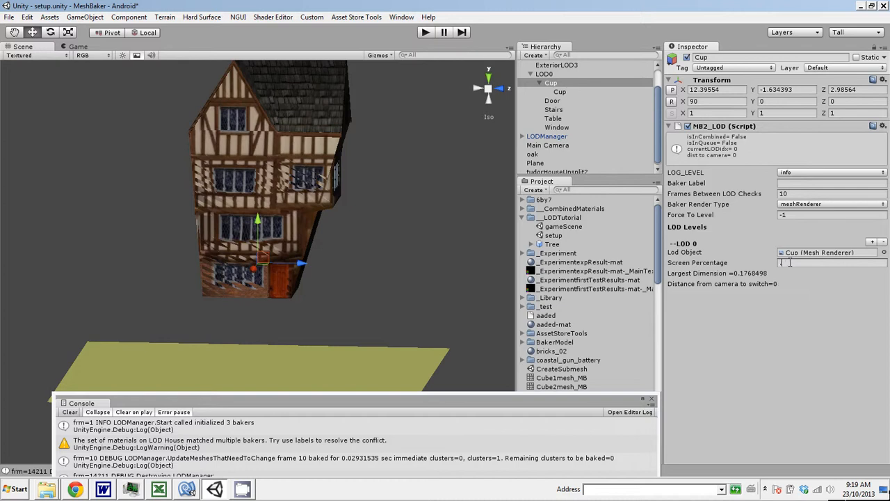
{"action": "type", "text": ".05"}
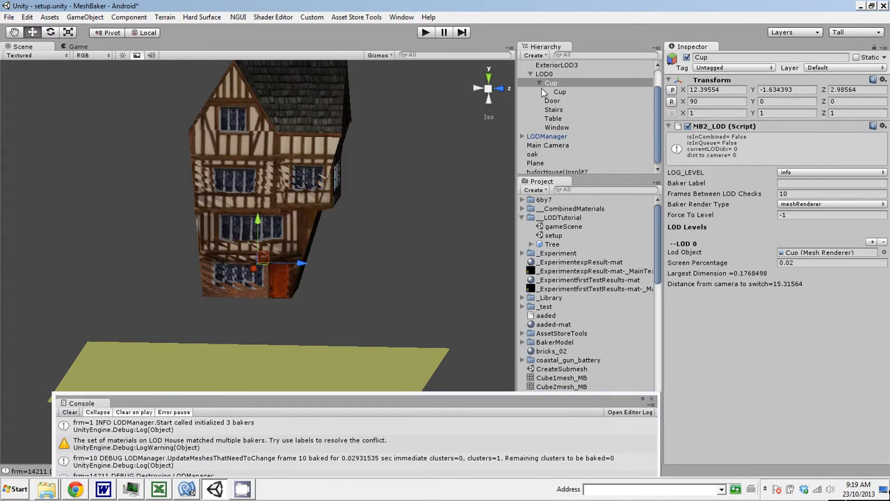
Create an empty Stairs group under LOD0 and parent the Stairs mesh inside it.
{"action": "left_click", "coordinate": [85, 16]}
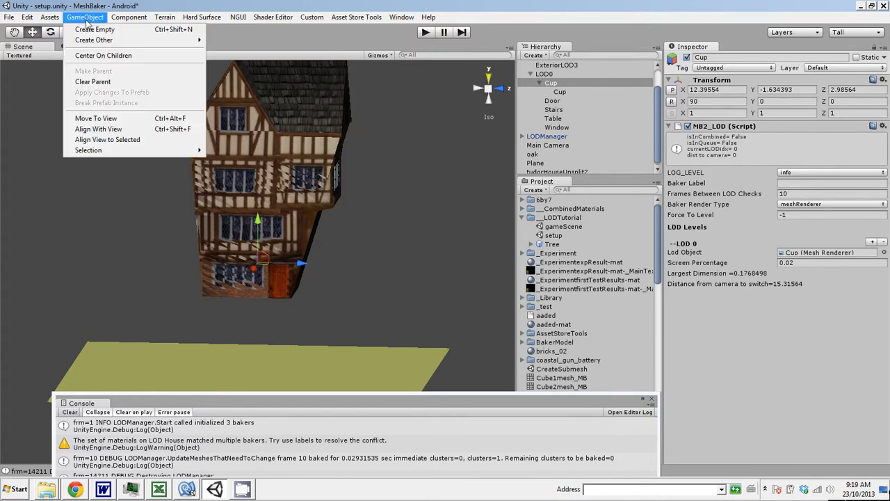
{"action": "mouse_move", "coordinate": [94, 29]}
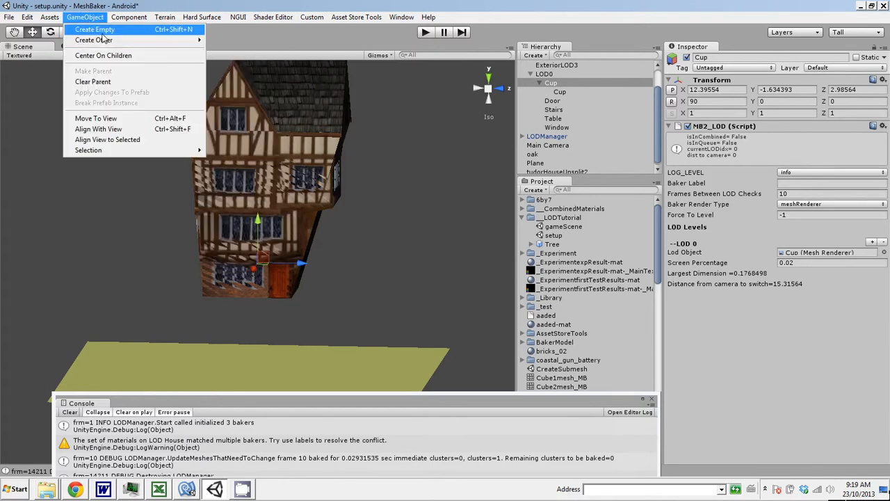
{"action": "left_click", "coordinate": [95, 29]}
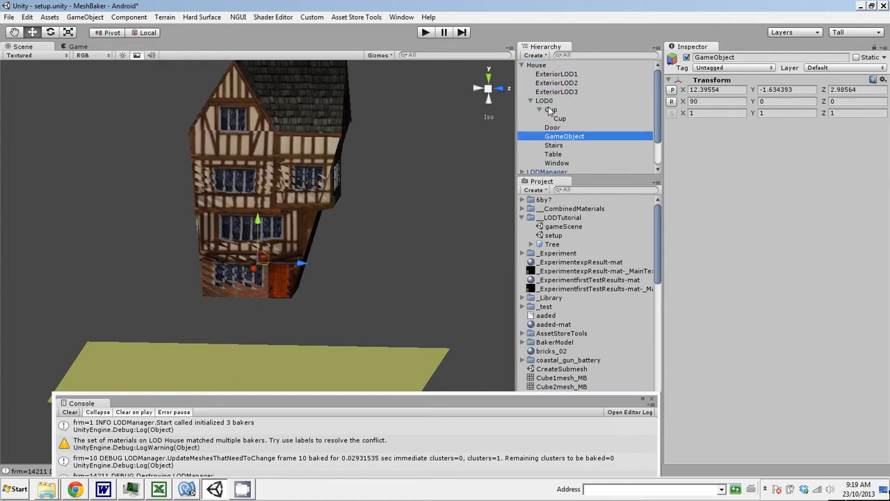
{"action": "double_click", "coordinate": [564, 136]}
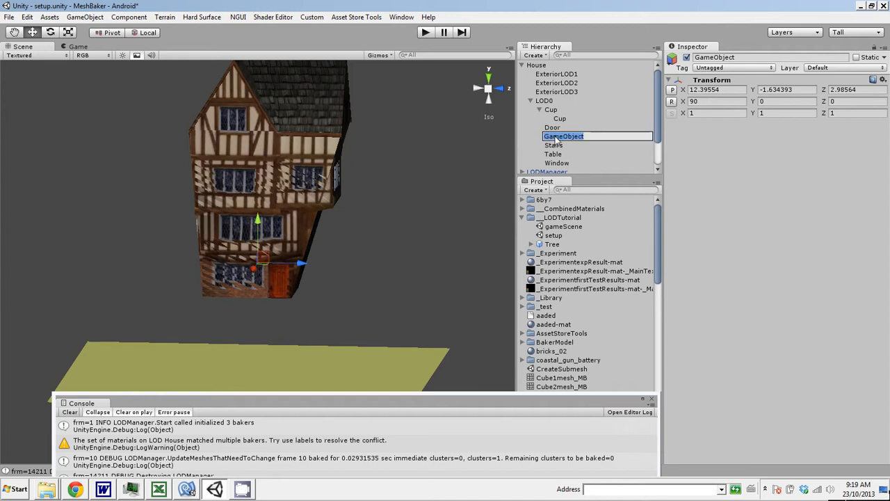
{"action": "left_click", "coordinate": [553, 145]}
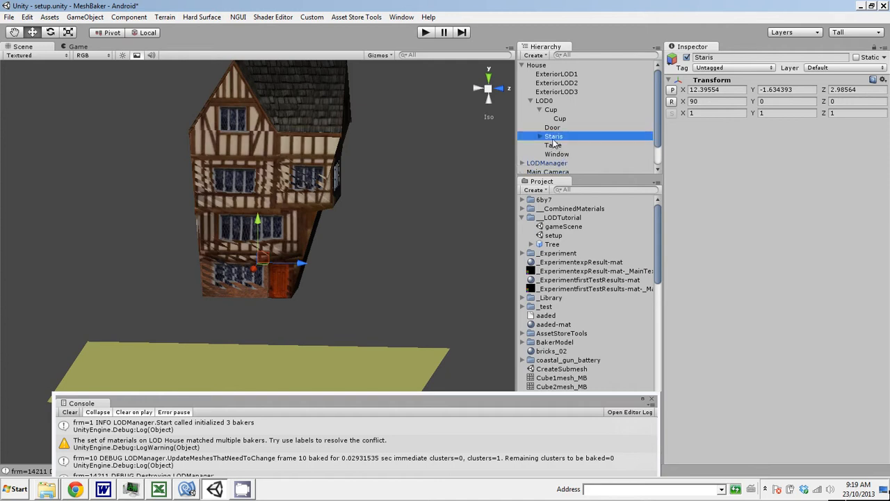
{"action": "left_click", "coordinate": [539, 136]}
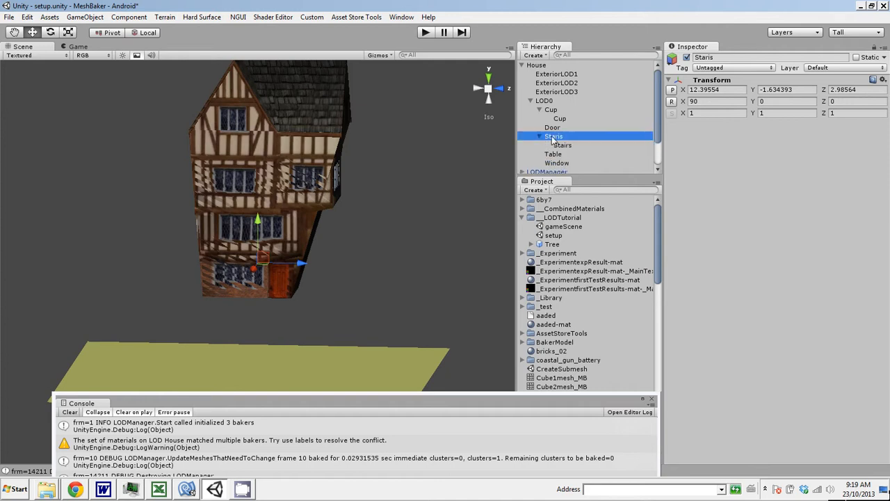
Add an MB2_LOD component to Stairs with one level using the Stairs mesh at 0.3 screen percentage.
{"action": "left_click", "coordinate": [128, 16]}
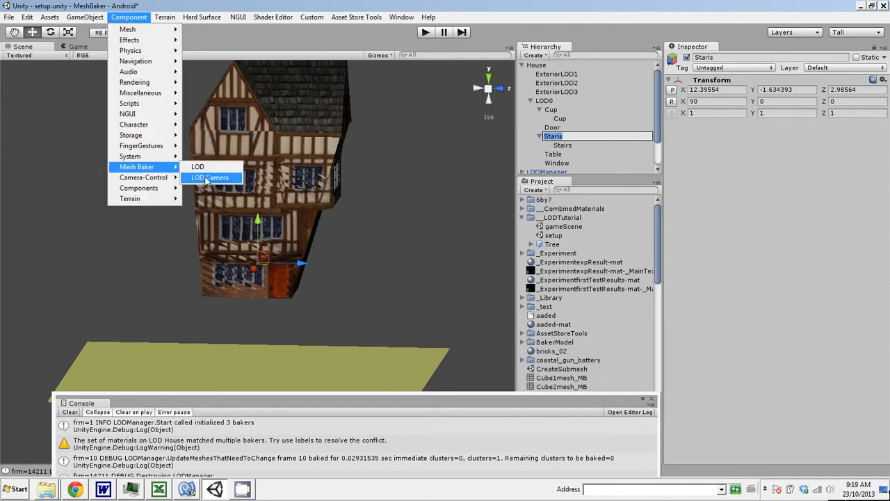
{"action": "left_click", "coordinate": [212, 178]}
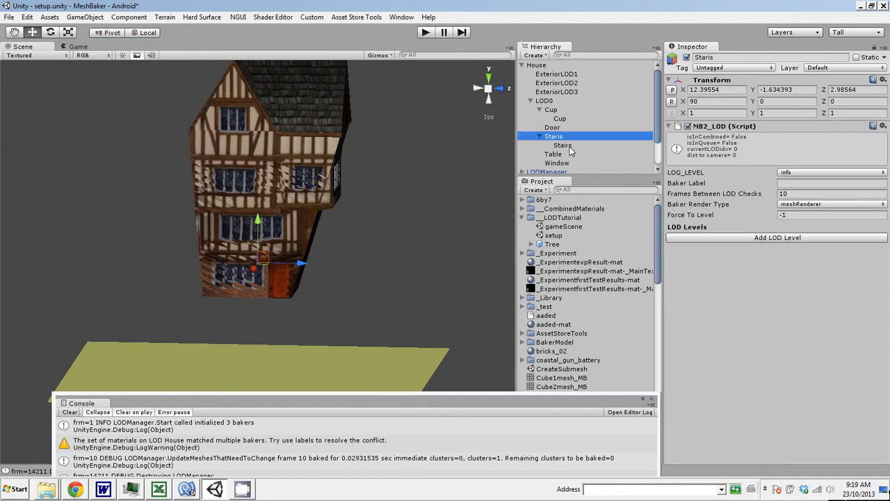
{"action": "left_click", "coordinate": [562, 144]}
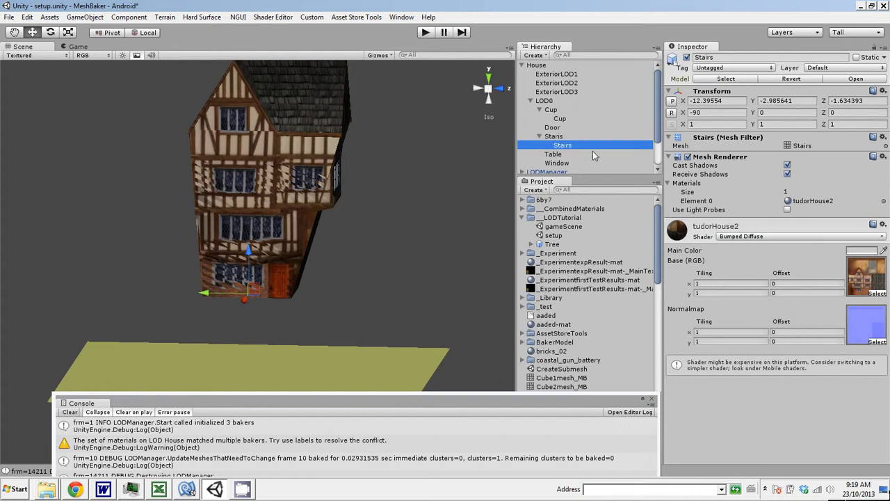
{"action": "left_click", "coordinate": [561, 144]}
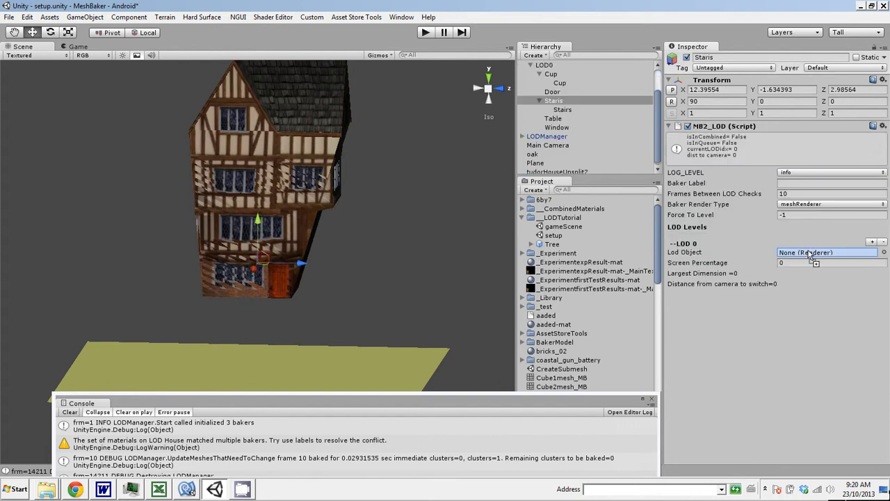
{"action": "left_click", "coordinate": [828, 252]}
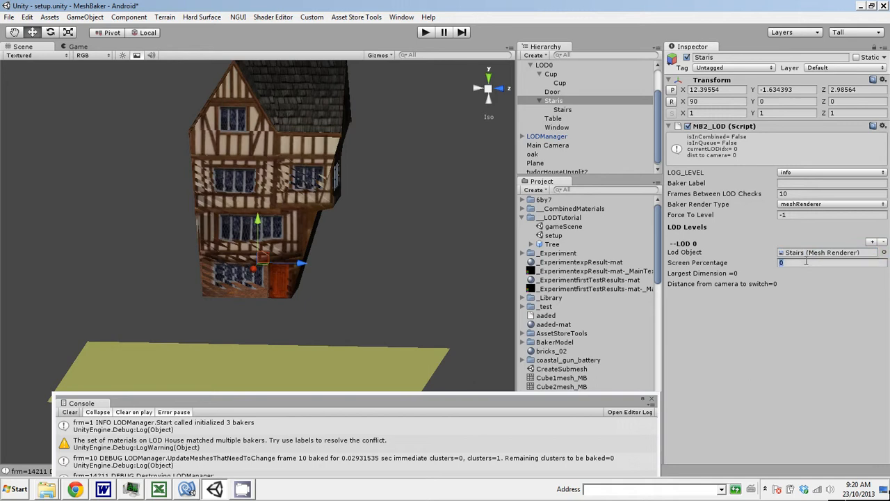
{"action": "mouse_move", "coordinate": [458, 236]}
{"action": "type", "text": ".3"}
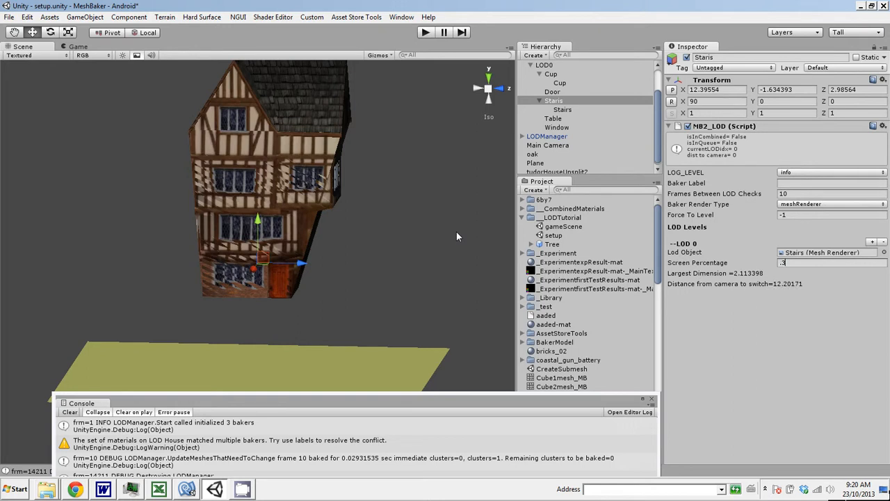
{"action": "mouse_move", "coordinate": [756, 313]}
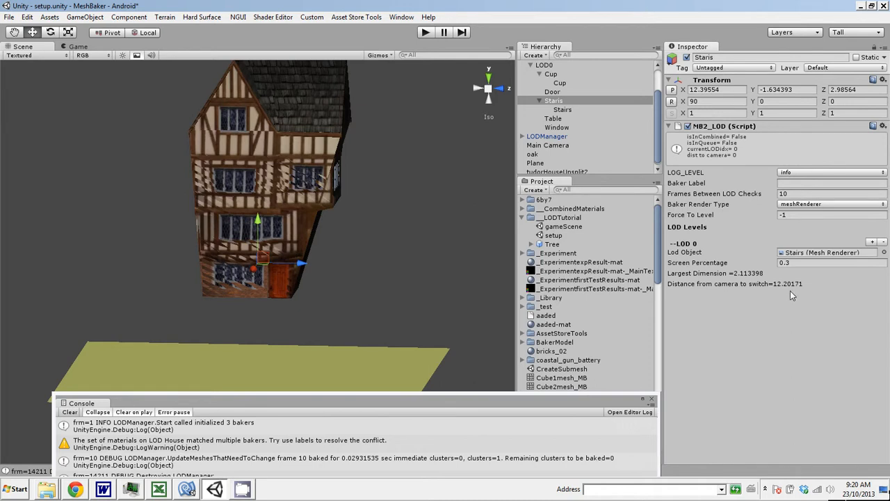
{"action": "left_click", "coordinate": [553, 118]}
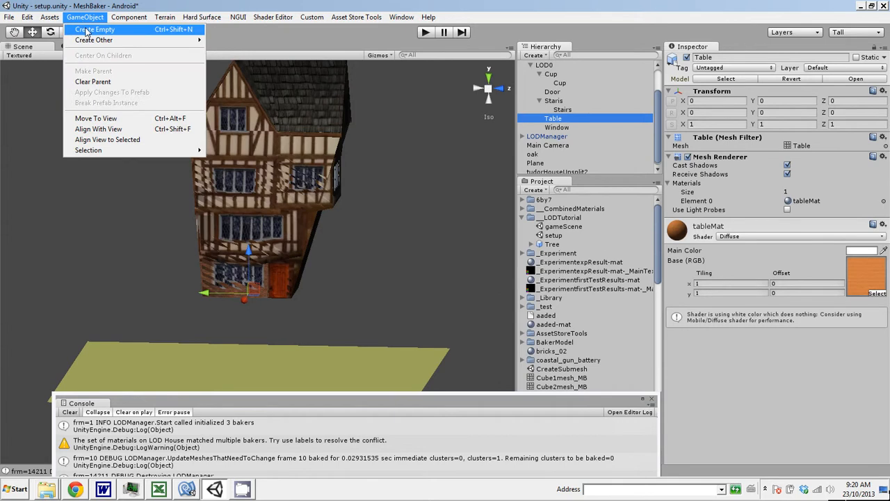
Create an empty Table group under LOD0 holding the Table mesh, with only a Transform so far.
{"action": "left_click", "coordinate": [95, 30]}
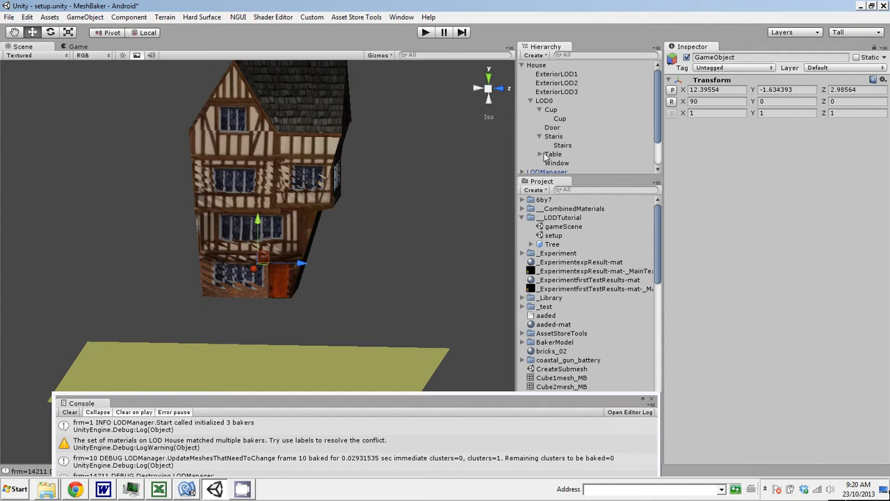
{"action": "left_click", "coordinate": [573, 162]}
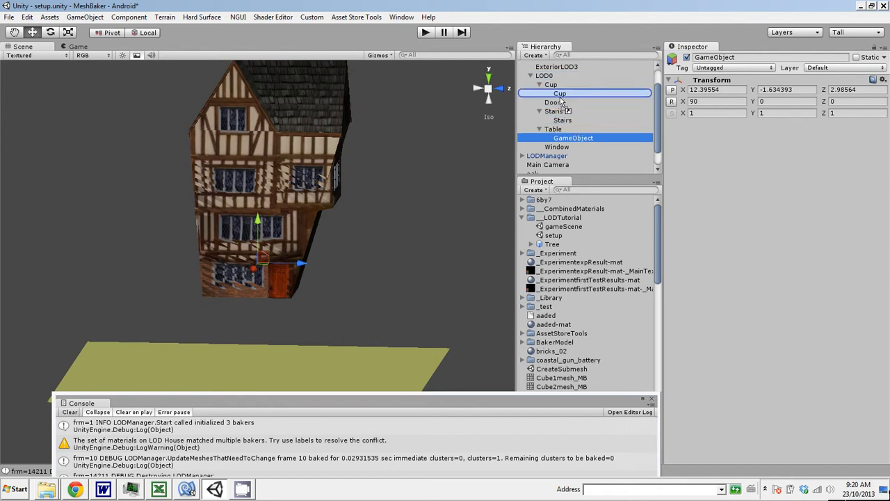
{"action": "left_click", "coordinate": [564, 111]}
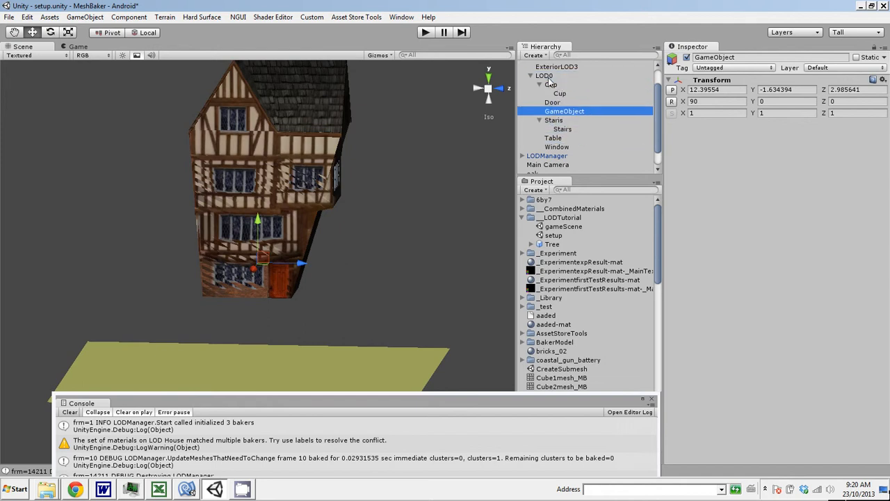
{"action": "left_click", "coordinate": [540, 111]}
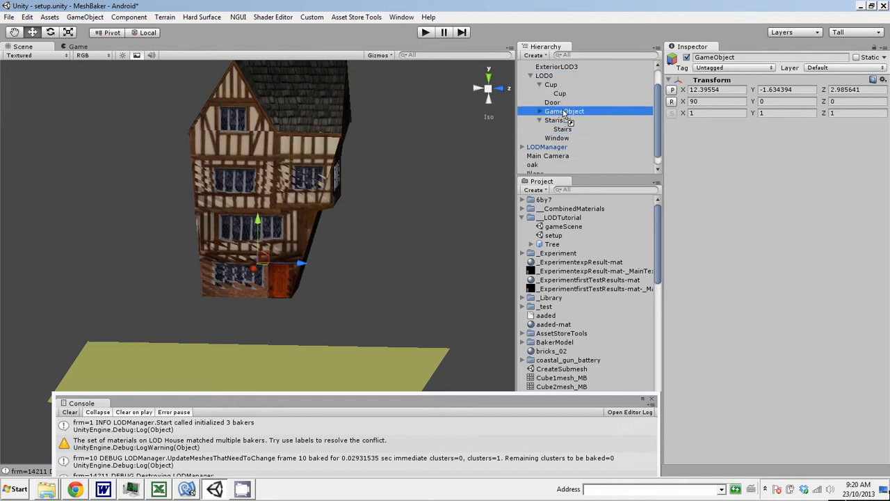
{"action": "double_click", "coordinate": [564, 111]}
{"action": "type", "text": "Table"}
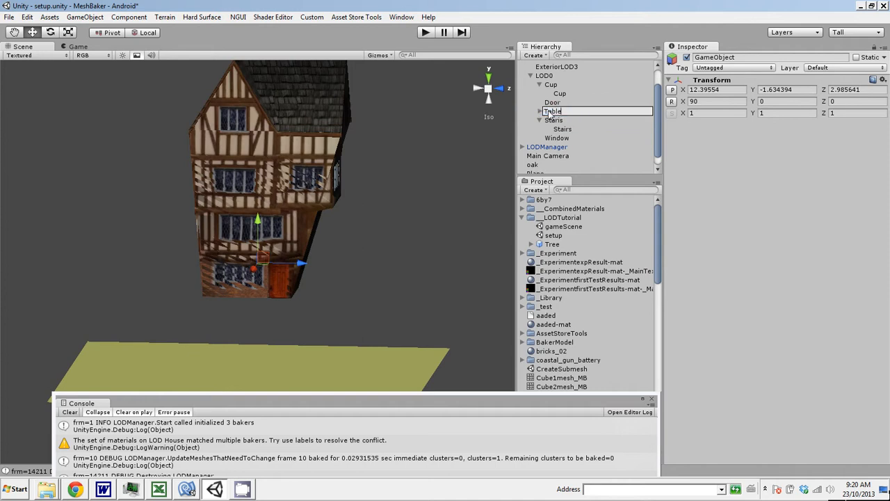
{"action": "left_click", "coordinate": [85, 16]}
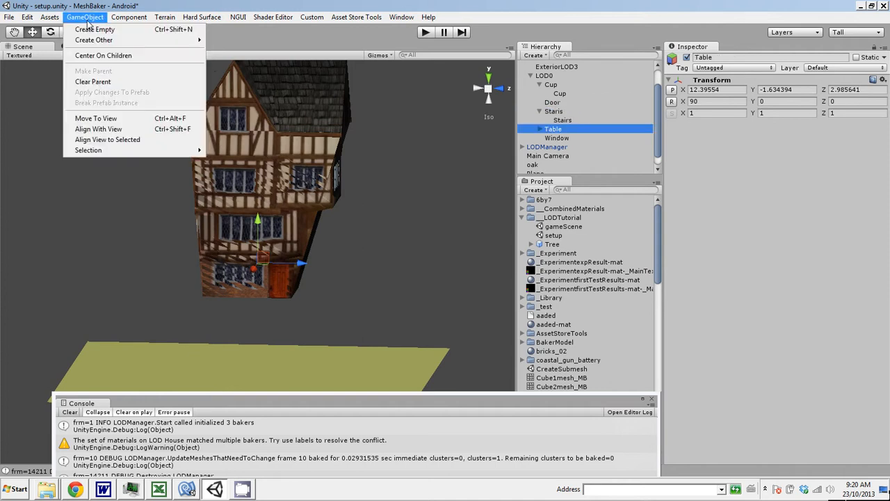
{"action": "left_click", "coordinate": [128, 17]}
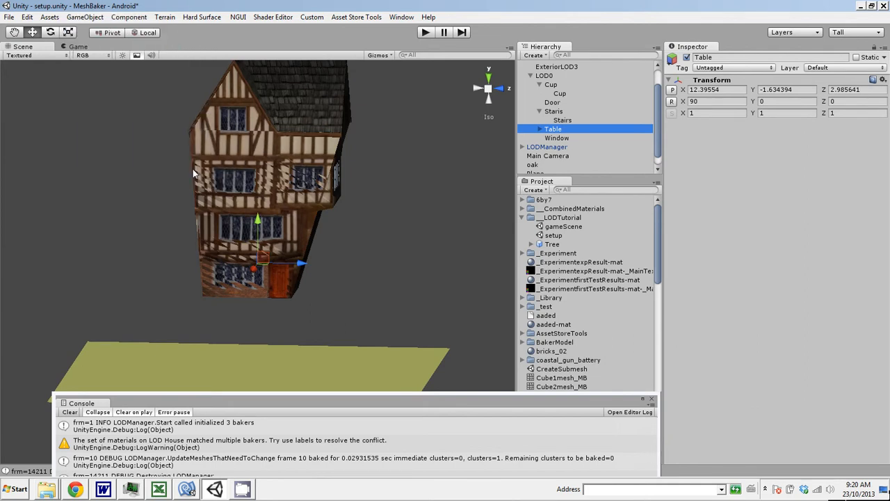
Add an MB2_LOD component to Table with one level using the Table mesh at 0.1 screen percentage.
{"action": "left_click", "coordinate": [554, 128]}
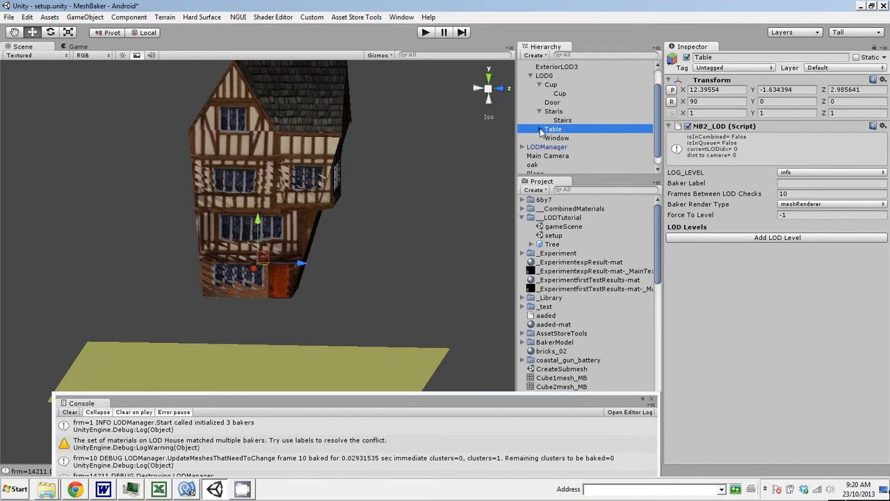
{"action": "left_click", "coordinate": [775, 236]}
{"action": "type", "text": ".5"}
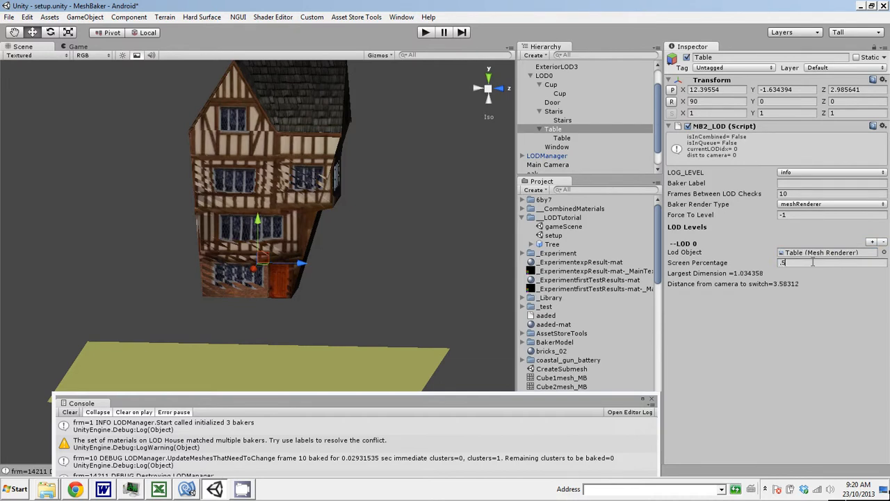
{"action": "type", "text": ".2"}
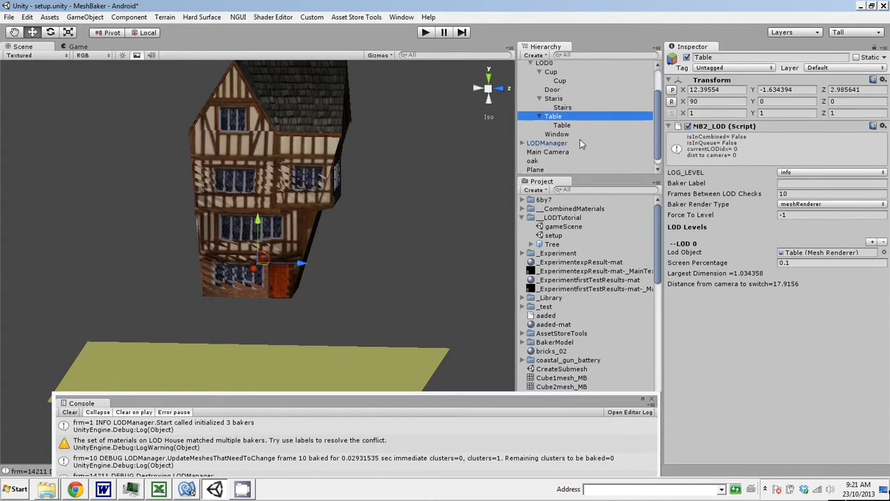
{"action": "mouse_move", "coordinate": [561, 136]}
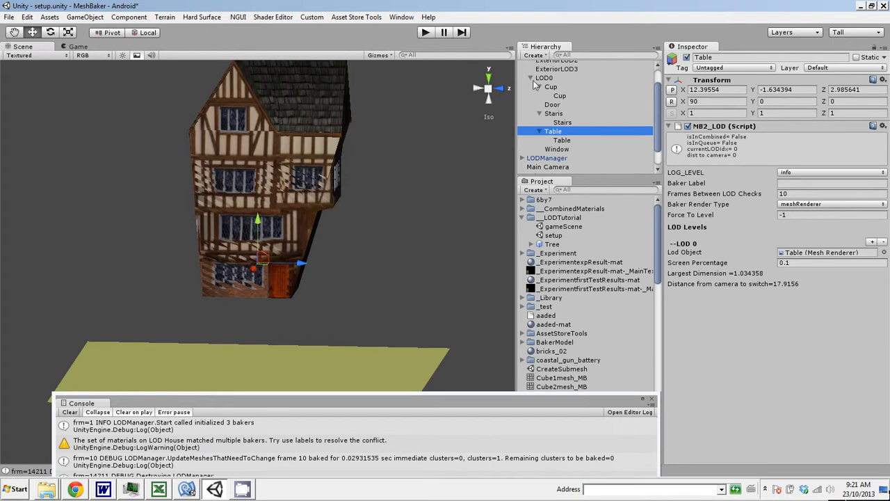
{"action": "scroll", "scroll_direction": "up", "scroll_amount": 3}
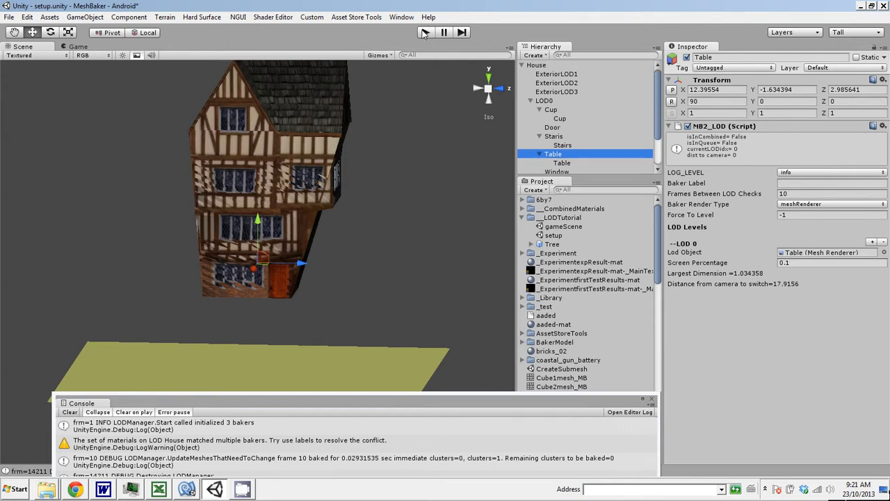
Start running the scene to test the new LOD groups.
{"action": "left_click", "coordinate": [426, 32]}
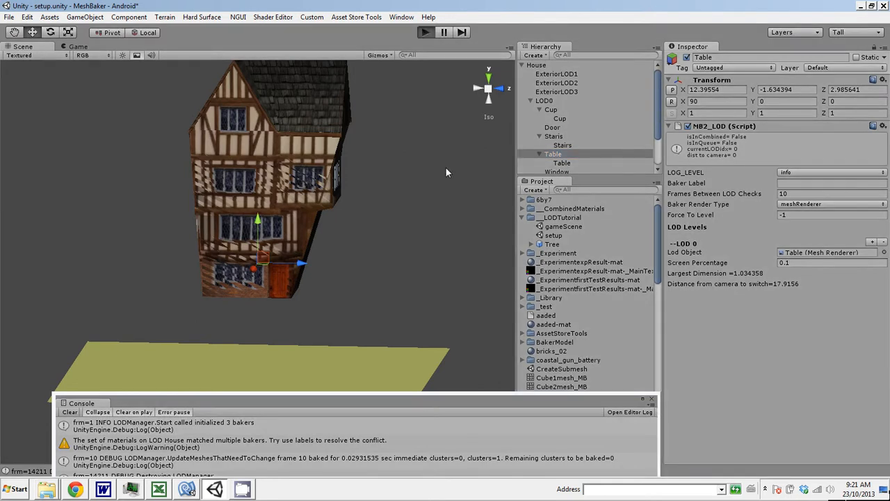
{"action": "left_click", "coordinate": [426, 32]}
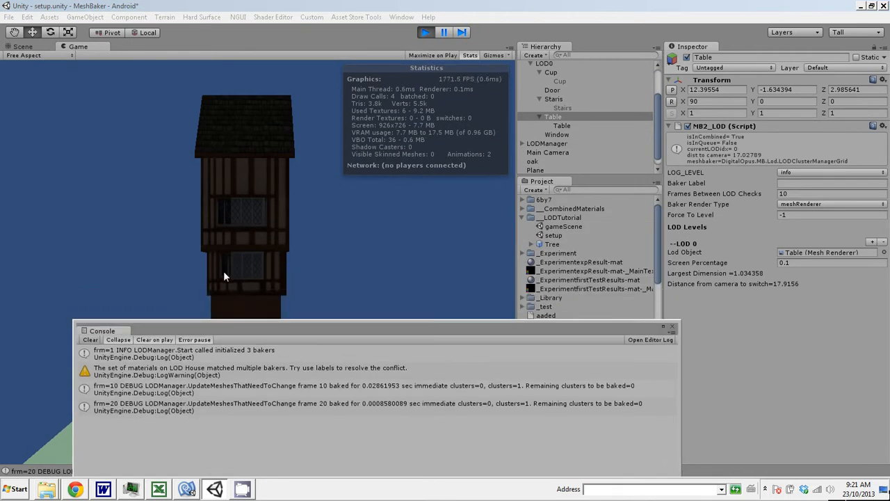
{"action": "mouse_move", "coordinate": [395, 99]}
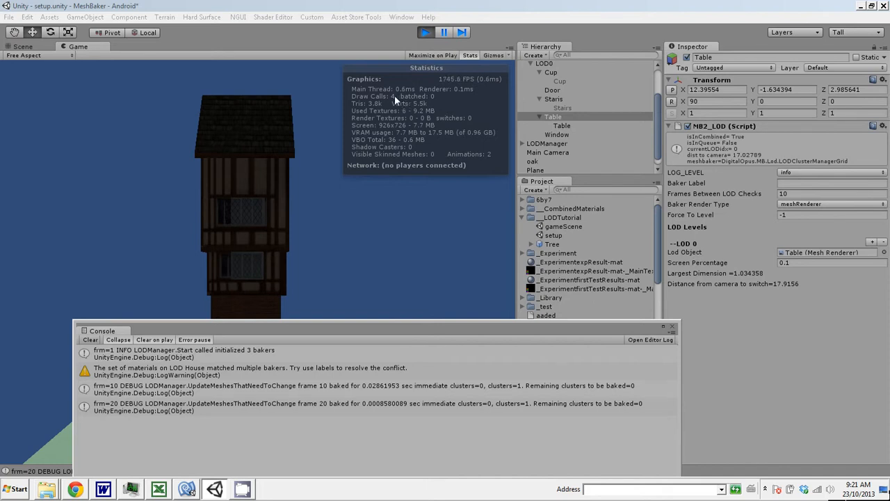
{"action": "mouse_move", "coordinate": [264, 253]}
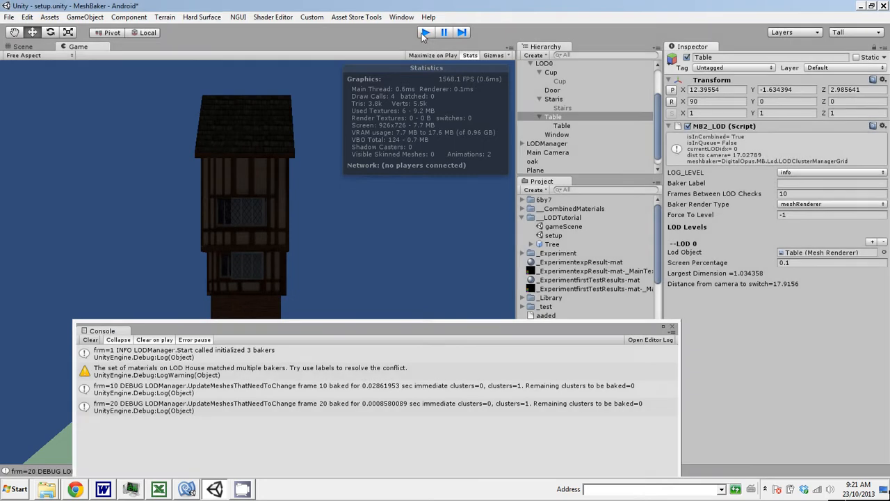
{"action": "left_click", "coordinate": [426, 32]}
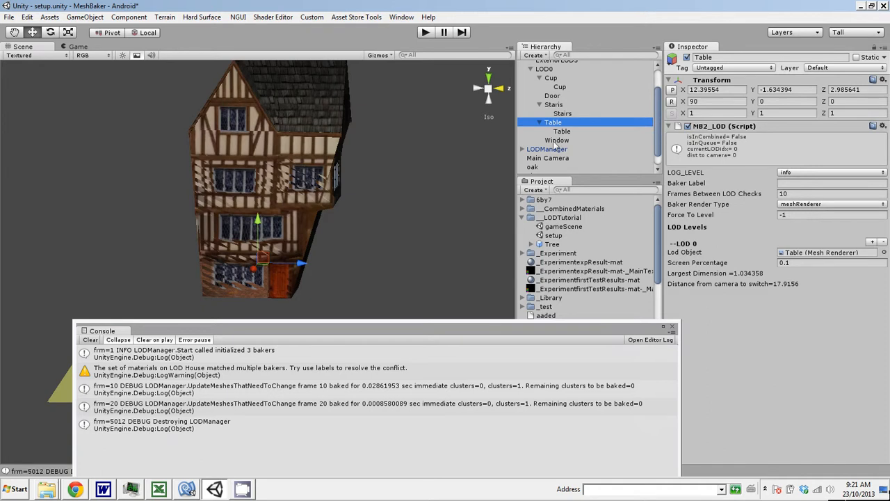
Review Cup and Stairs LOD settings, find the Door ungrouped, and open the GameObject menu.
{"action": "left_click", "coordinate": [551, 78]}
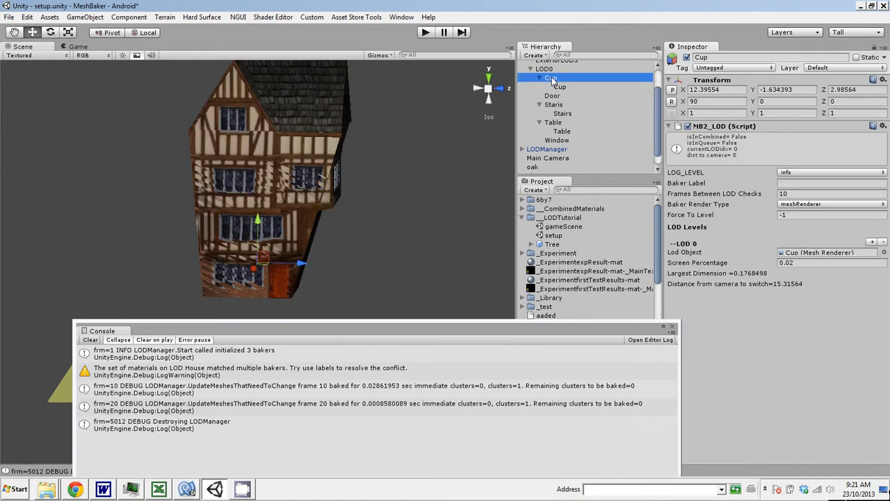
{"action": "left_click", "coordinate": [552, 95]}
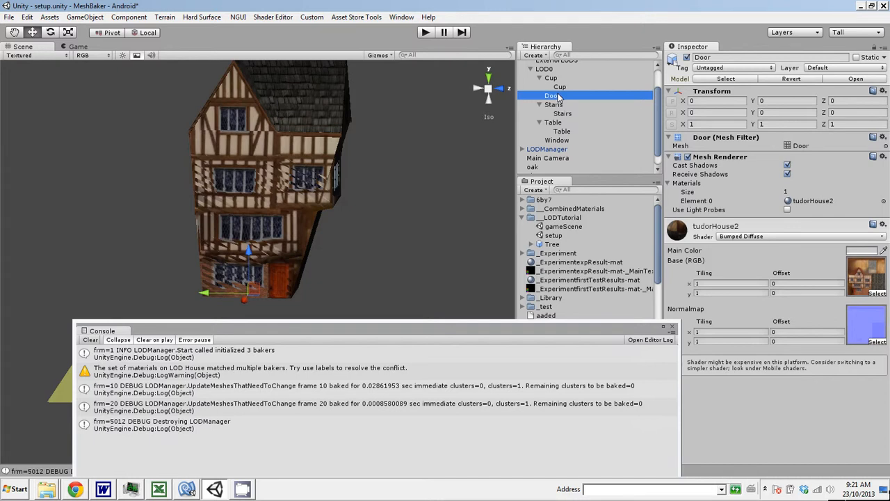
{"action": "left_click", "coordinate": [562, 103]}
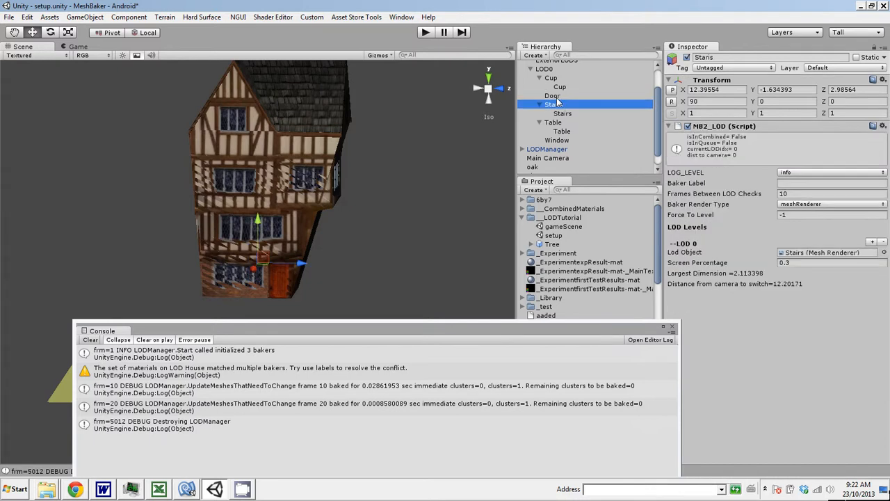
{"action": "left_click", "coordinate": [552, 95]}
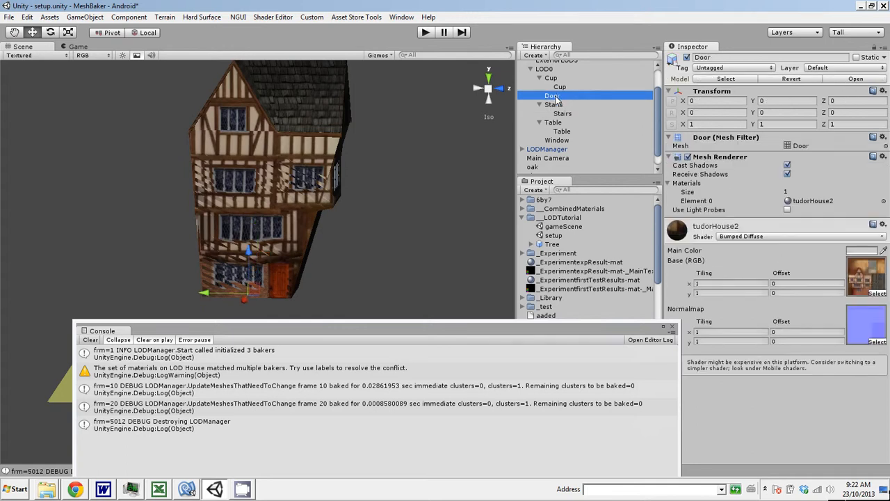
{"action": "left_click", "coordinate": [85, 17]}
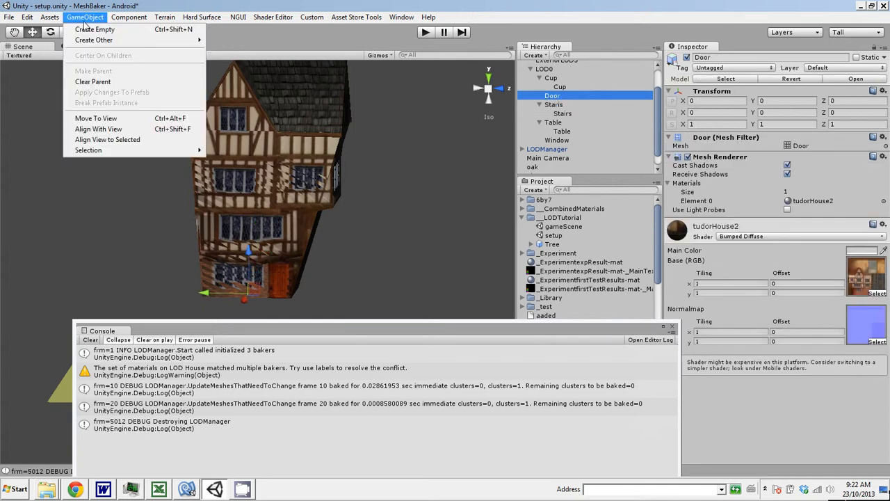
Nest a new empty GameObject under House holding the Door mesh, with the NB2_LOD script attached.
{"action": "left_click", "coordinate": [95, 30]}
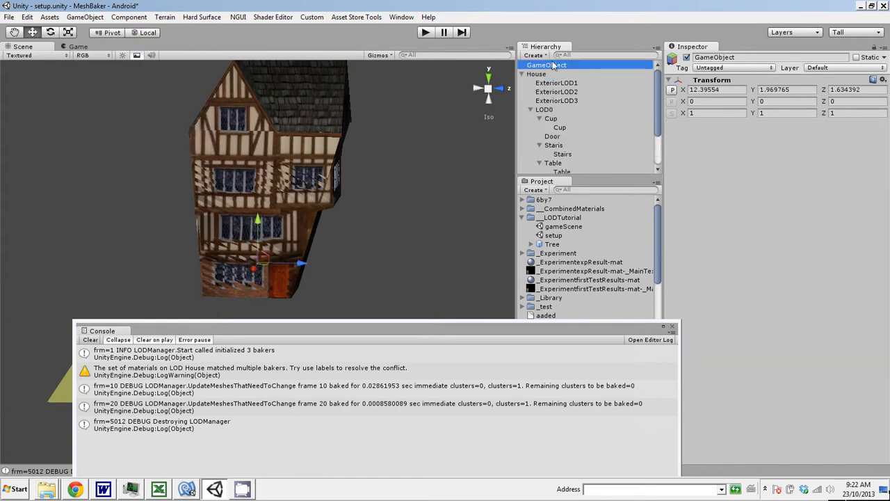
{"action": "left_click", "coordinate": [537, 73]}
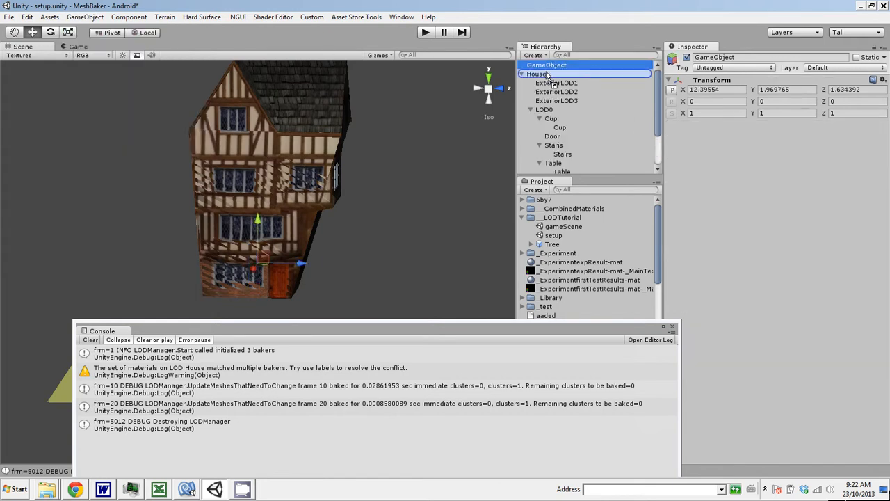
{"action": "left_click", "coordinate": [555, 100]}
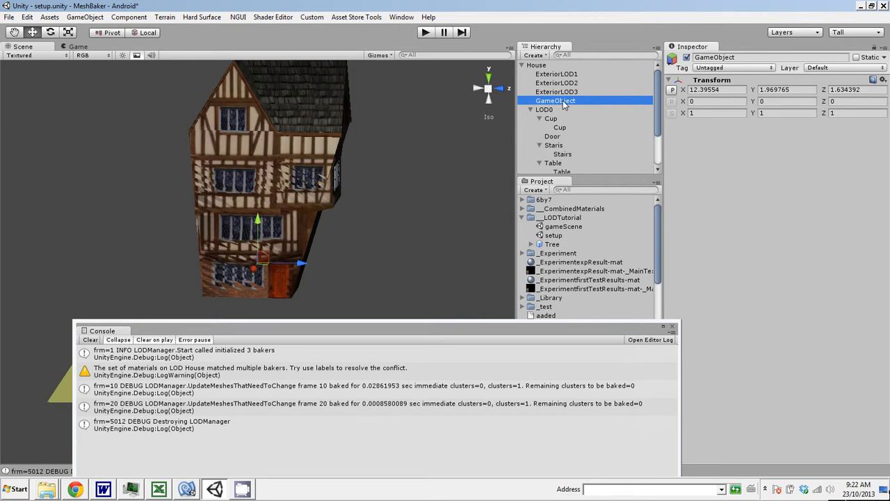
{"action": "left_click", "coordinate": [551, 136]}
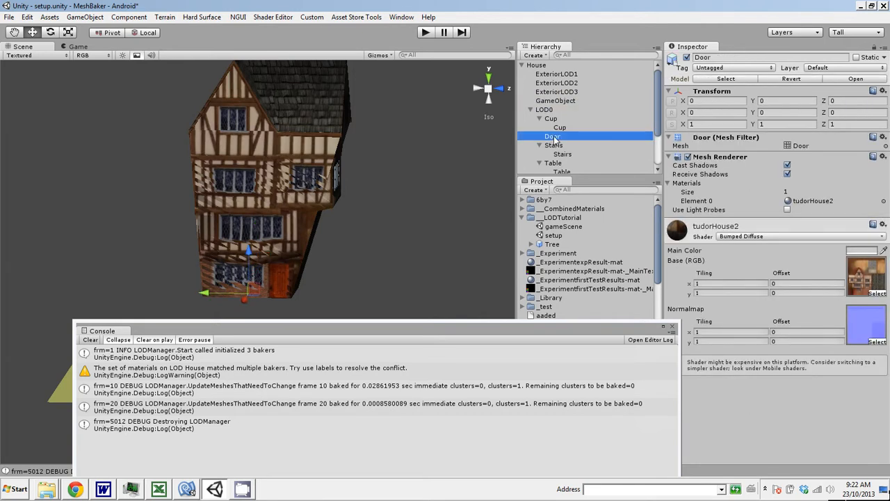
{"action": "left_click", "coordinate": [556, 100]}
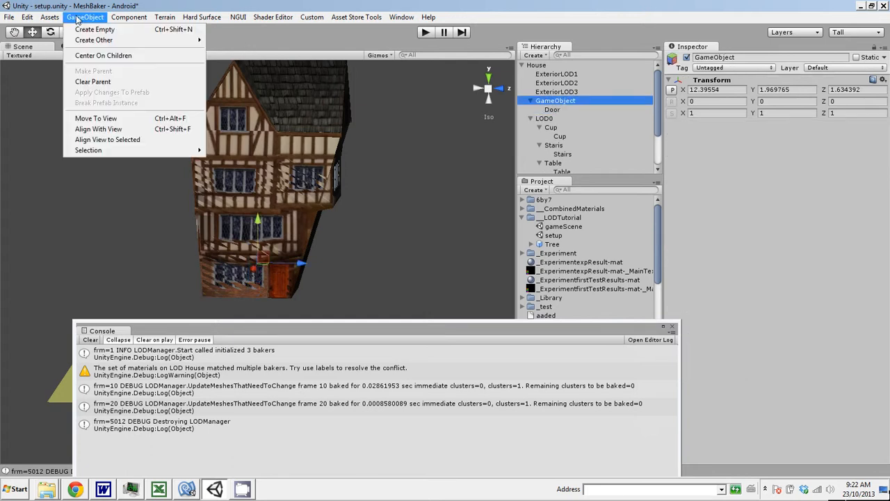
{"action": "left_click", "coordinate": [128, 17]}
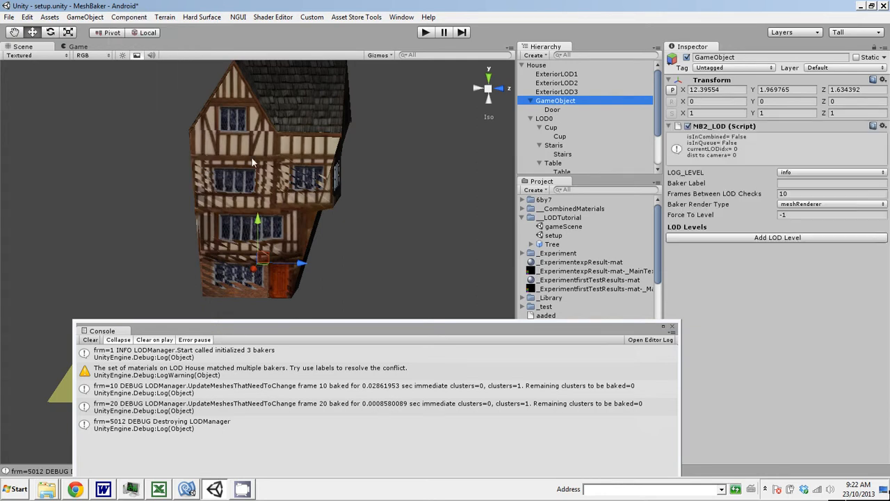
{"action": "mouse_move", "coordinate": [556, 114]}
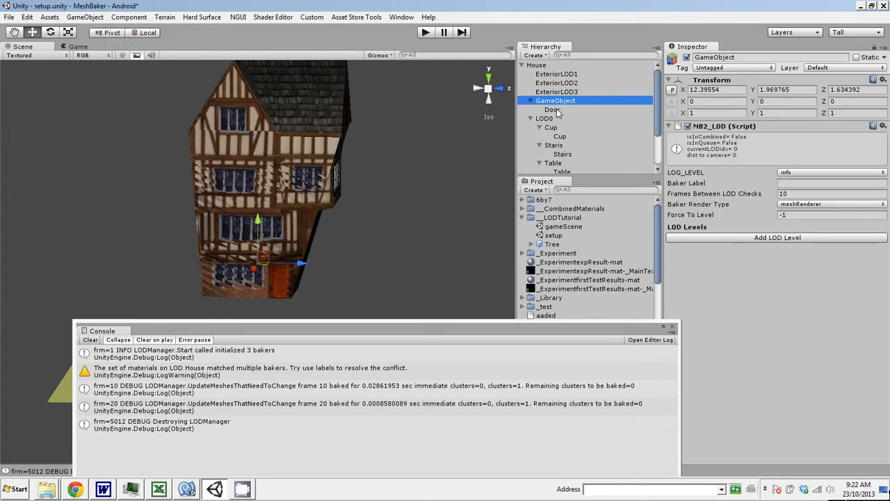
Add one LOD level at 0.05 screen percentage and rename the group Door.
{"action": "left_click", "coordinate": [776, 236]}
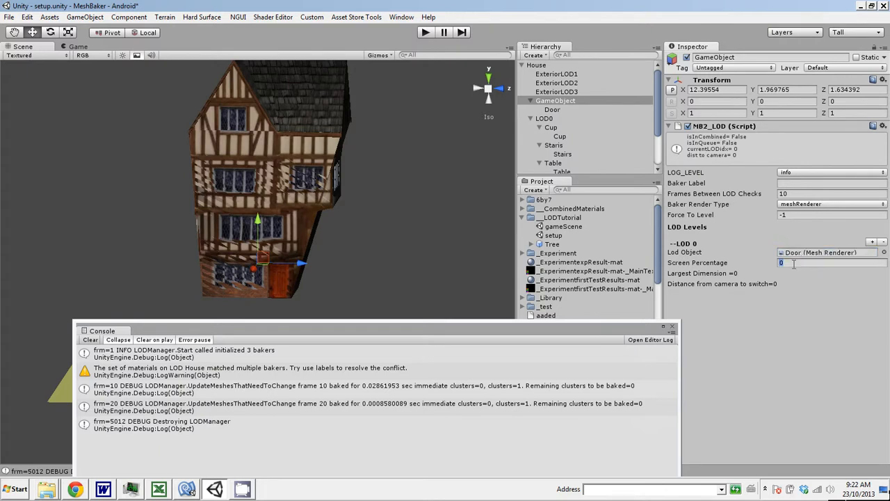
{"action": "type", "text": ".5"}
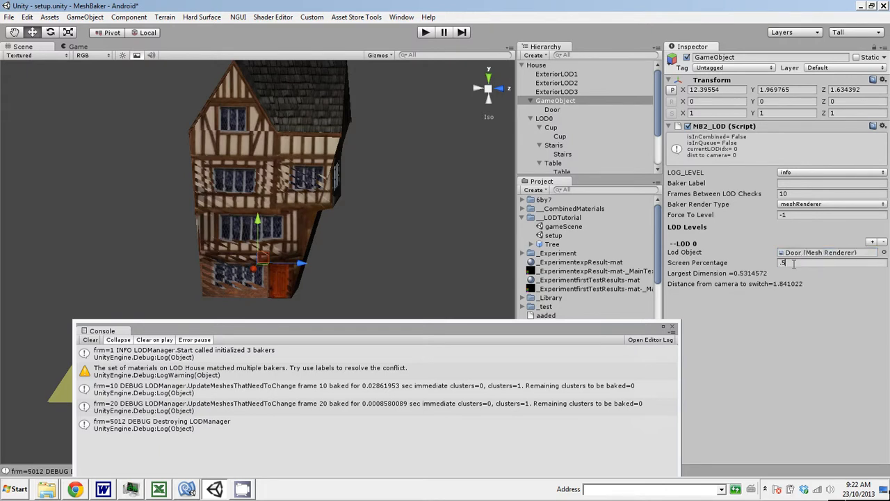
{"action": "type", "text": ".1"}
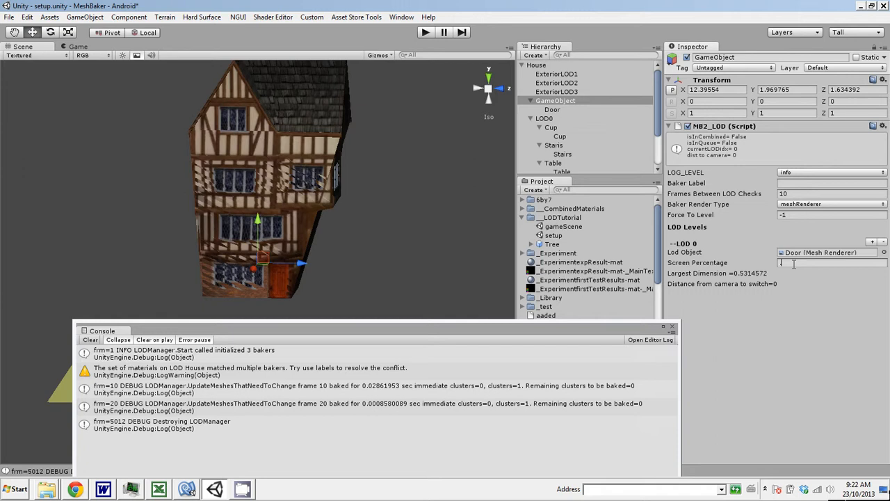
{"action": "type", "text": ".05"}
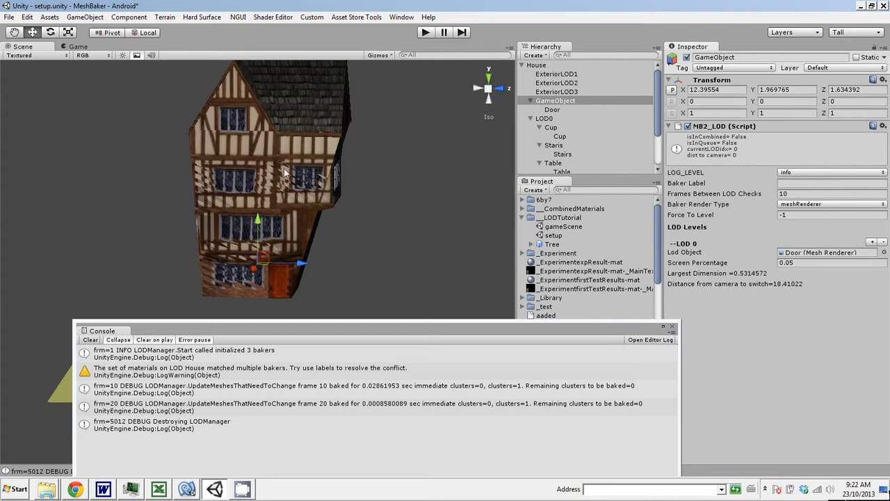
{"action": "mouse_move", "coordinate": [559, 114]}
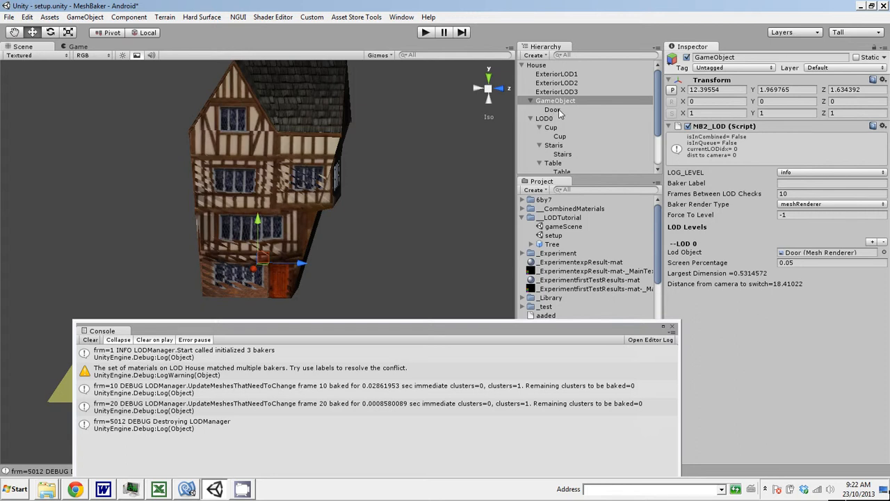
{"action": "left_click", "coordinate": [556, 101]}
{"action": "type", "text": "Door"}
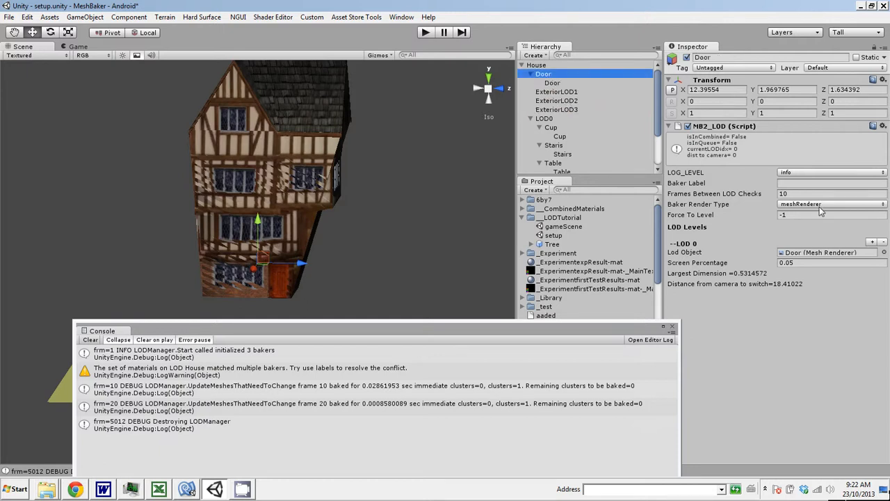
{"action": "left_click", "coordinate": [552, 84]}
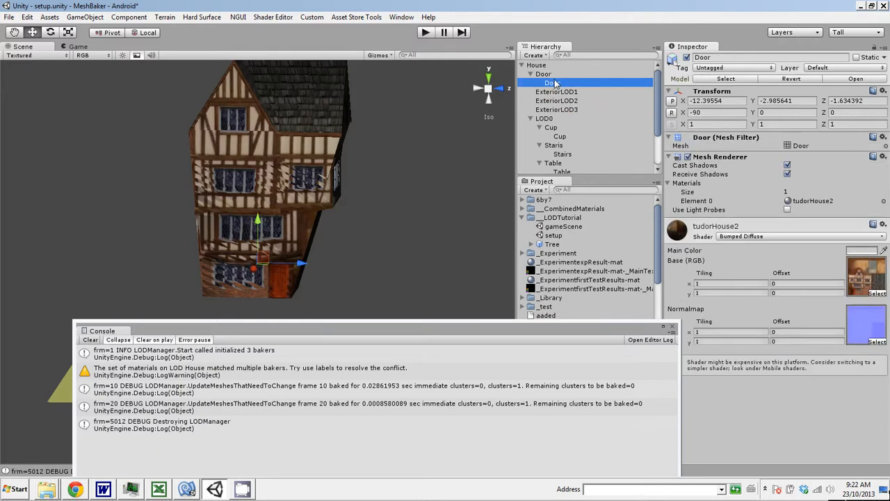
{"action": "left_click", "coordinate": [543, 73]}
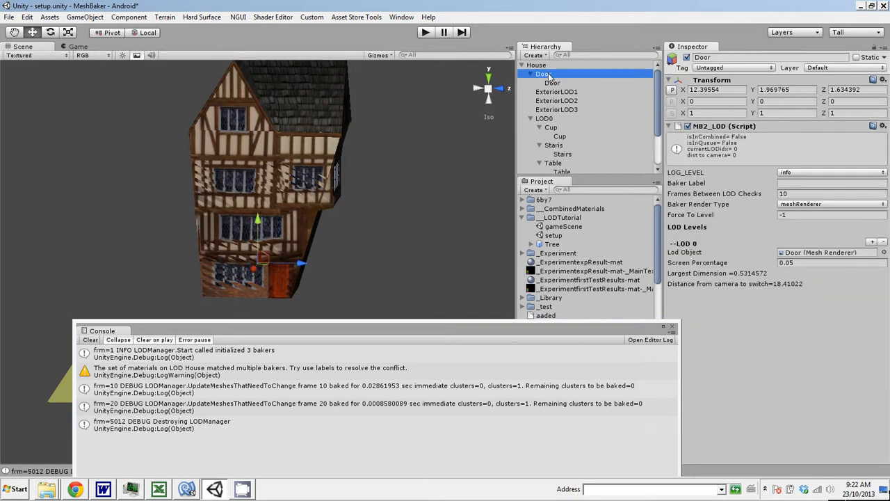
{"action": "left_click", "coordinate": [552, 83]}
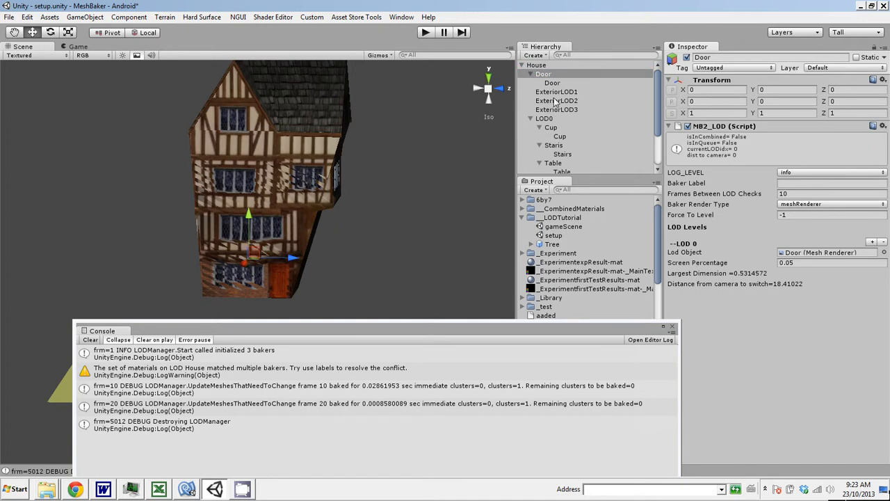
{"action": "mouse_move", "coordinate": [623, 100]}
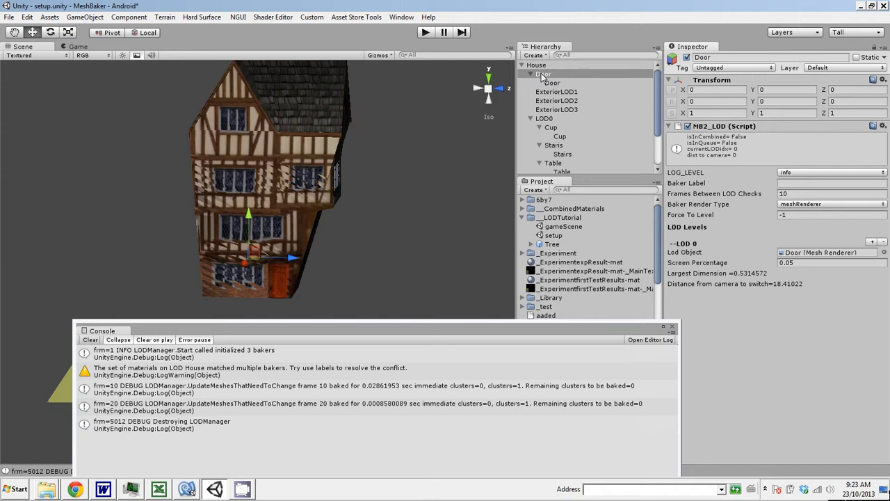
{"action": "left_click", "coordinate": [543, 73]}
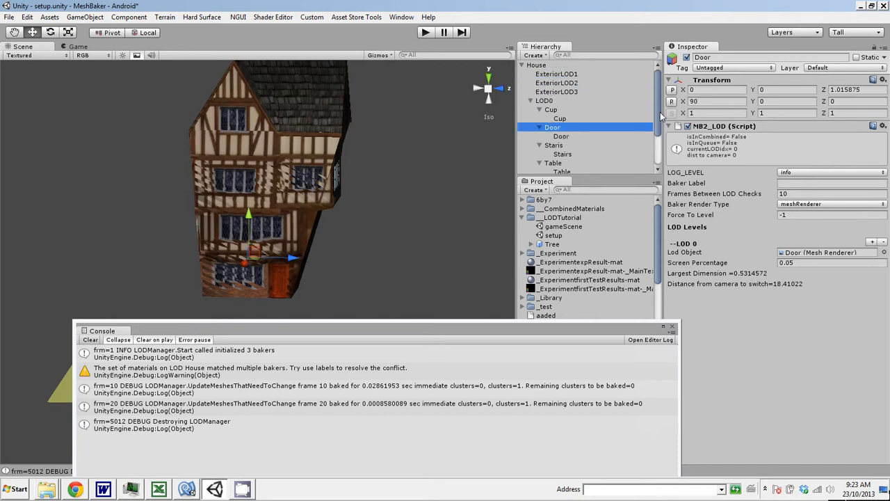
{"action": "left_click", "coordinate": [550, 87]}
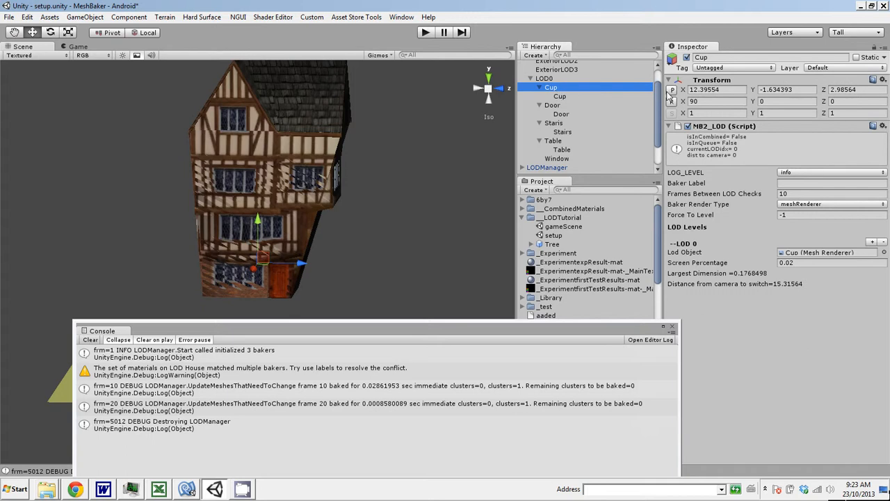
{"action": "left_click", "coordinate": [559, 96]}
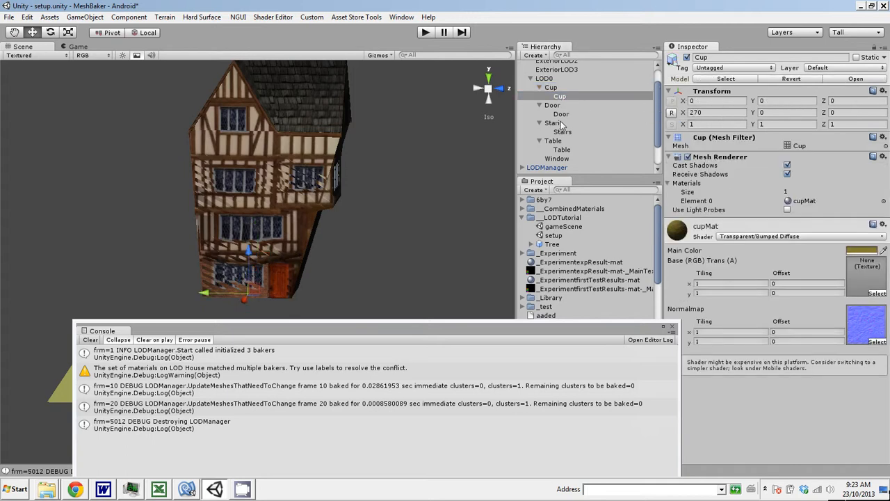
{"action": "left_click", "coordinate": [554, 122]}
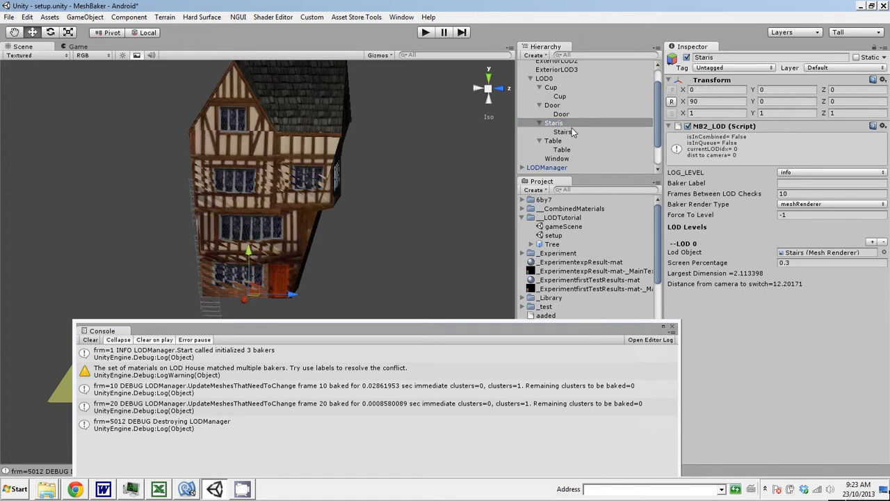
{"action": "left_click", "coordinate": [562, 131]}
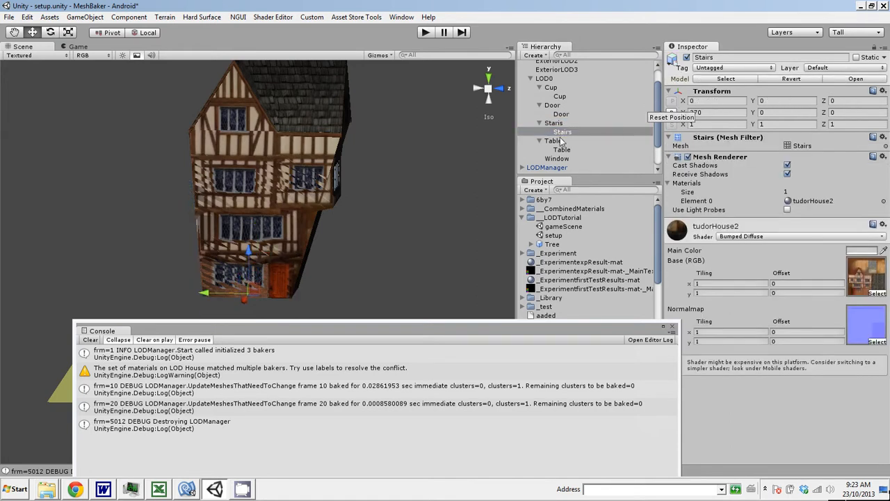
{"action": "left_click", "coordinate": [554, 140]}
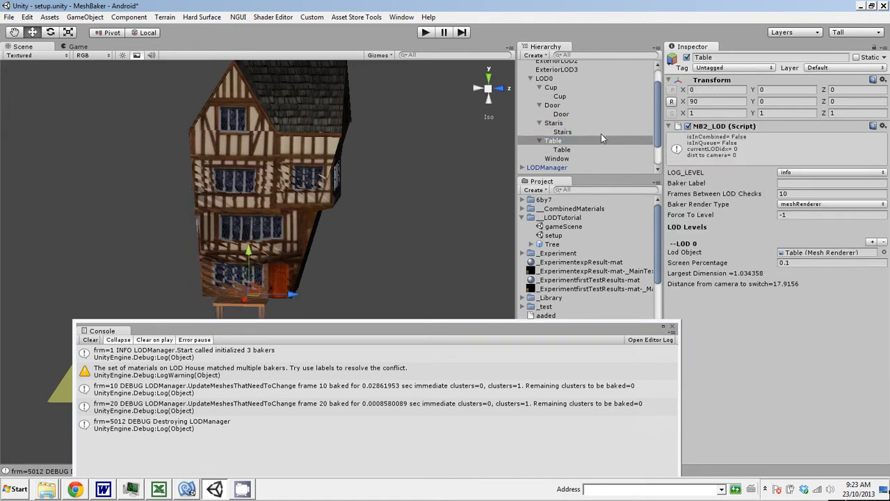
{"action": "left_click", "coordinate": [562, 149]}
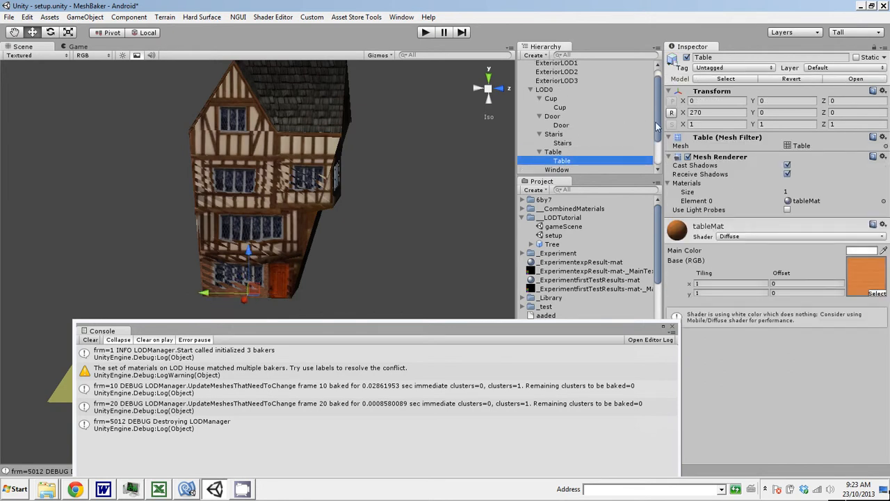
{"action": "left_click", "coordinate": [550, 117]}
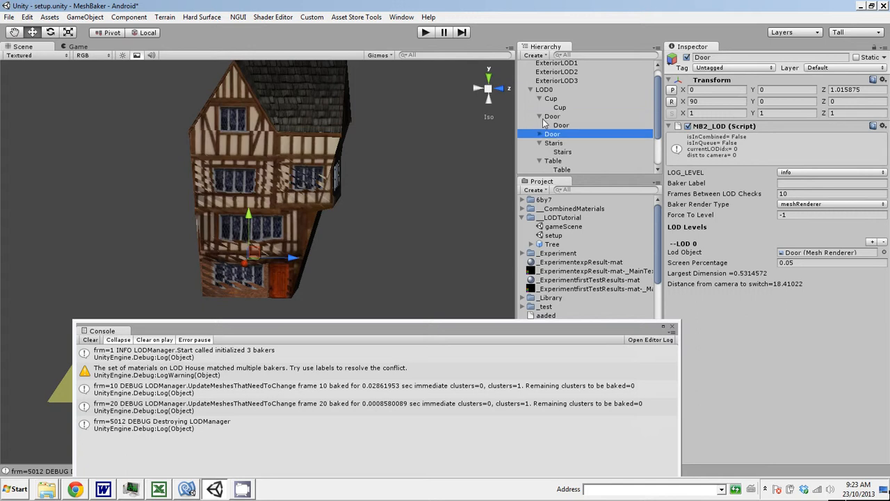
Reselect Door and switch the Scene view draw mode to Wireframe.
{"action": "left_click", "coordinate": [539, 117]}
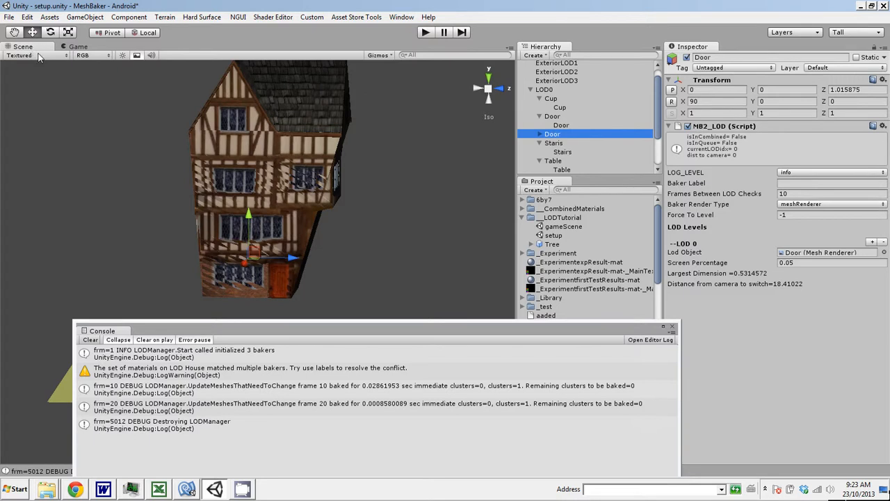
{"action": "left_click", "coordinate": [21, 56]}
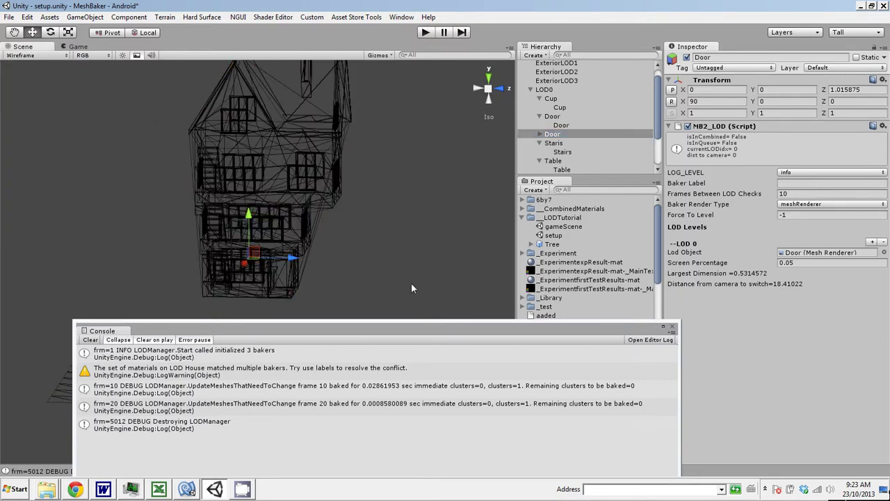
{"action": "mouse_move", "coordinate": [555, 139]}
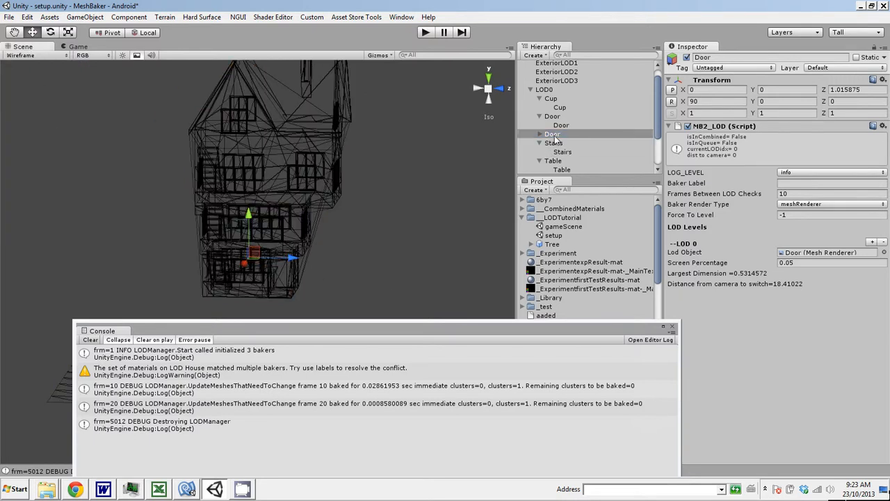
Rename the Door object Door1 and duplicate it as Door2.
{"action": "left_click", "coordinate": [552, 133]}
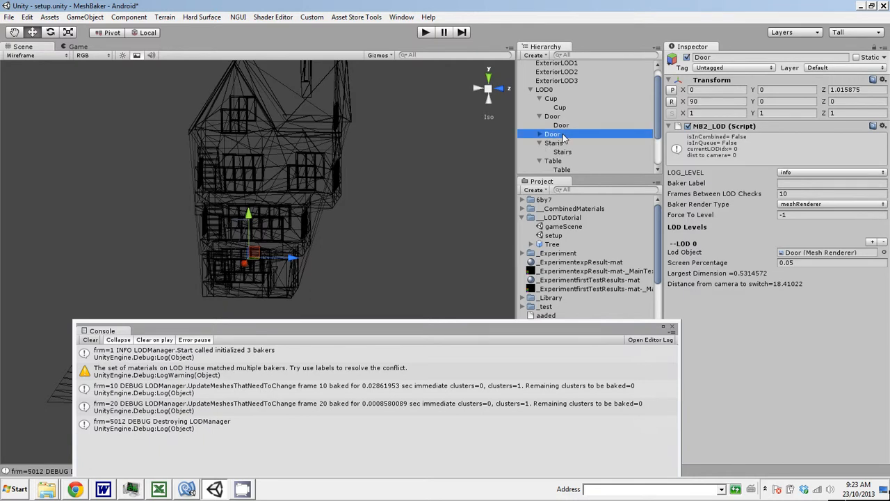
{"action": "double_click", "coordinate": [554, 133]}
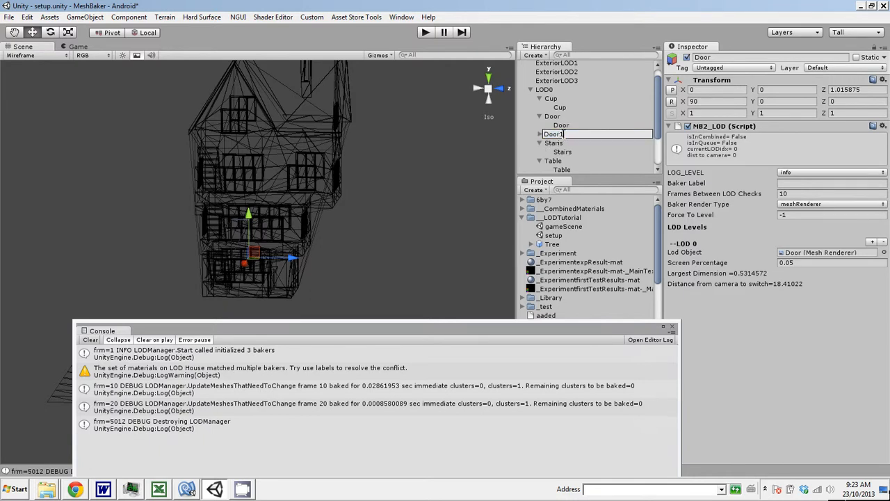
{"action": "left_click", "coordinate": [554, 117]}
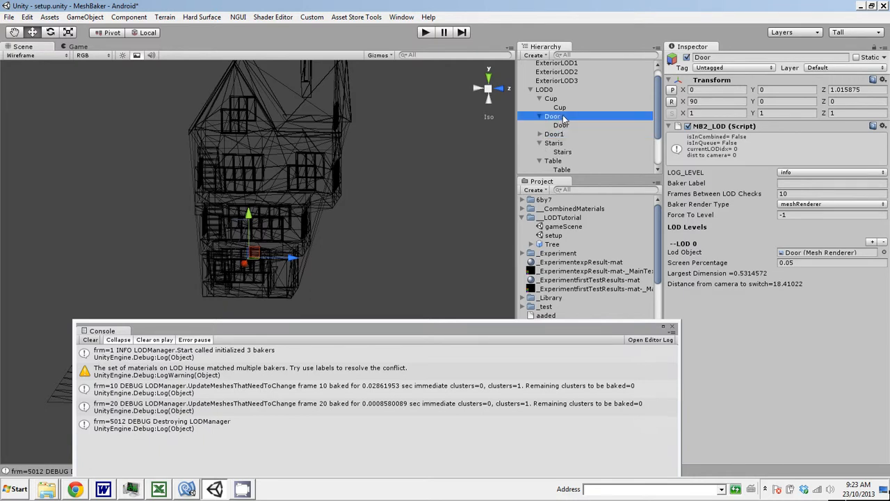
{"action": "left_click", "coordinate": [553, 125]}
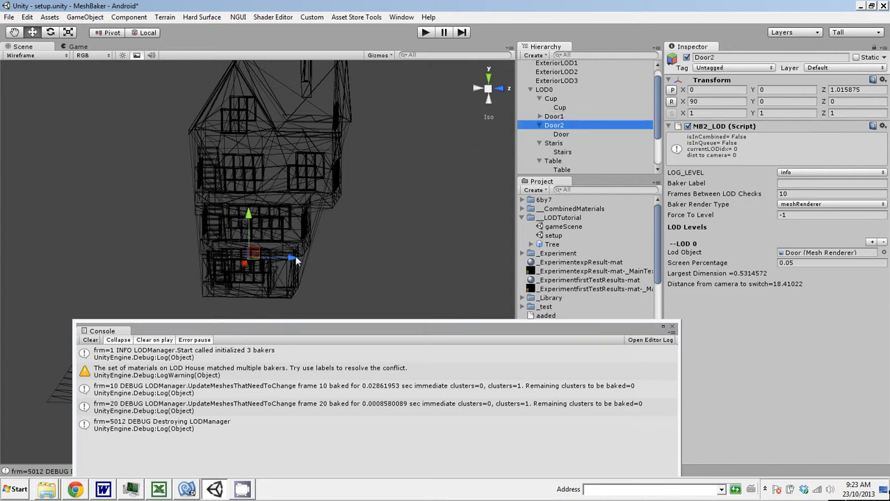
Slide Door2 along the front wall and lower it to the bottom of the facade.
{"action": "left_click_drag", "start_coordinate": [289, 258], "coordinate": [308, 260]}
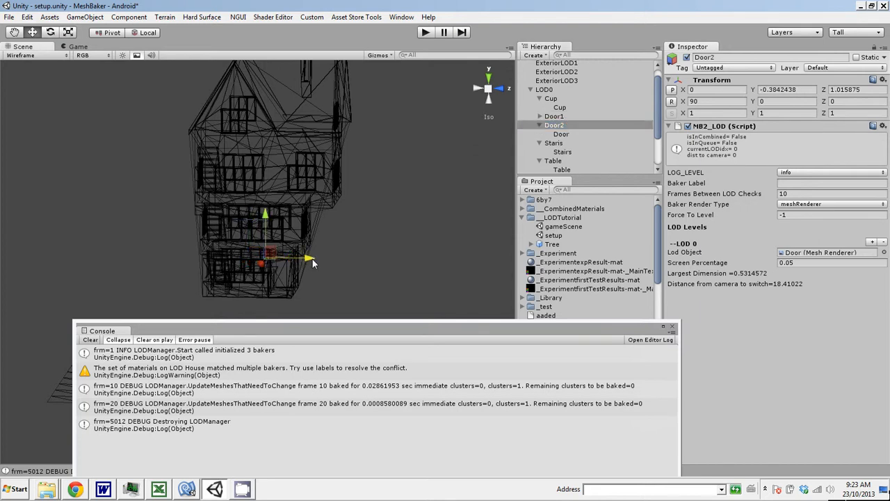
{"action": "left_click_drag", "start_coordinate": [308, 263], "coordinate": [334, 259]}
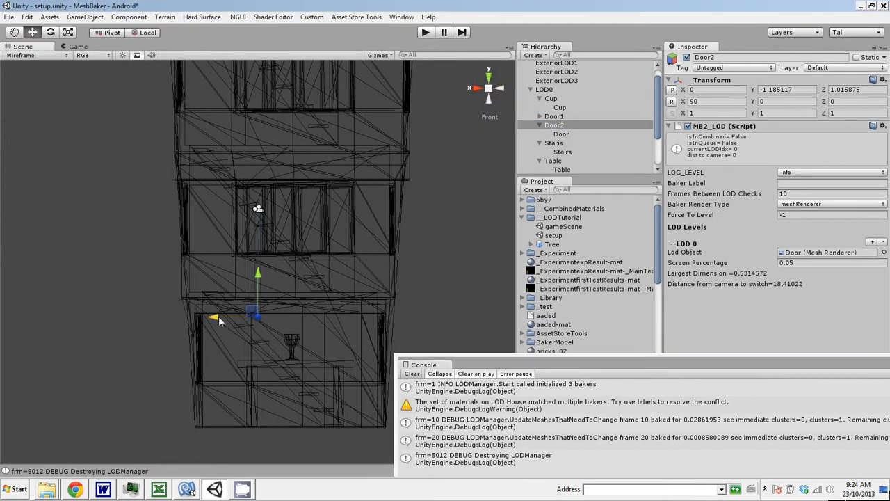
{"action": "left_click_drag", "start_coordinate": [211, 317], "coordinate": [170, 318]}
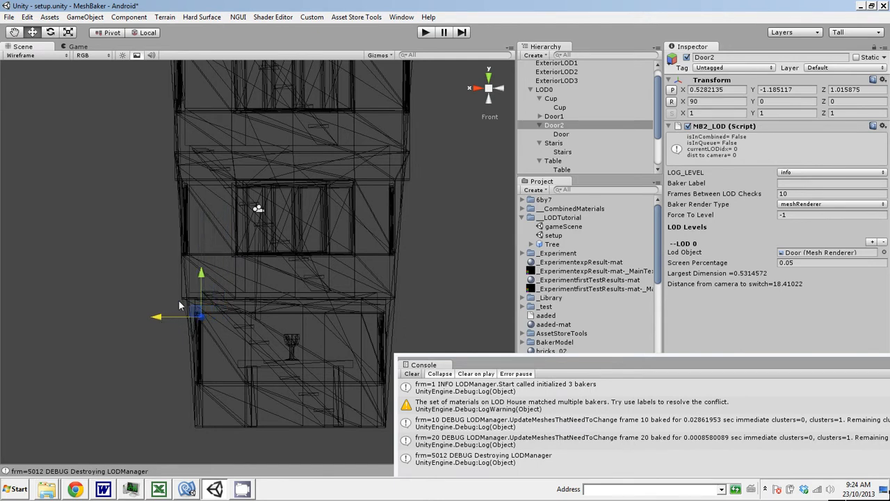
{"action": "left_click_drag", "start_coordinate": [197, 314], "coordinate": [198, 397]}
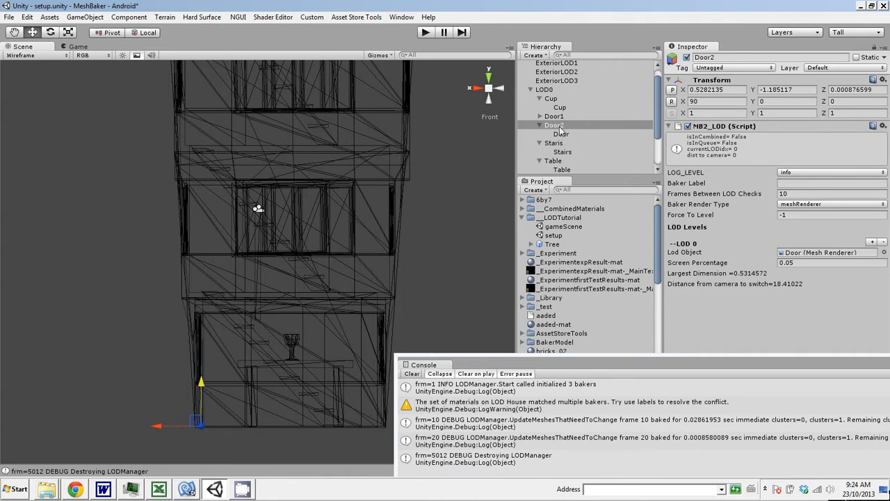
Drop Door1 to ground level, nudge Door2 into the doorway, and return to Textured shading.
{"action": "left_click", "coordinate": [553, 117]}
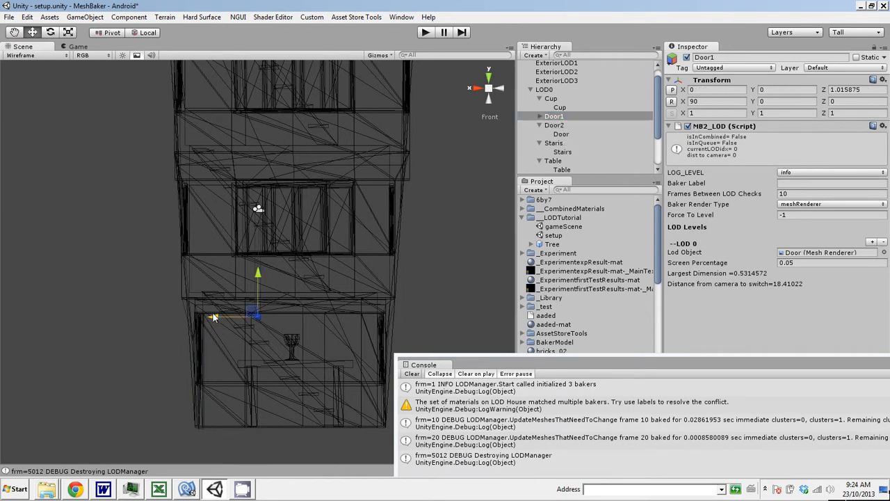
{"action": "left_click_drag", "start_coordinate": [211, 317], "coordinate": [368, 322]}
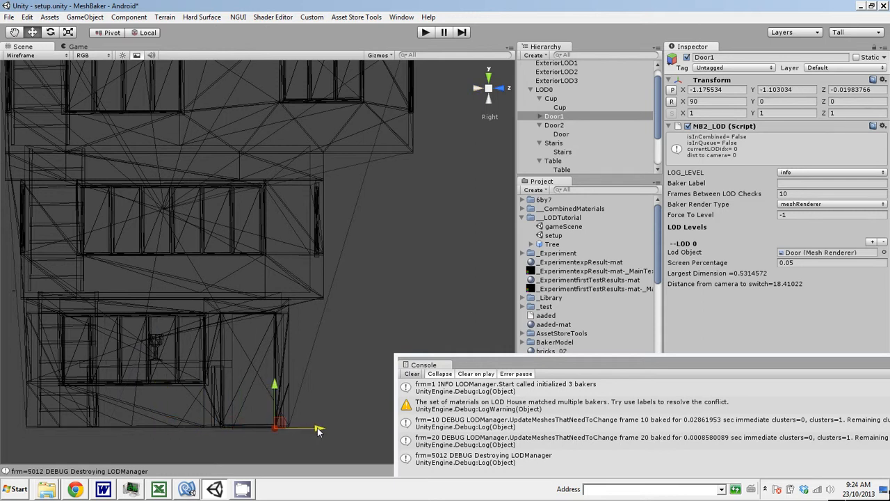
{"action": "left_click", "coordinate": [554, 125]}
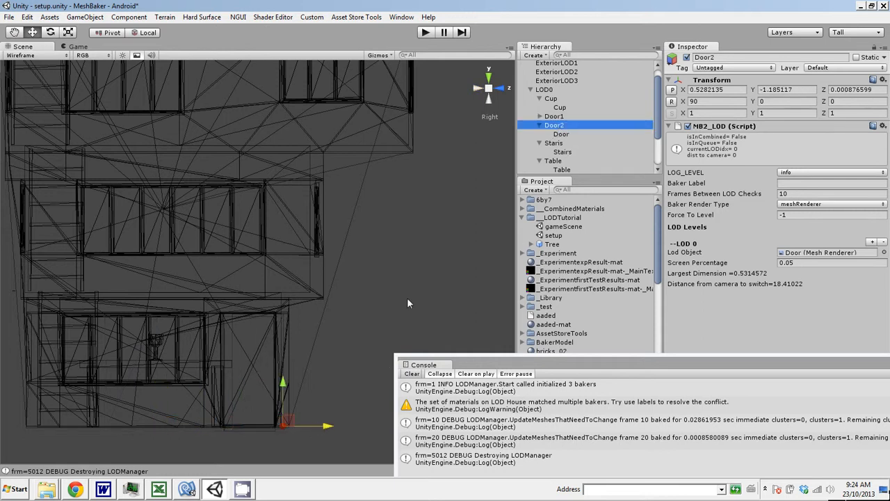
{"action": "left_click_drag", "start_coordinate": [327, 426], "coordinate": [321, 426]}
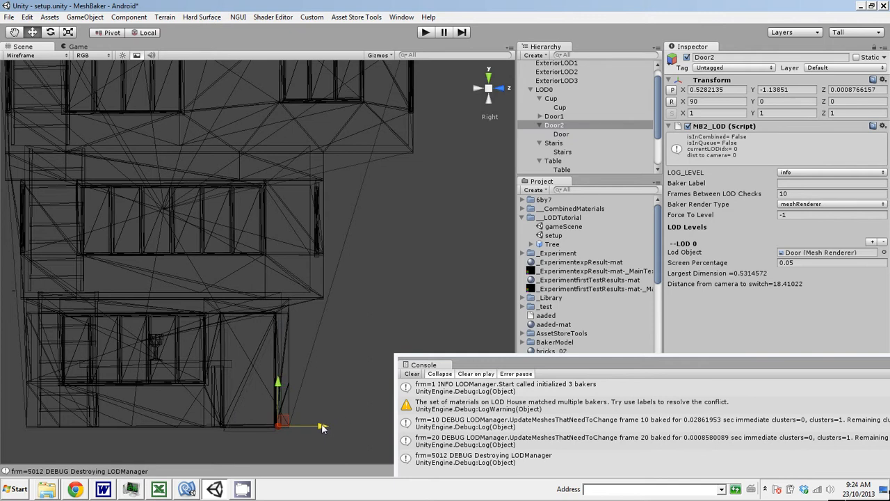
{"action": "left_click", "coordinate": [35, 56]}
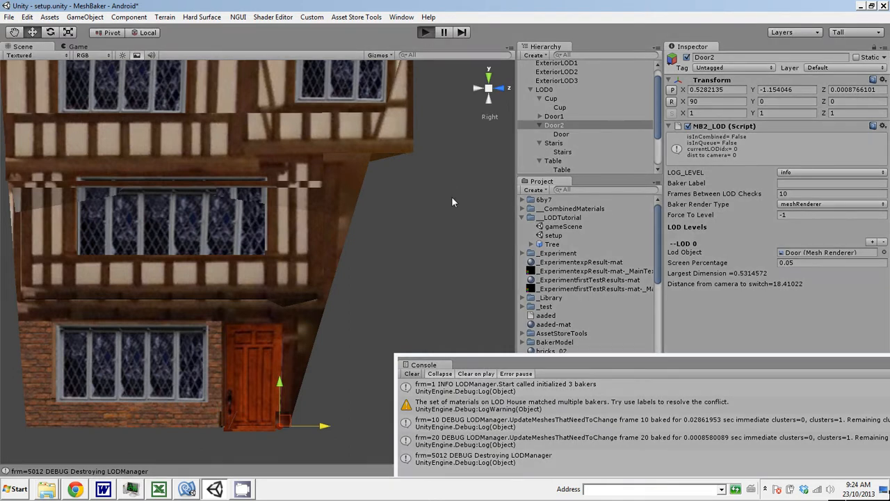
Play the scene, watch the door LODs from the Scene tab, then stop play mode.
{"action": "left_click", "coordinate": [424, 32]}
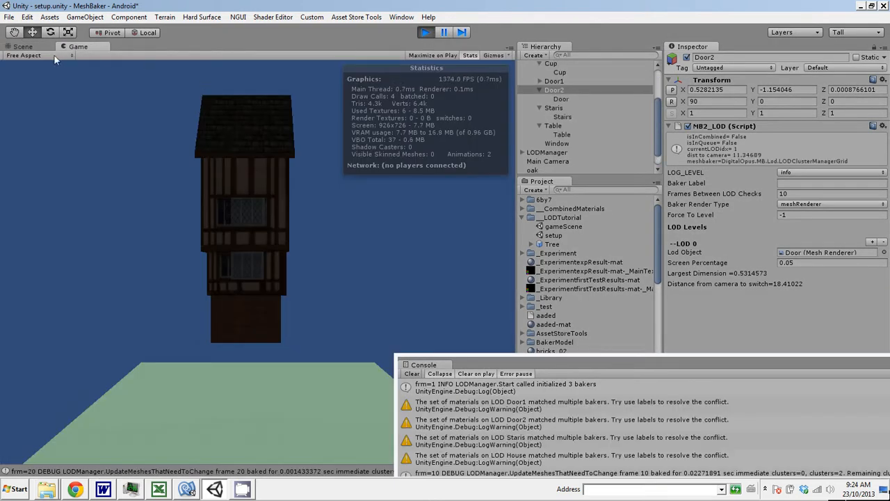
{"action": "left_click", "coordinate": [22, 46]}
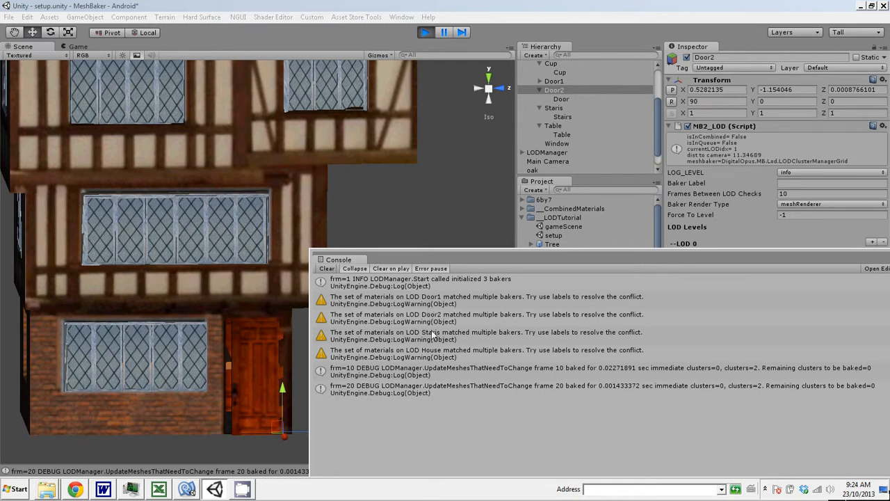
{"action": "mouse_move", "coordinate": [451, 267]}
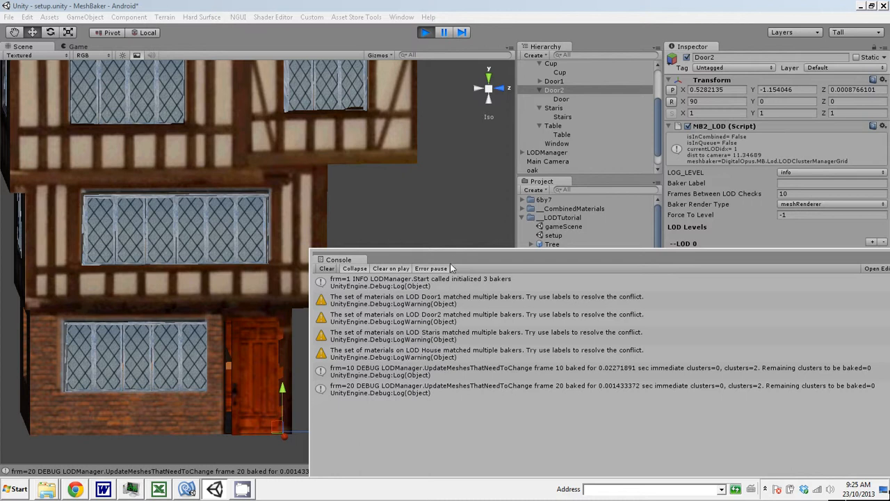
{"action": "left_click", "coordinate": [426, 32]}
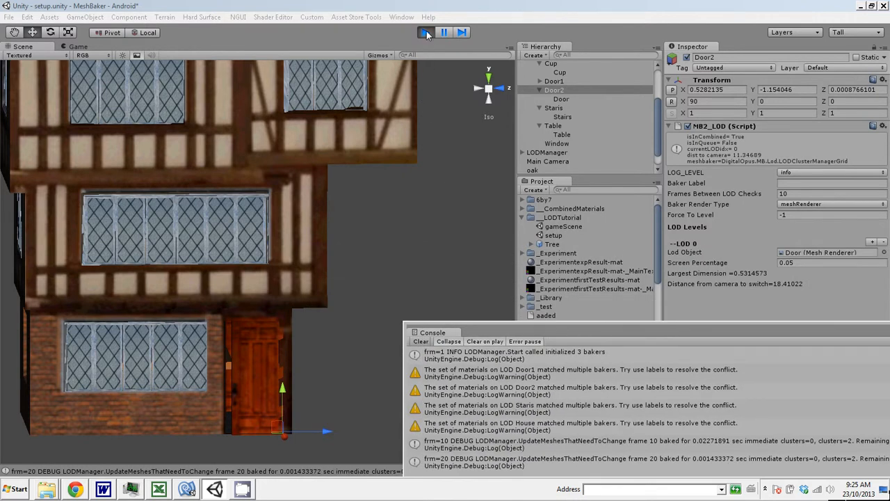
{"action": "left_click", "coordinate": [425, 32]}
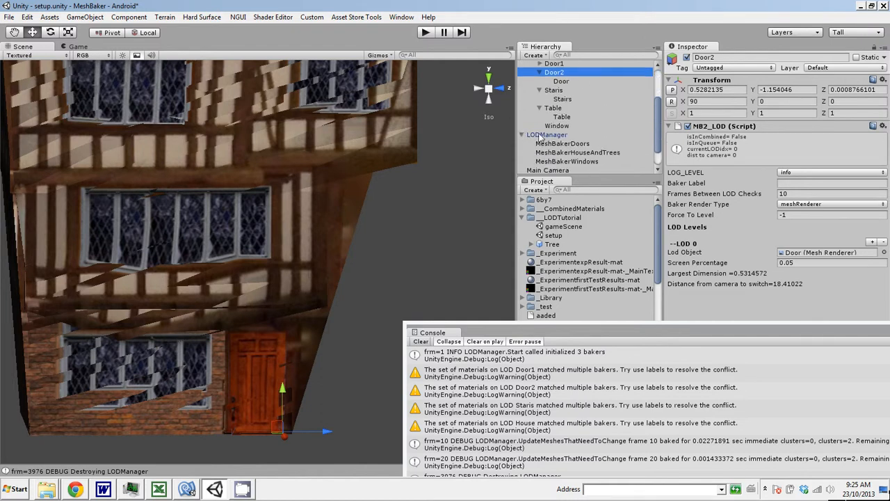
Review the MeshBakerDoors and MeshBakerHouseAndTrees bakers, ending on LODManager's MB2_LODManager settings.
{"action": "left_click", "coordinate": [562, 143]}
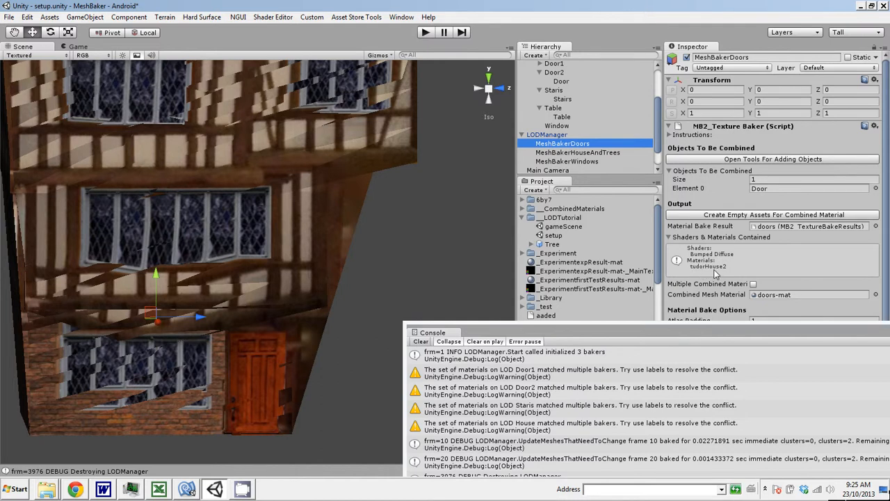
{"action": "mouse_move", "coordinate": [610, 157]}
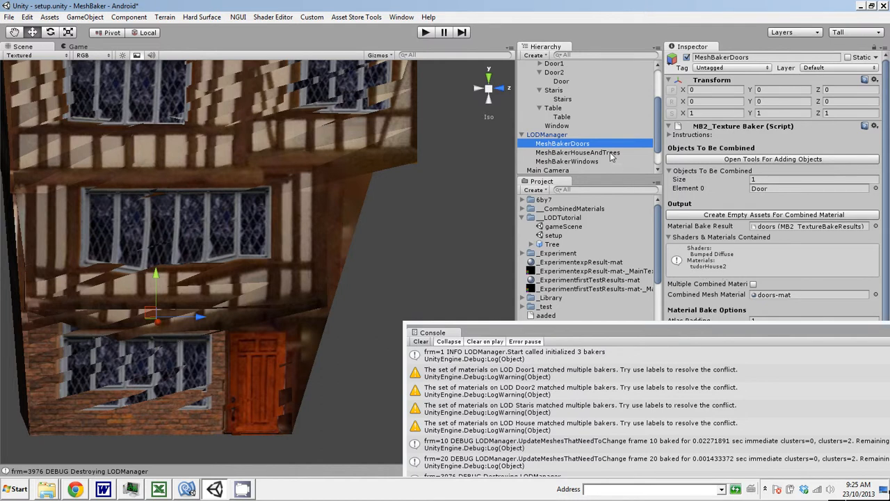
{"action": "left_click", "coordinate": [577, 151]}
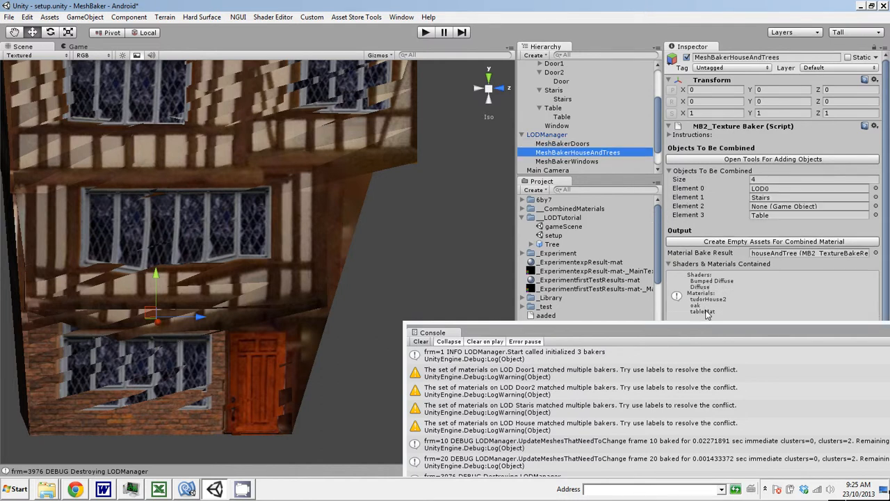
{"action": "left_click", "coordinate": [547, 134]}
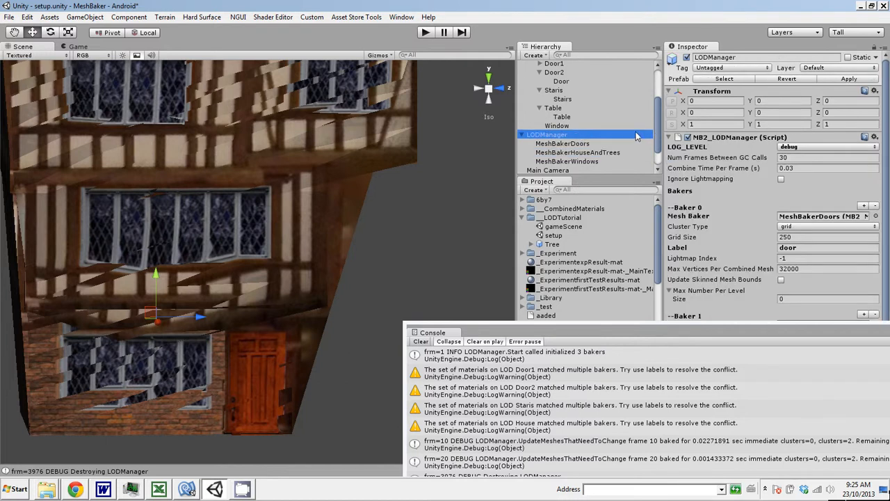
{"action": "mouse_move", "coordinate": [765, 278]}
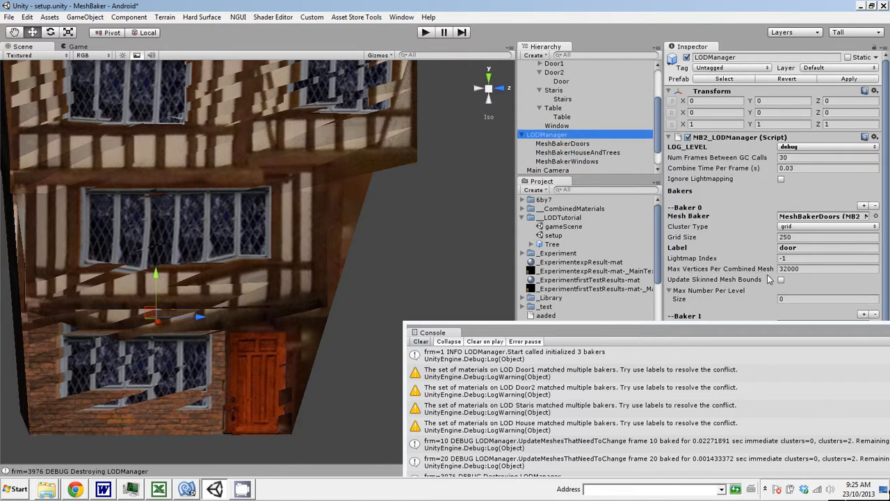
{"action": "mouse_move", "coordinate": [609, 135]}
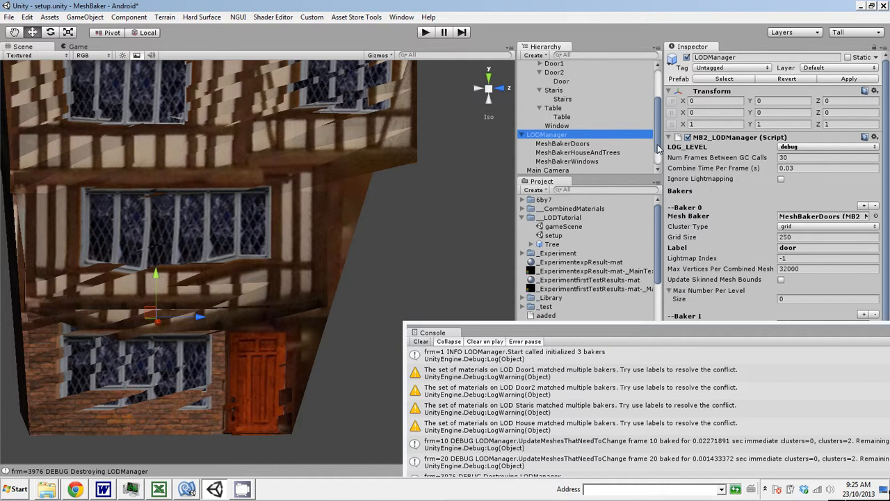
Set the Baker Label of Door1 and Door2 to door.
{"action": "left_click", "coordinate": [554, 97]}
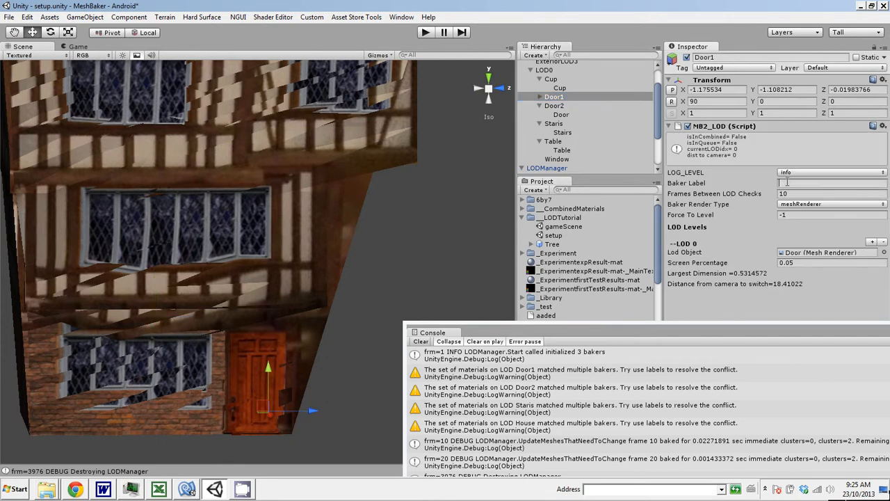
{"action": "type", "text": "door"}
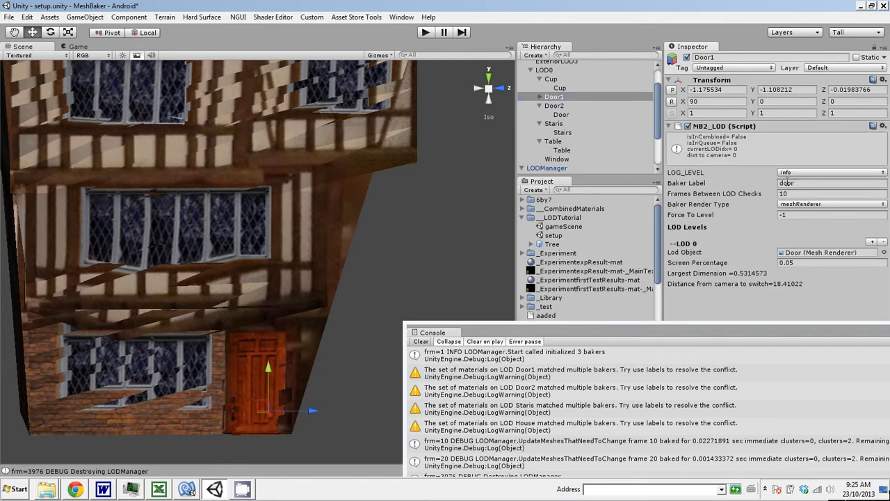
{"action": "left_click", "coordinate": [553, 105]}
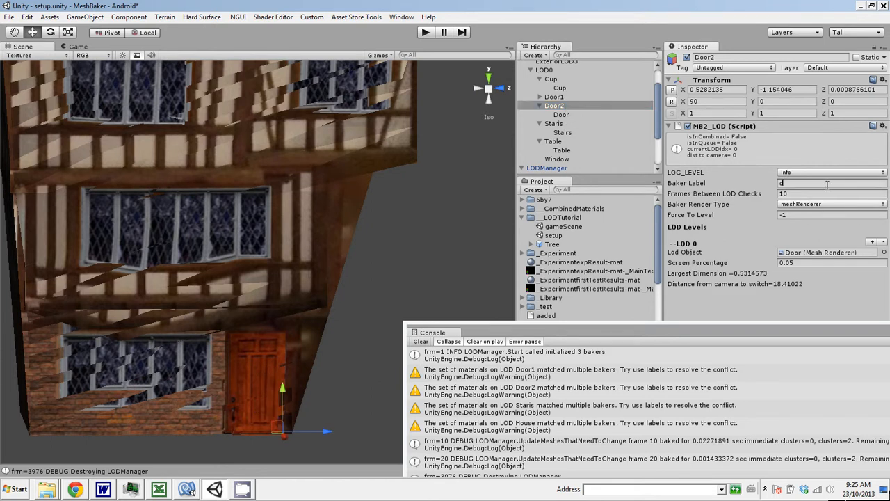
{"action": "type", "text": "door"}
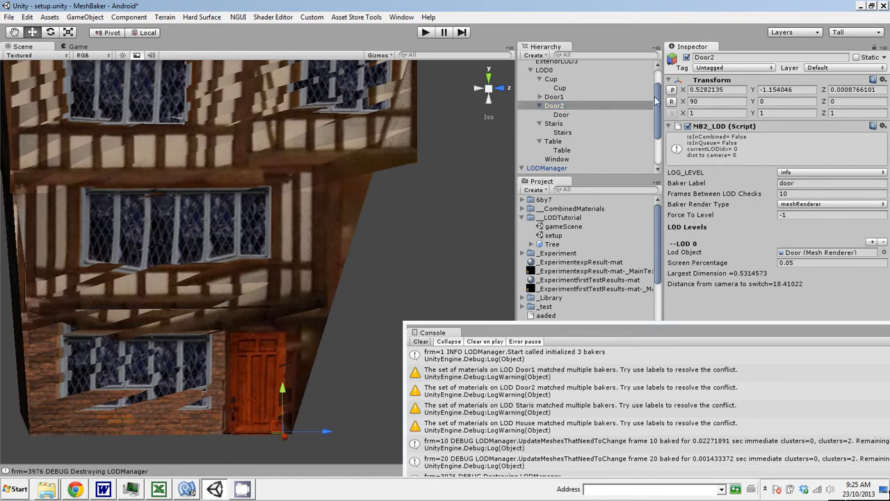
Set the Baker Label of Stairs and House to house, leaving Table blank.
{"action": "left_click", "coordinate": [553, 123]}
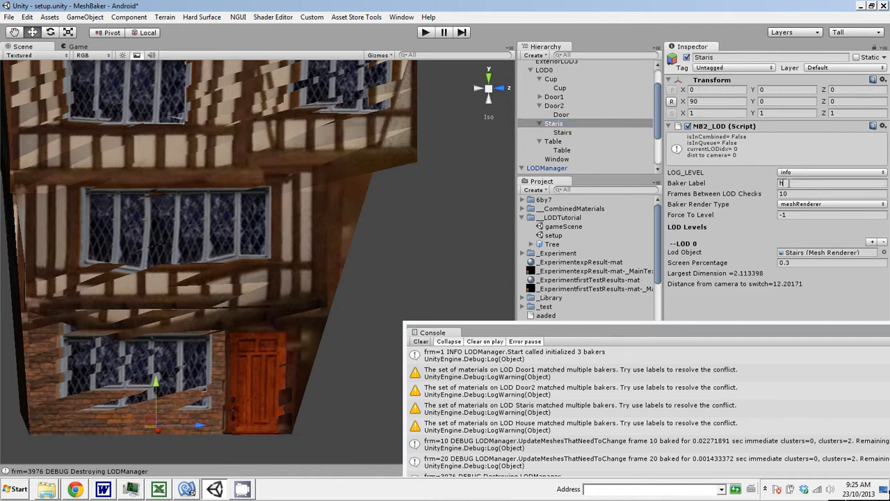
{"action": "type", "text": "ouse"}
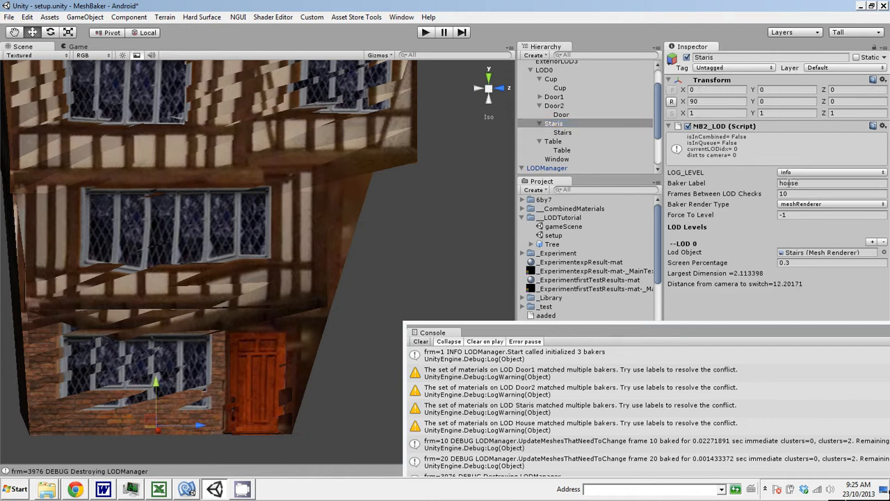
{"action": "left_click", "coordinate": [553, 122]}
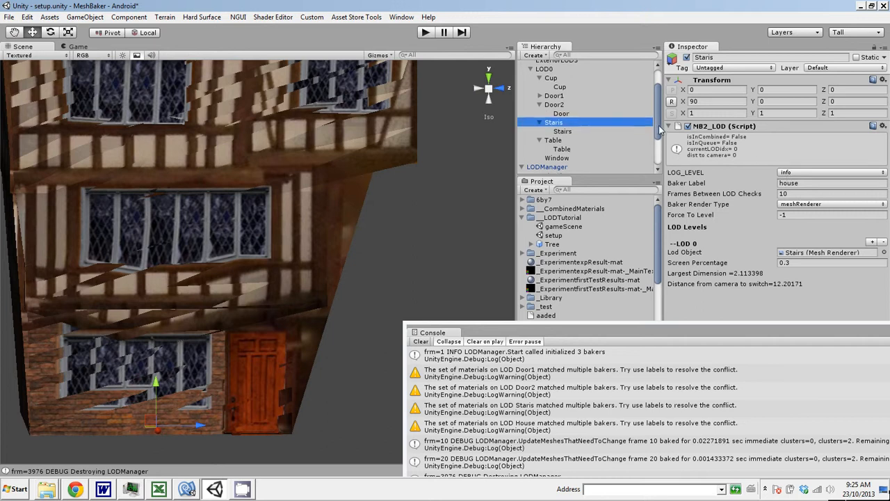
{"action": "left_click", "coordinate": [553, 131]}
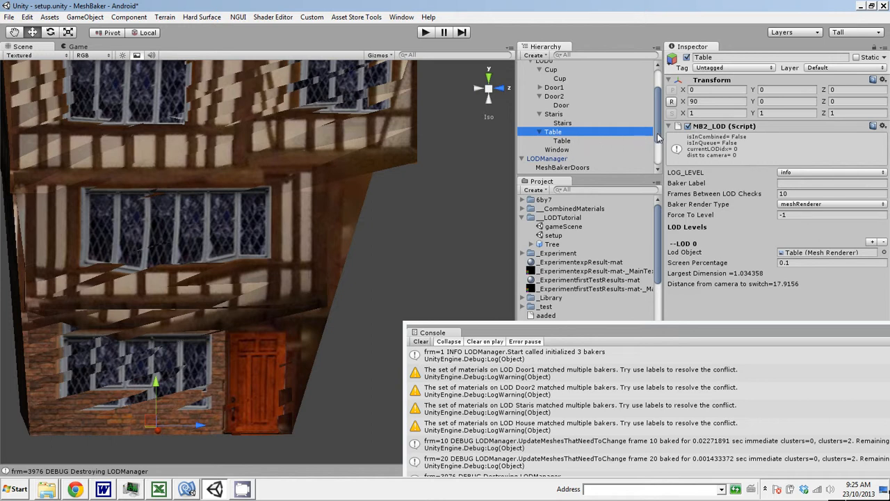
{"action": "scroll", "scroll_direction": "up", "scroll_amount": 3}
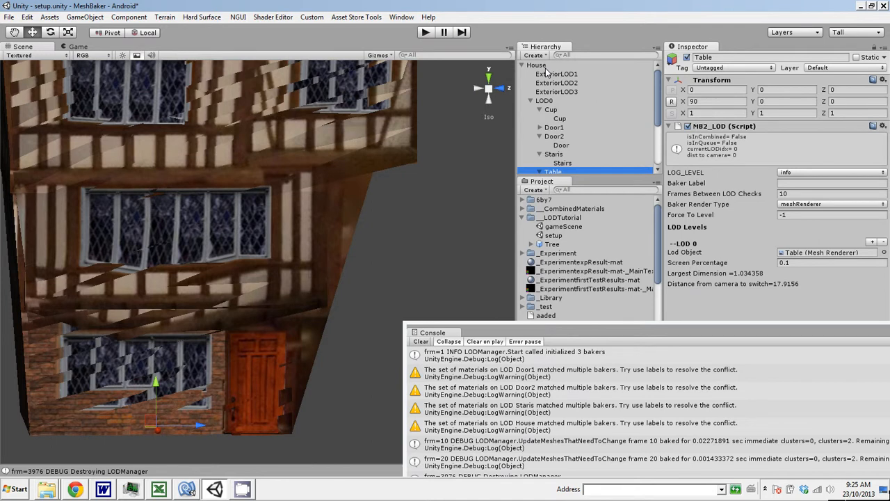
{"action": "left_click", "coordinate": [537, 66]}
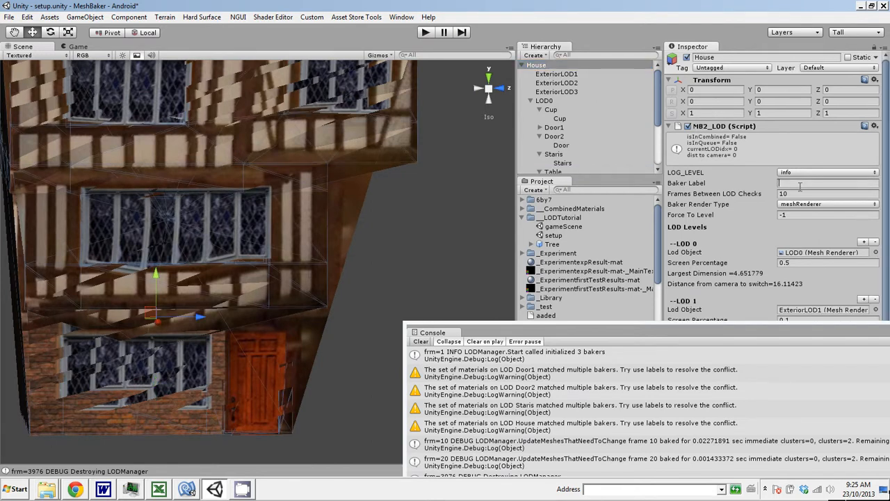
{"action": "type", "text": "house"}
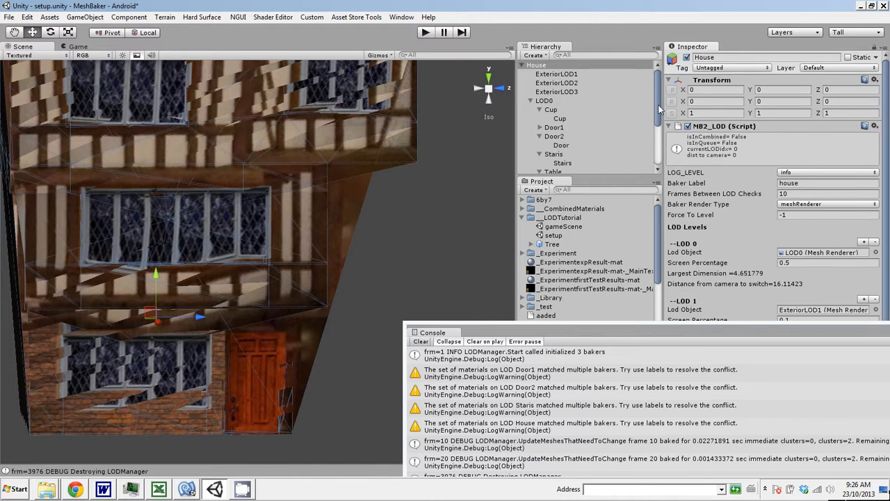
{"action": "scroll", "scroll_direction": "down", "scroll_amount": 3}
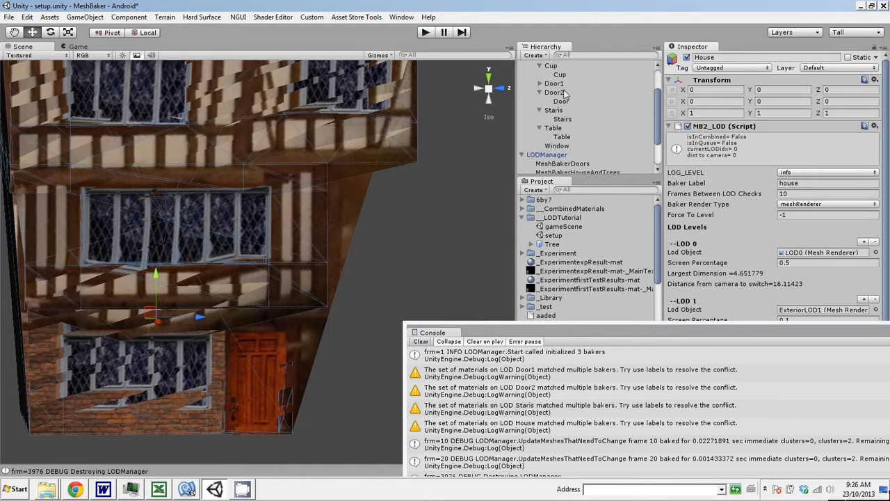
Set Door2's Baker Render Type to skinnedMeshRenderer, keeping the door label.
{"action": "left_click", "coordinate": [554, 83]}
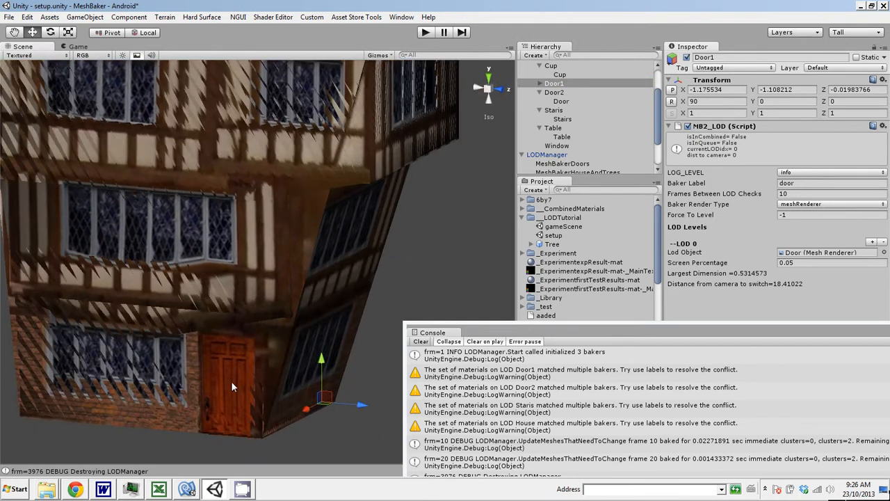
{"action": "left_click_drag", "start_coordinate": [234, 387], "coordinate": [401, 253]}
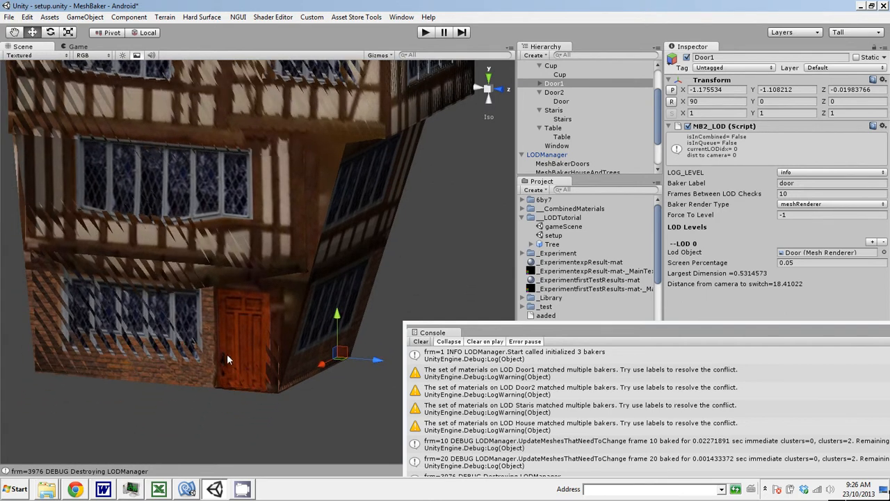
{"action": "mouse_move", "coordinate": [317, 322]}
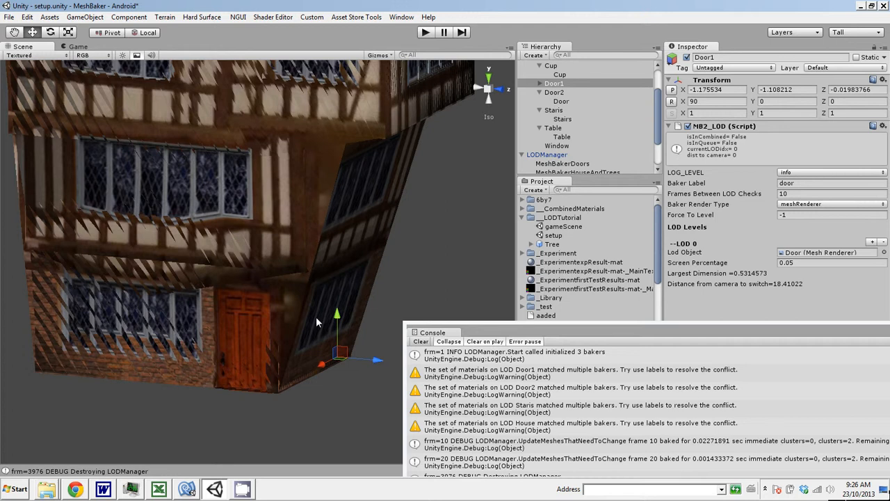
{"action": "mouse_move", "coordinate": [244, 359]}
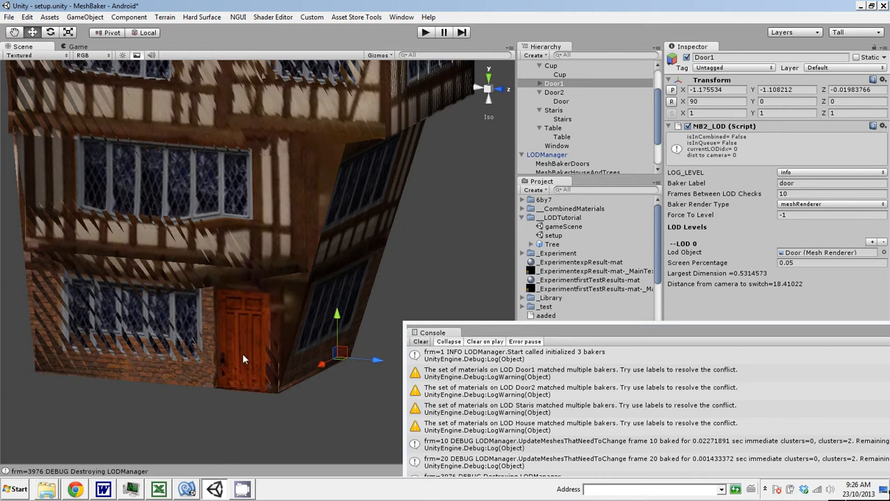
{"action": "mouse_move", "coordinate": [590, 220]}
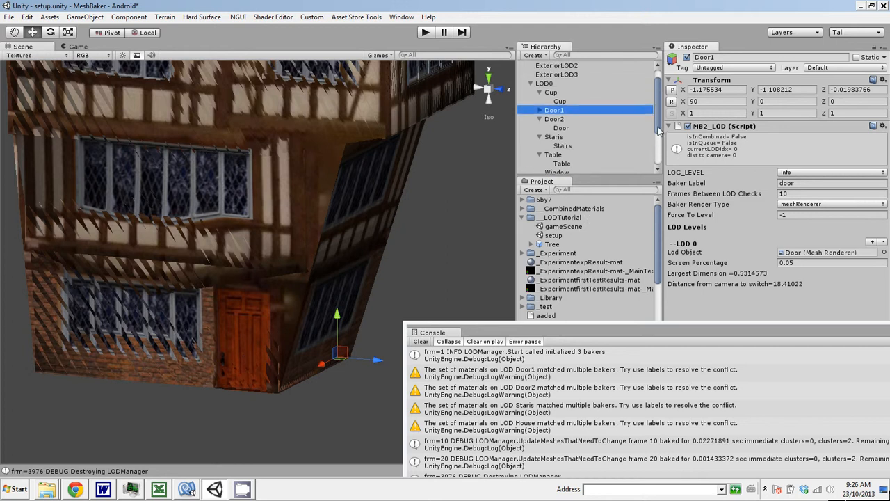
{"action": "scroll", "scroll_direction": "down", "scroll_amount": 3}
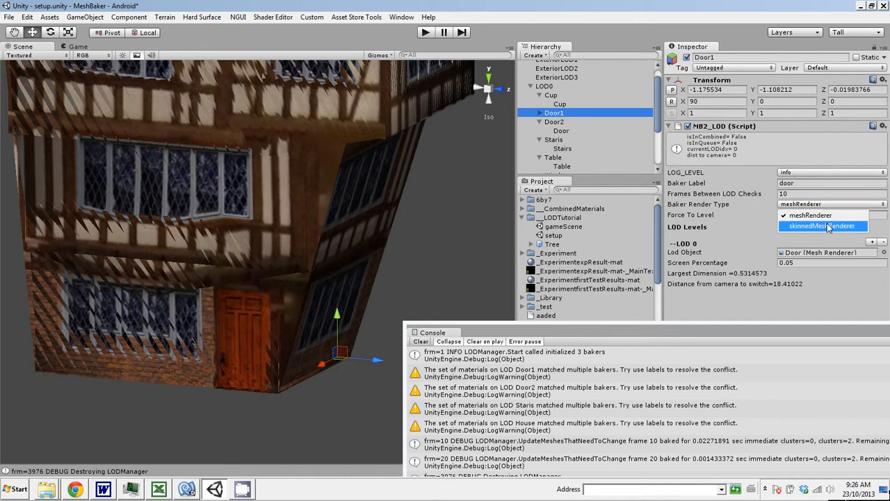
{"action": "left_click", "coordinate": [553, 122]}
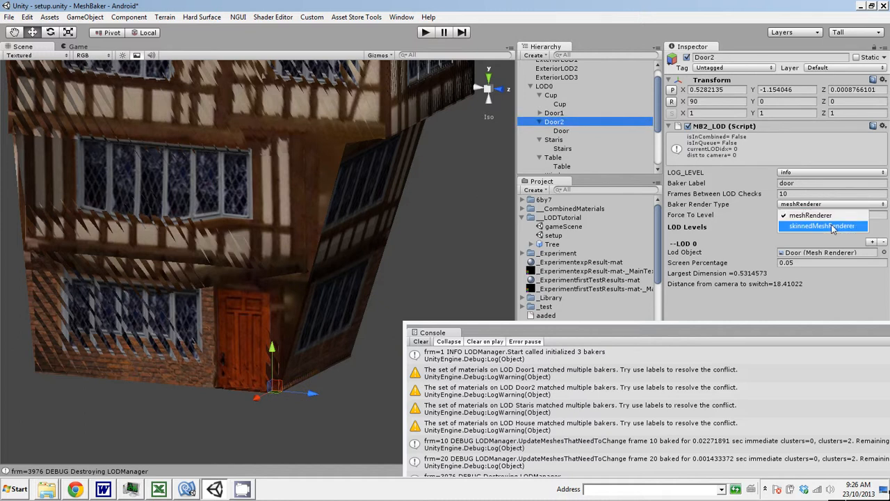
{"action": "left_click", "coordinate": [822, 225]}
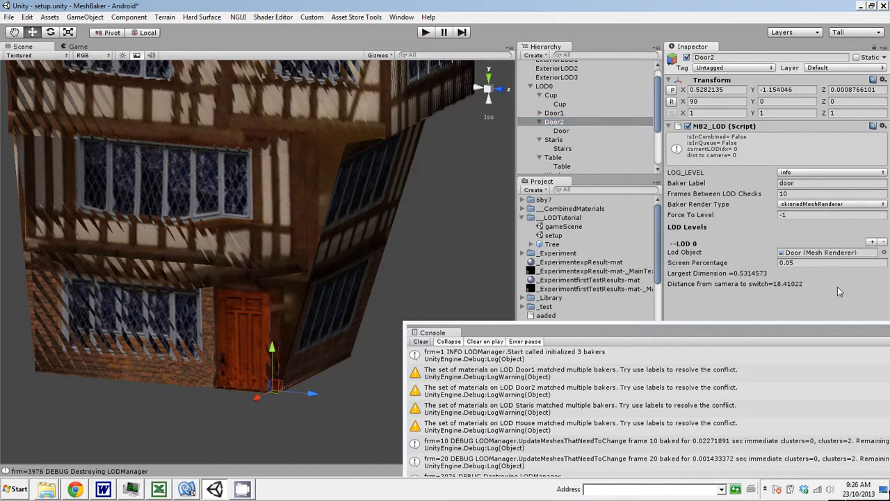
{"action": "mouse_move", "coordinate": [804, 245]}
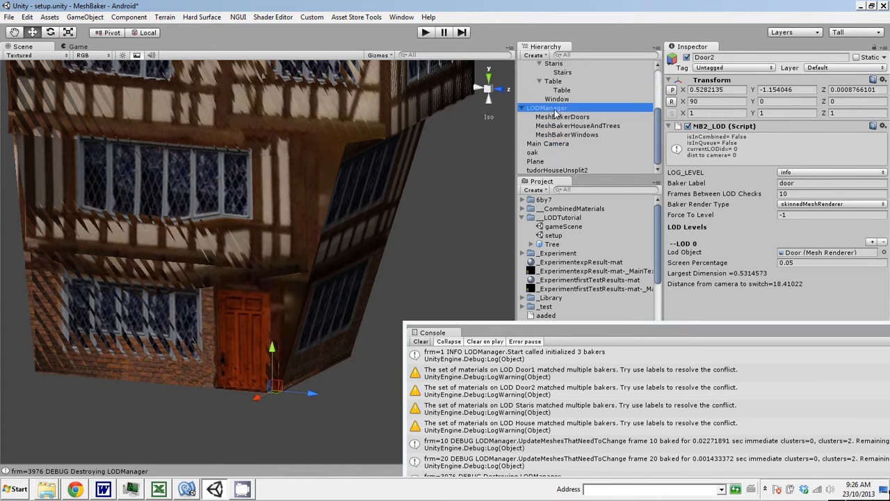
From LODManager's Baker 0, ping and select MeshBakerDoors to show its texture baker settings.
{"action": "left_click", "coordinate": [548, 107]}
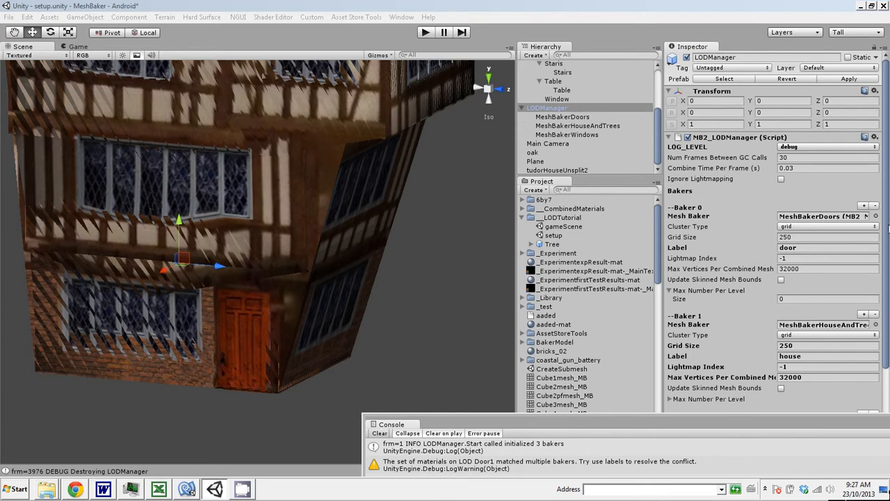
{"action": "scroll", "scroll_direction": "down", "scroll_amount": 3}
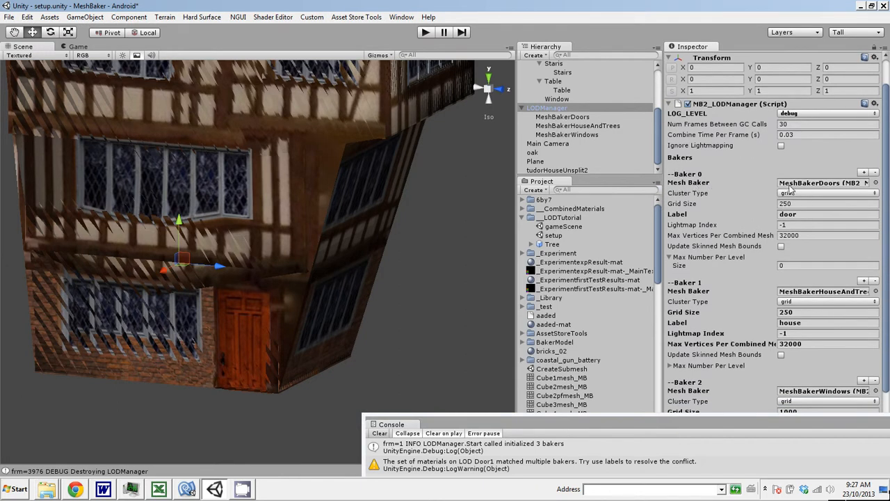
{"action": "left_click", "coordinate": [562, 117]}
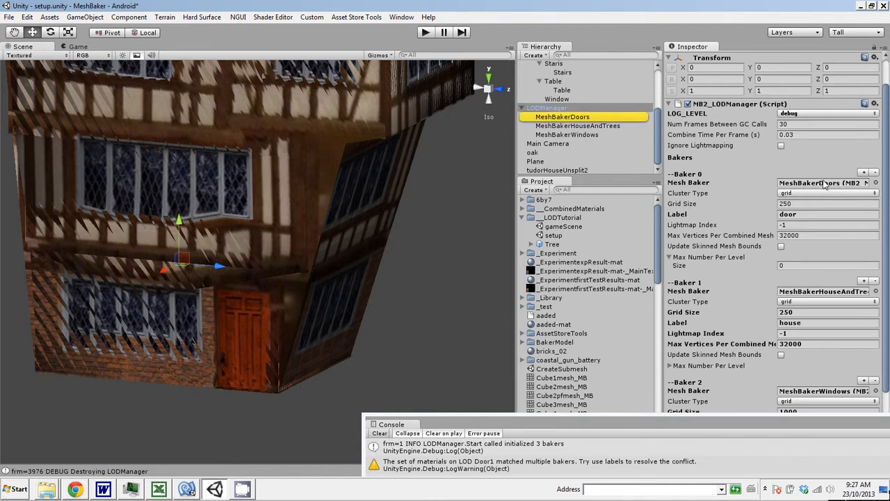
{"action": "left_click", "coordinate": [562, 117]}
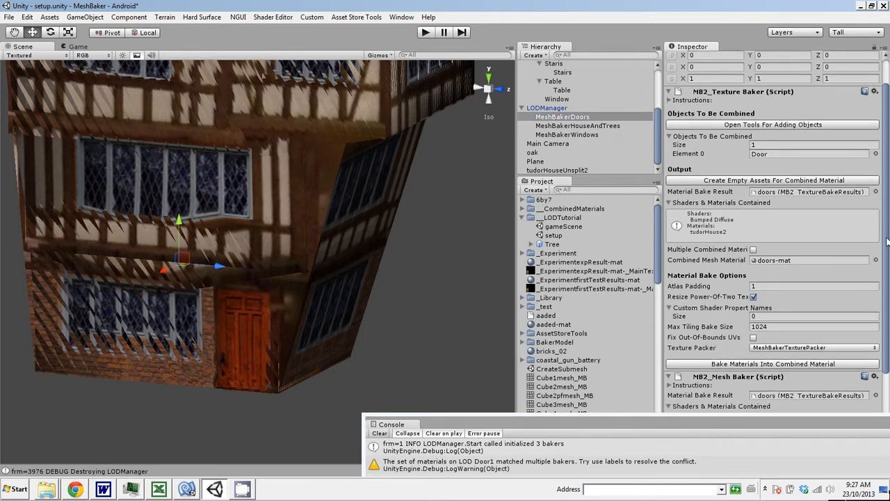
Set the doors mesh baker's combined mesh renderer to skinnedMeshRenderer.
{"action": "scroll", "scroll_direction": "down", "scroll_amount": 3}
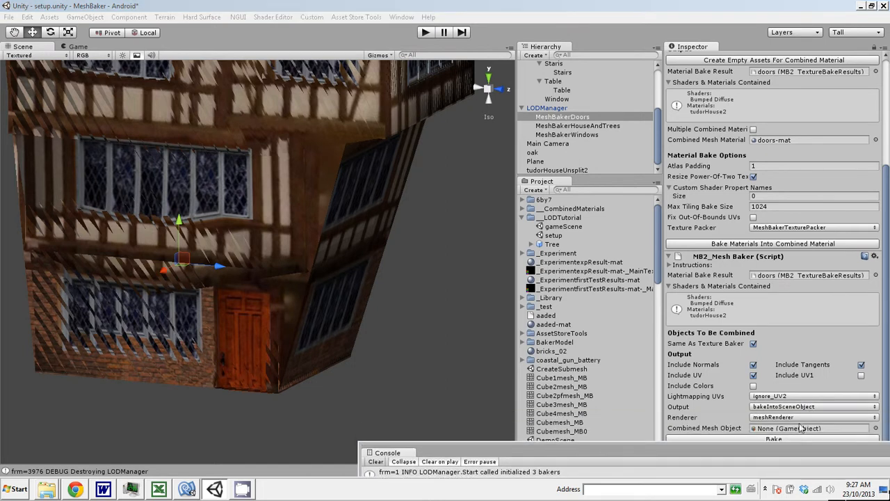
{"action": "left_click", "coordinate": [812, 417]}
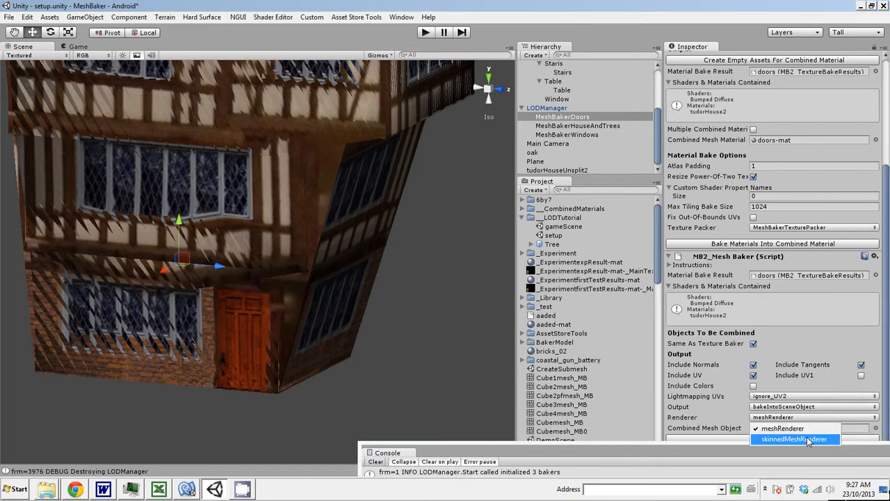
{"action": "left_click", "coordinate": [794, 440]}
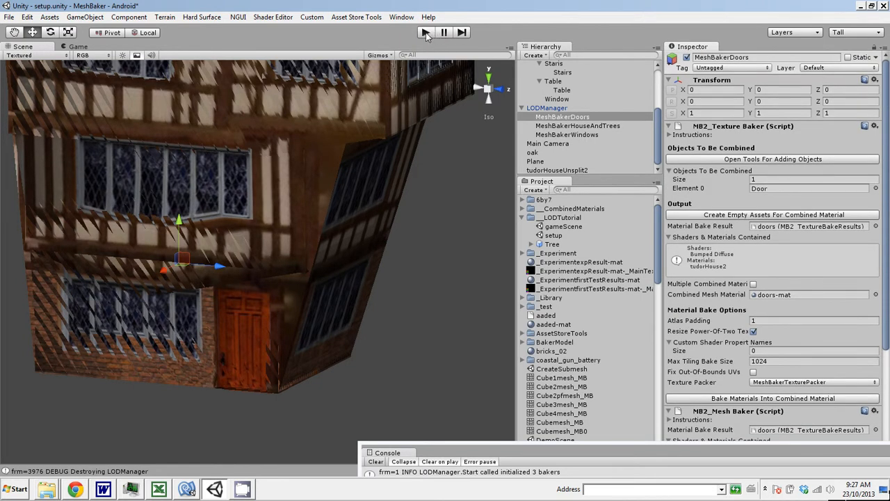
Start play mode and move the Console log output clear of the game view.
{"action": "left_click", "coordinate": [425, 32]}
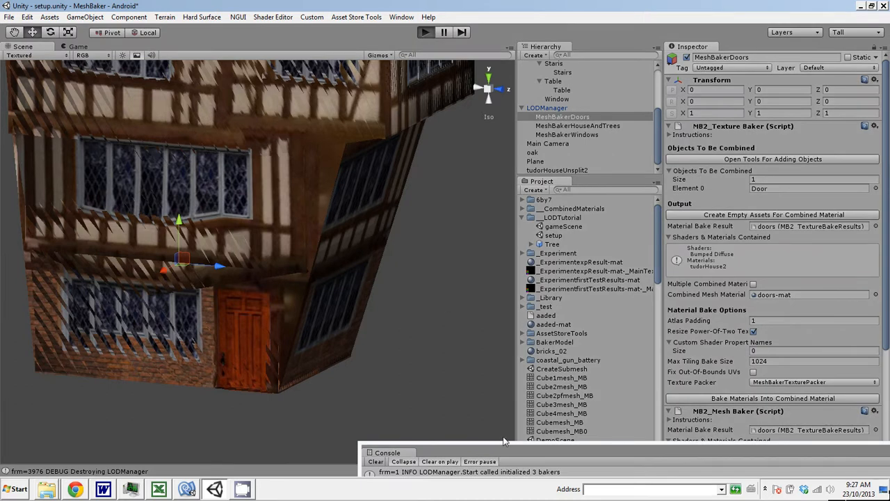
{"action": "left_click", "coordinate": [425, 32]}
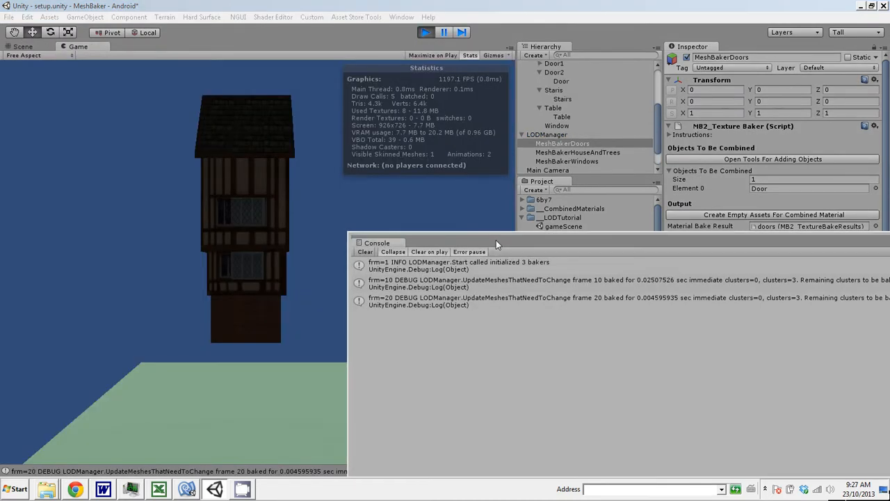
{"action": "left_click_drag", "start_coordinate": [498, 242], "coordinate": [570, 343]}
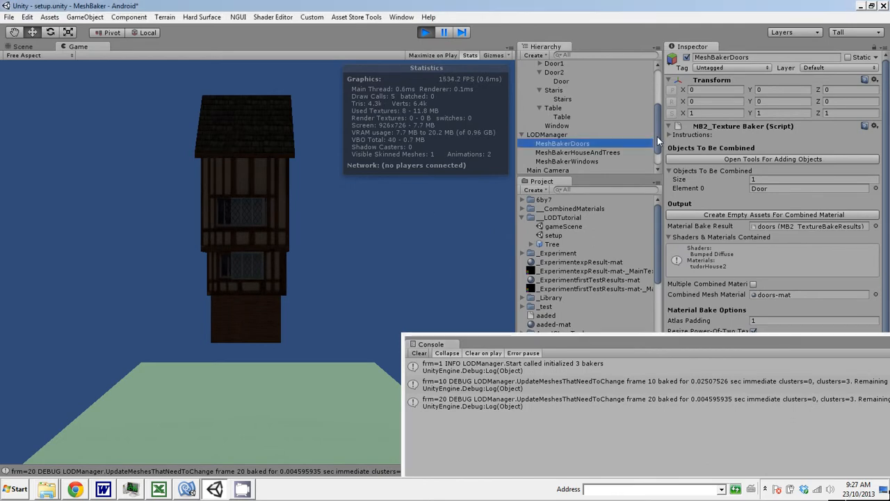
Inspect the generated window and house-and-tree CombinedMesh-mesh objects, then view them in the Scene.
{"action": "scroll", "scroll_direction": "up", "scroll_amount": 3}
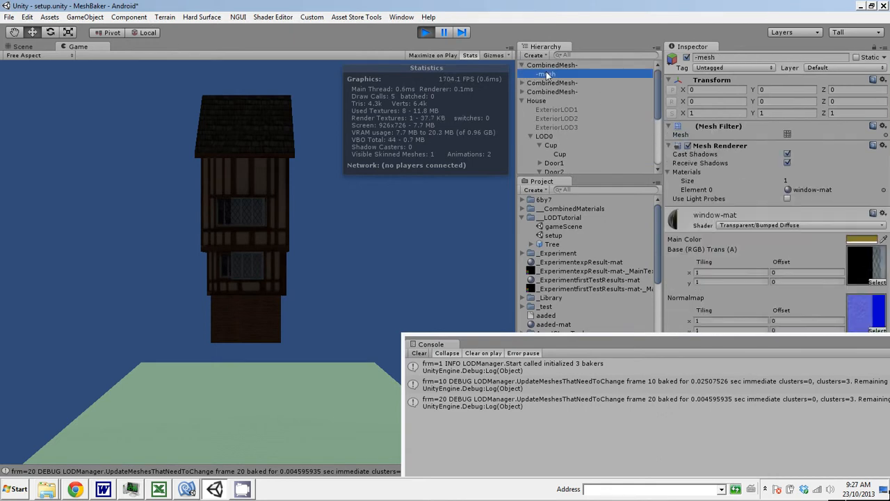
{"action": "left_click", "coordinate": [545, 92]}
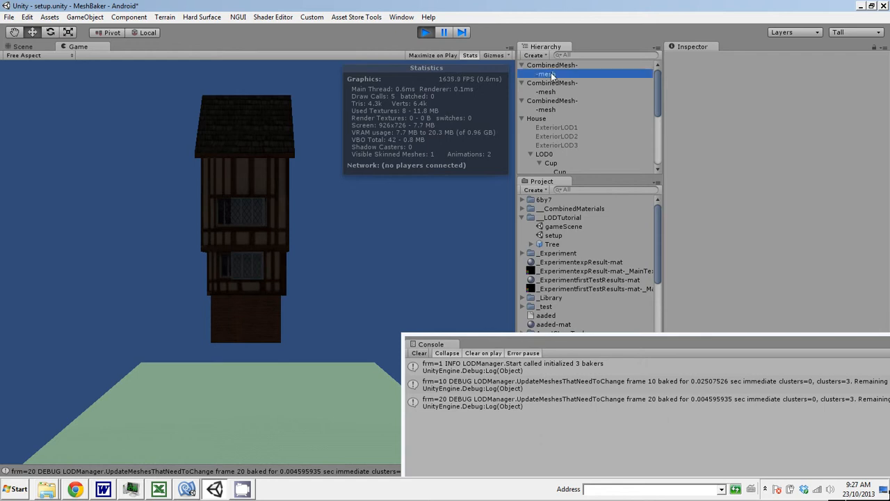
{"action": "left_click", "coordinate": [547, 92]}
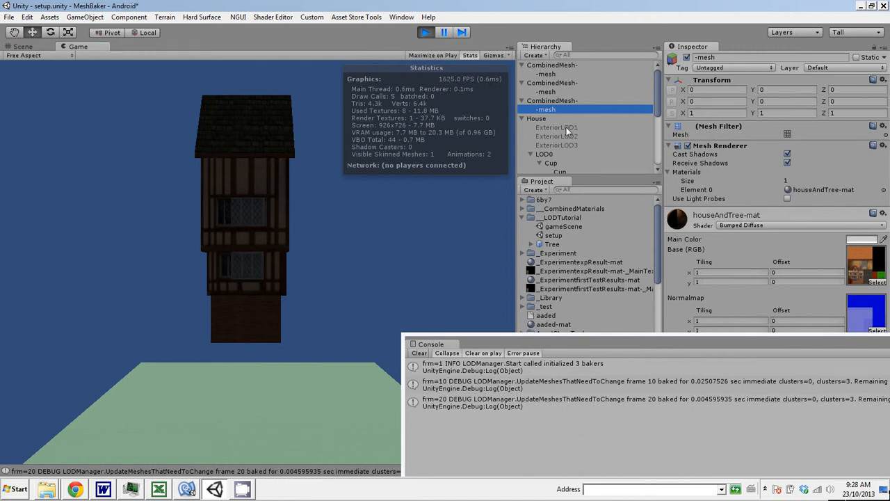
{"action": "mouse_move", "coordinate": [422, 225]}
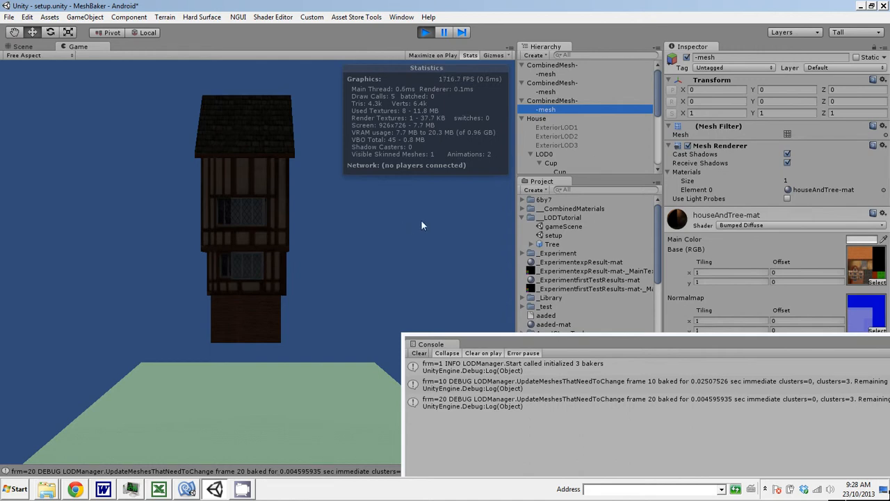
{"action": "left_click", "coordinate": [22, 46]}
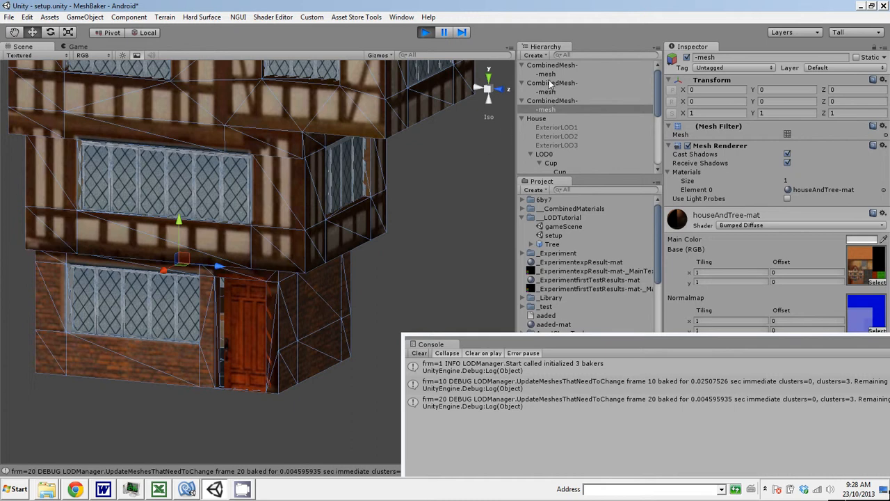
{"action": "mouse_move", "coordinate": [633, 108]}
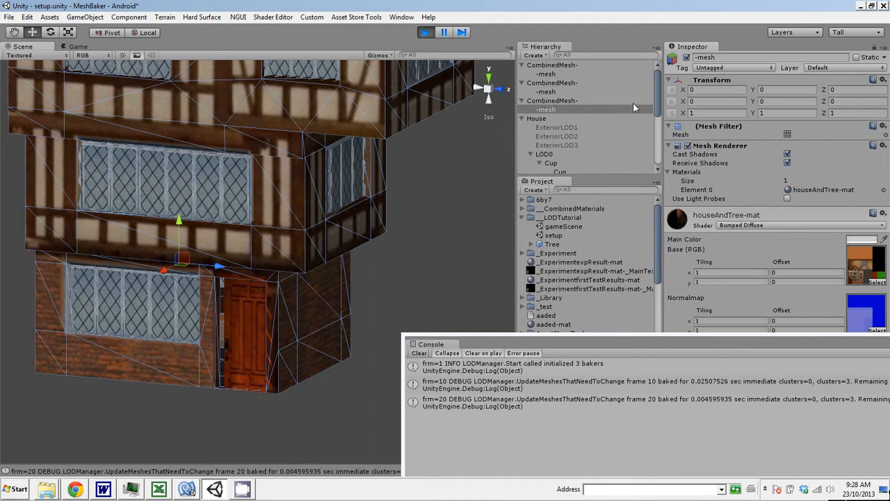
Select Door and Door2 in the house and frame the view on the door beside it.
{"action": "scroll", "scroll_direction": "down", "scroll_amount": 3}
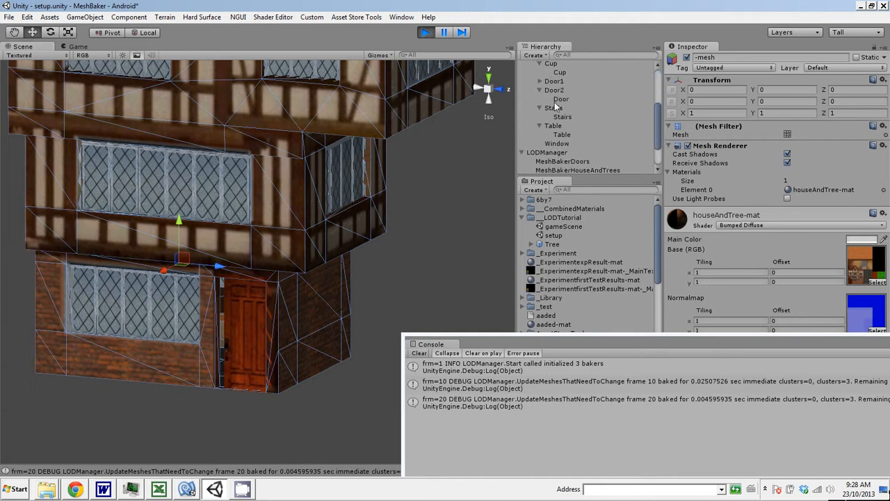
{"action": "left_click", "coordinate": [560, 97]}
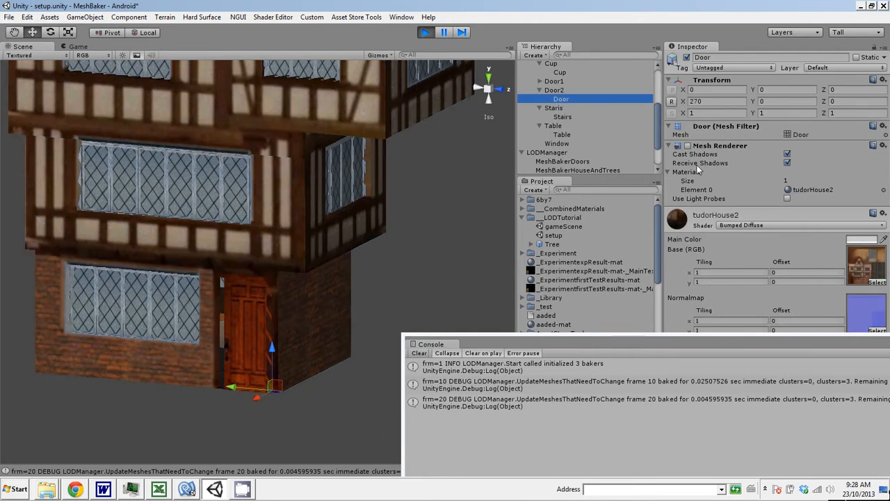
{"action": "mouse_move", "coordinate": [245, 346]}
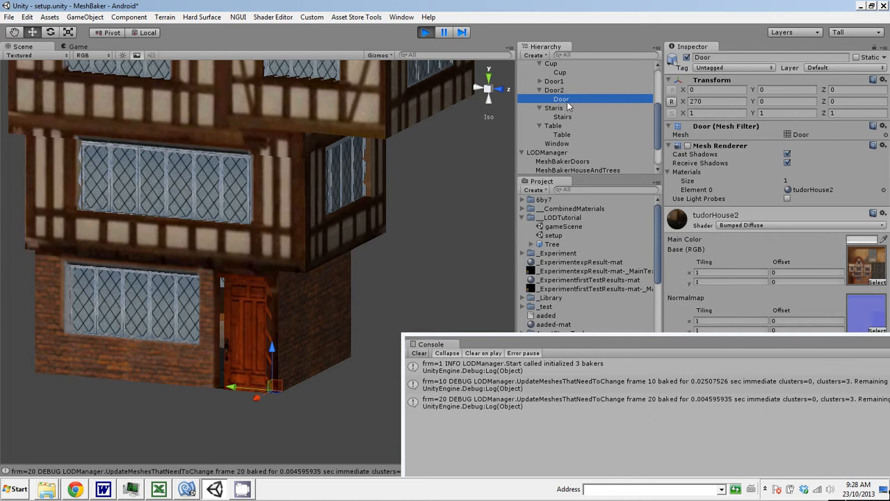
{"action": "left_click", "coordinate": [553, 89]}
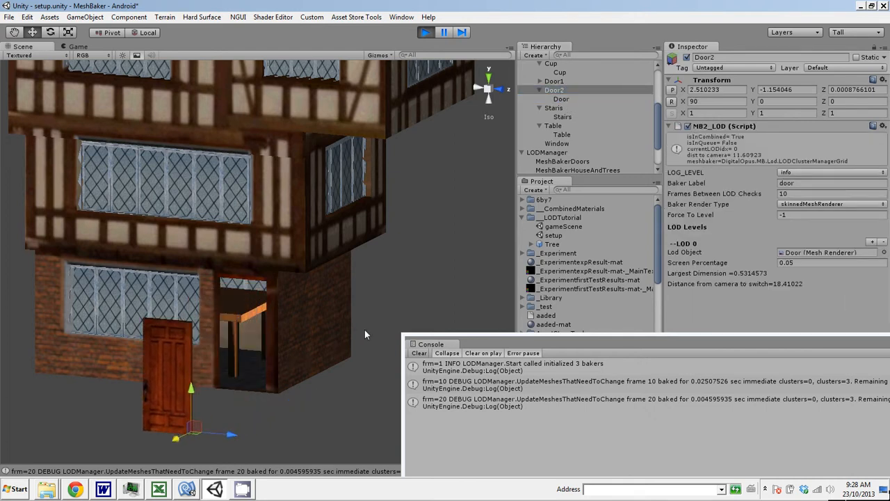
{"action": "left_click_drag", "start_coordinate": [364, 334], "coordinate": [244, 348]}
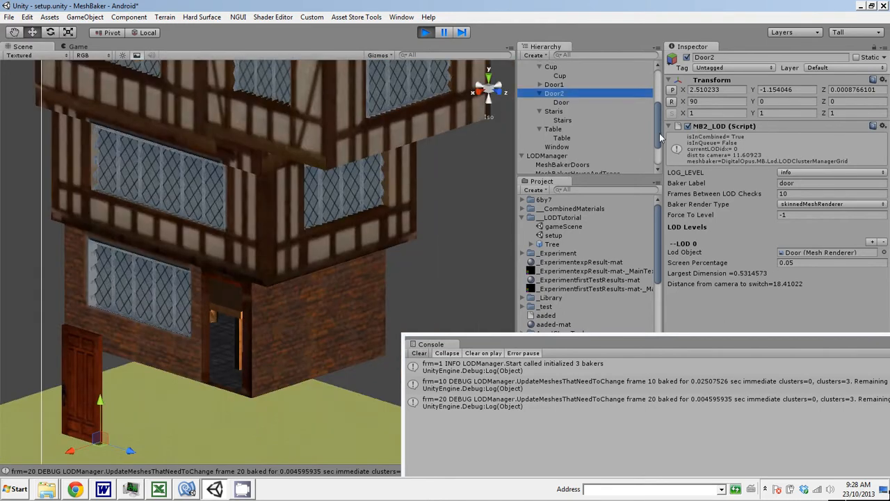
Select the combined doors mesh and nudge it along X so both doors pull off the house.
{"action": "left_click", "coordinate": [545, 73]}
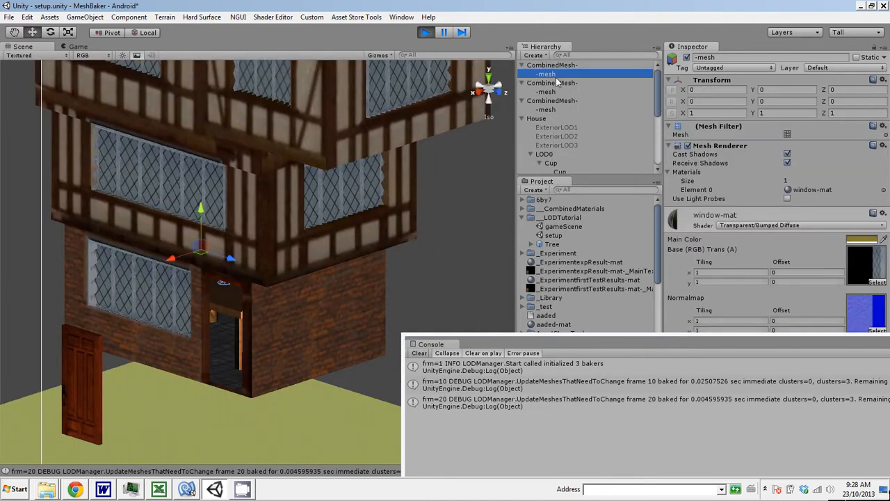
{"action": "left_click", "coordinate": [545, 92]}
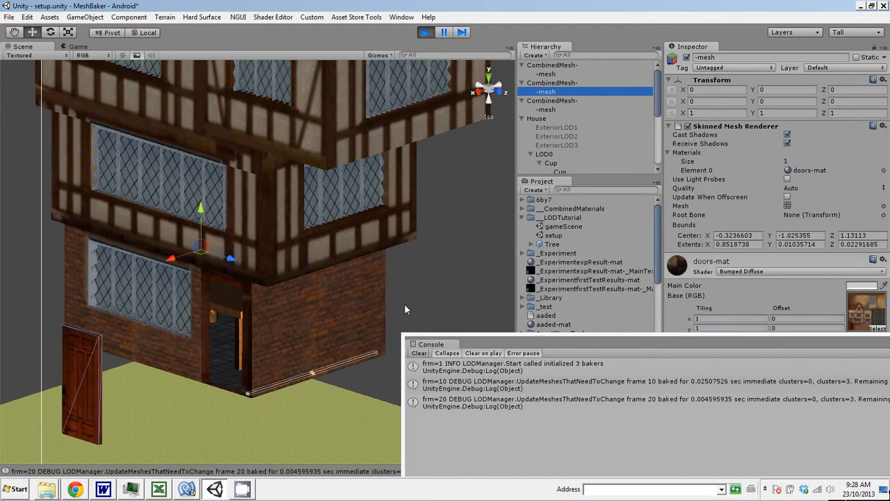
{"action": "left_click_drag", "start_coordinate": [406, 308], "coordinate": [272, 360]}
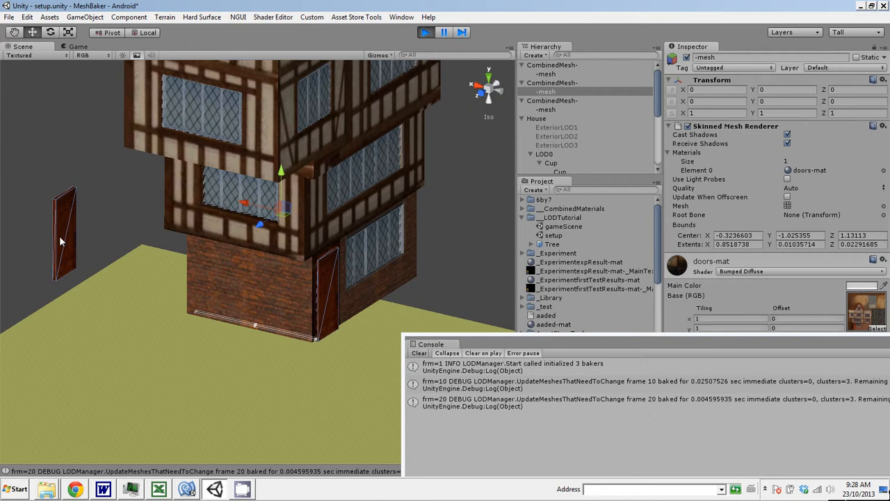
{"action": "mouse_move", "coordinate": [539, 97]}
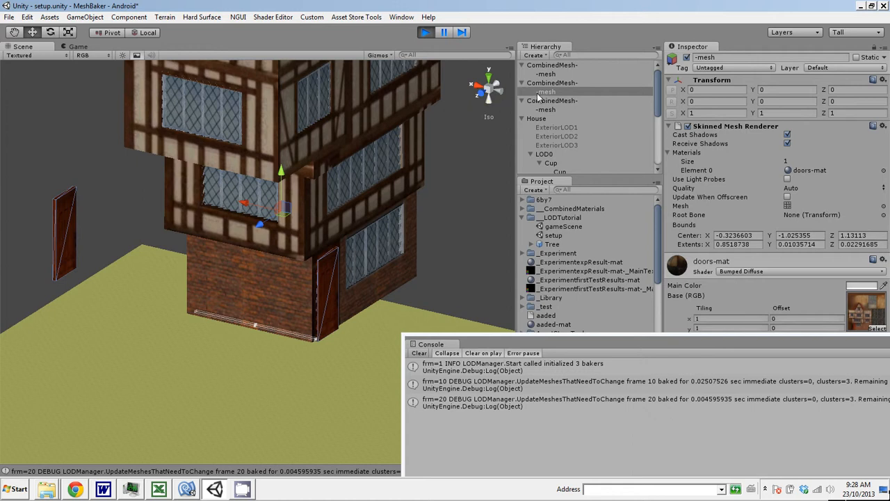
{"action": "mouse_move", "coordinate": [243, 202]}
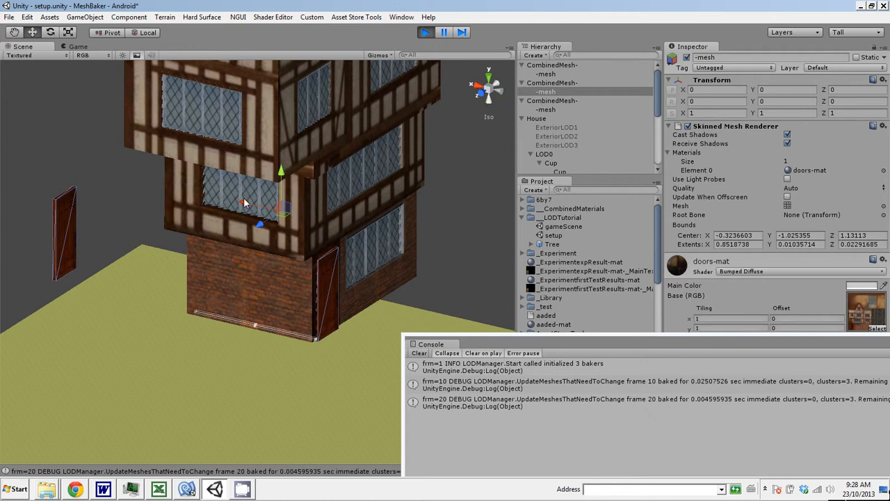
{"action": "left_click_drag", "start_coordinate": [244, 202], "coordinate": [233, 222]}
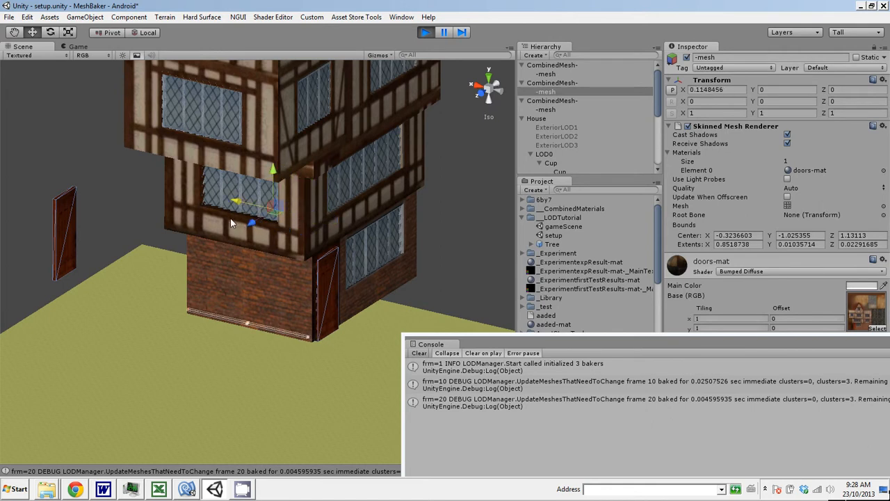
{"action": "mouse_move", "coordinate": [172, 325]}
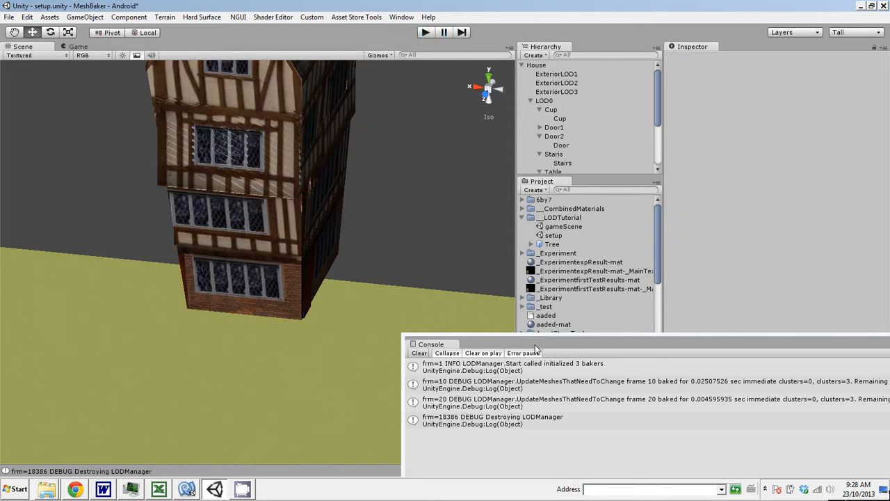
{"action": "scroll", "scroll_direction": "down", "scroll_amount": 3}
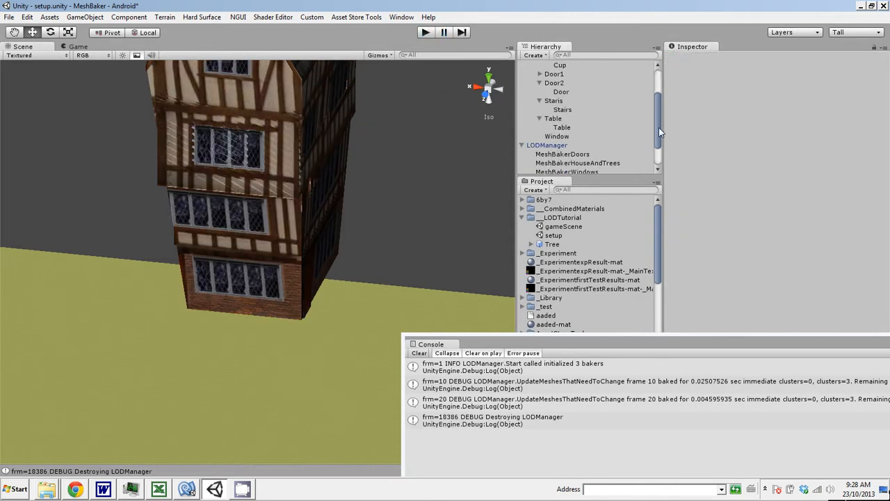
{"action": "left_click", "coordinate": [556, 132]}
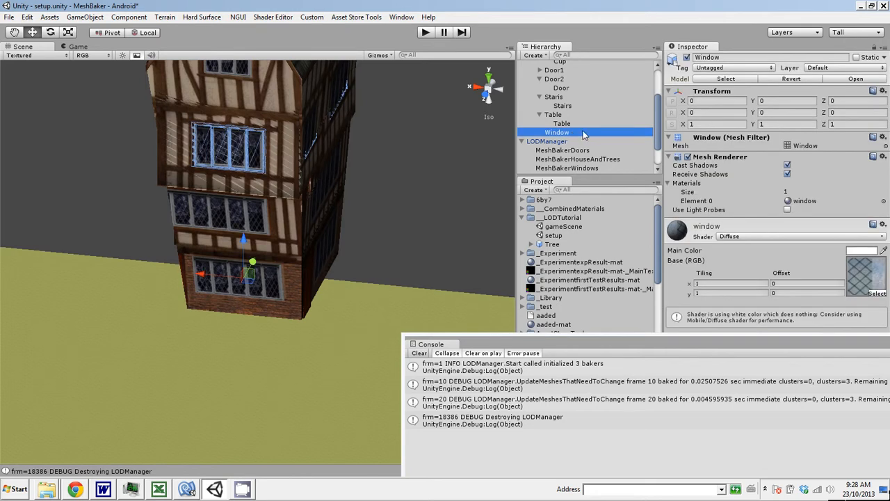
{"action": "scroll", "scroll_direction": "up", "scroll_amount": 3}
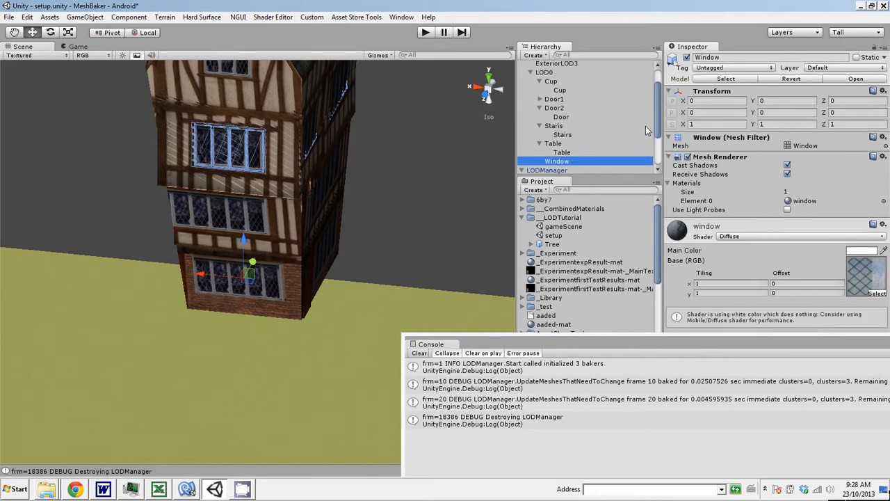
{"action": "left_click", "coordinate": [551, 80]}
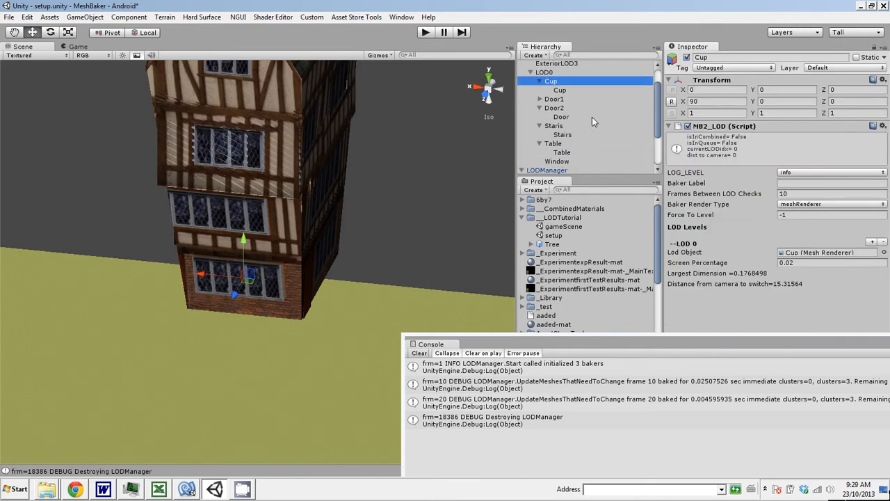
{"action": "scroll", "scroll_direction": "up", "scroll_amount": 3}
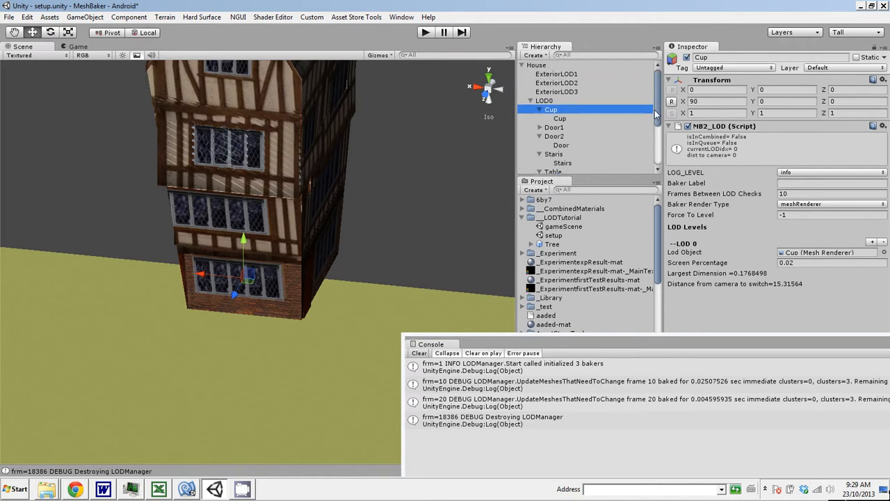
{"action": "left_click", "coordinate": [559, 117]}
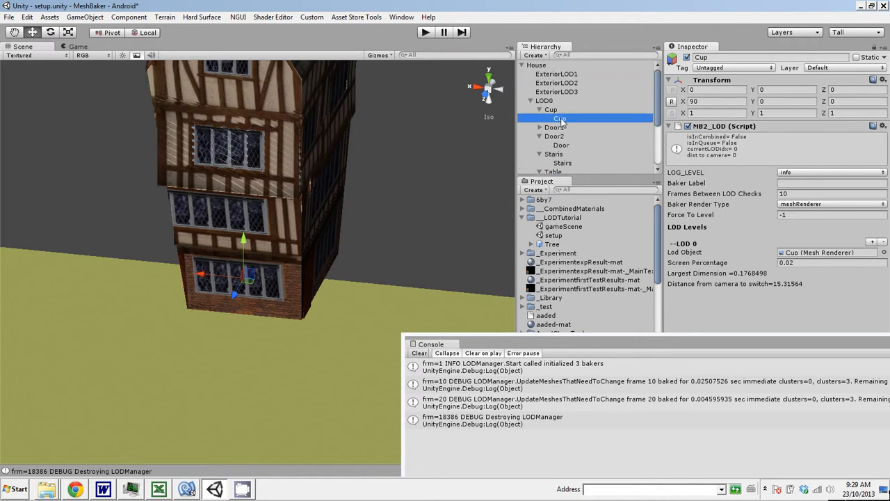
{"action": "left_click", "coordinate": [551, 108]}
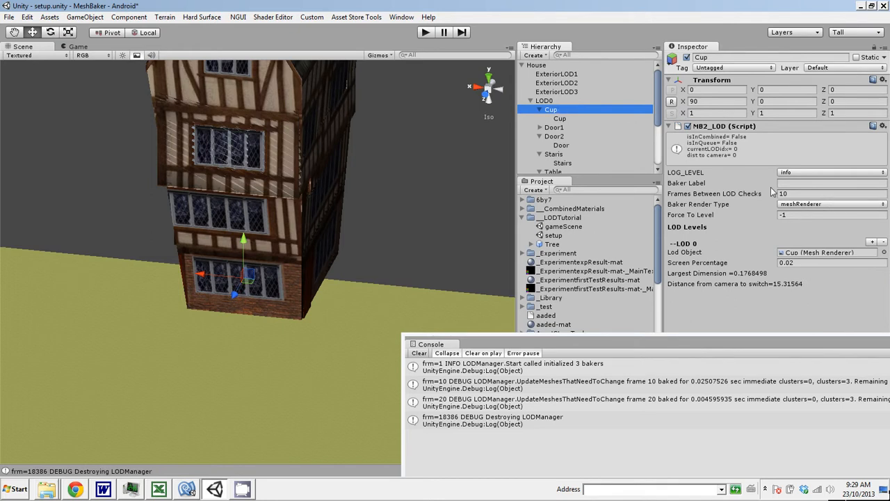
{"action": "scroll", "scroll_direction": "down", "scroll_amount": 3}
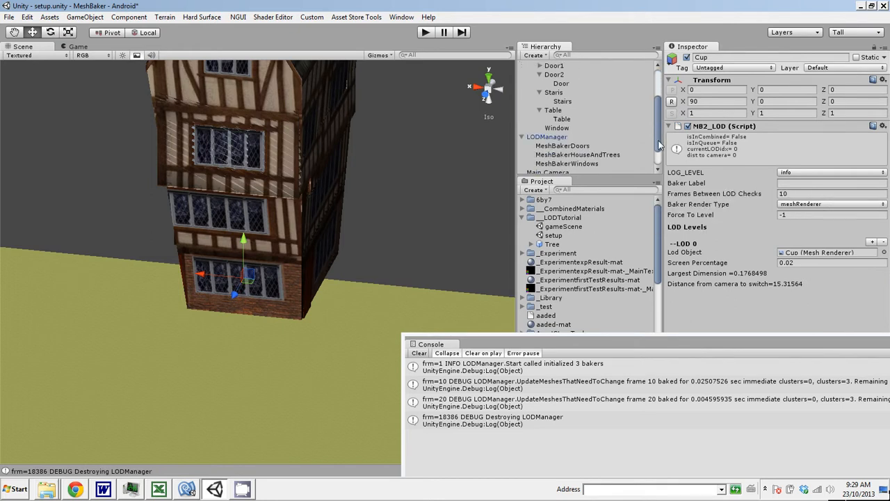
{"action": "left_click", "coordinate": [556, 99]}
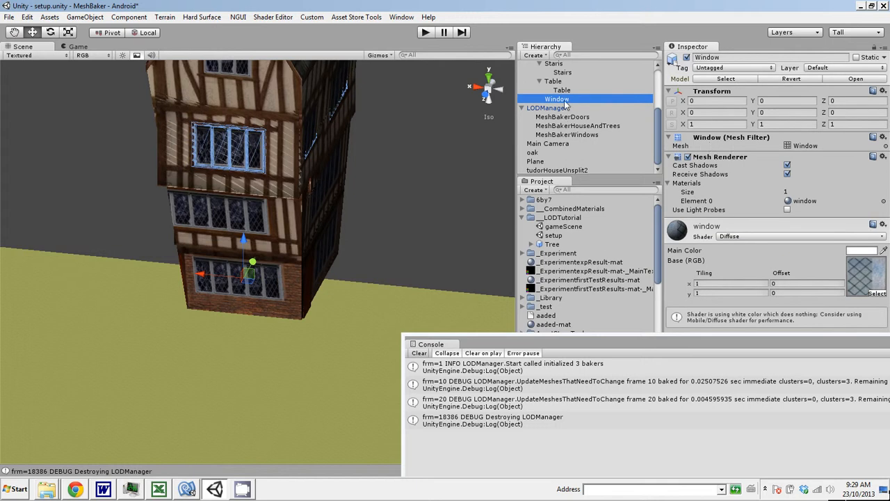
Create an empty GameObject inside the house and name it Window.
{"action": "left_click", "coordinate": [85, 16]}
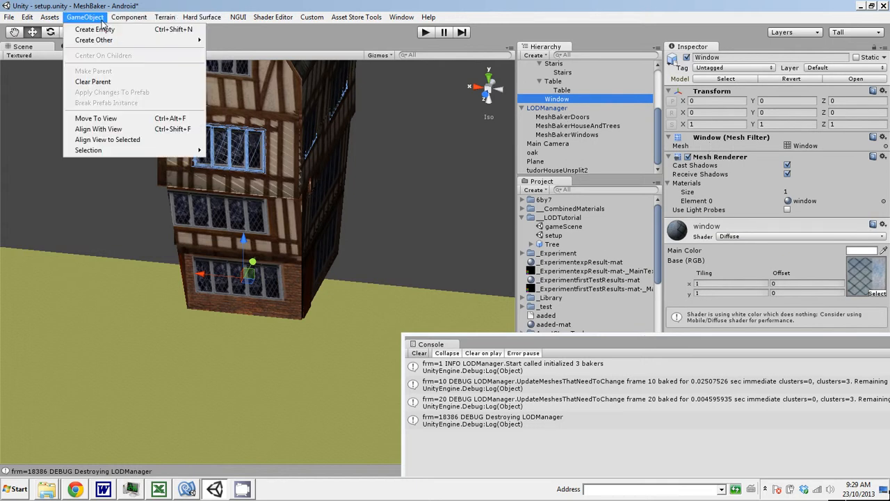
{"action": "left_click", "coordinate": [95, 29]}
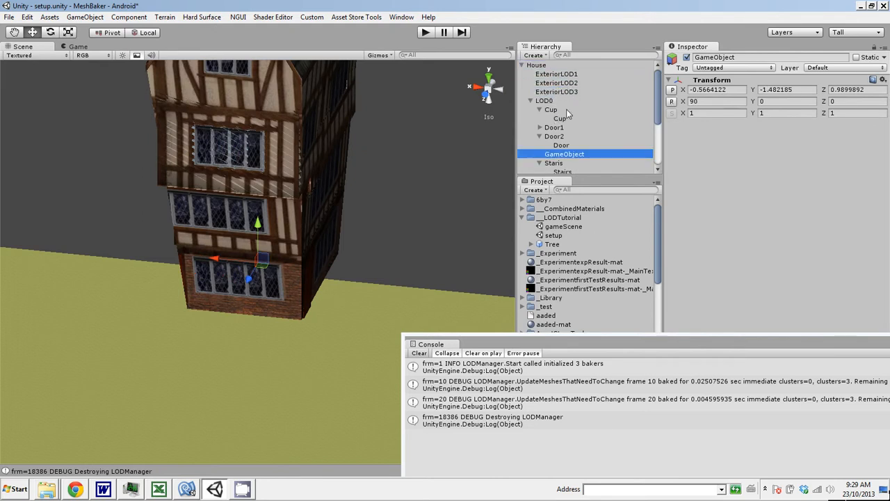
{"action": "double_click", "coordinate": [565, 153]}
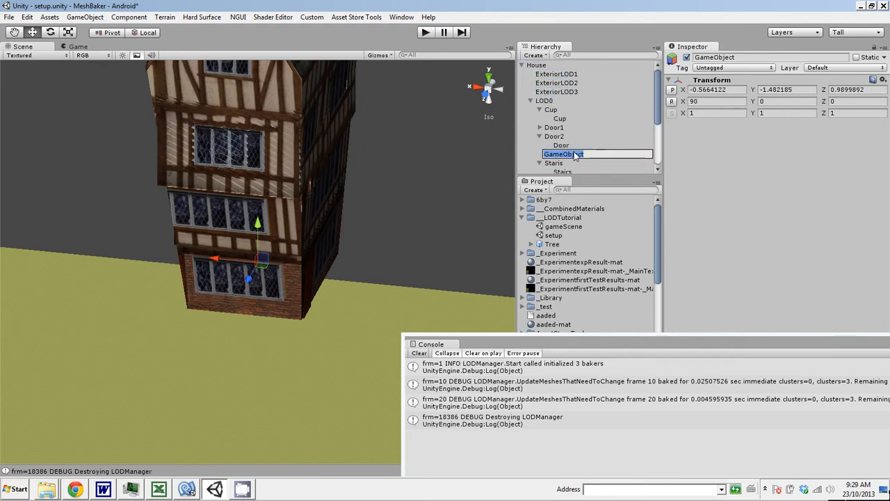
{"action": "type", "text": "Window"}
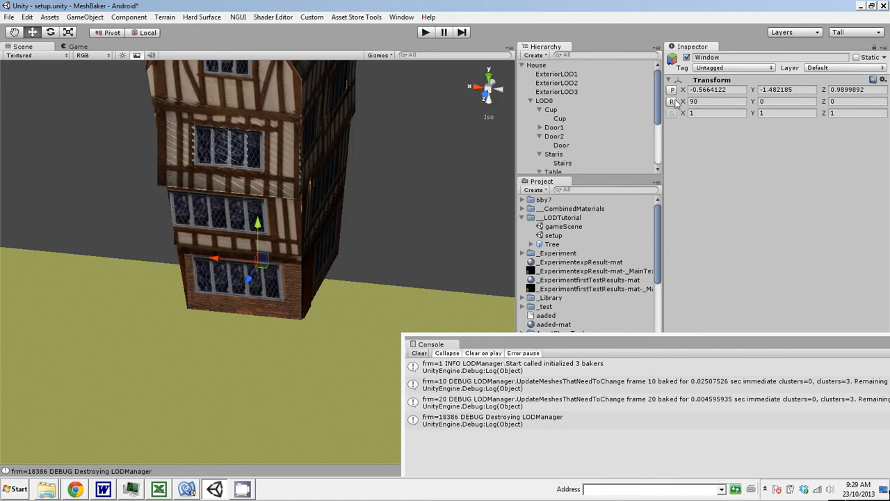
{"action": "left_click", "coordinate": [557, 133]}
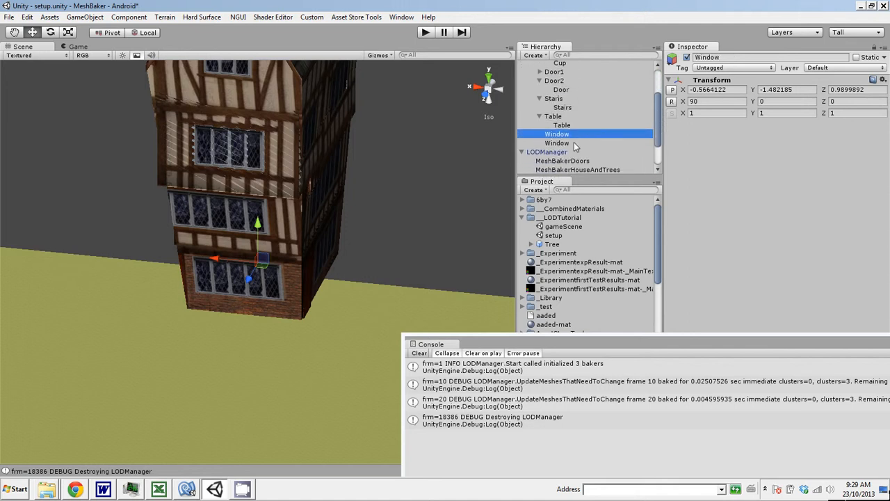
{"action": "left_click", "coordinate": [540, 134]}
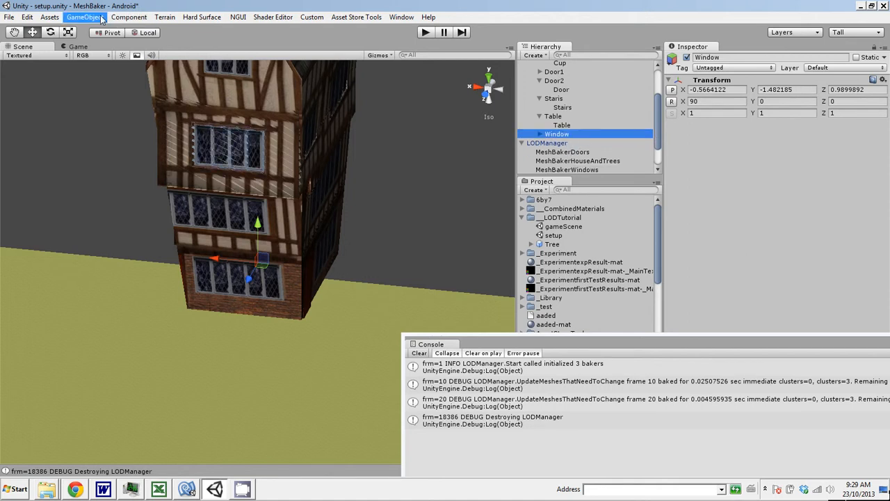
Add the MB2_LOD component to Window using the Window mesh renderer at 0.34 screen percentage.
{"action": "left_click", "coordinate": [128, 16]}
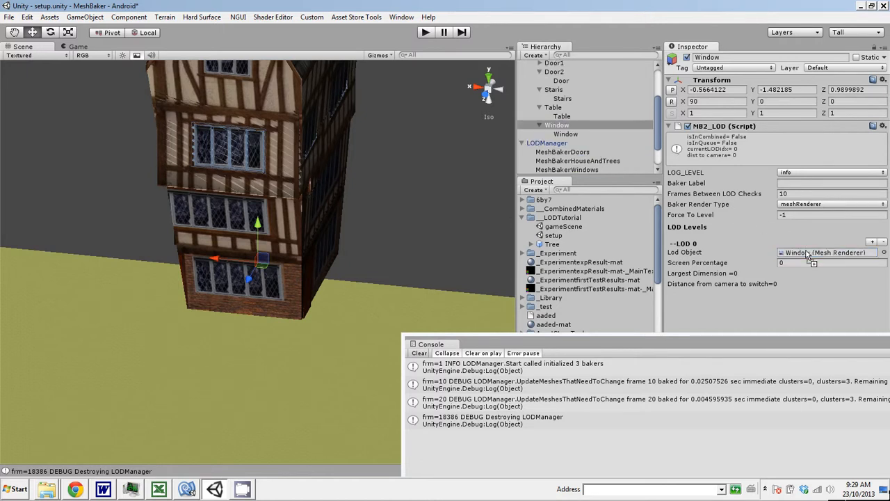
{"action": "left_click", "coordinate": [795, 261]}
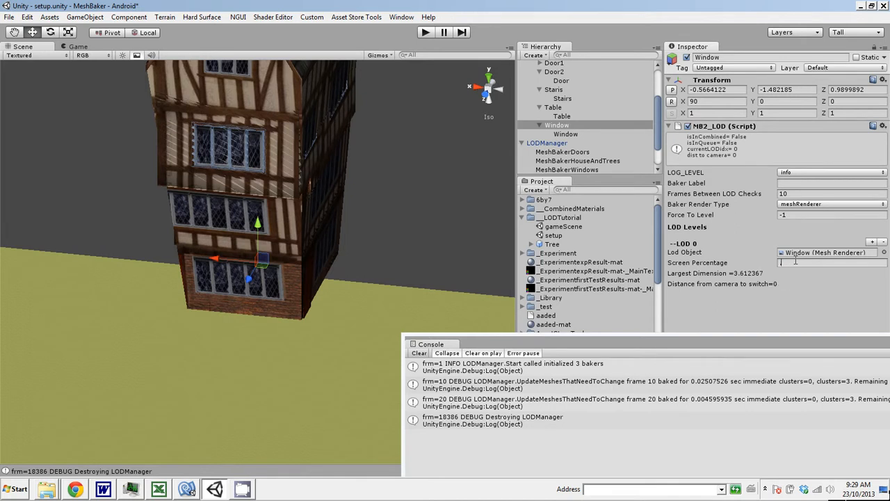
{"action": "type", "text": "35"}
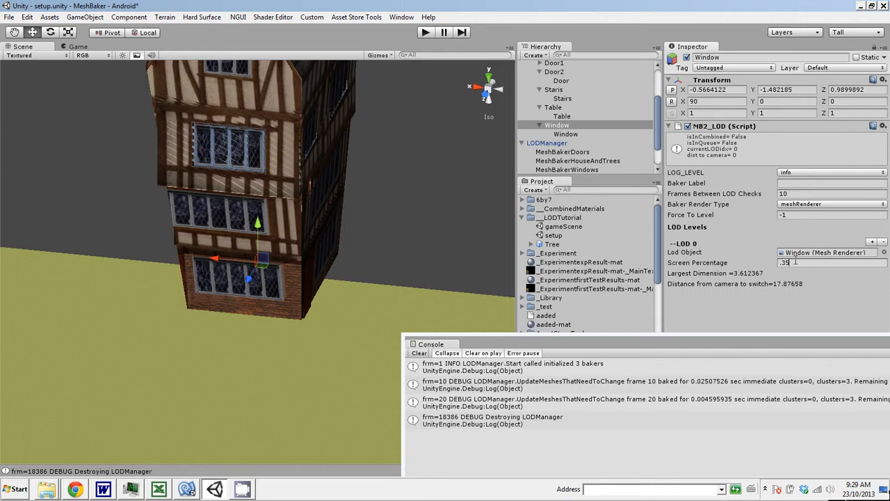
{"action": "mouse_move", "coordinate": [843, 298]}
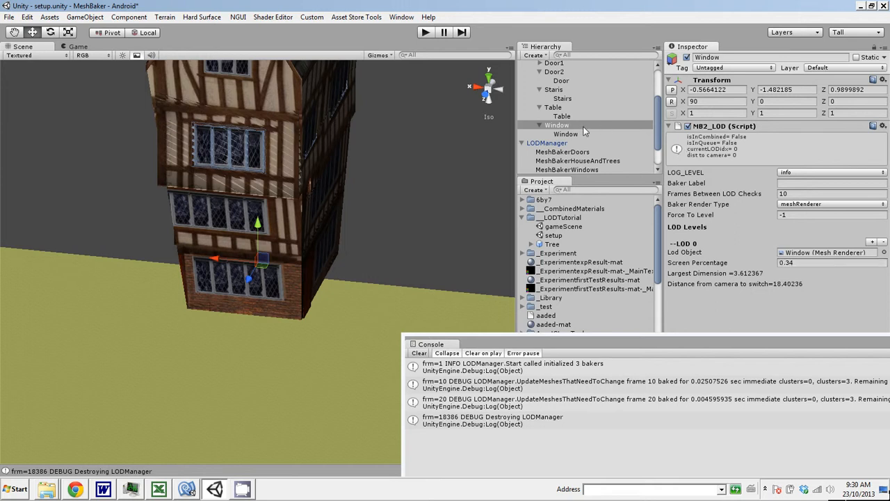
{"action": "scroll", "scroll_direction": "up", "scroll_amount": 3}
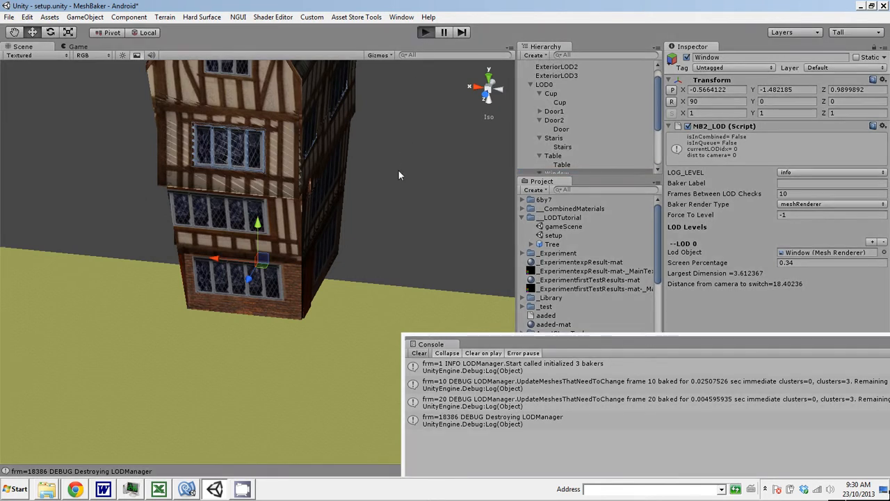
Play the scene, pull the Scene view back over the whole house with Main Camera selected, then stop.
{"action": "left_click", "coordinate": [424, 32]}
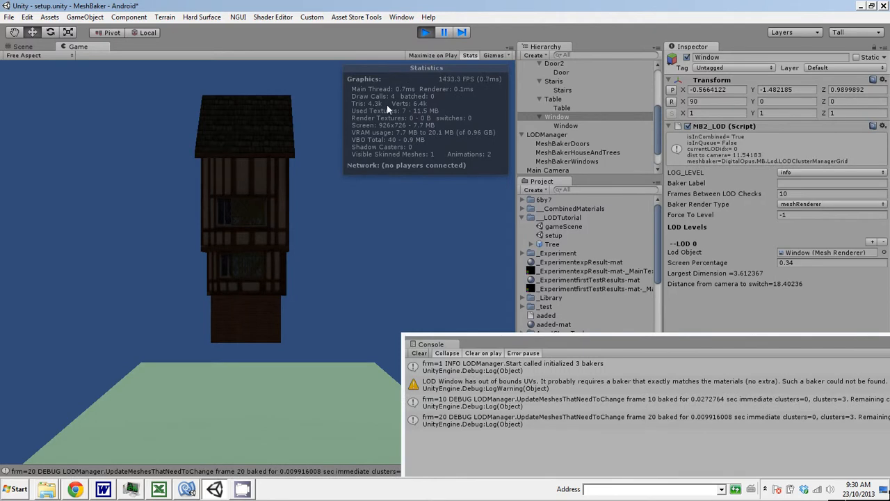
{"action": "mouse_move", "coordinate": [368, 278]}
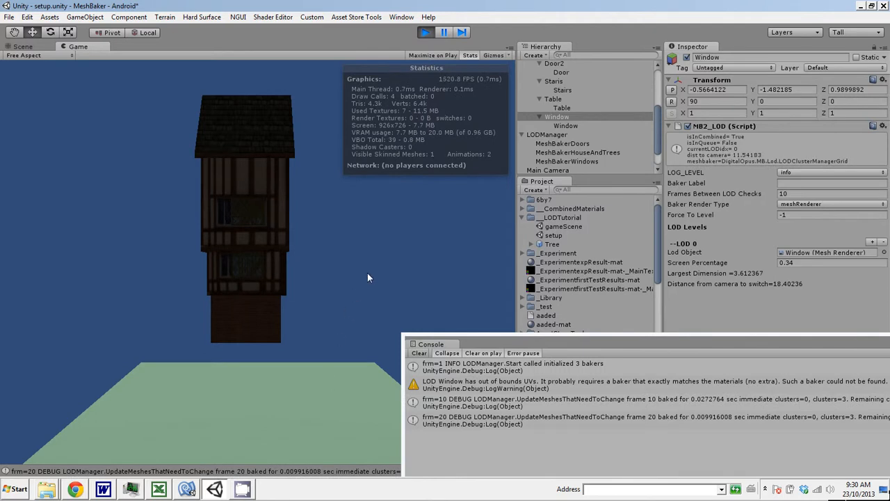
{"action": "mouse_move", "coordinate": [388, 261]}
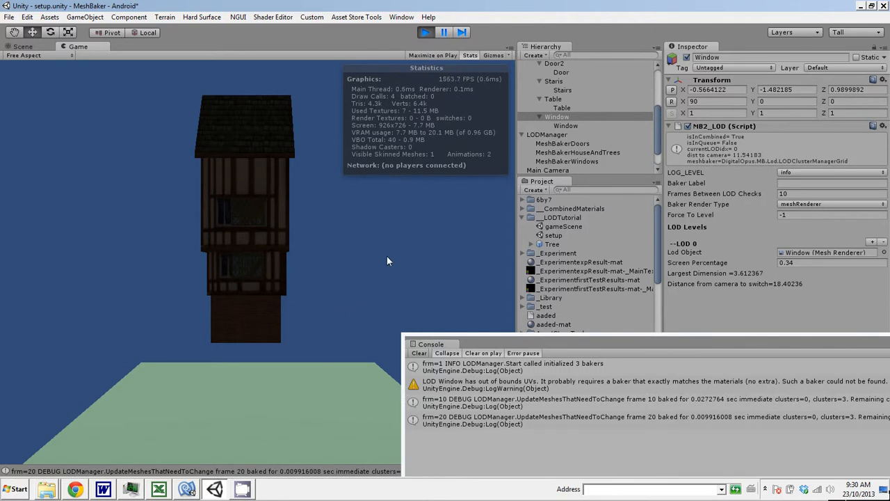
{"action": "left_click", "coordinate": [22, 46]}
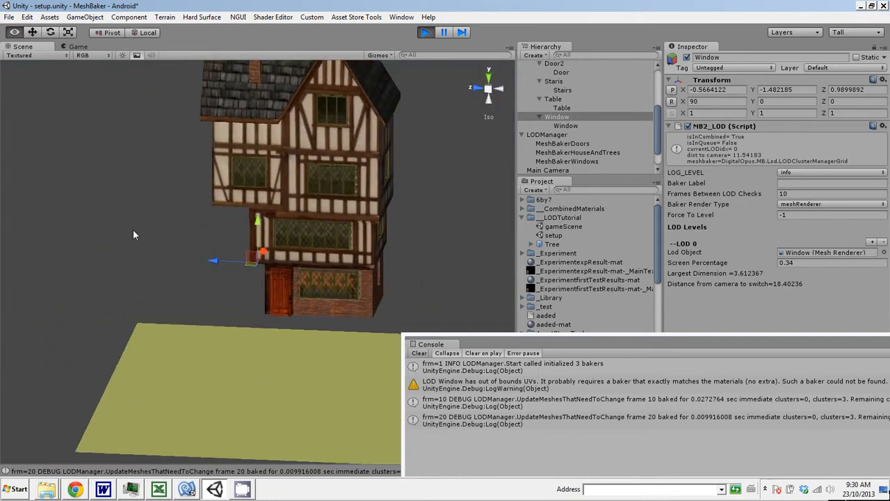
{"action": "left_click_drag", "start_coordinate": [133, 233], "coordinate": [311, 290]}
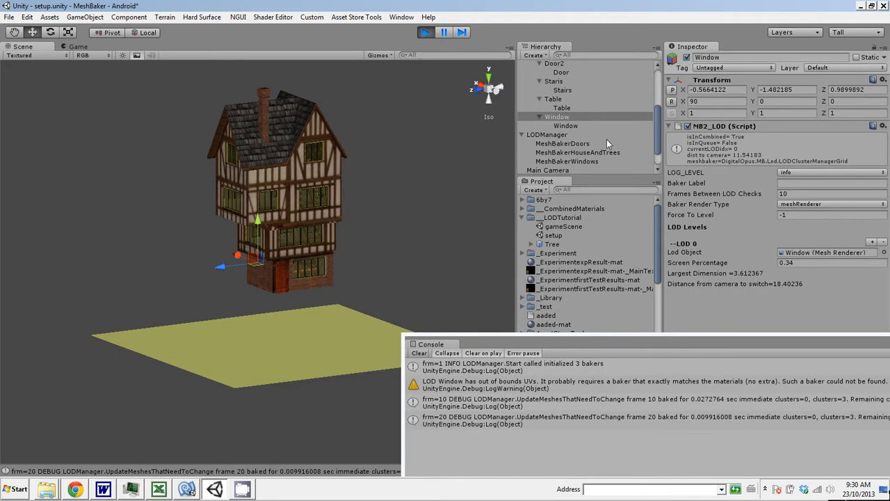
{"action": "left_click", "coordinate": [548, 143]}
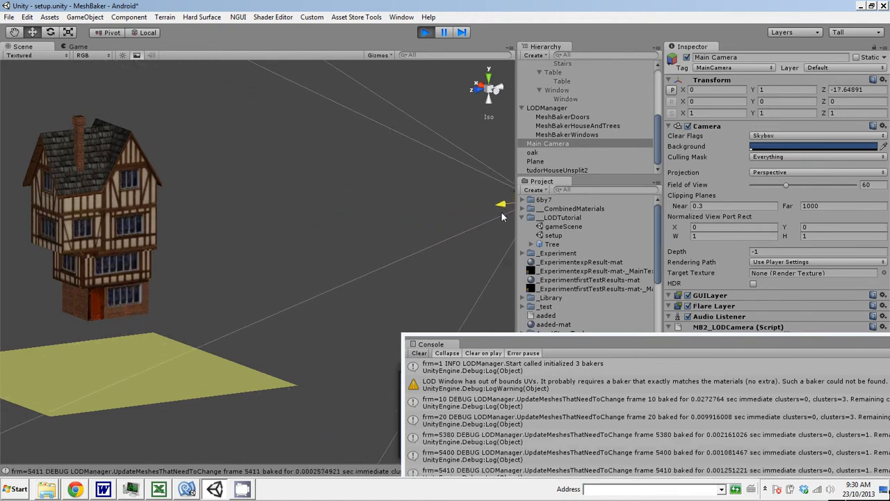
{"action": "mouse_move", "coordinate": [108, 313]}
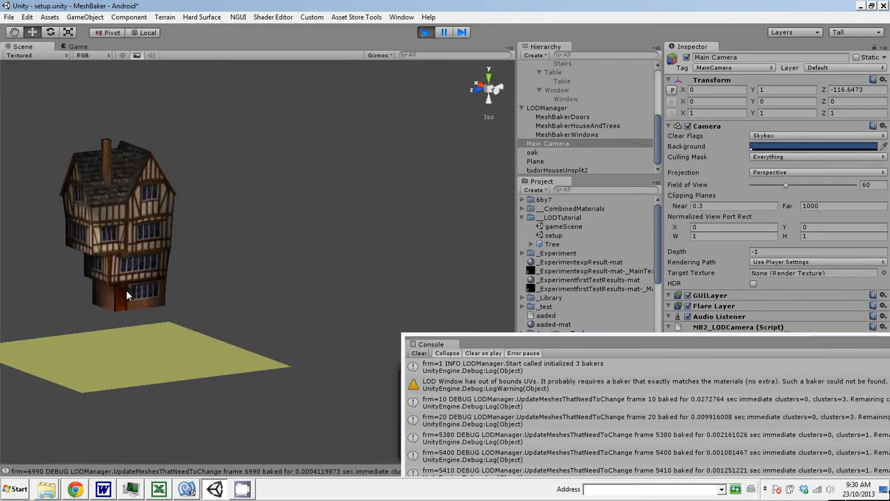
{"action": "mouse_move", "coordinate": [147, 212]}
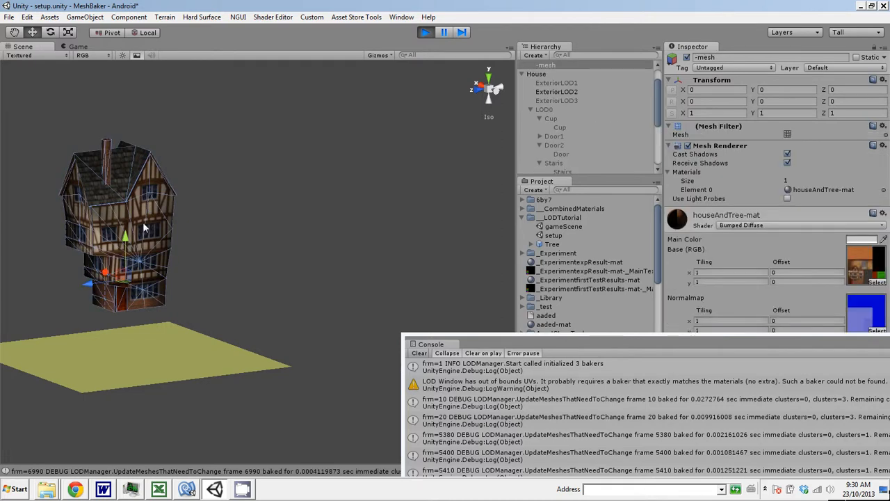
{"action": "mouse_move", "coordinate": [153, 253]}
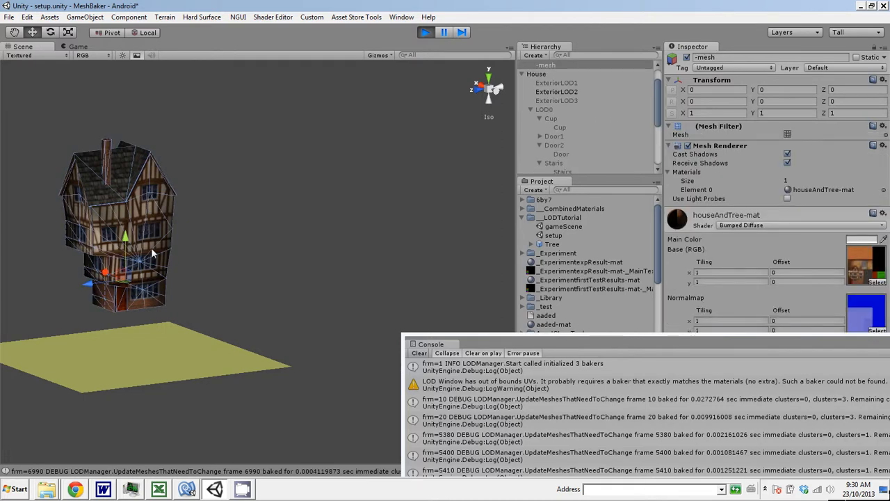
{"action": "mouse_move", "coordinate": [245, 221]}
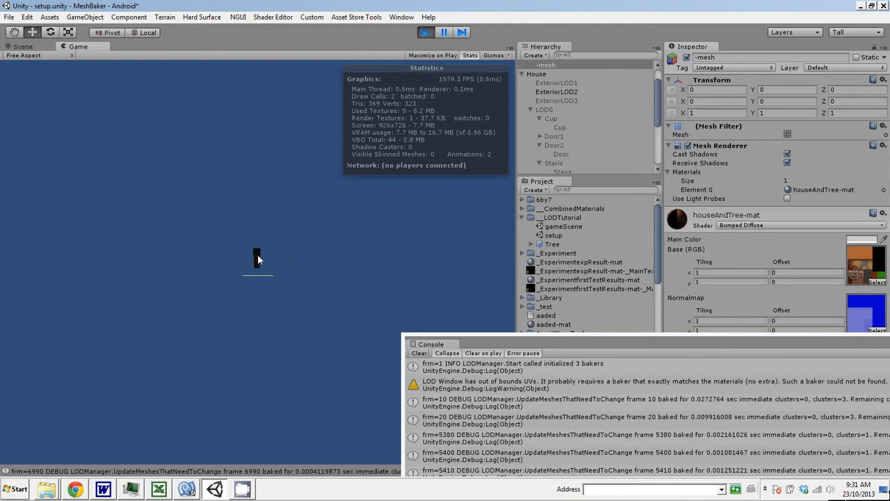
{"action": "mouse_move", "coordinate": [314, 261]}
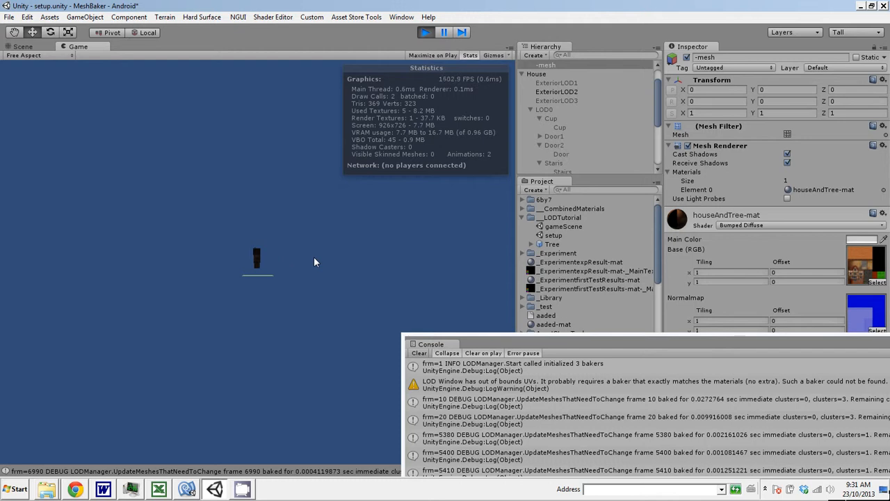
{"action": "mouse_move", "coordinate": [420, 47]}
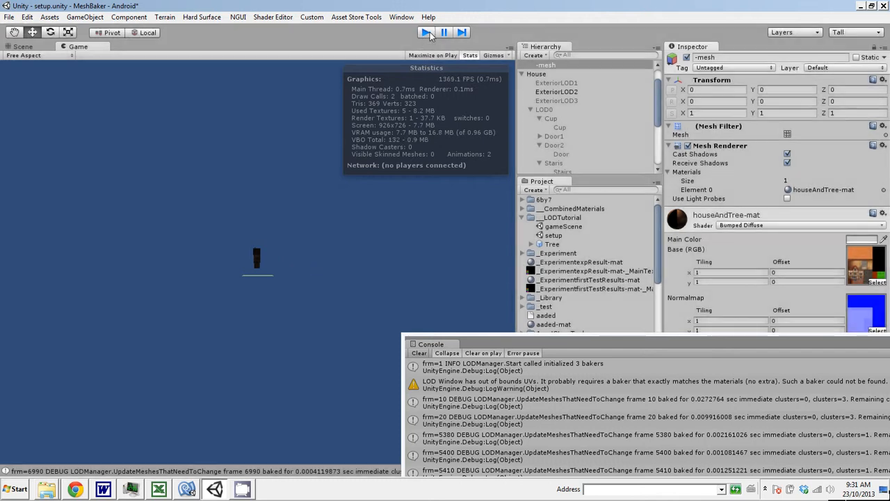
{"action": "left_click", "coordinate": [426, 32]}
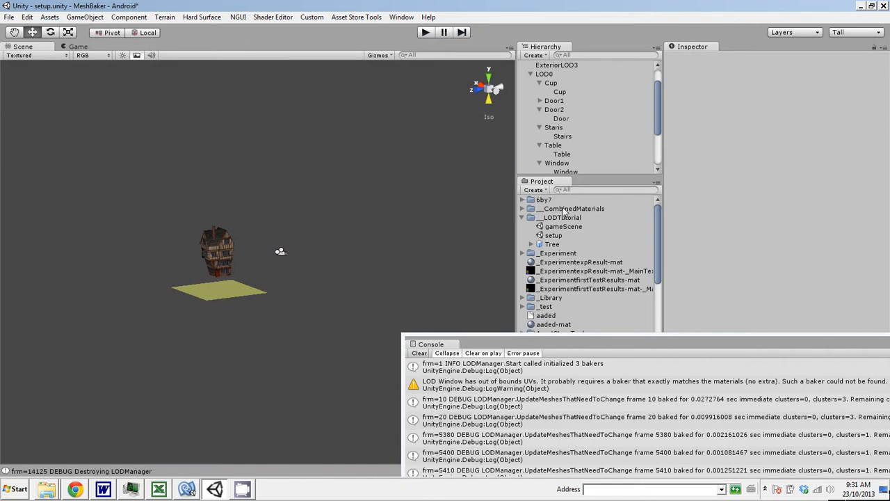
Create a House prefab in the LODTutorial folder from the House object.
{"action": "left_click", "coordinate": [561, 217]}
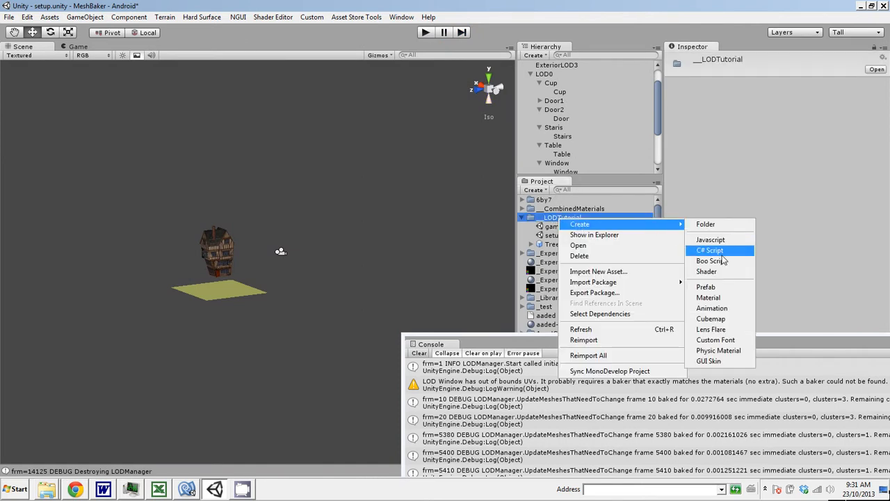
{"action": "left_click", "coordinate": [706, 286]}
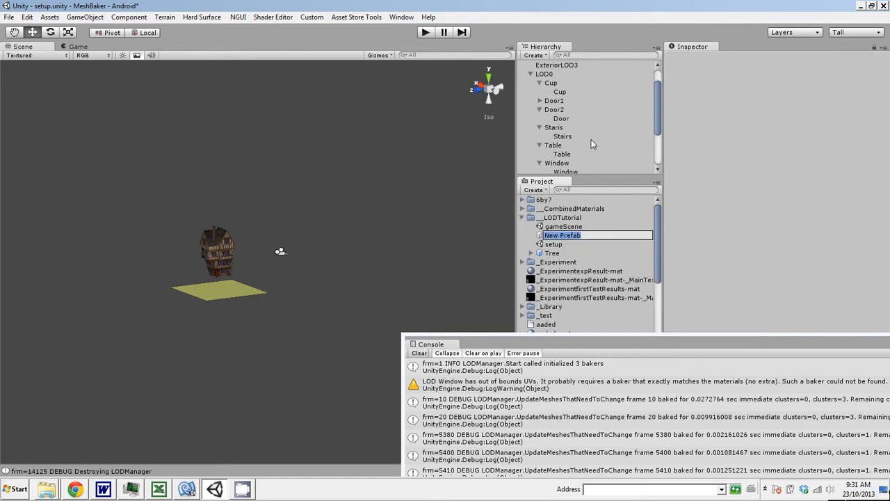
{"action": "mouse_move", "coordinate": [673, 120]}
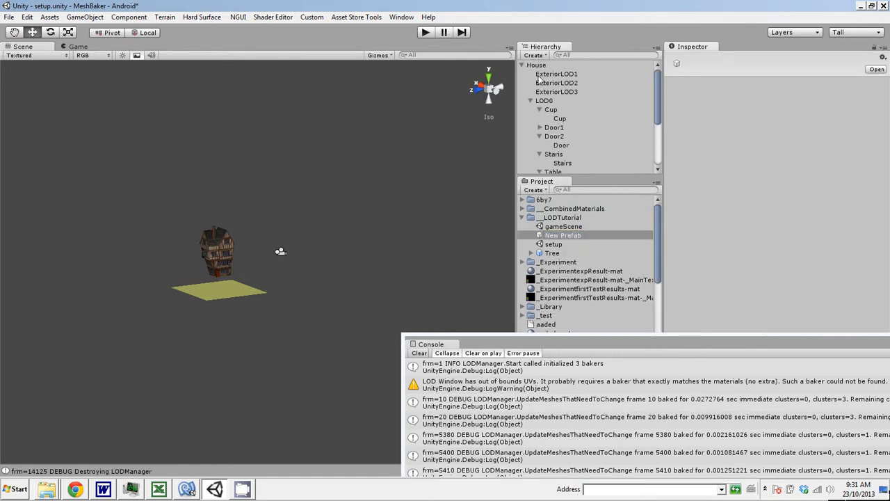
{"action": "left_click", "coordinate": [556, 74]}
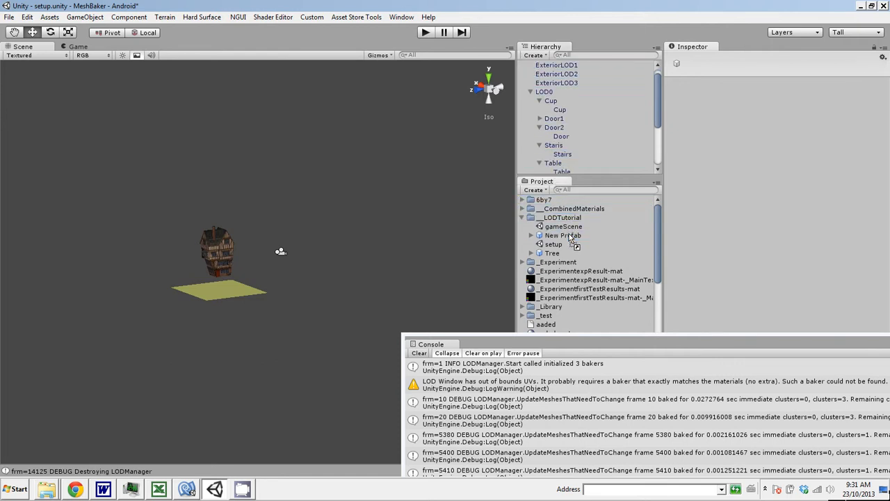
{"action": "left_click", "coordinate": [562, 235]}
{"action": "type", "text": "House"}
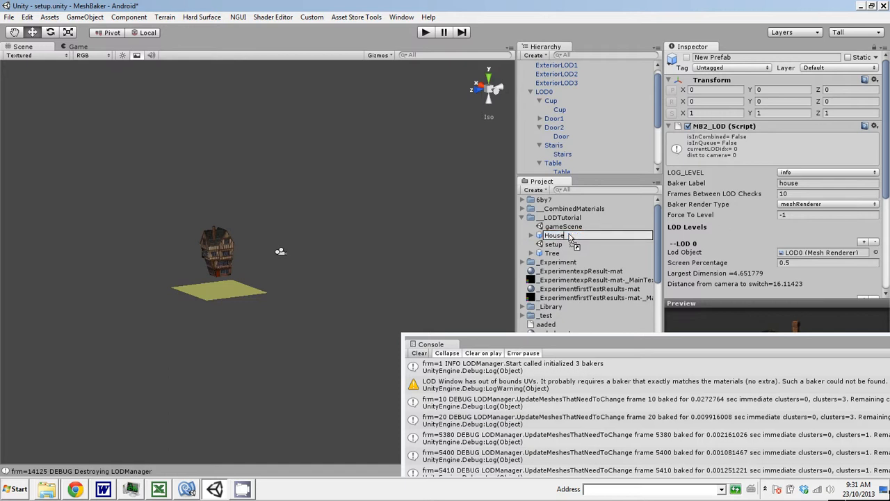
{"action": "left_click", "coordinate": [553, 235]}
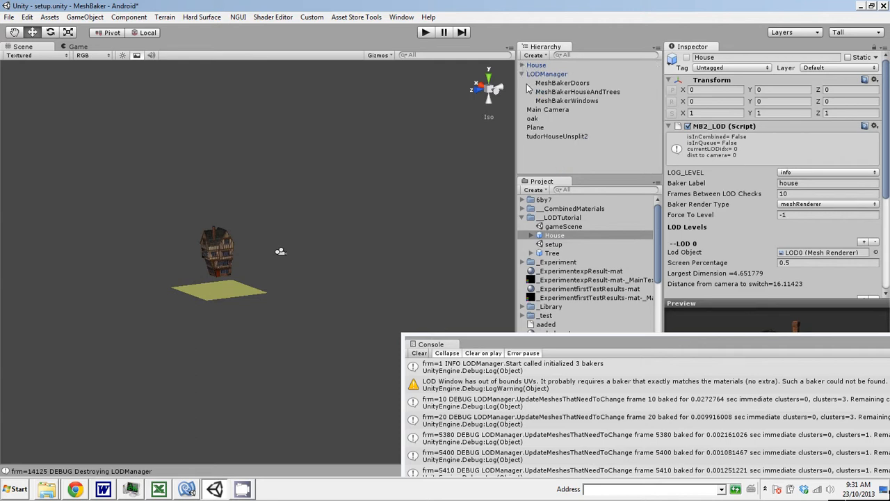
{"action": "left_click", "coordinate": [523, 76]}
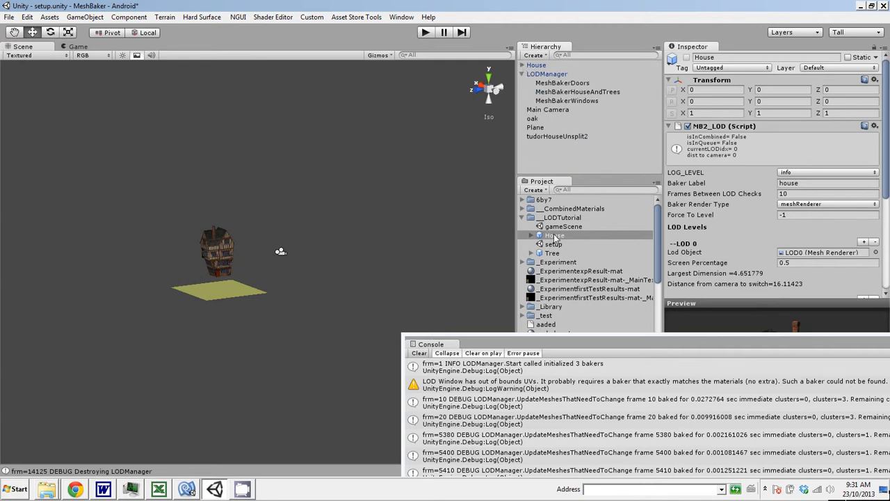
Create a LODManager prefab in LODTutorial, then load gameScene.
{"action": "left_click", "coordinate": [561, 217]}
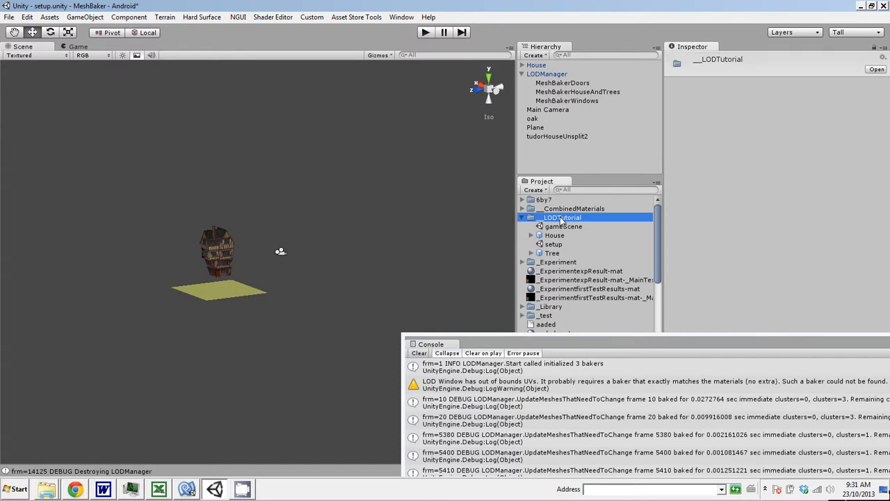
{"action": "right_click", "coordinate": [561, 217]}
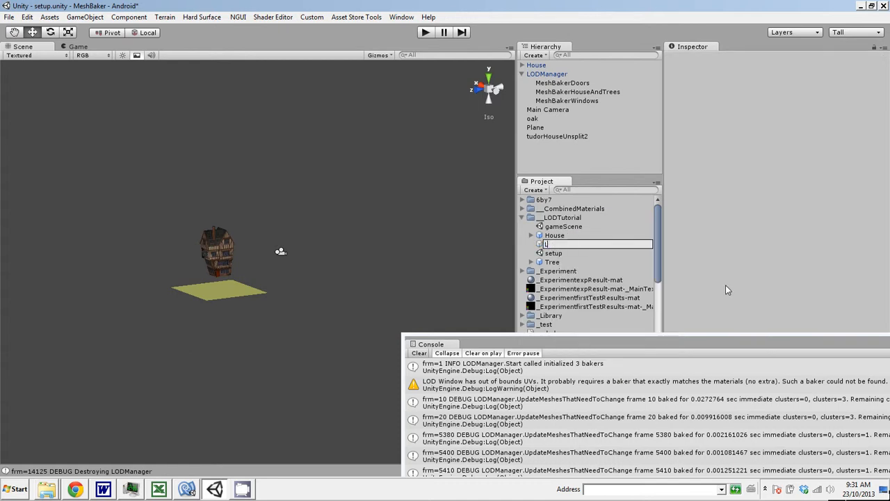
{"action": "type", "text": "LODManager"}
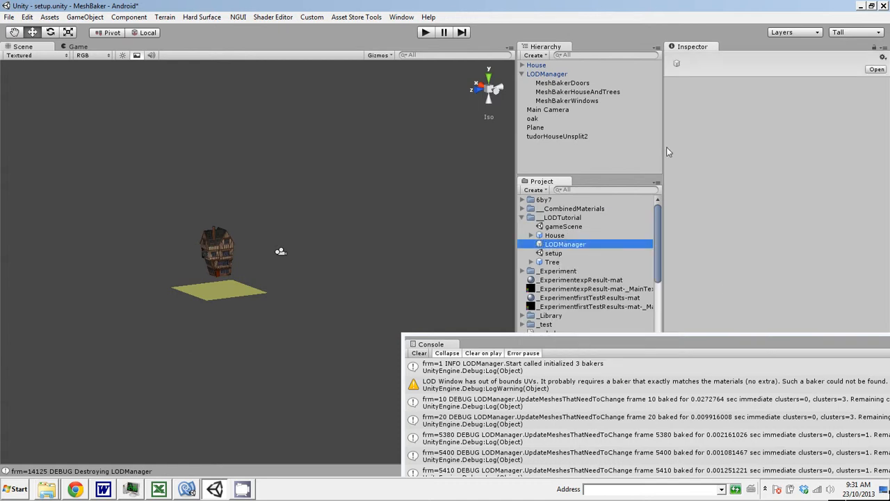
{"action": "left_click", "coordinate": [562, 217]}
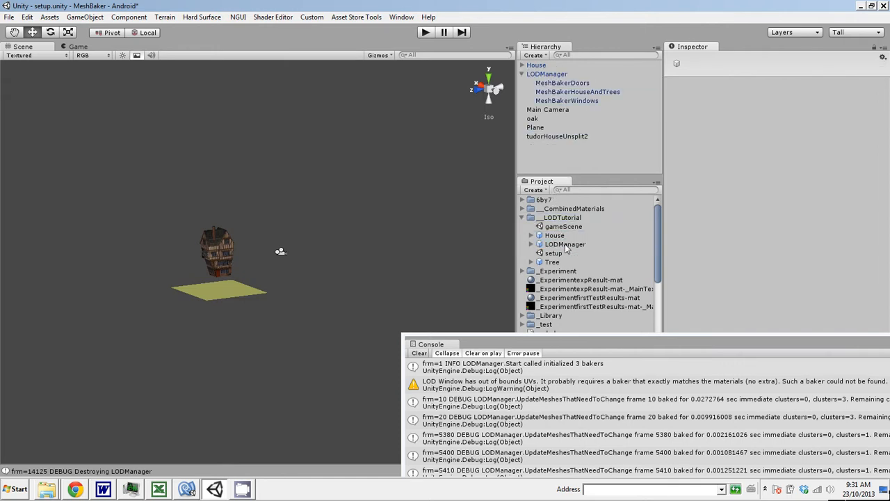
{"action": "left_click", "coordinate": [565, 244]}
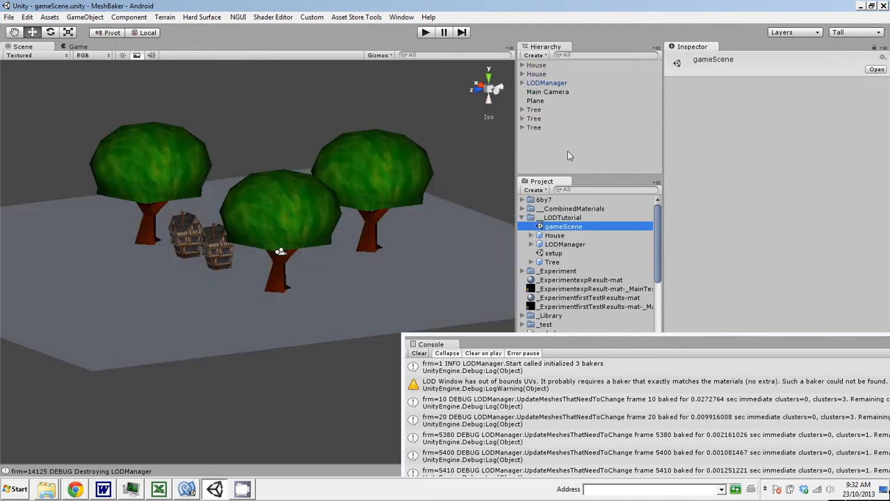
Delete the old houses, LODManager and three trees from gameScene.
{"action": "left_click", "coordinate": [536, 65]}
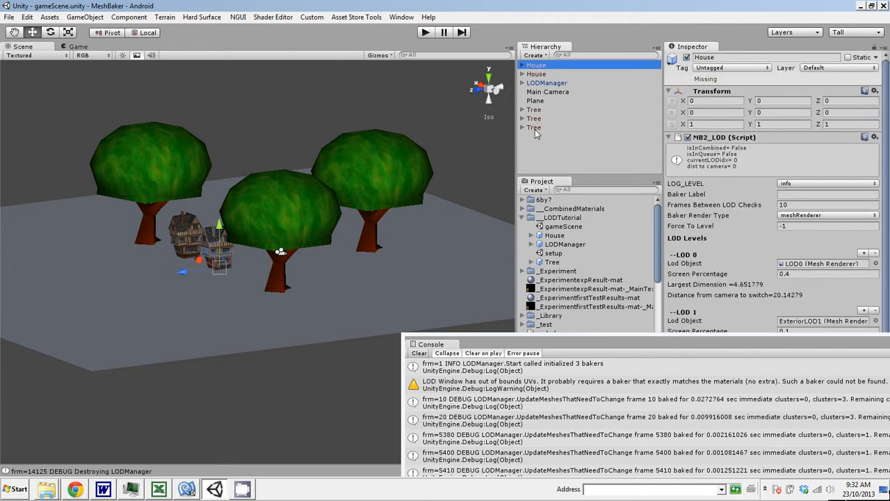
{"action": "right_click", "coordinate": [547, 82]}
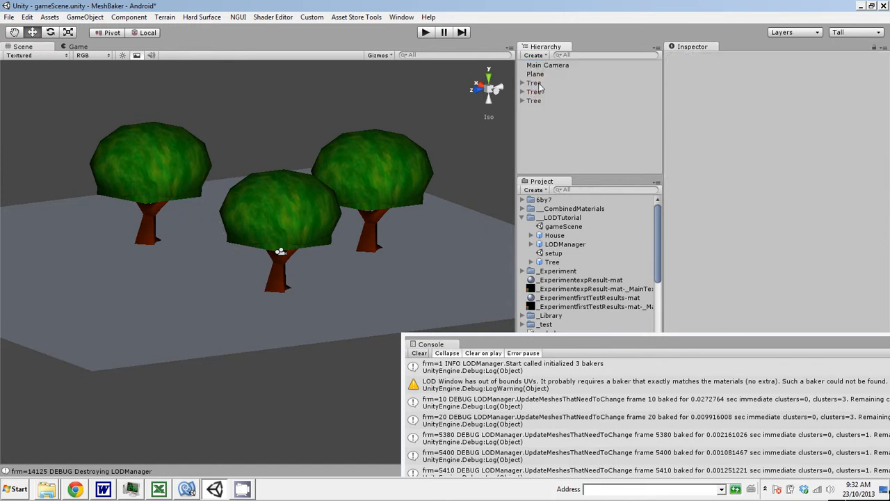
{"action": "left_click", "coordinate": [535, 74]}
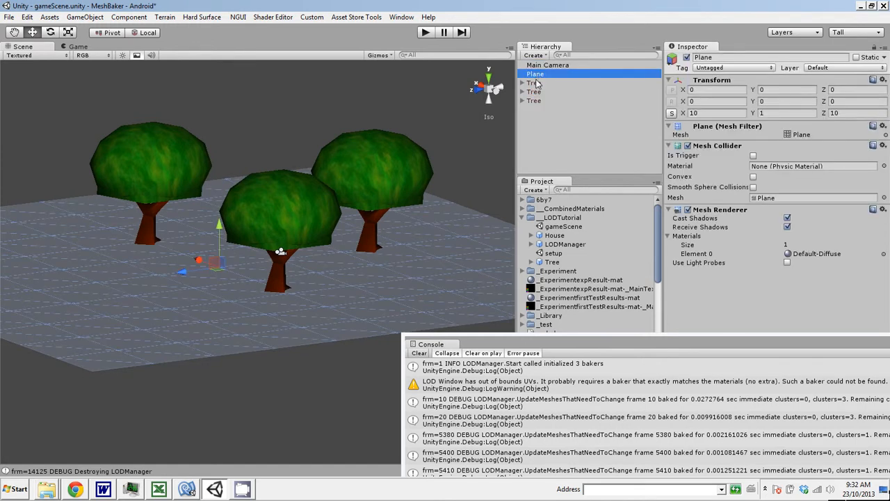
{"action": "right_click", "coordinate": [534, 90]}
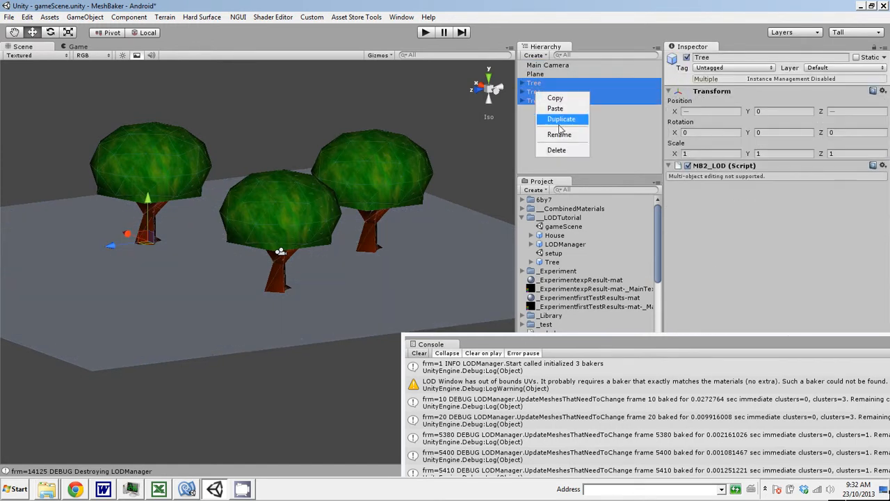
{"action": "left_click", "coordinate": [556, 150]}
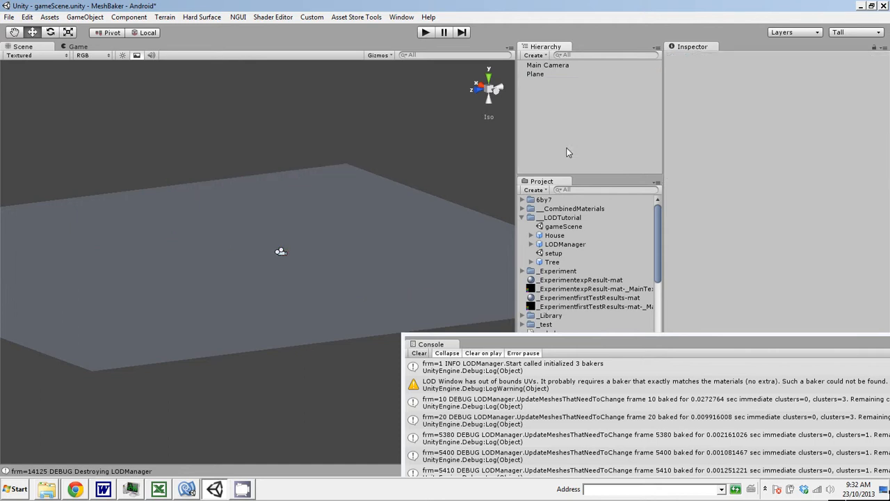
{"action": "mouse_move", "coordinate": [564, 246]}
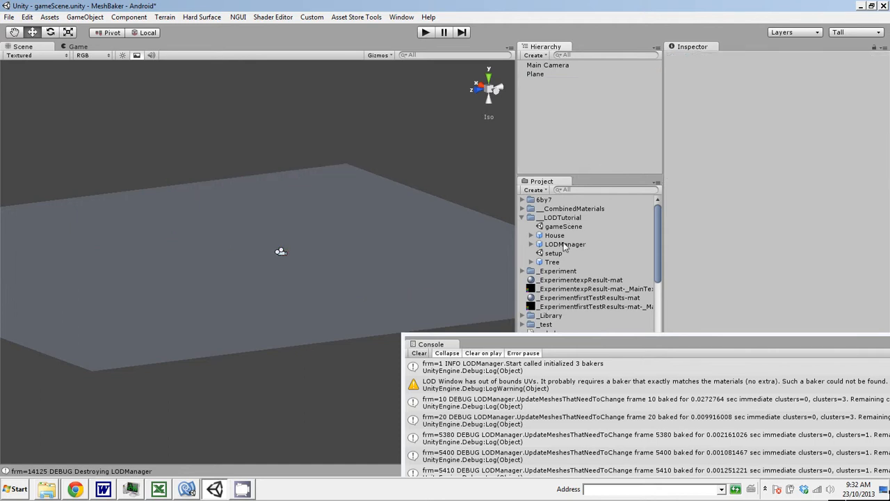
Drop the LODManager and House prefabs into the scene and duplicate the house into copies.
{"action": "left_click", "coordinate": [565, 245]}
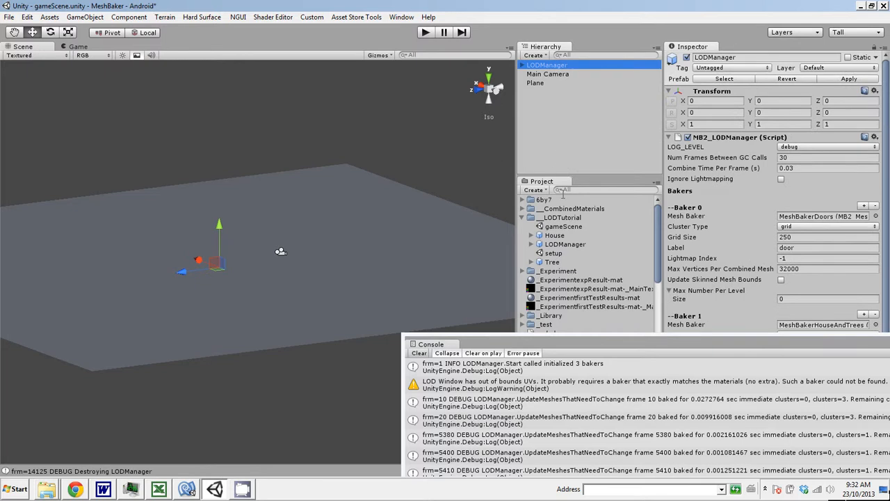
{"action": "left_click", "coordinate": [555, 65]}
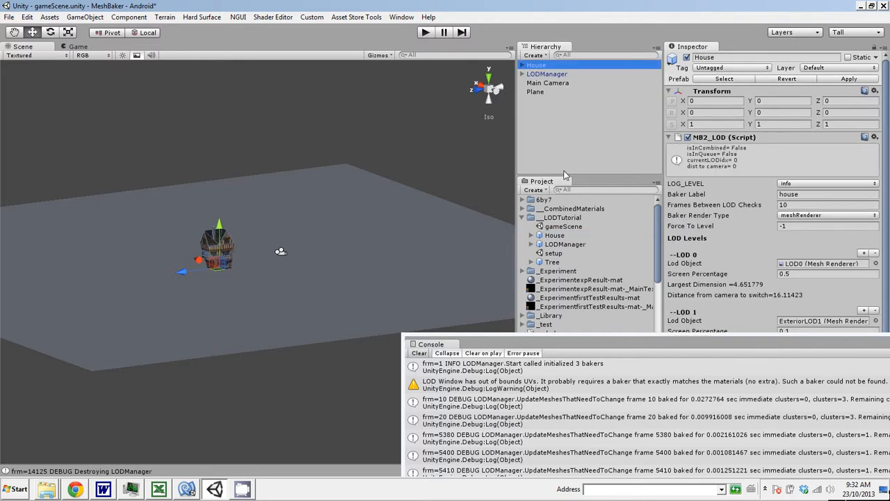
{"action": "left_click", "coordinate": [523, 74]}
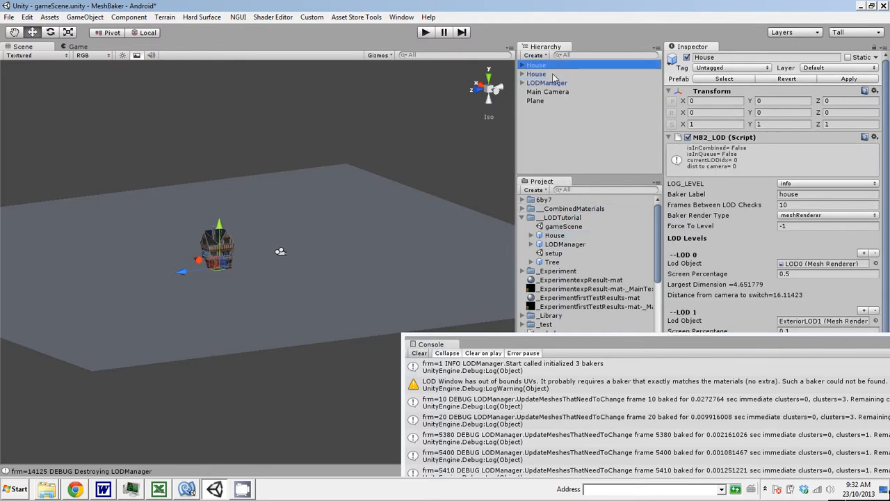
{"action": "left_click", "coordinate": [545, 73]}
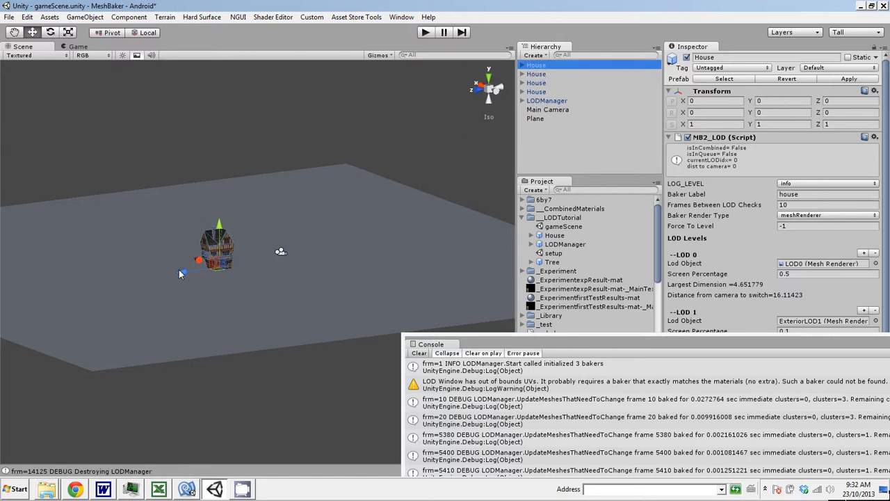
{"action": "left_click_drag", "start_coordinate": [217, 248], "coordinate": [234, 242]}
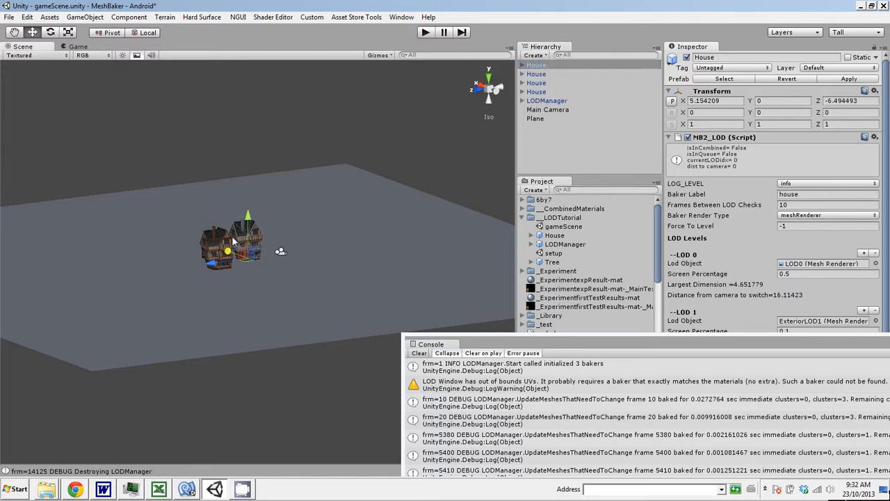
Spread the house copies across the plane and add the tree prefabs.
{"action": "left_click", "coordinate": [537, 74]}
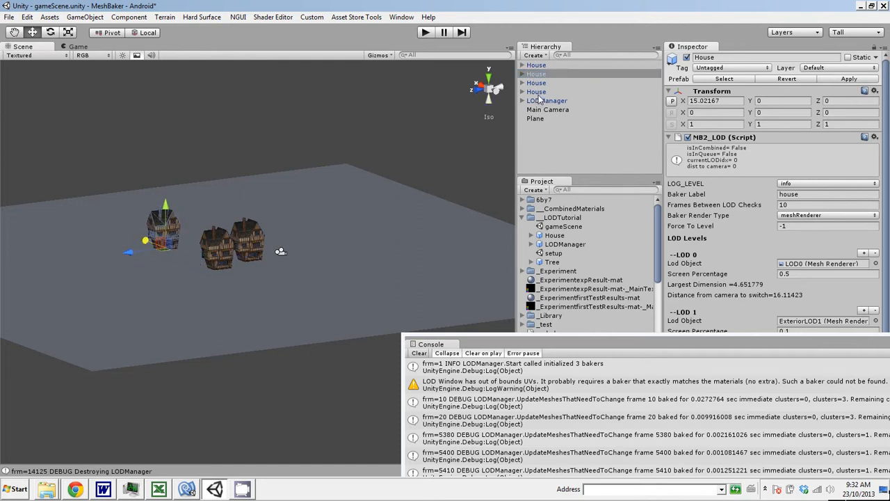
{"action": "left_click", "coordinate": [536, 92]}
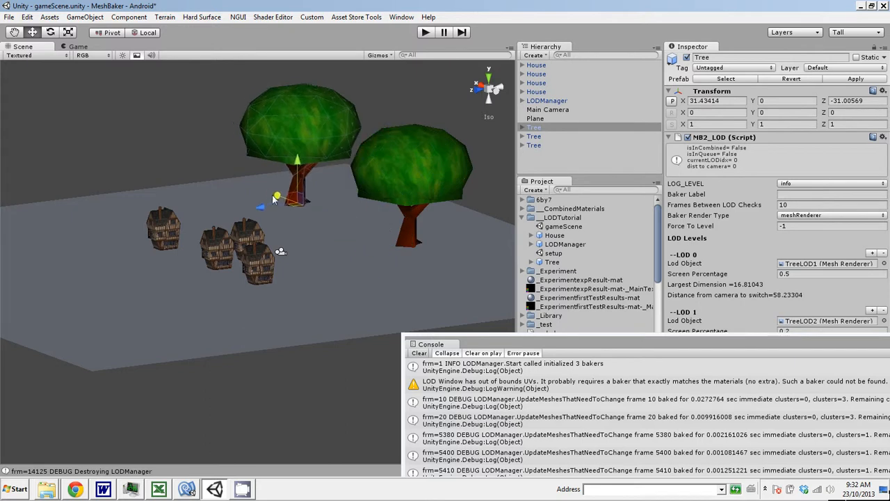
{"action": "left_click", "coordinate": [534, 144]}
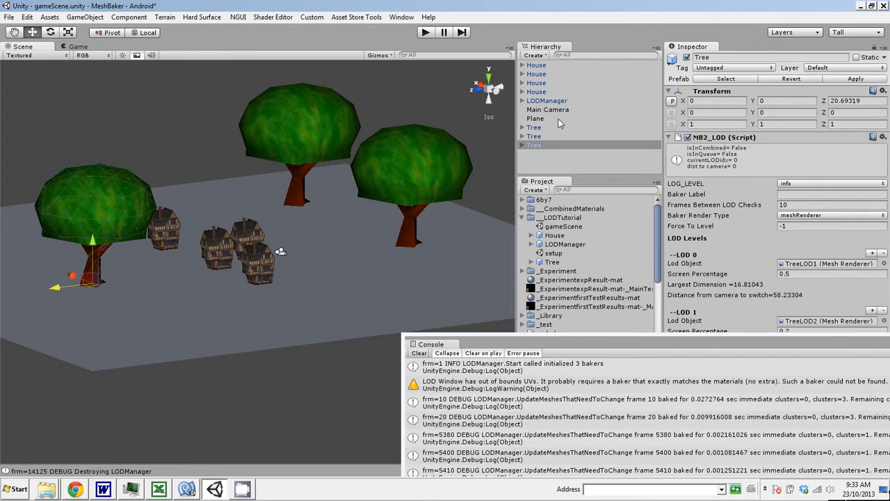
Check Main Camera's MB2_LODCamera settings and enlarge the Console over the right-side panels.
{"action": "left_click", "coordinate": [547, 108]}
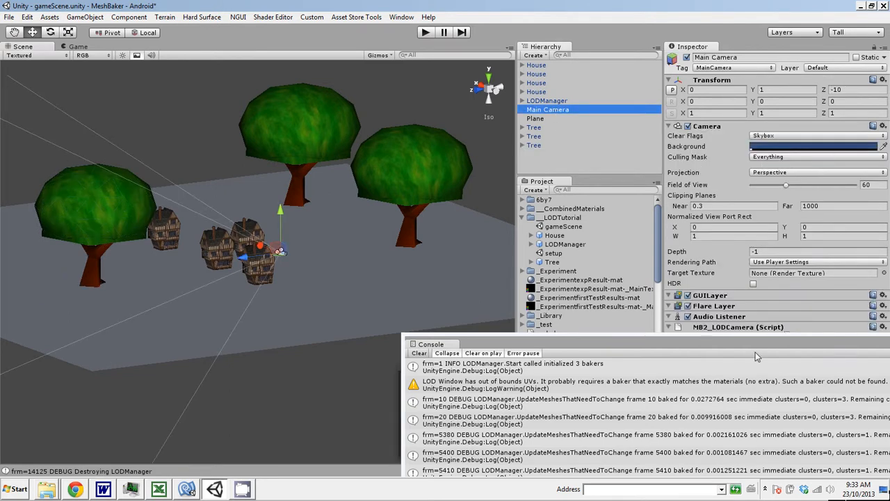
{"action": "mouse_move", "coordinate": [484, 131]}
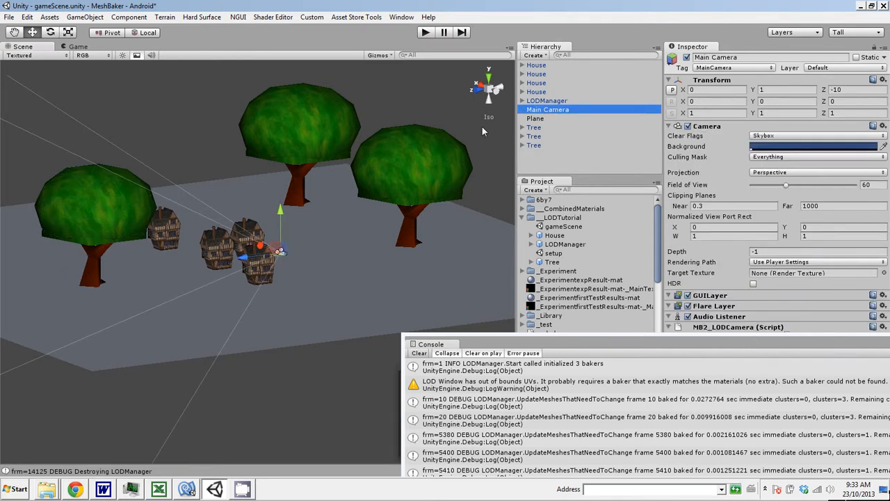
{"action": "left_click", "coordinate": [418, 353]}
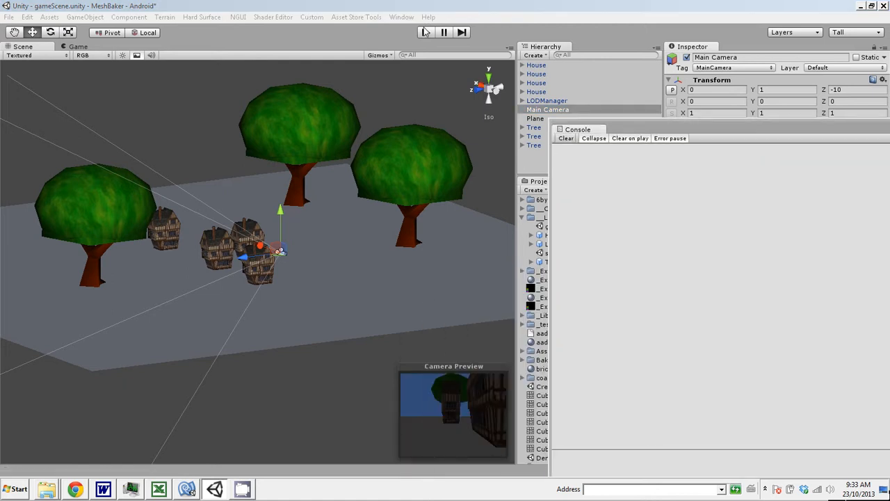
{"action": "left_click", "coordinate": [426, 32]}
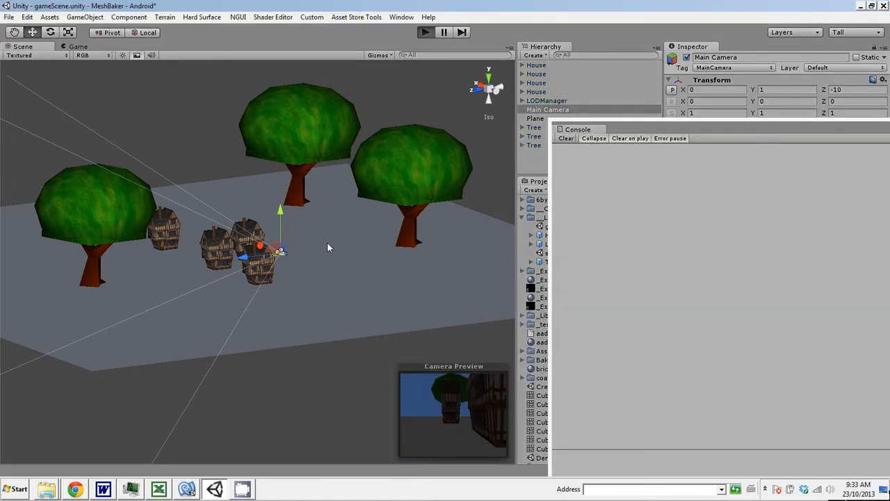
Play gameScene, drag Main Camera back along Z to watch houses and trees switch LODs, then stop.
{"action": "left_click", "coordinate": [424, 32]}
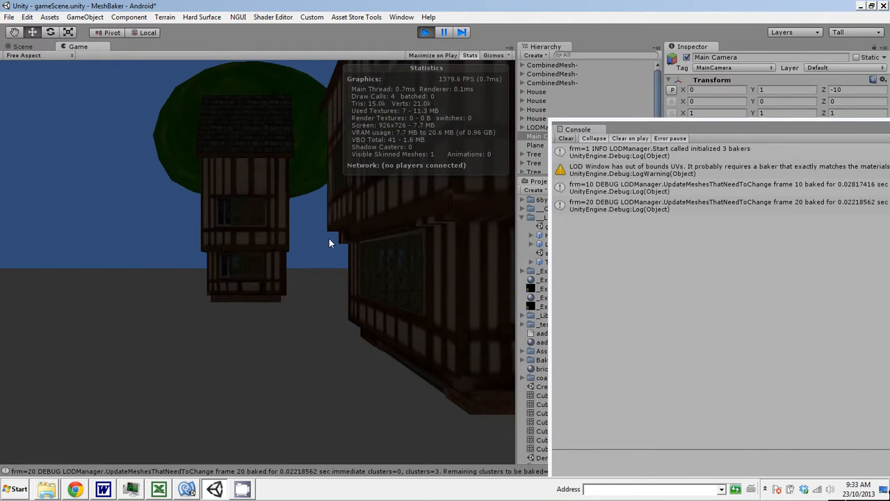
{"action": "mouse_move", "coordinate": [251, 237]}
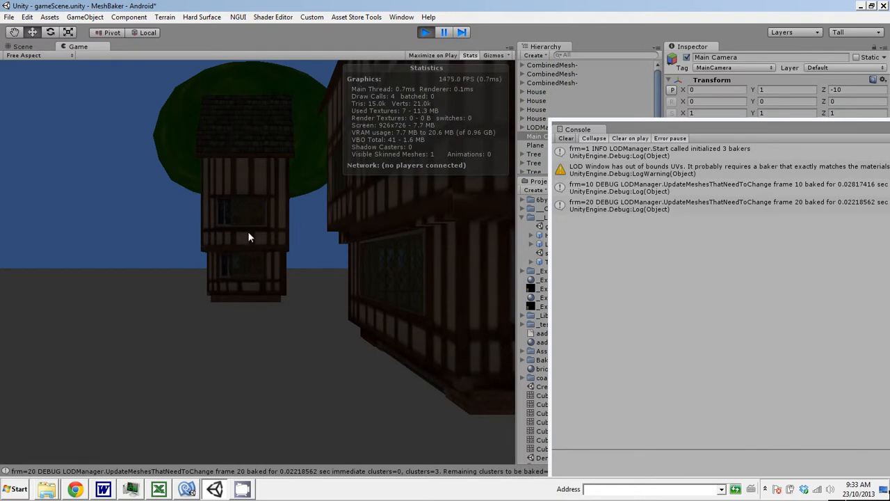
{"action": "left_click", "coordinate": [22, 47]}
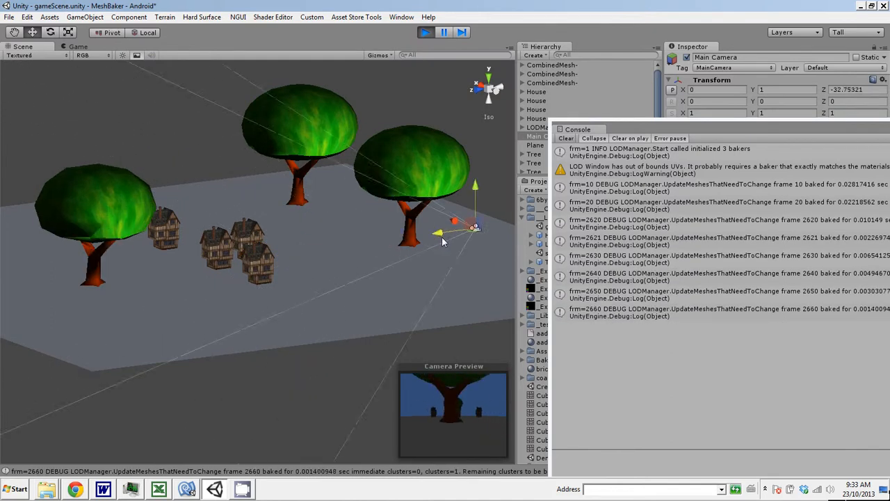
{"action": "left_click_drag", "start_coordinate": [473, 225], "coordinate": [376, 239]}
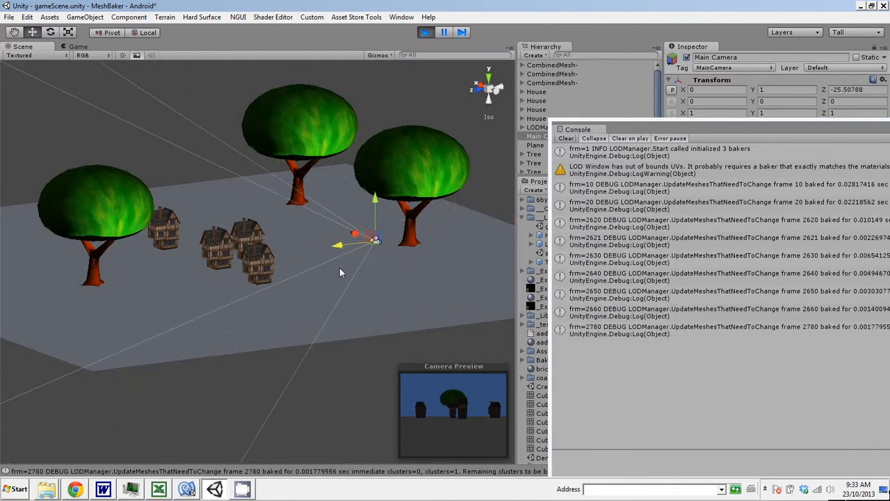
{"action": "left_click_drag", "start_coordinate": [376, 239], "coordinate": [494, 219]}
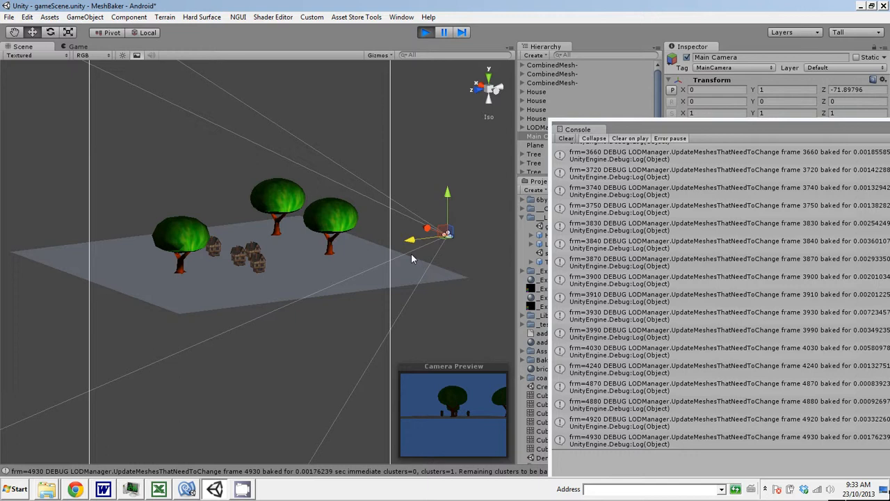
{"action": "mouse_move", "coordinate": [420, 91]}
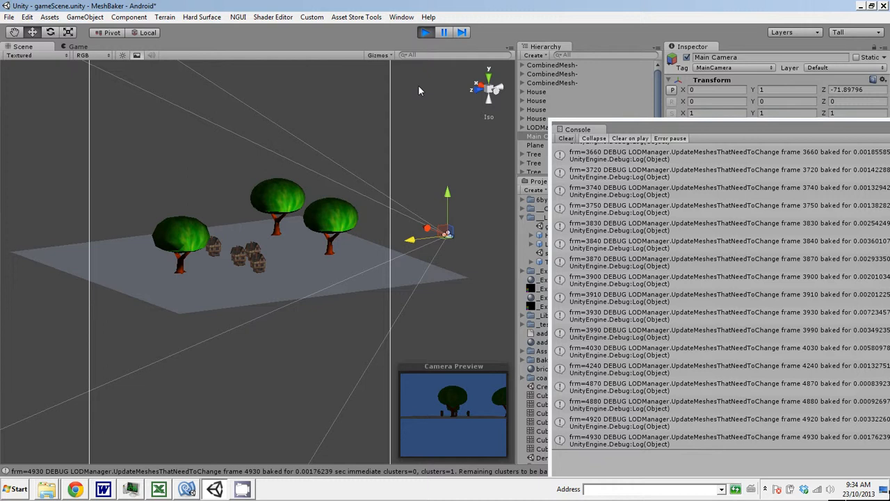
{"action": "left_click", "coordinate": [425, 32]}
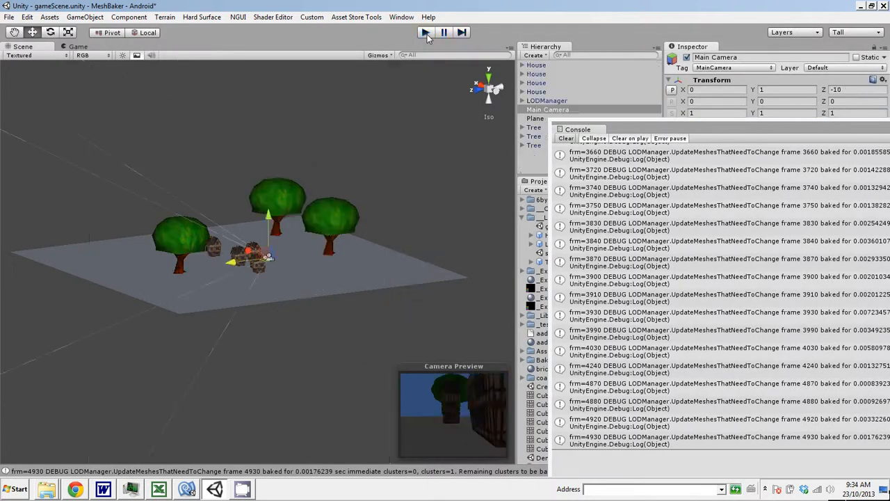